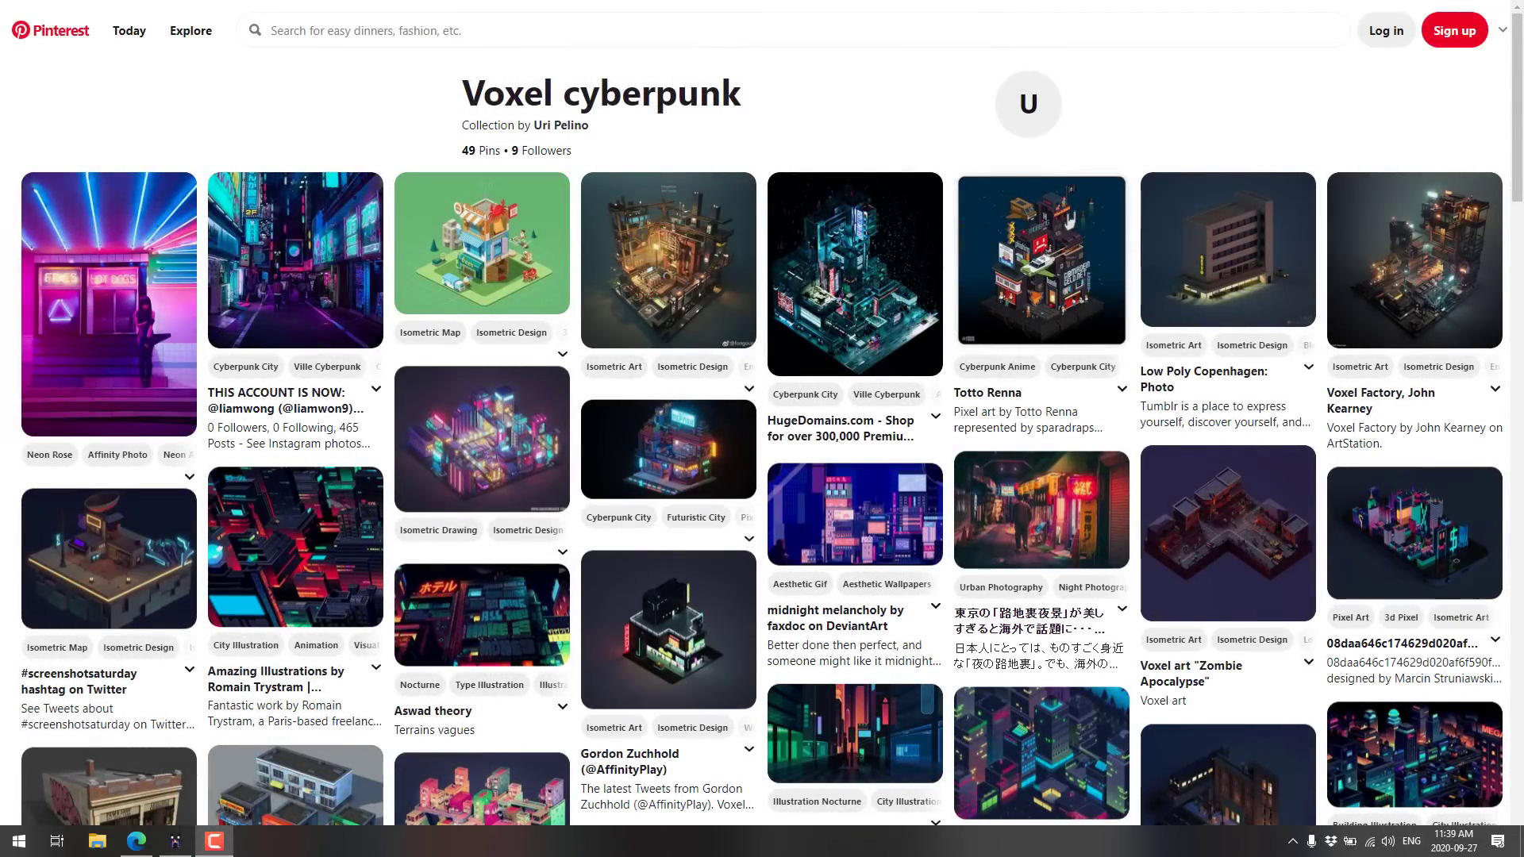
pyautogui.moveTo(421, 613)
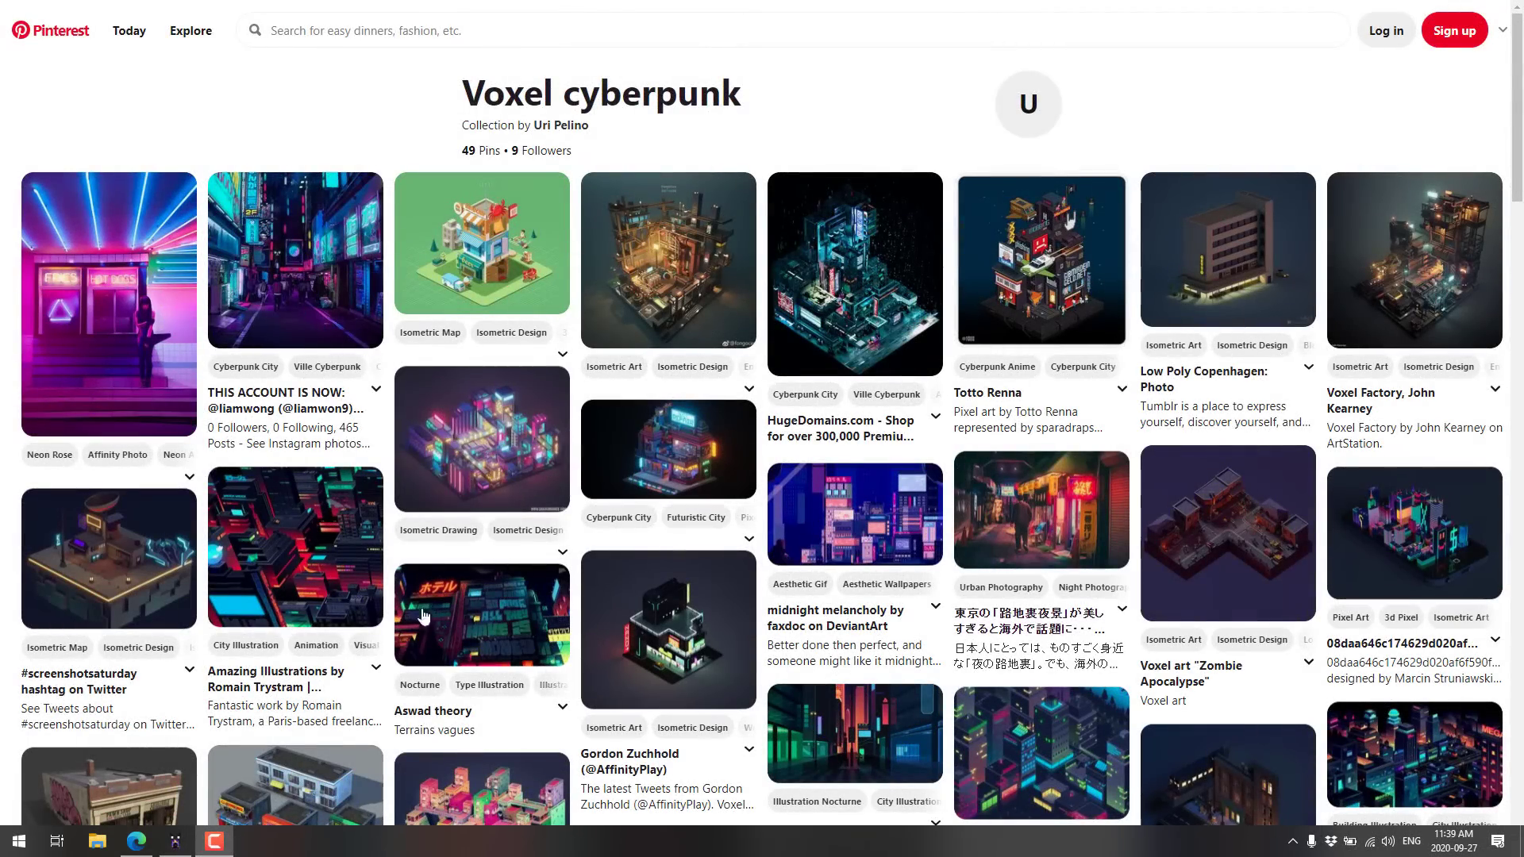
# Step: Browse the Voxel cyberpunk board and view the Voxel Factory pin full size
pyautogui.scroll(-3)
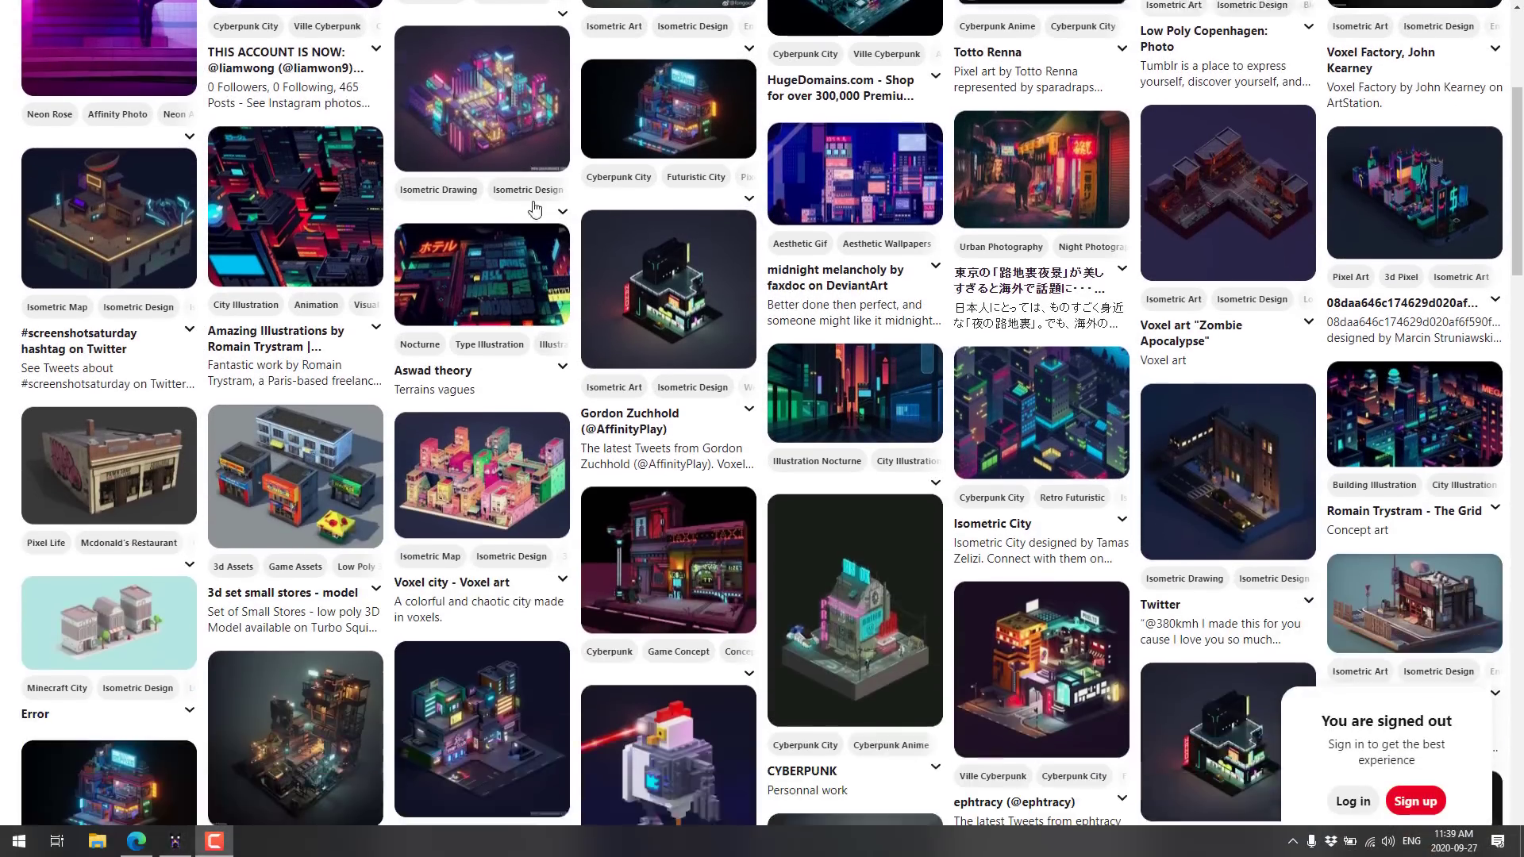
pyautogui.scroll(3)
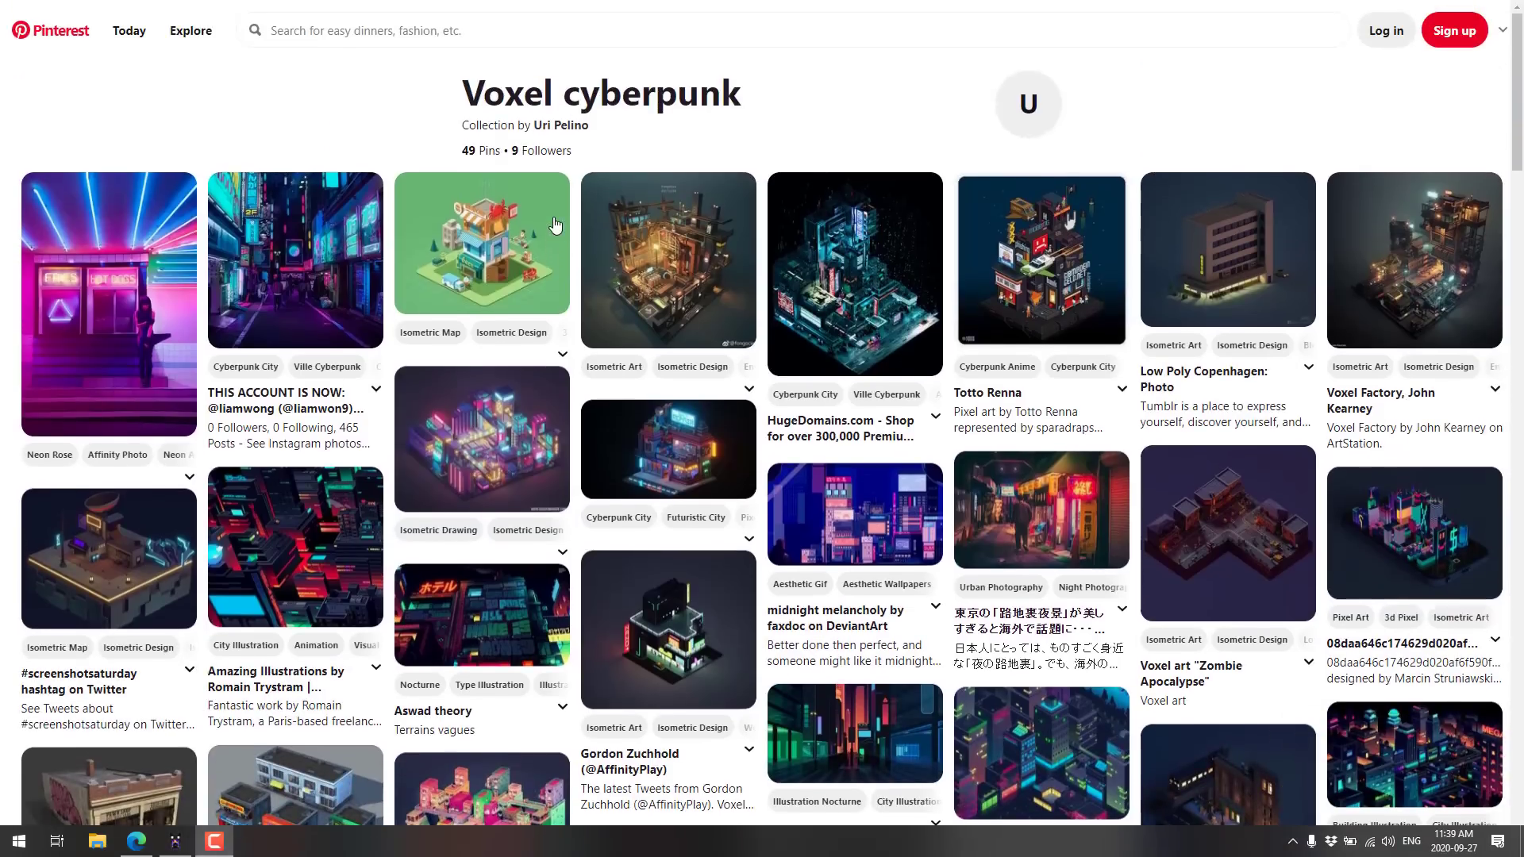
pyautogui.moveTo(555, 225)
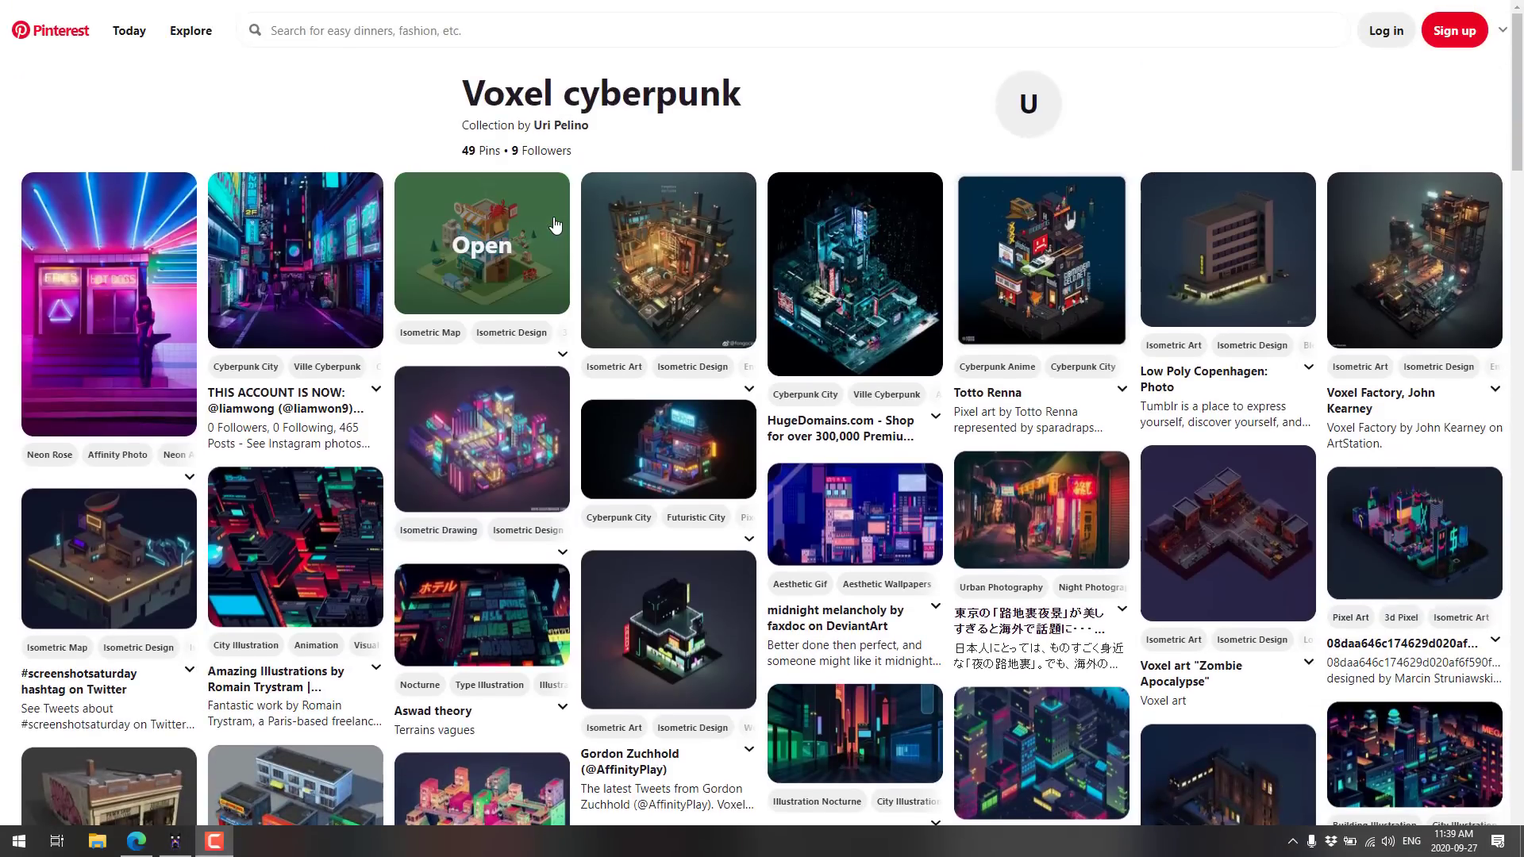
pyautogui.click(1412, 259)
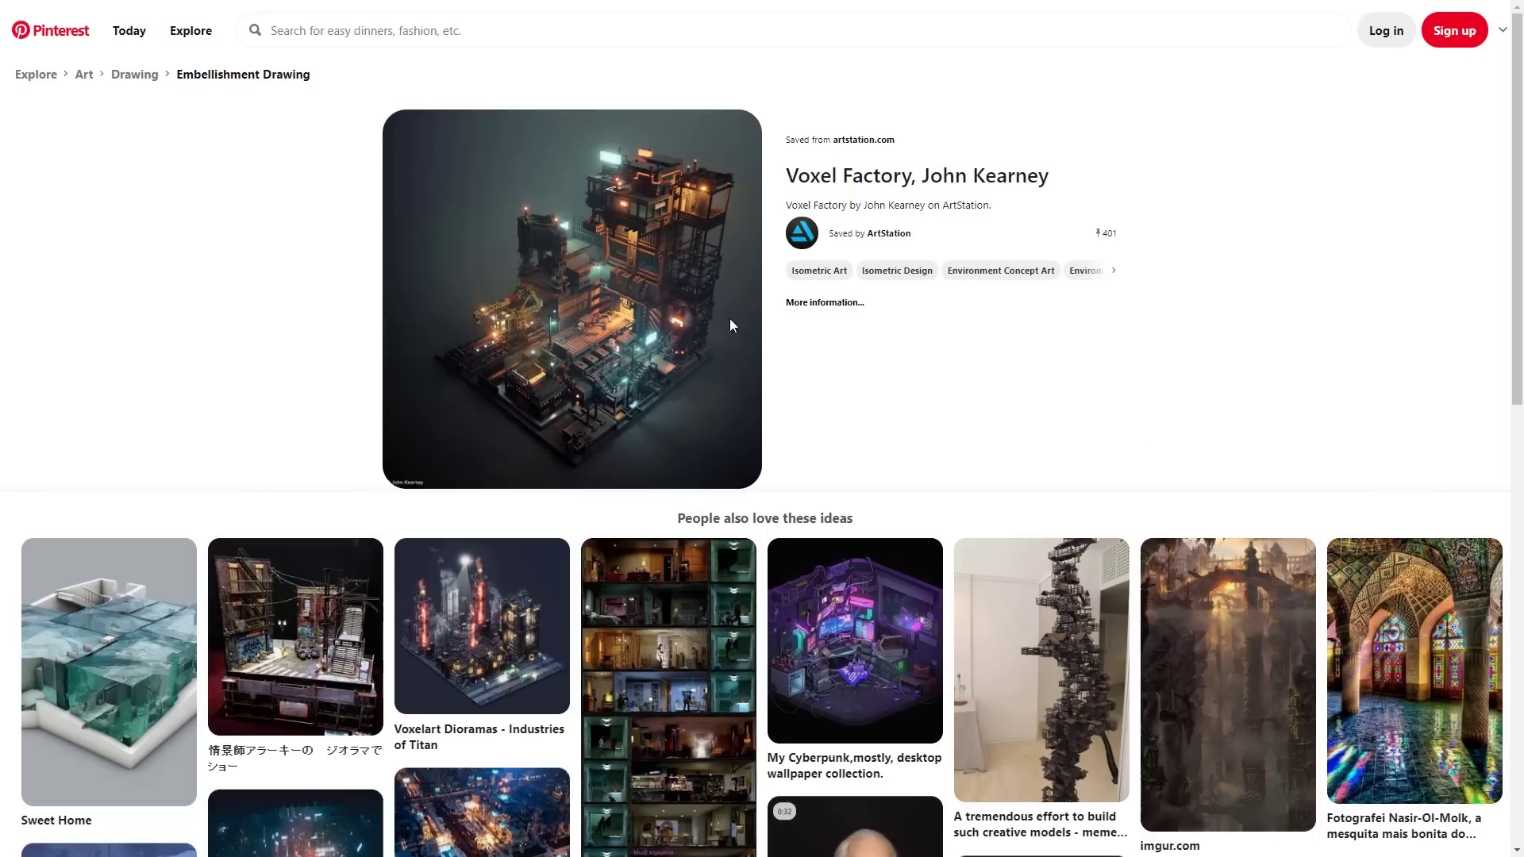
pyautogui.scroll(-3)
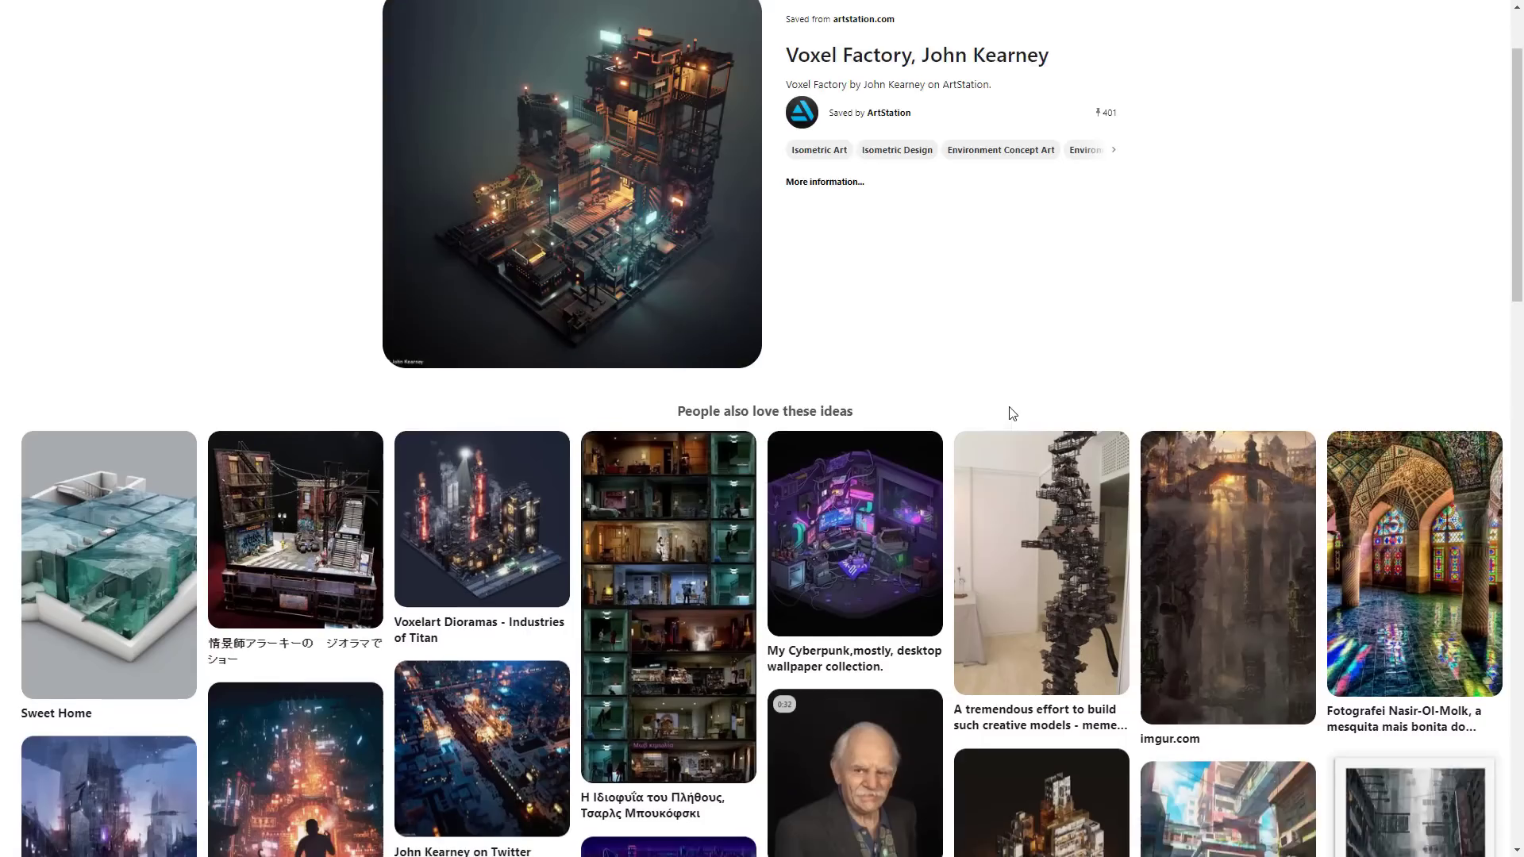
pyautogui.scroll(-3)
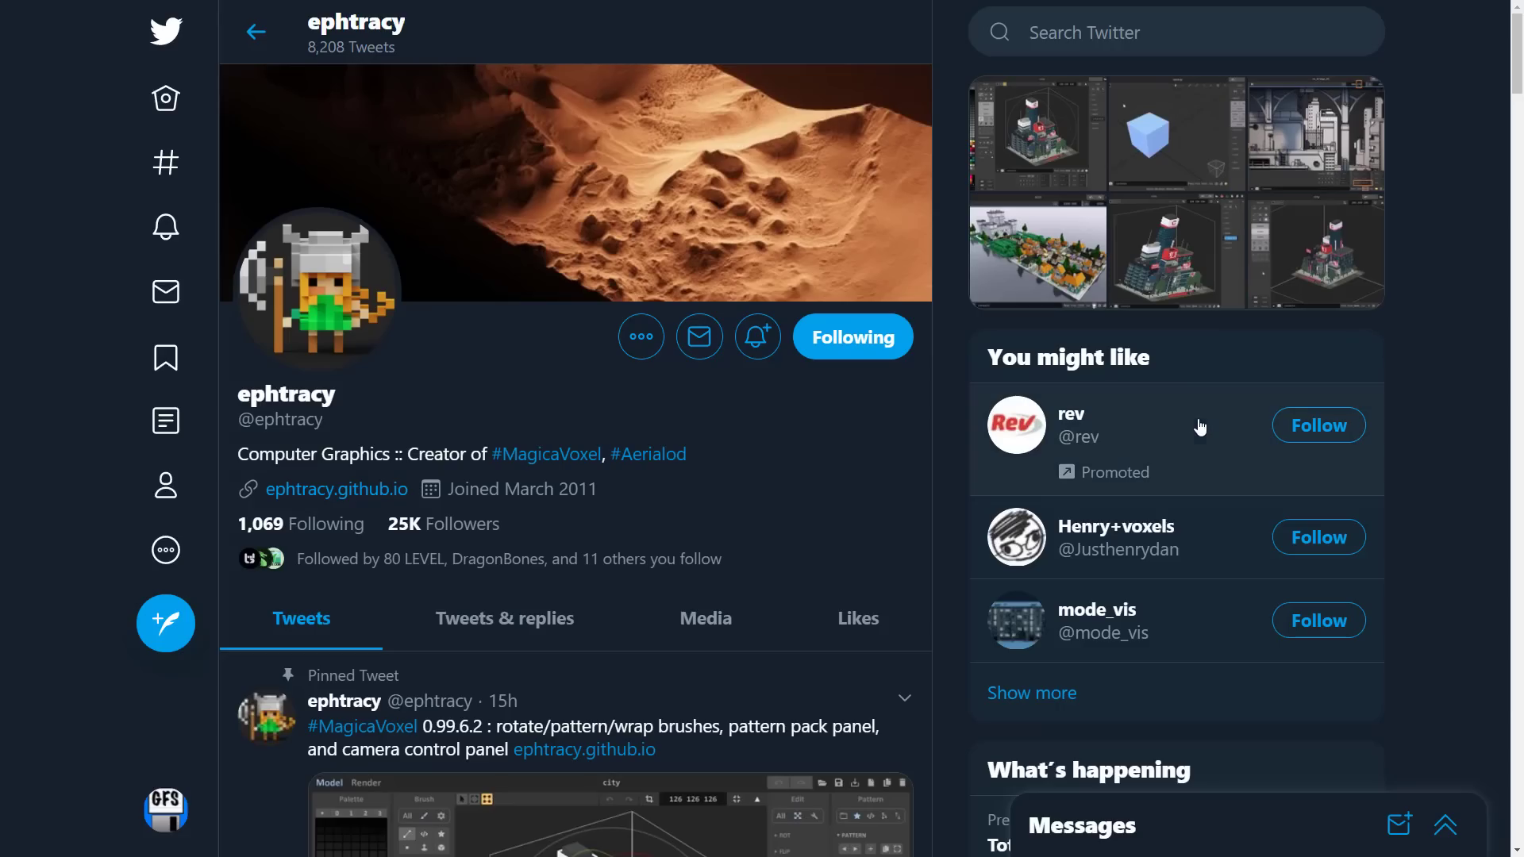
pyautogui.moveTo(995, 413)
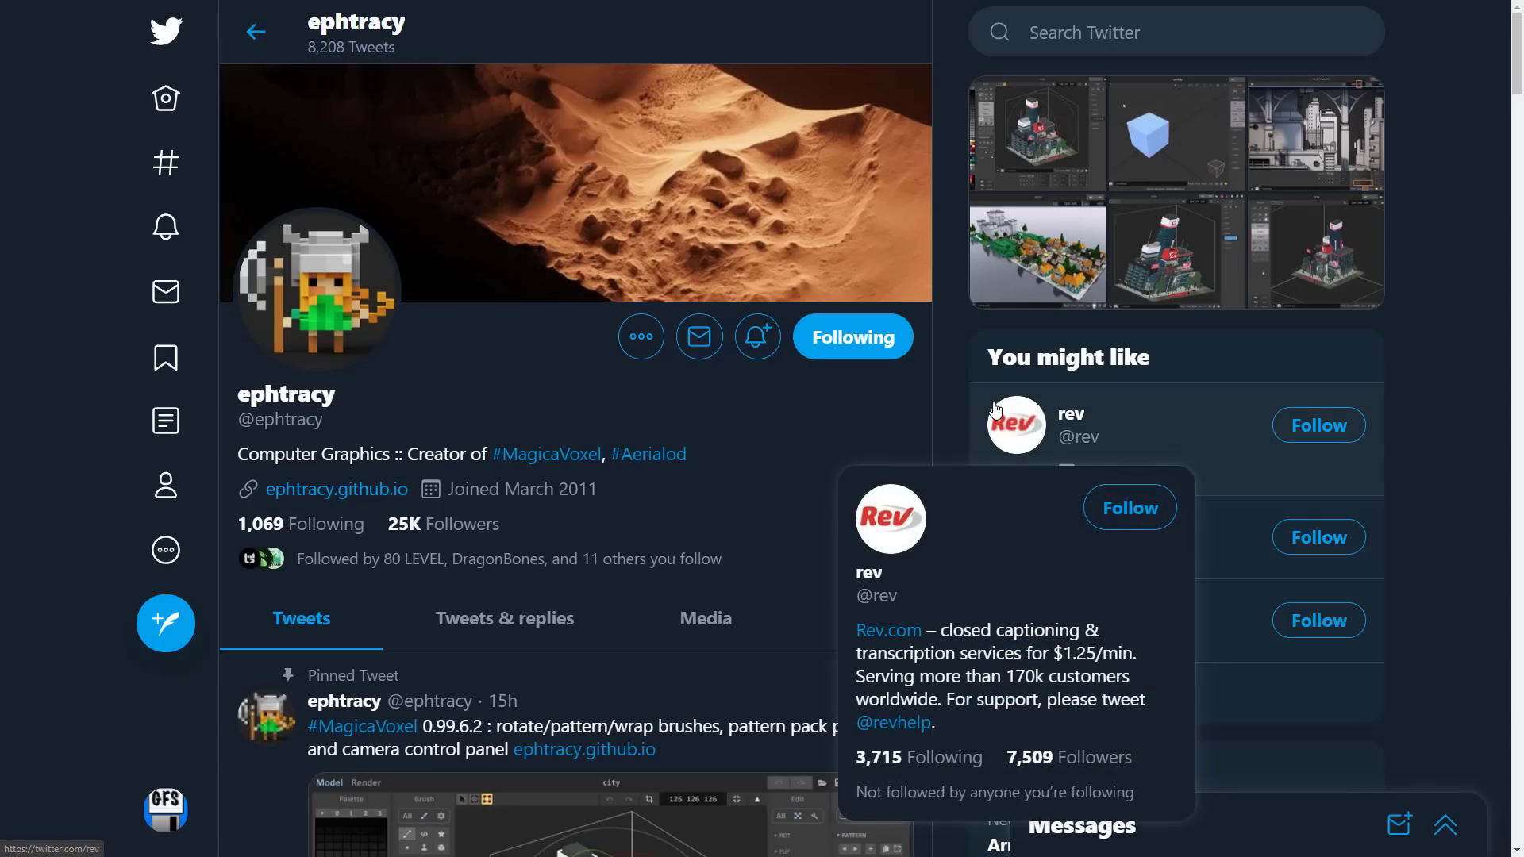
pyautogui.moveTo(848, 516)
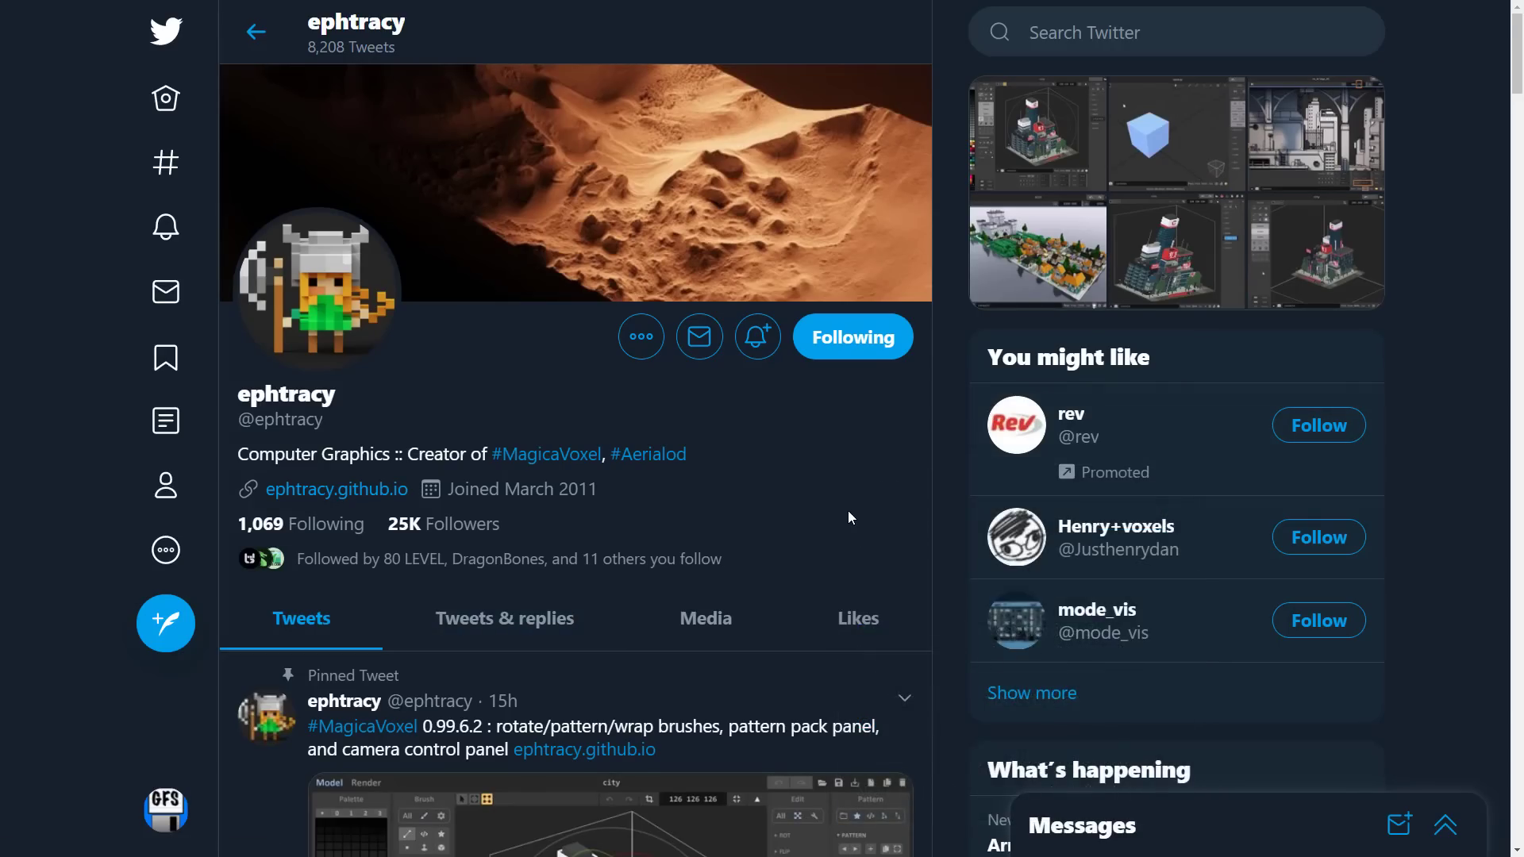
pyautogui.scroll(-3)
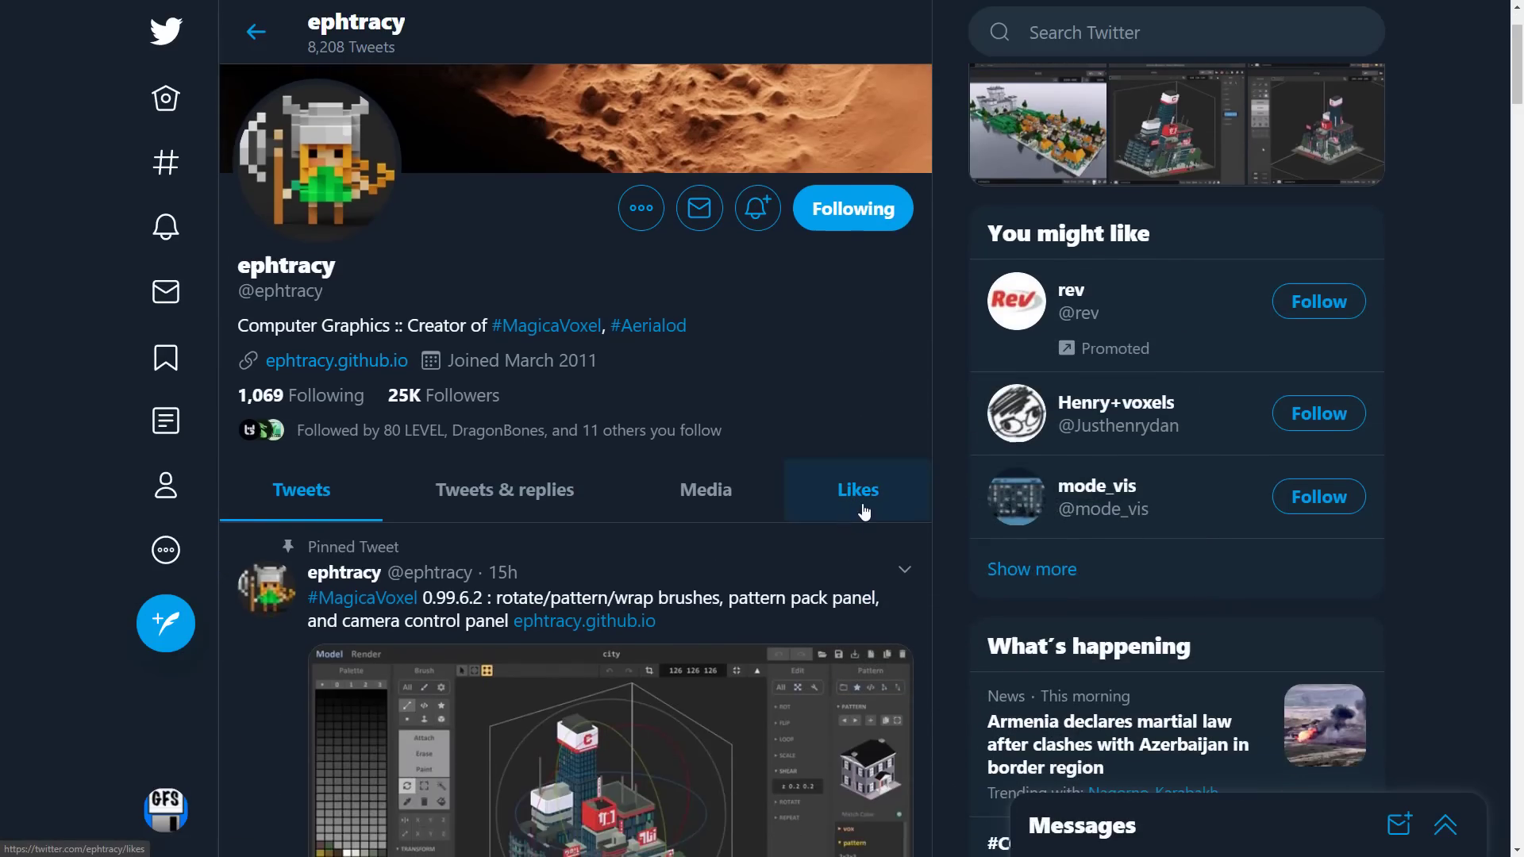
pyautogui.scroll(-3)
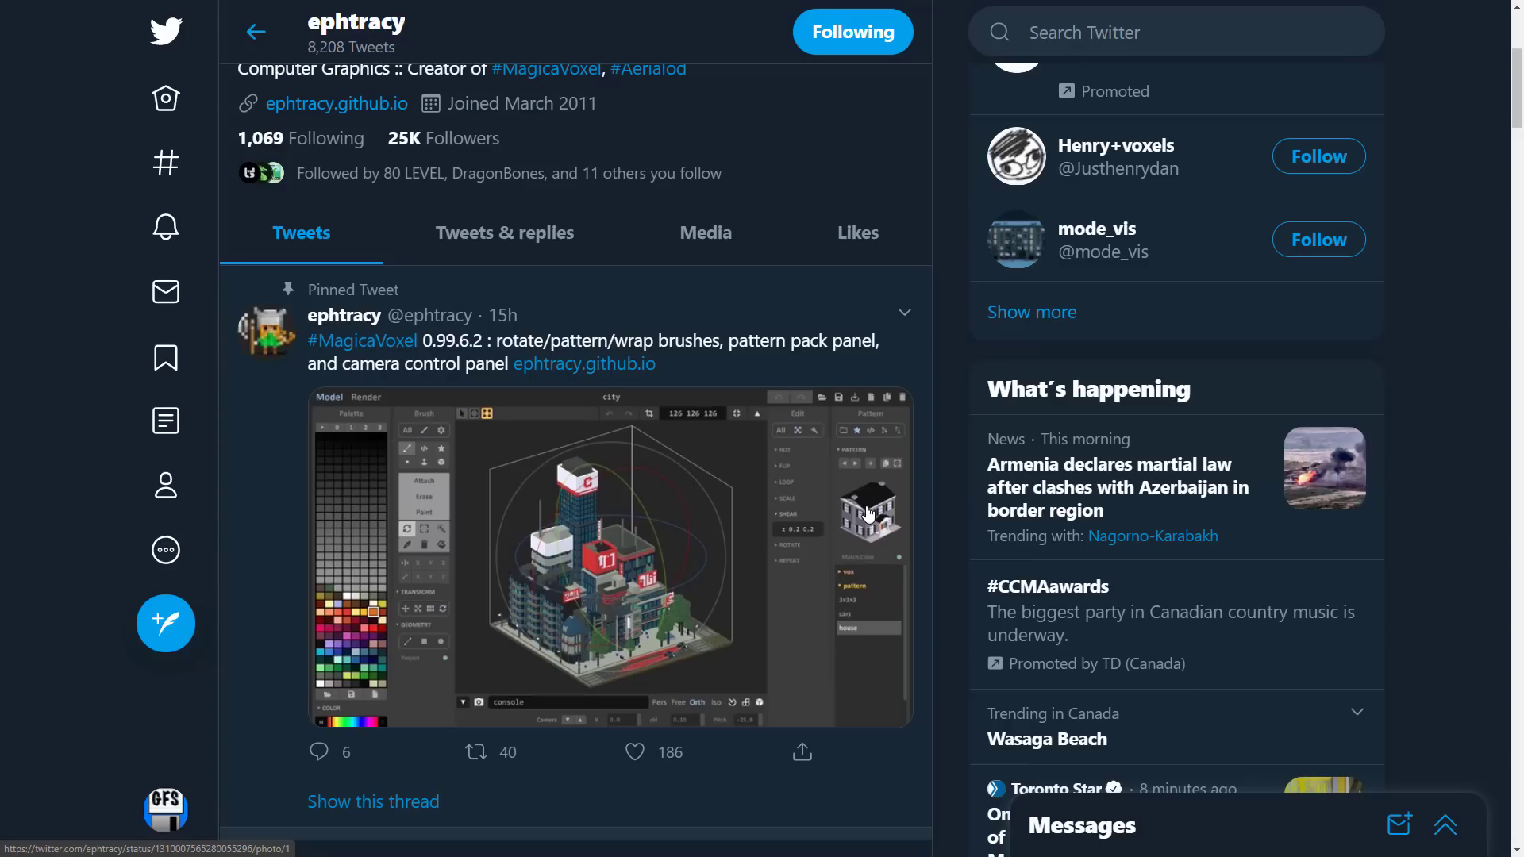
pyautogui.scroll(-3)
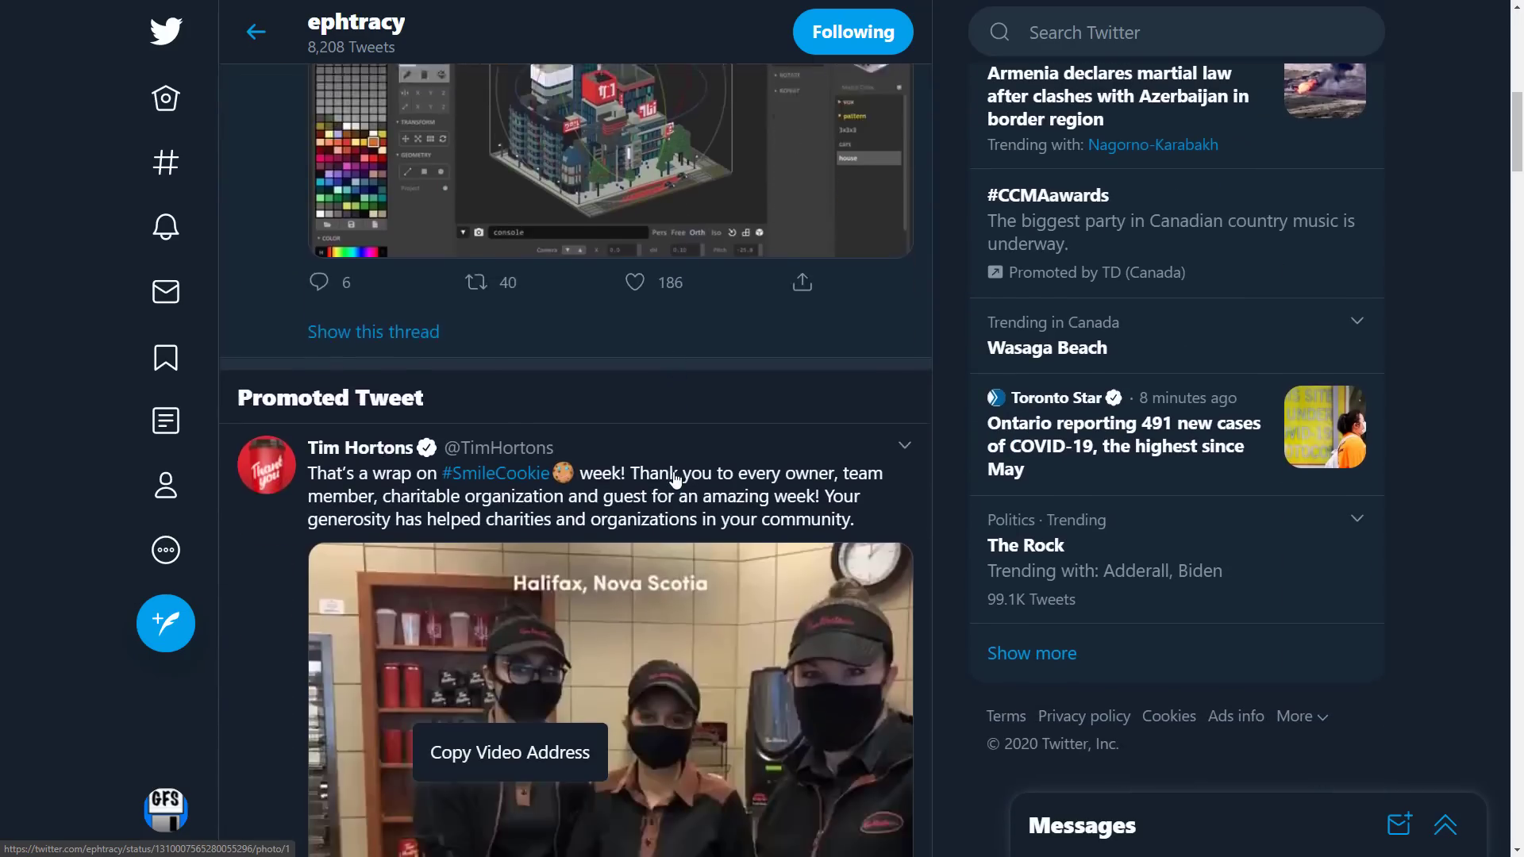
pyautogui.scroll(-3)
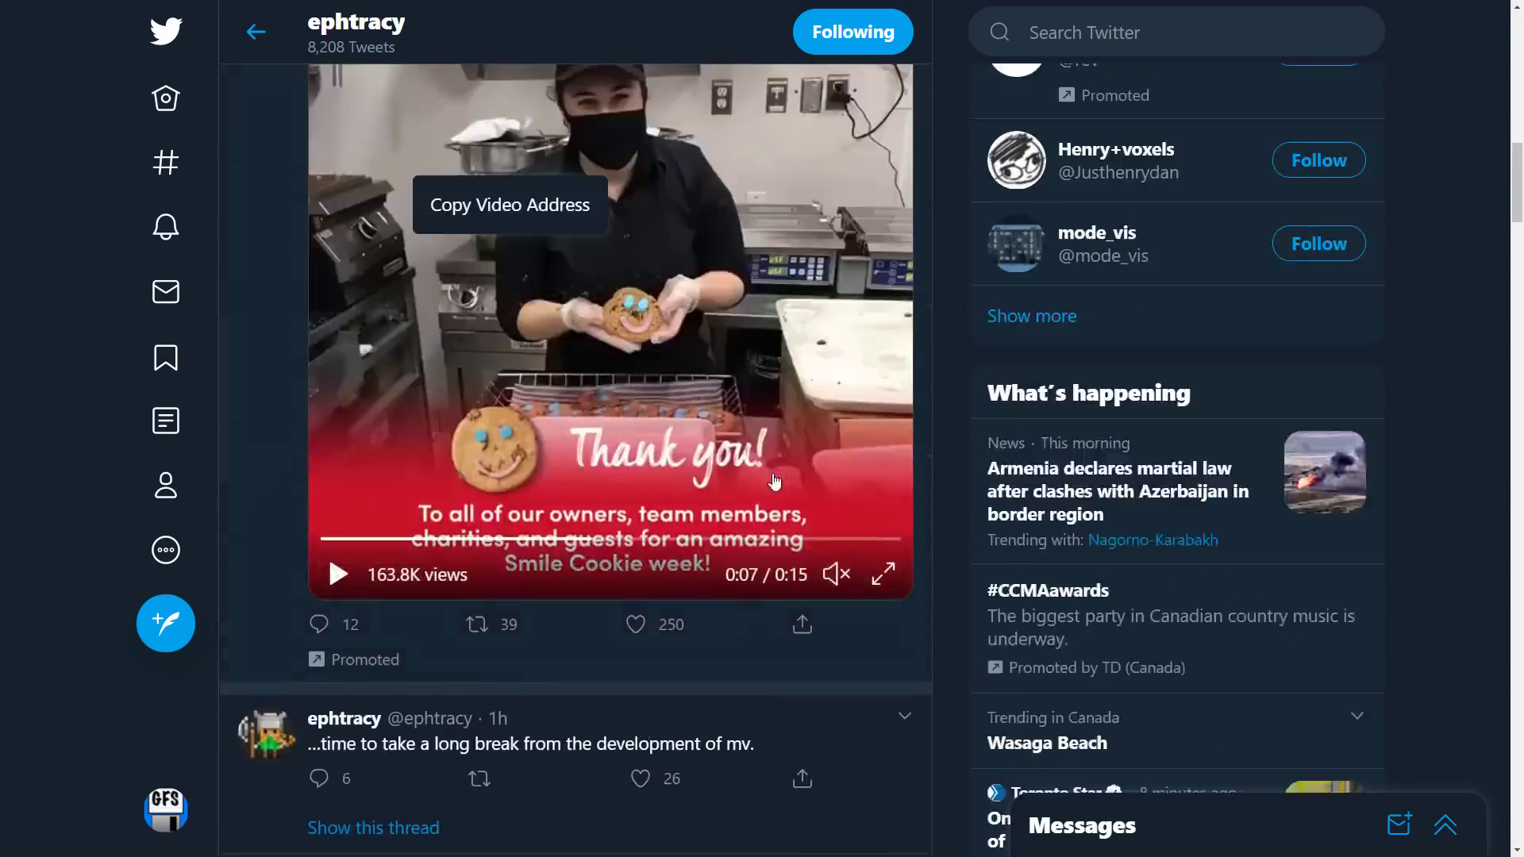
pyautogui.scroll(-3)
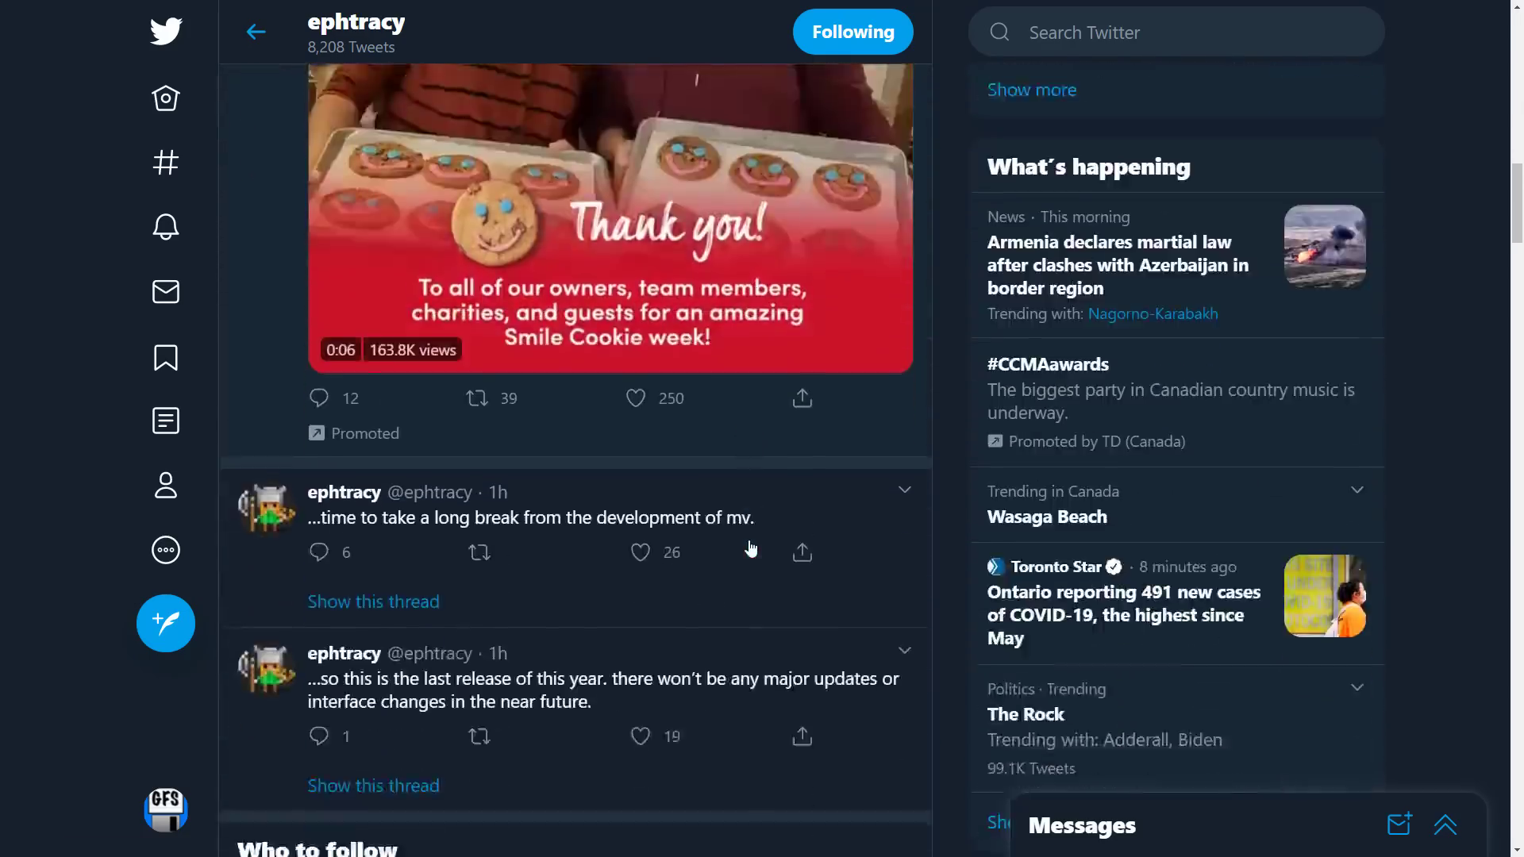
pyautogui.scroll(-3)
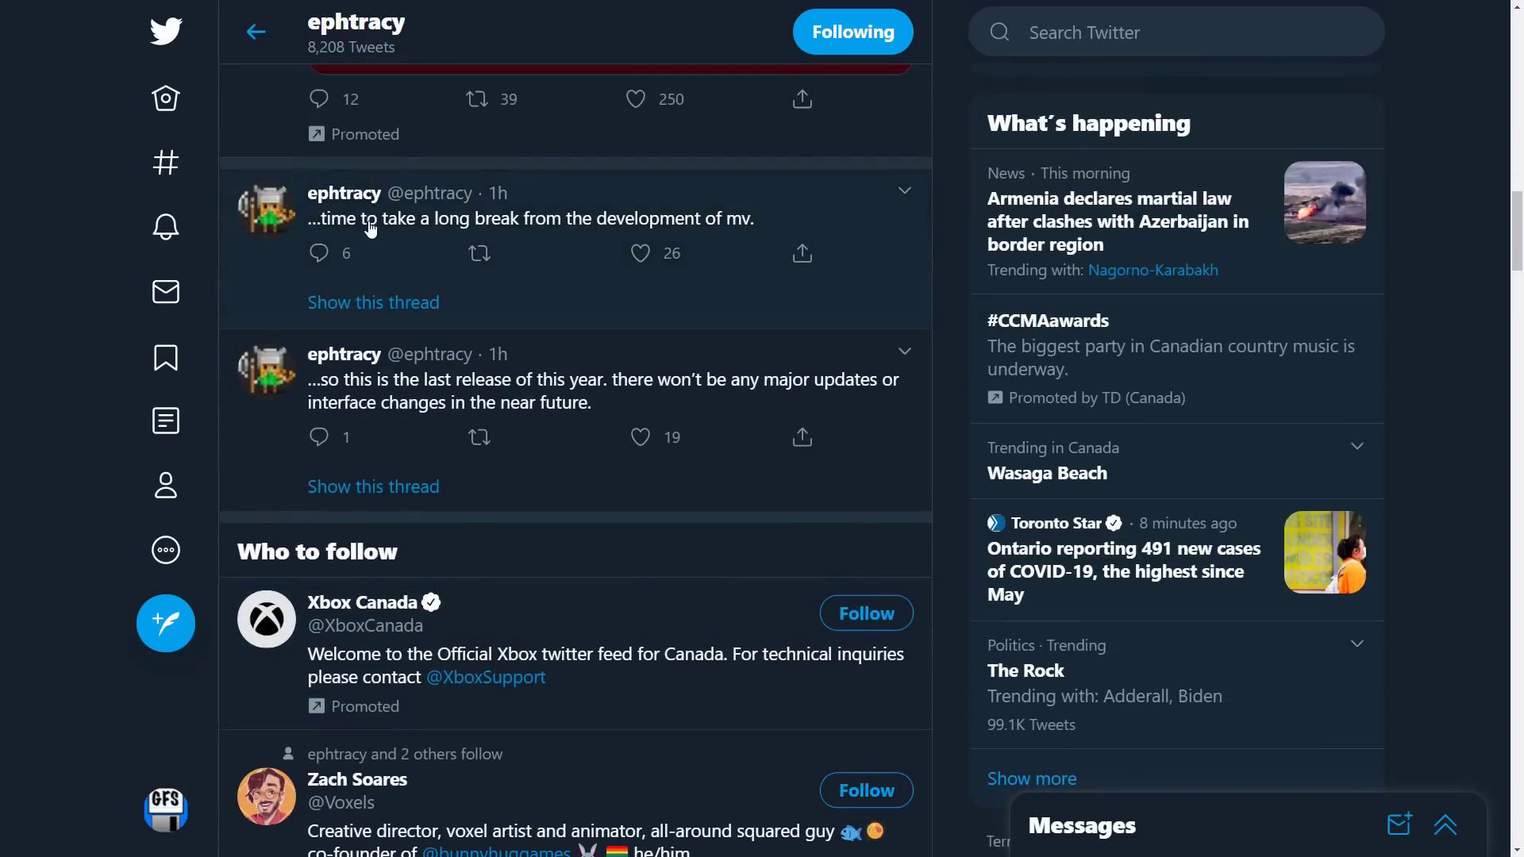
pyautogui.moveTo(740, 228)
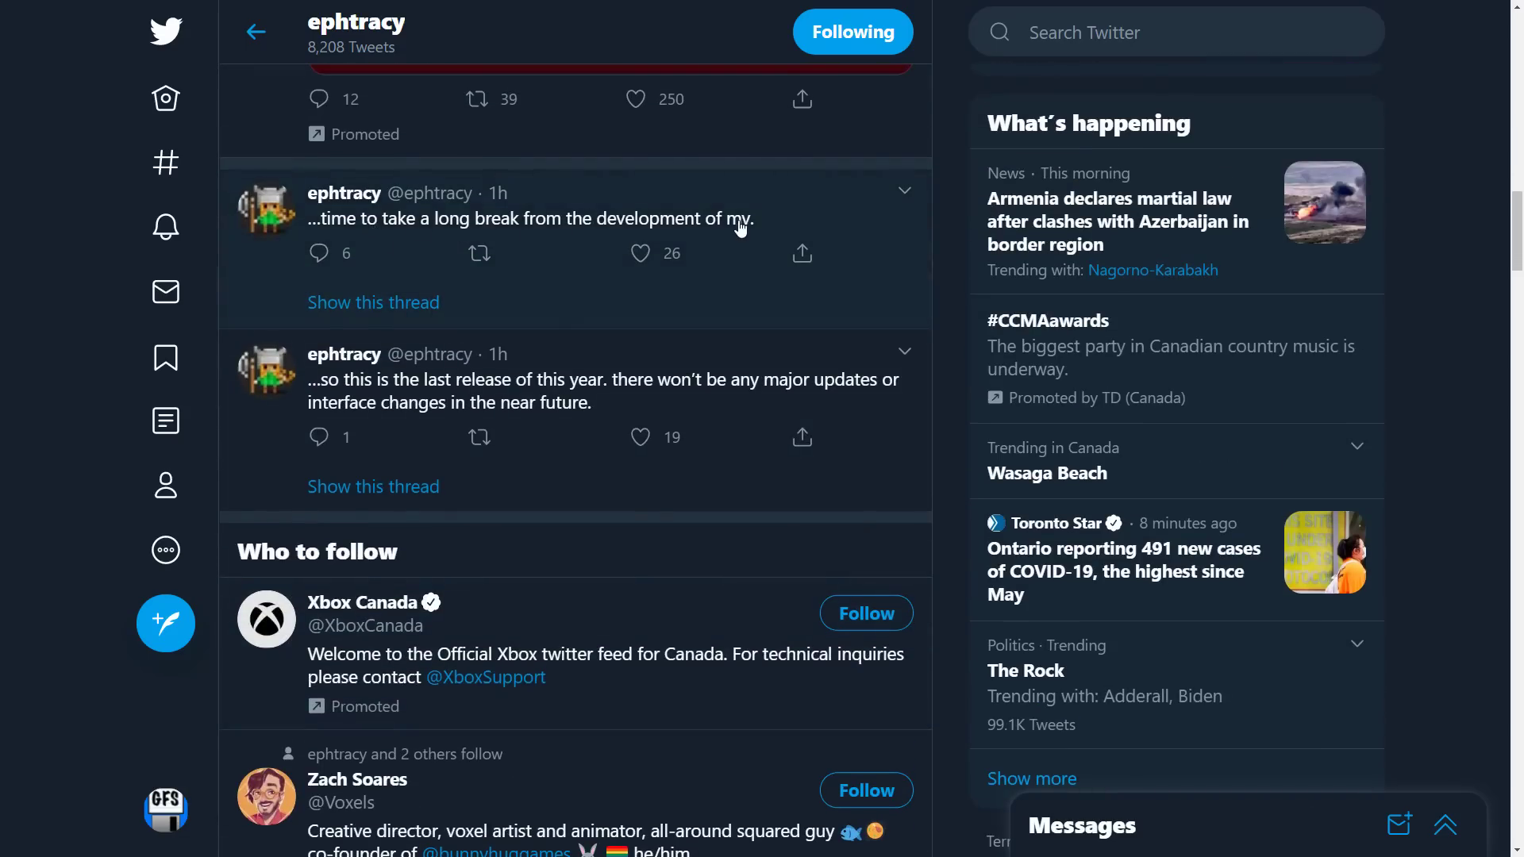
pyautogui.moveTo(452, 374)
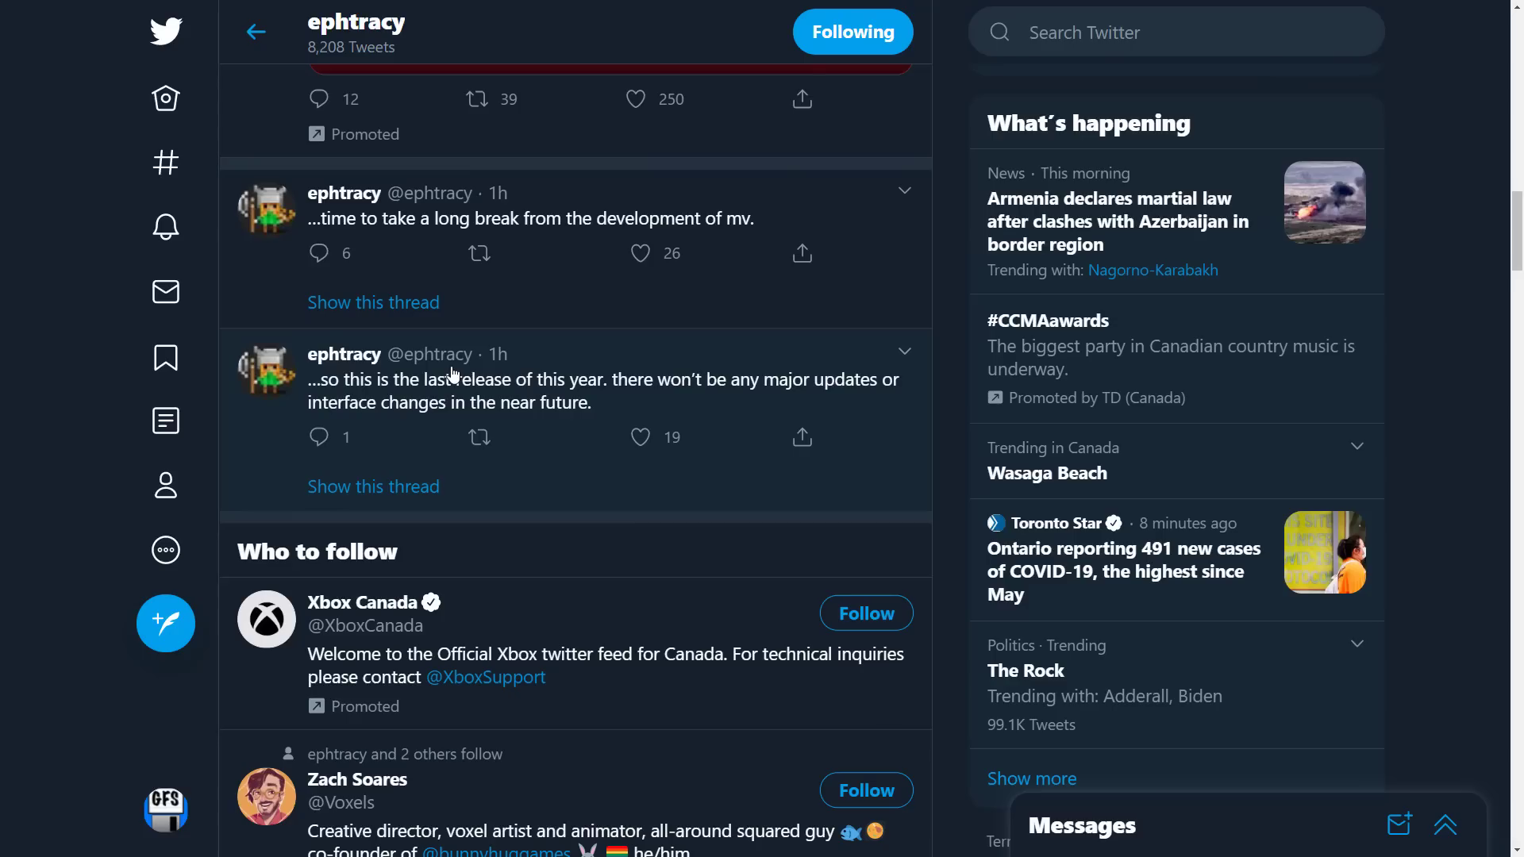
pyautogui.moveTo(803, 251)
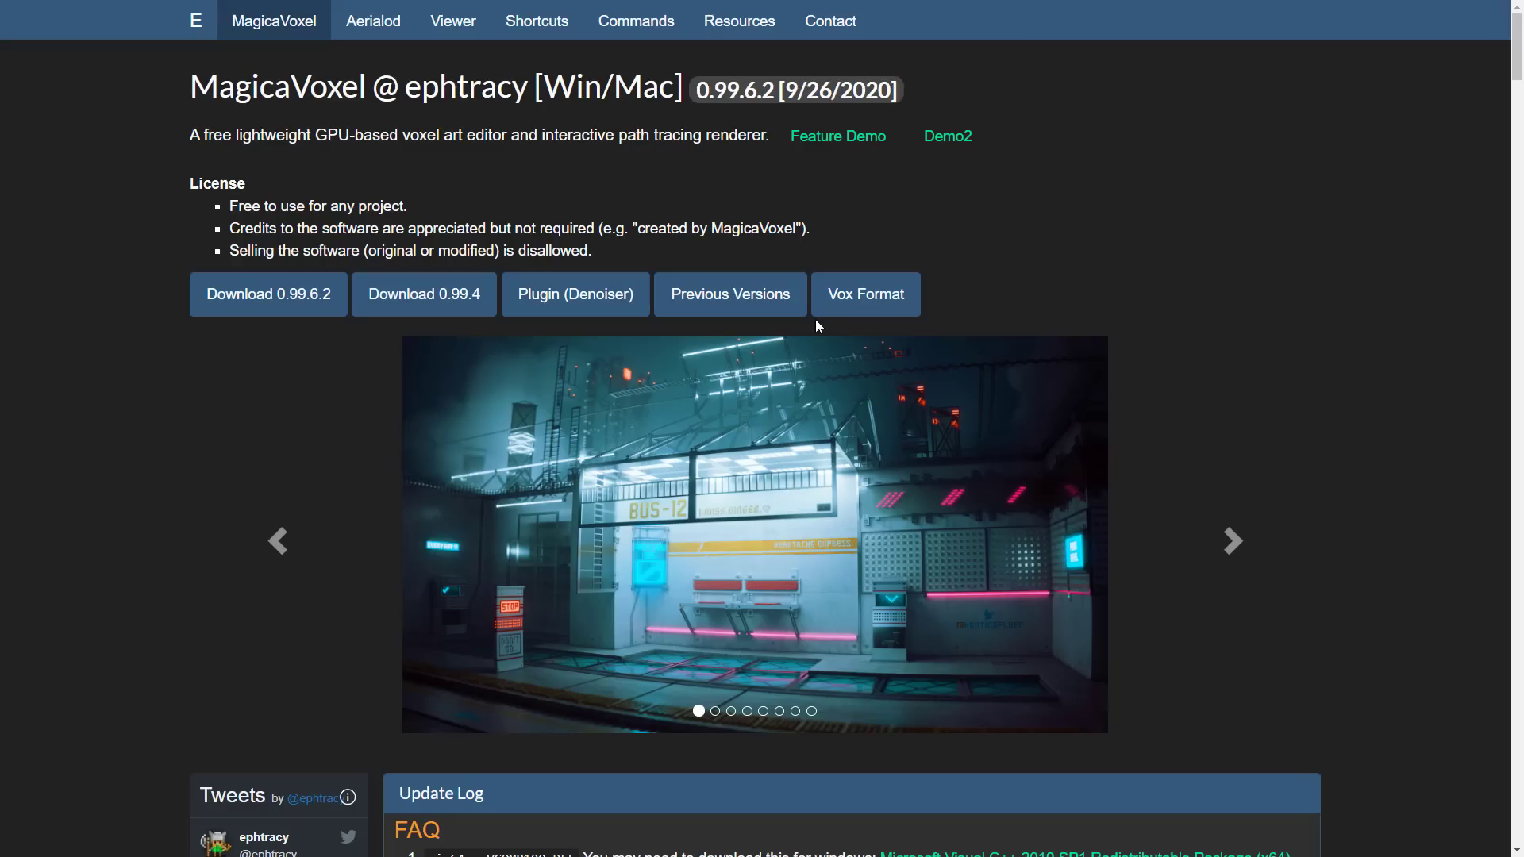
pyautogui.moveTo(451, 21)
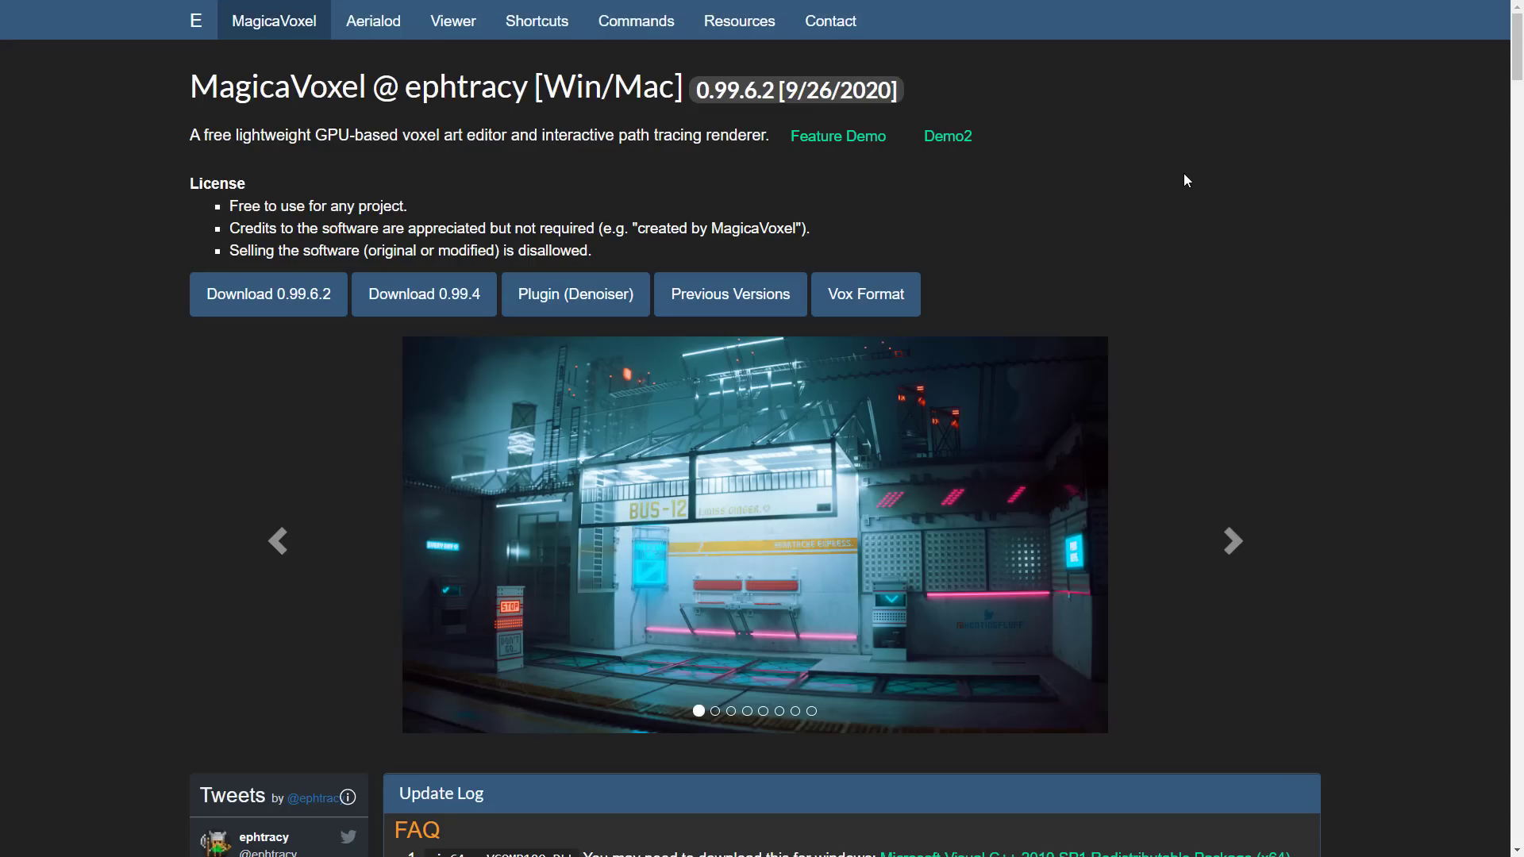
pyautogui.moveTo(1069, 291)
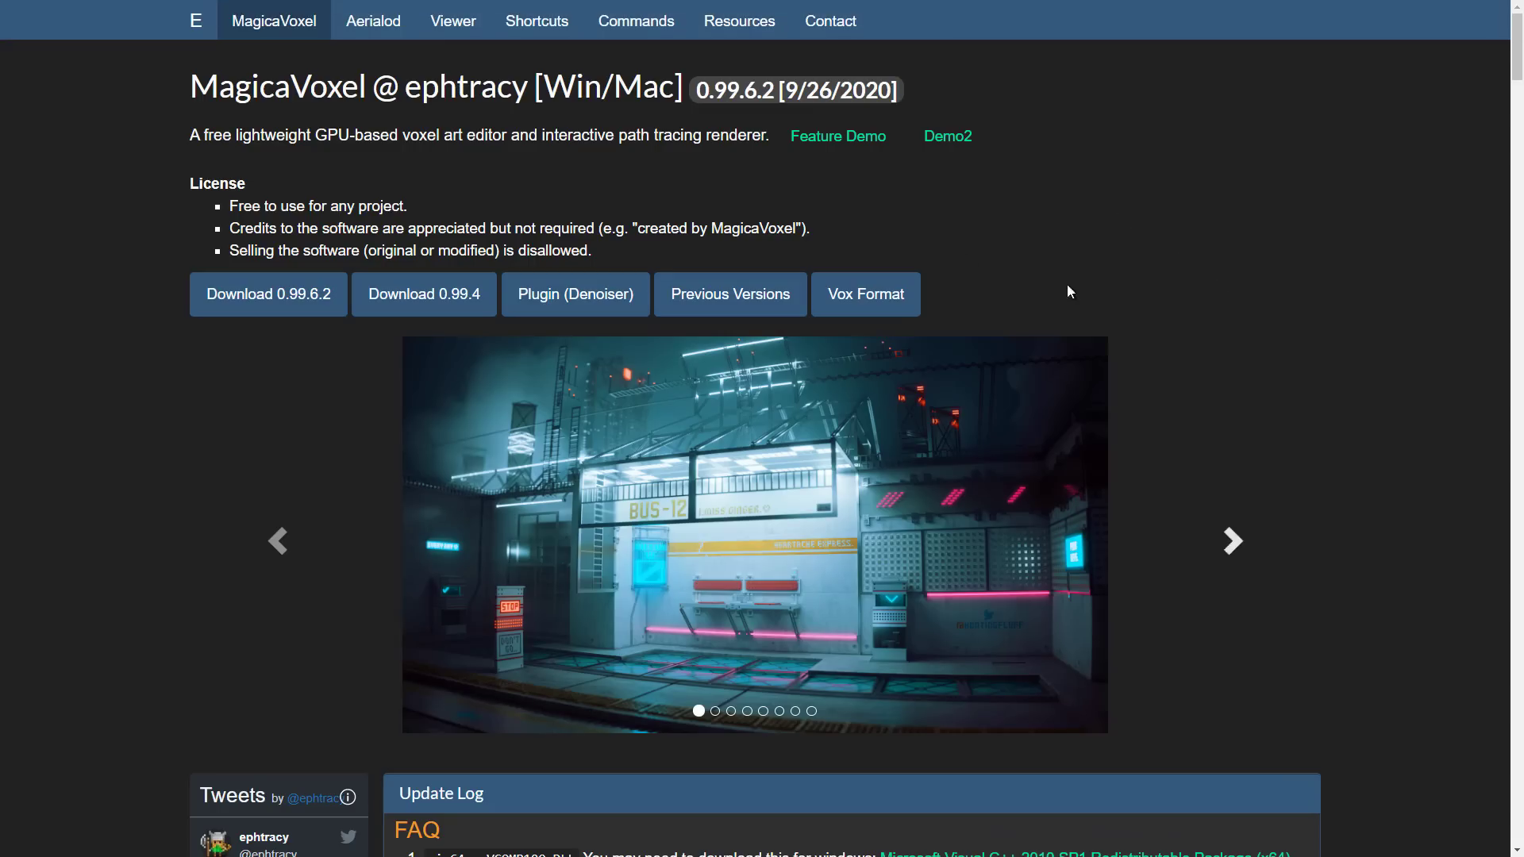
pyautogui.moveTo(268, 294)
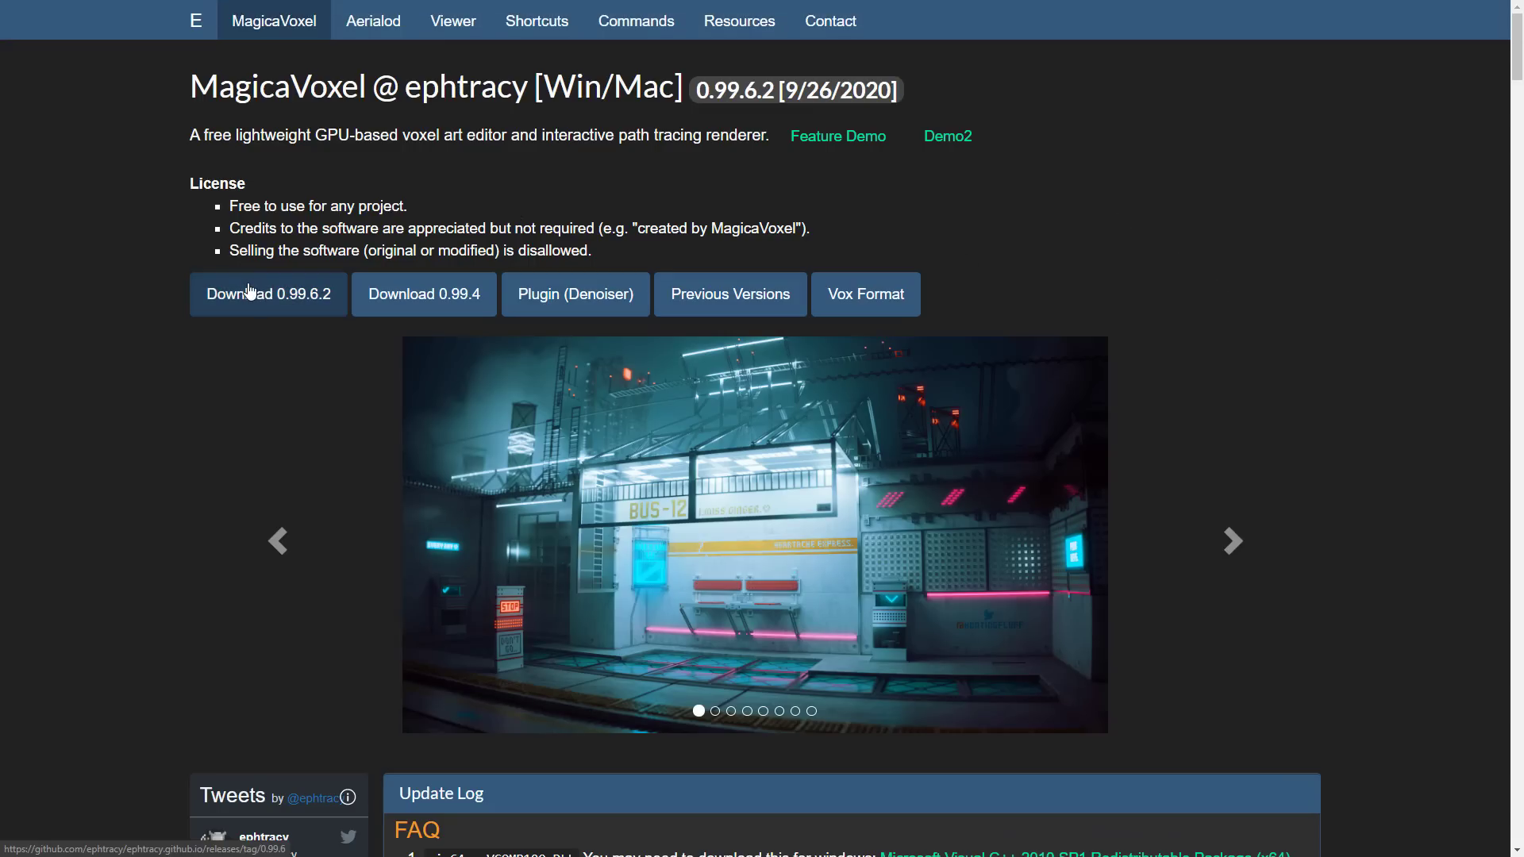
pyautogui.click(267, 293)
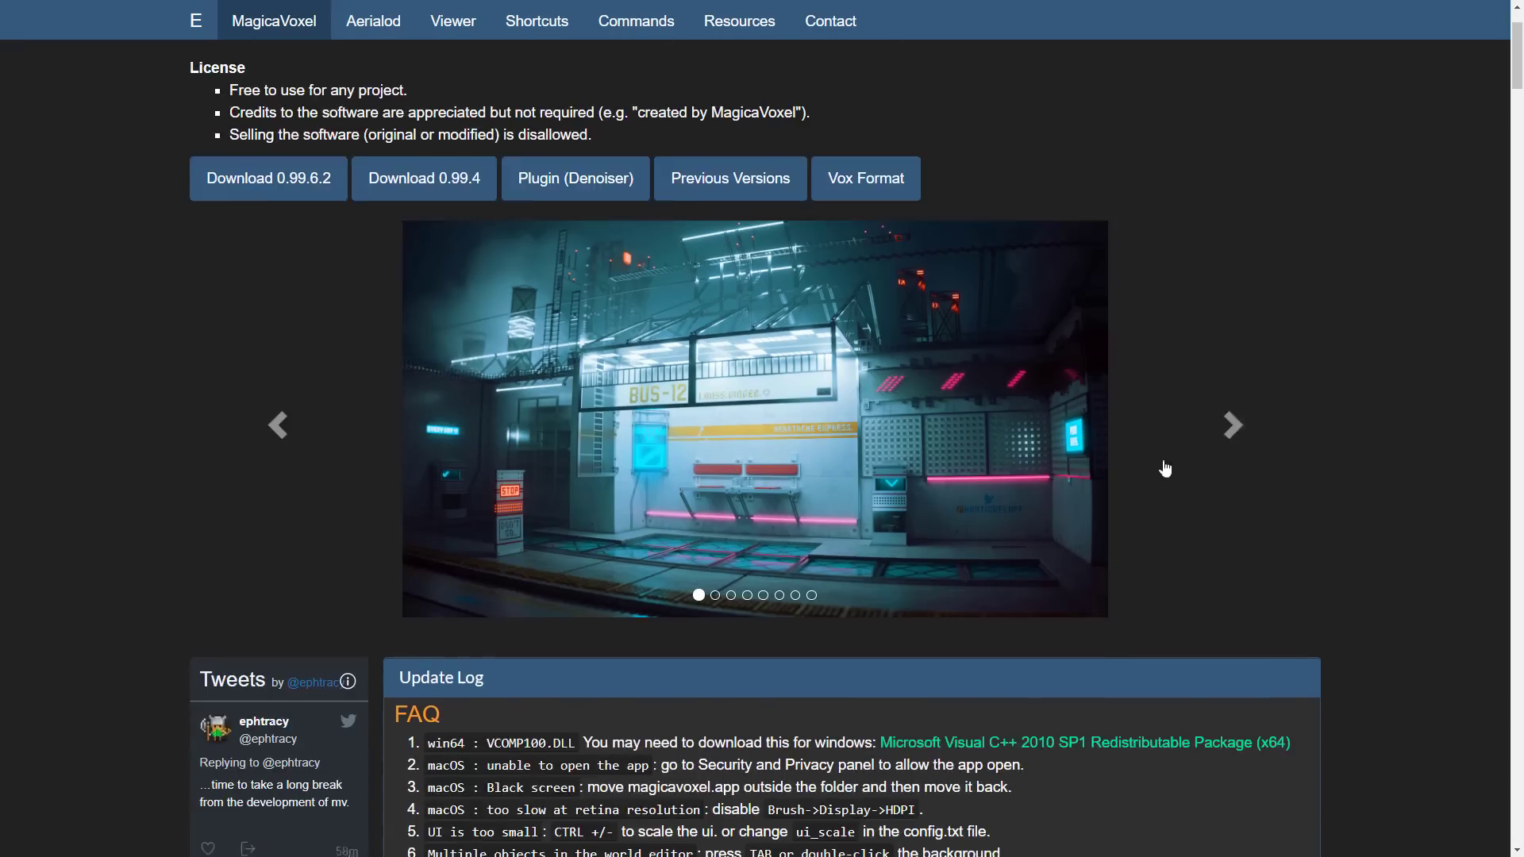
pyautogui.scroll(-3)
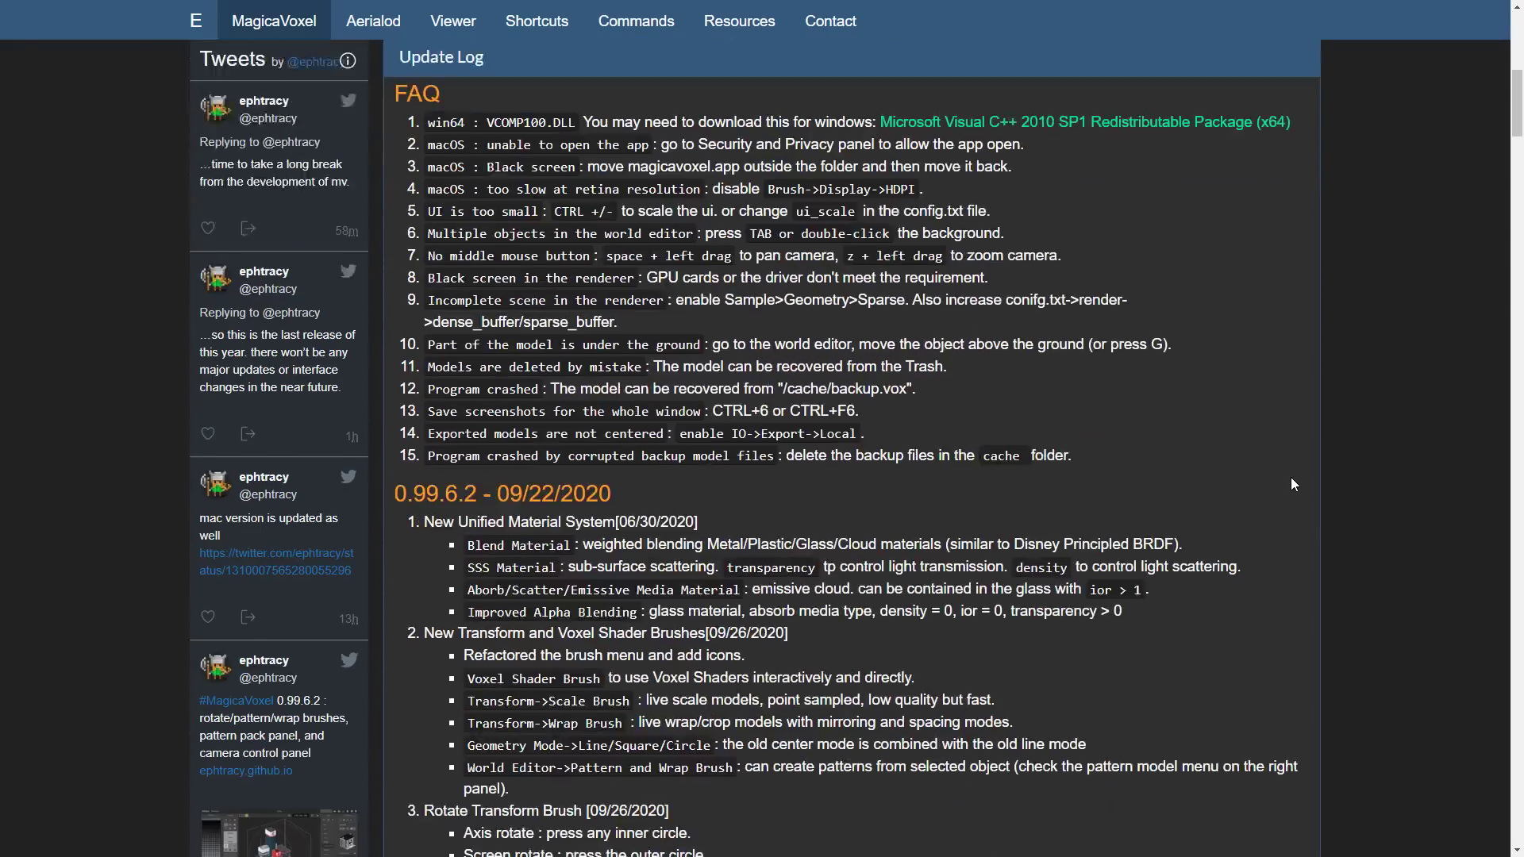
pyautogui.scroll(-3)
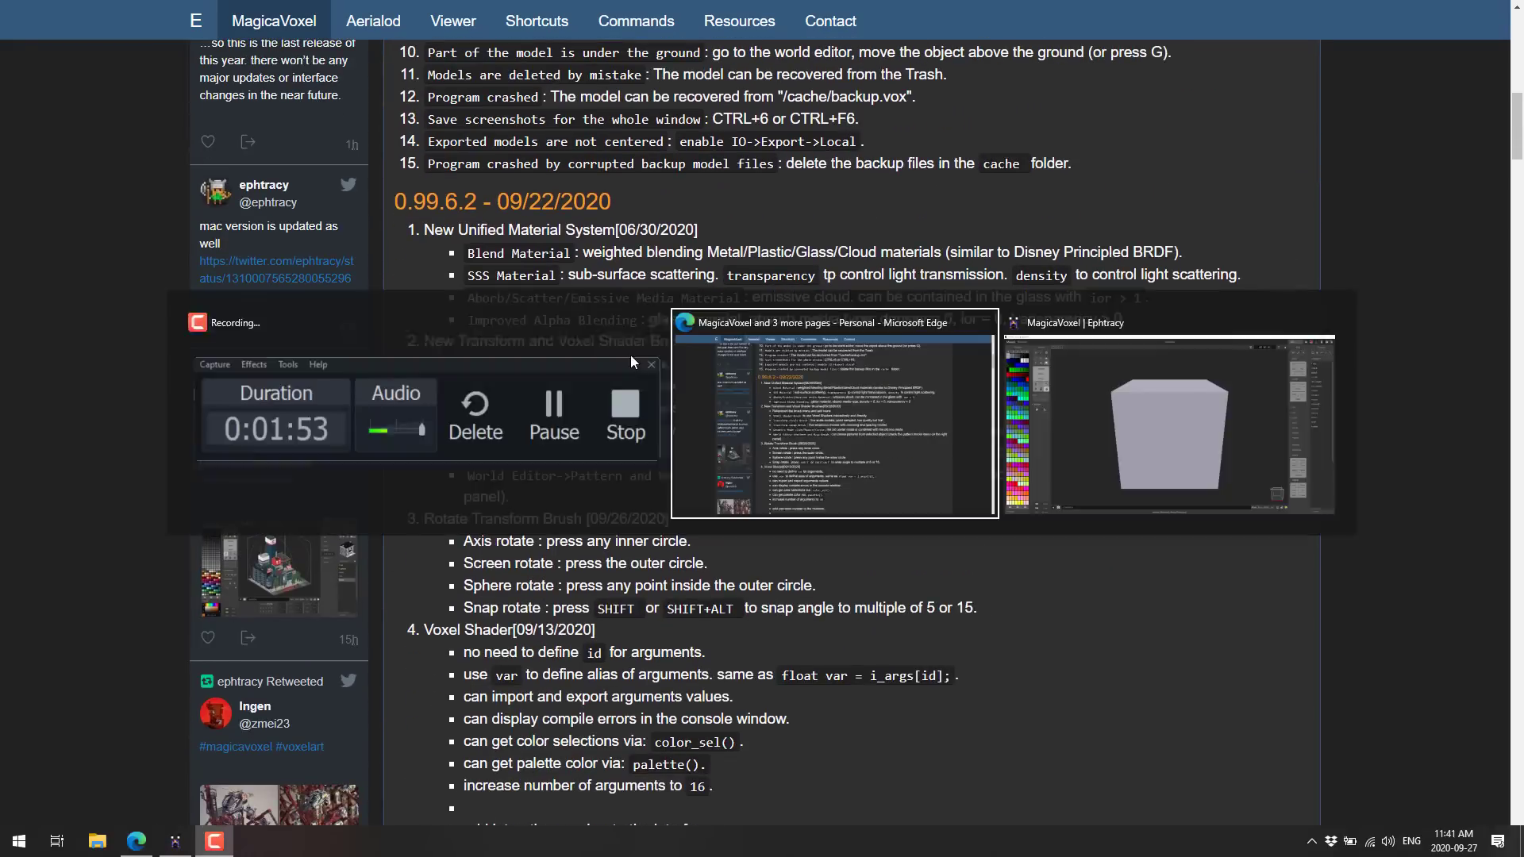
# Step: Switch from the browser back to the MagicaVoxel editor showing the default 40×40×40 block
pyautogui.click(1169, 423)
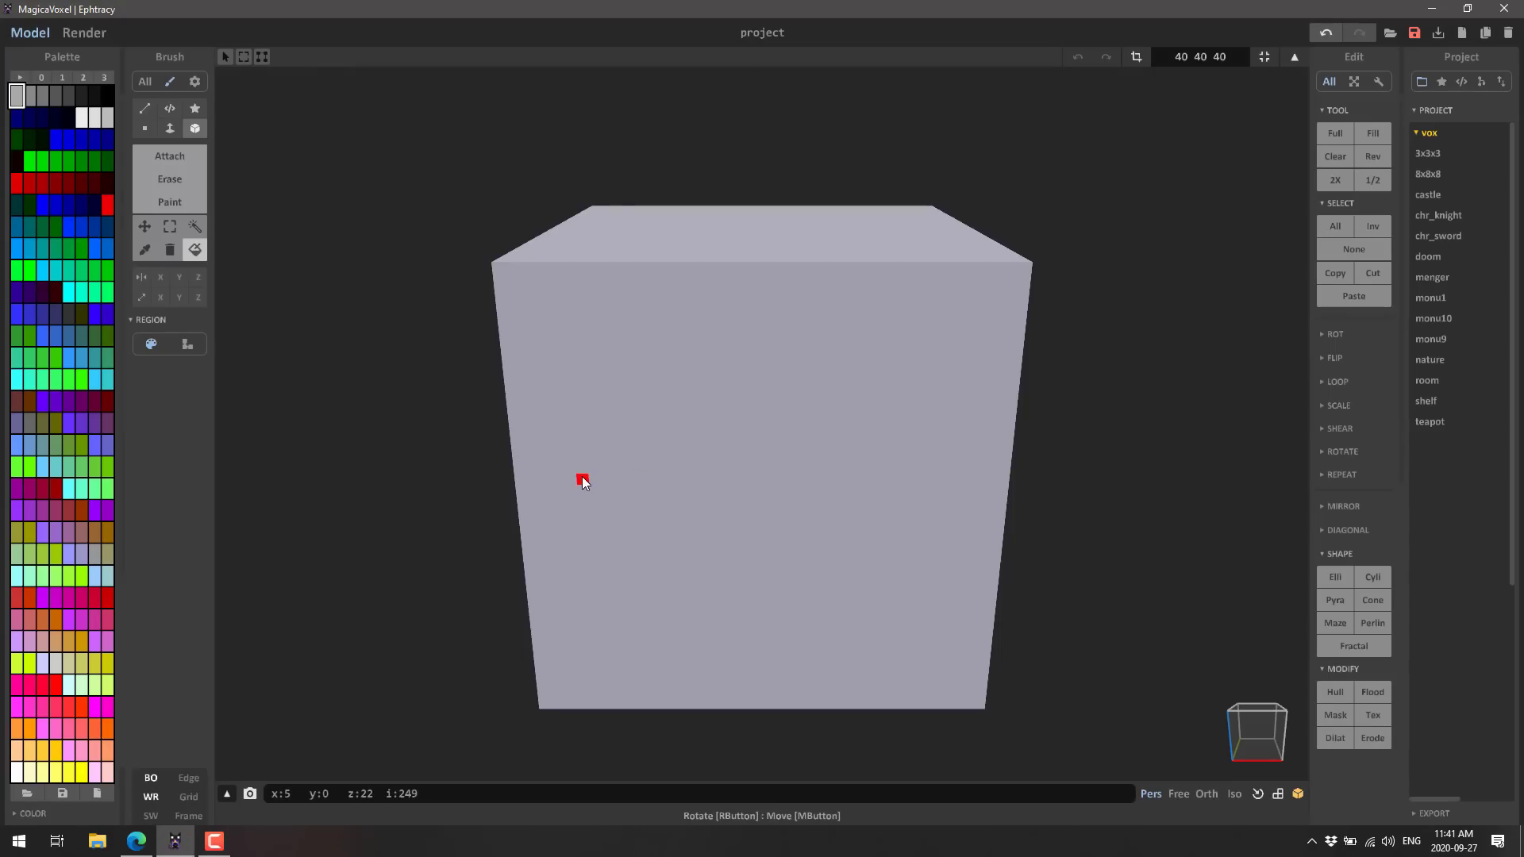
pyautogui.moveTo(922, 633)
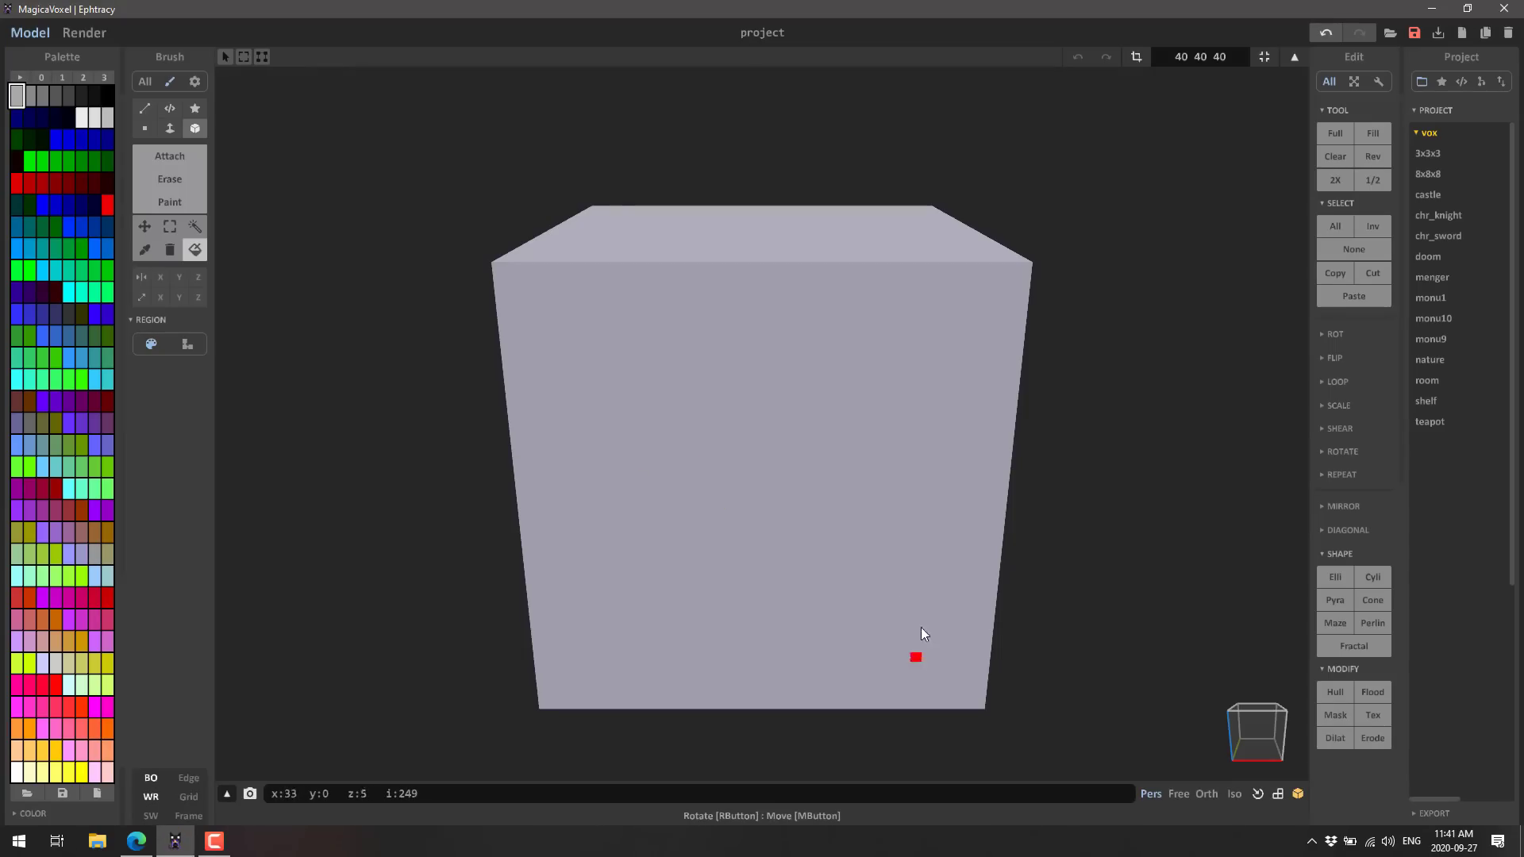
pyautogui.moveTo(532, 362)
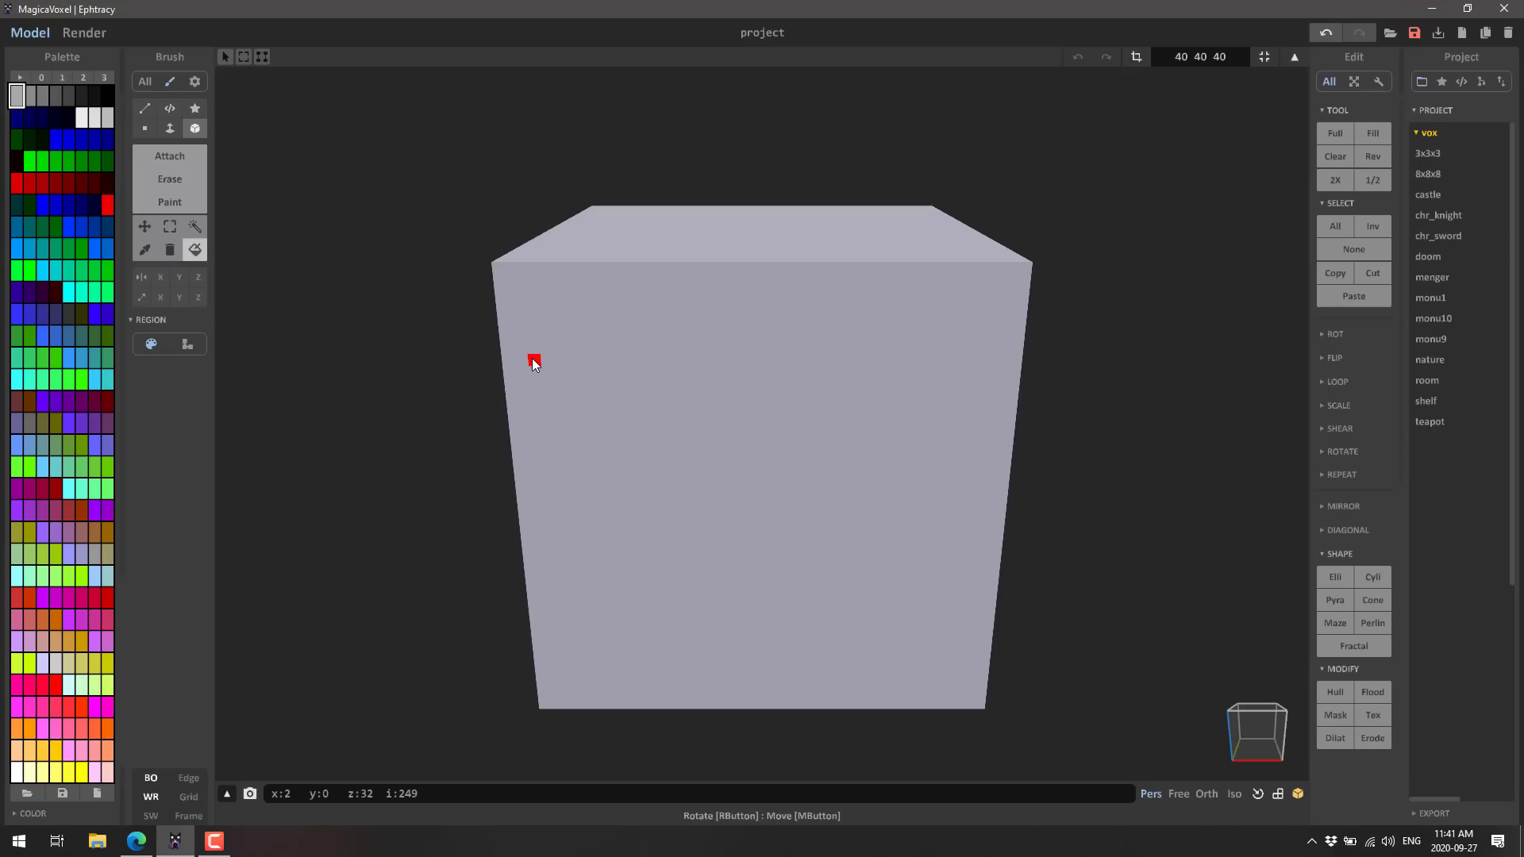
pyautogui.moveTo(559, 393)
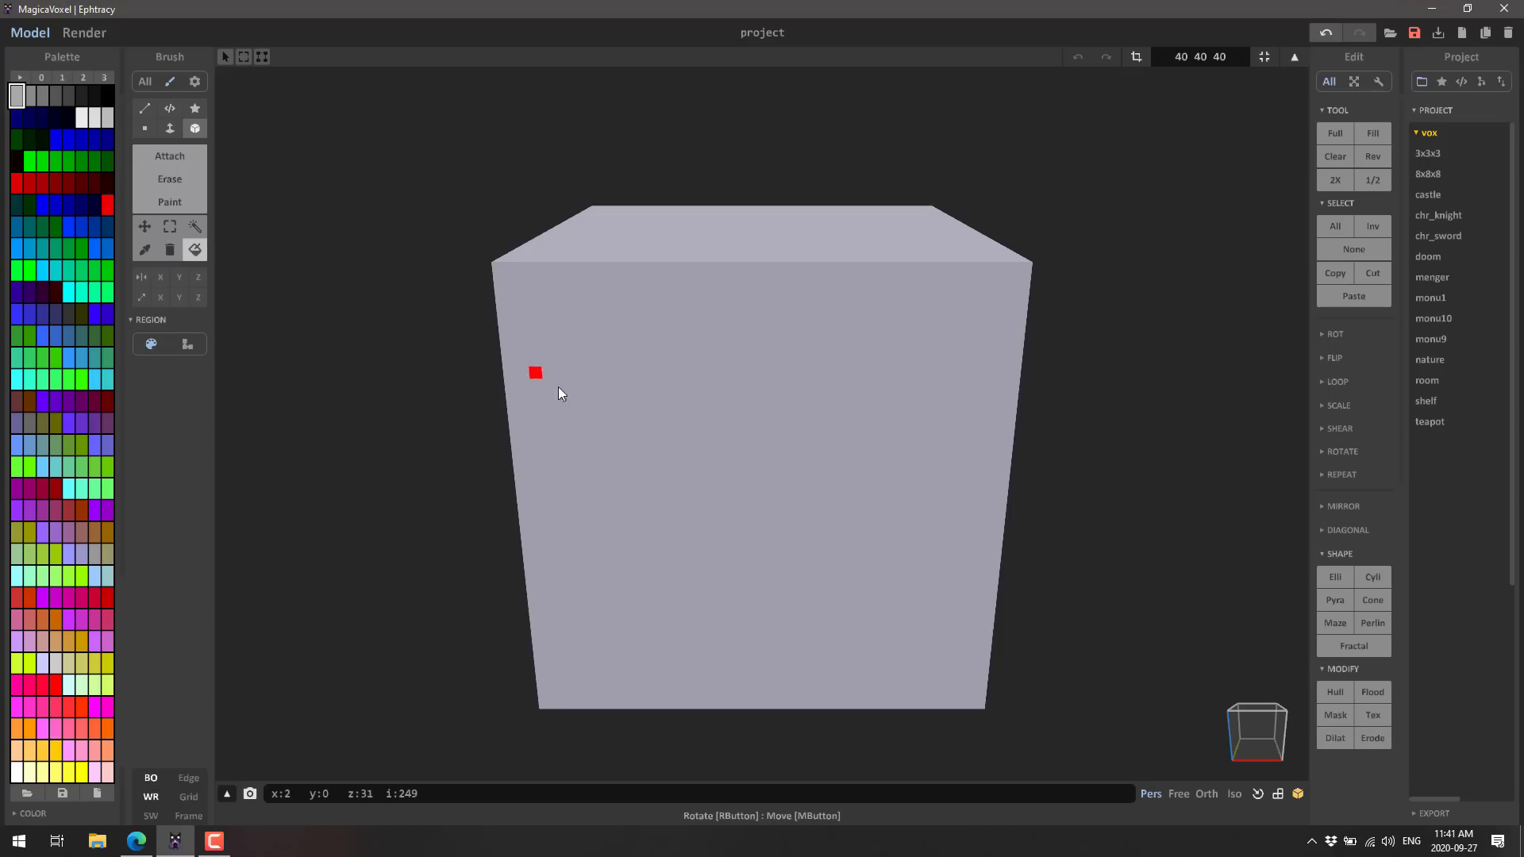
pyautogui.moveTo(779, 542)
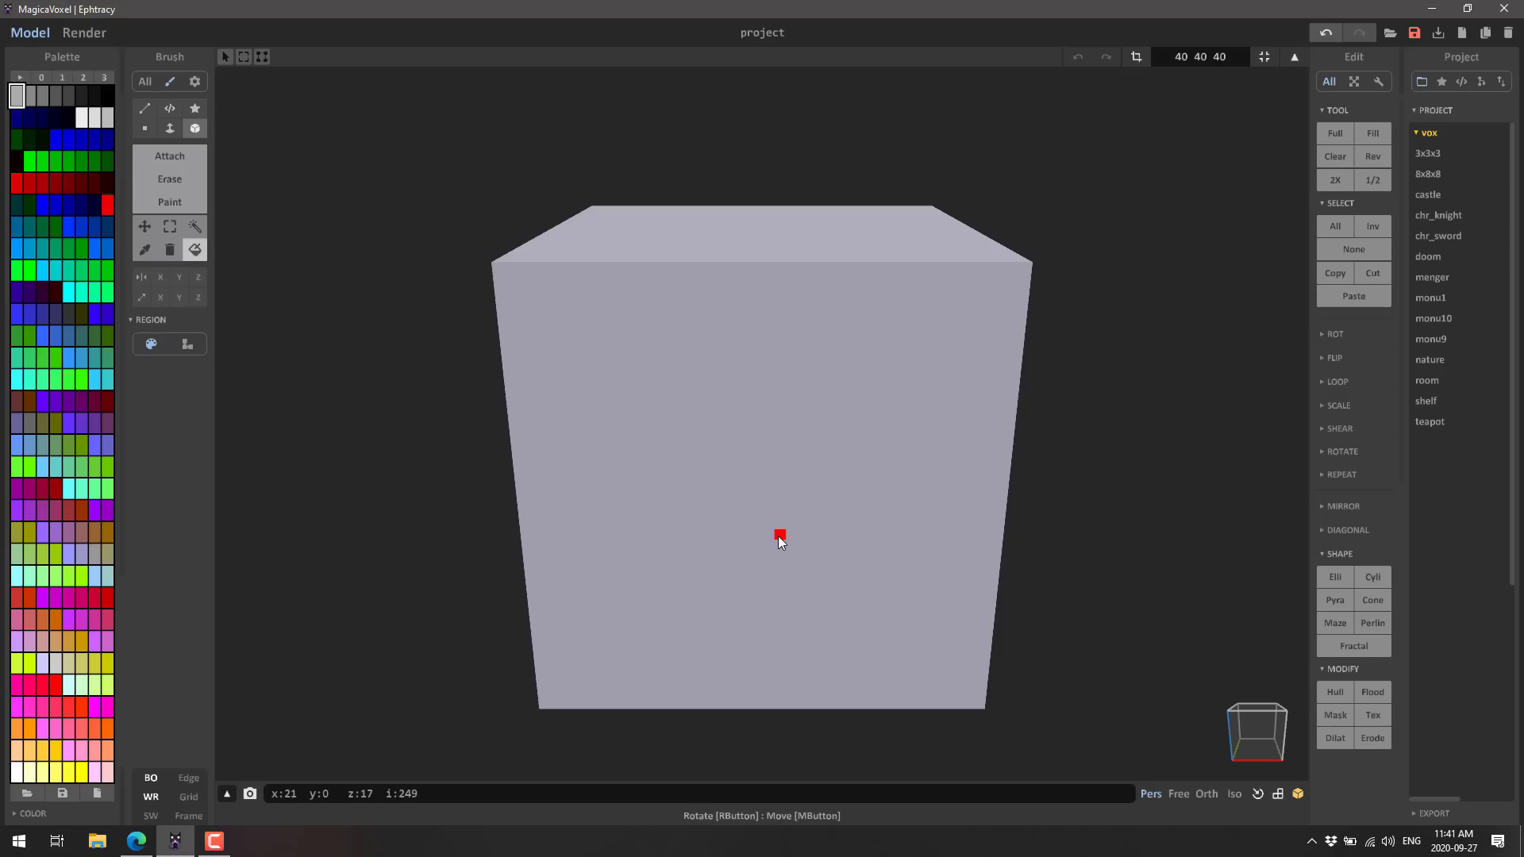
pyautogui.moveTo(817, 514)
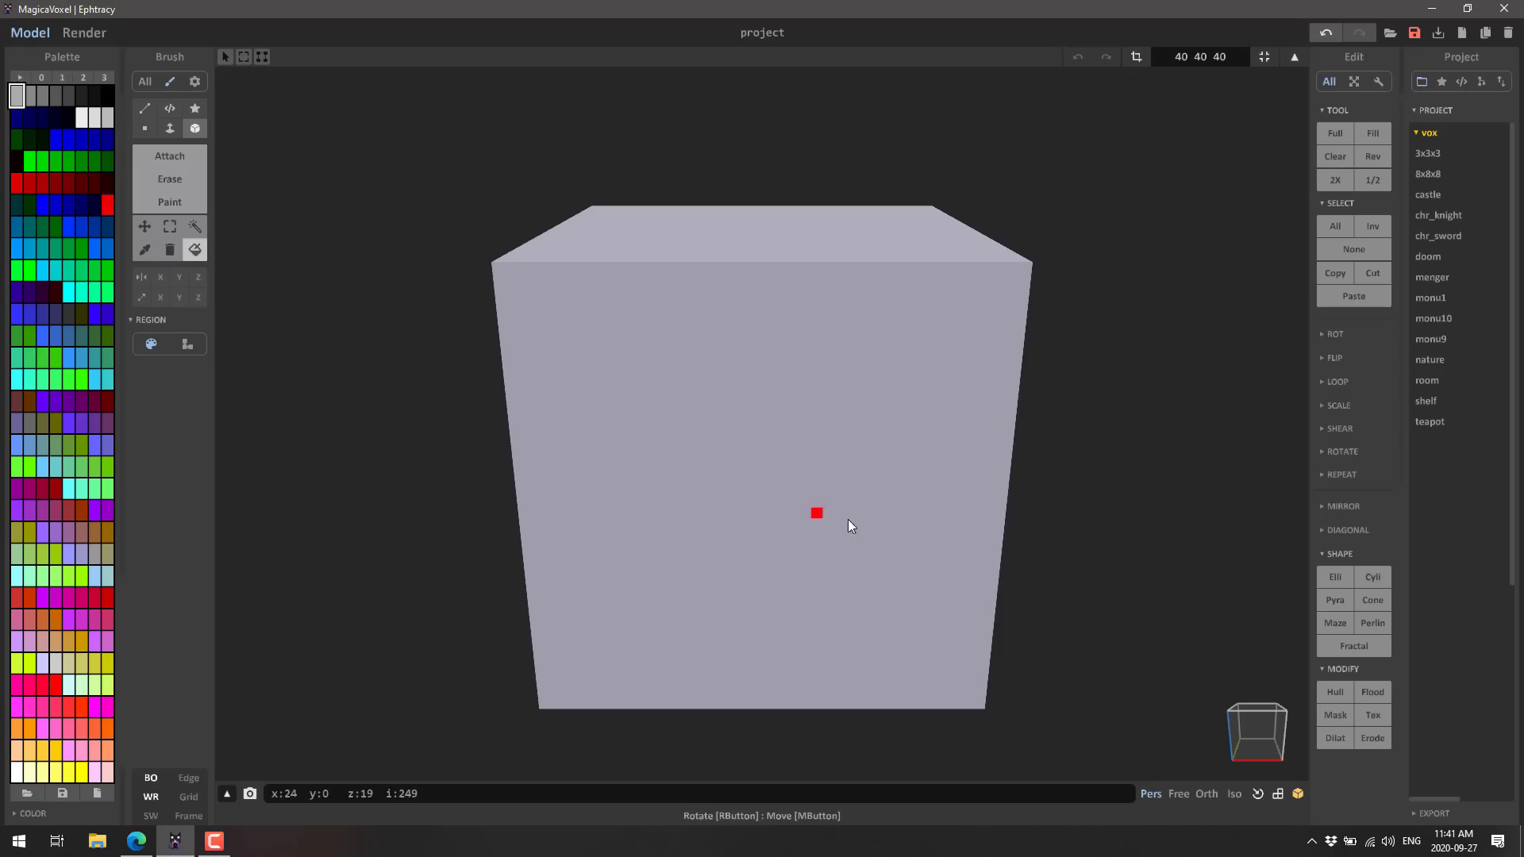
pyautogui.moveTo(561, 429)
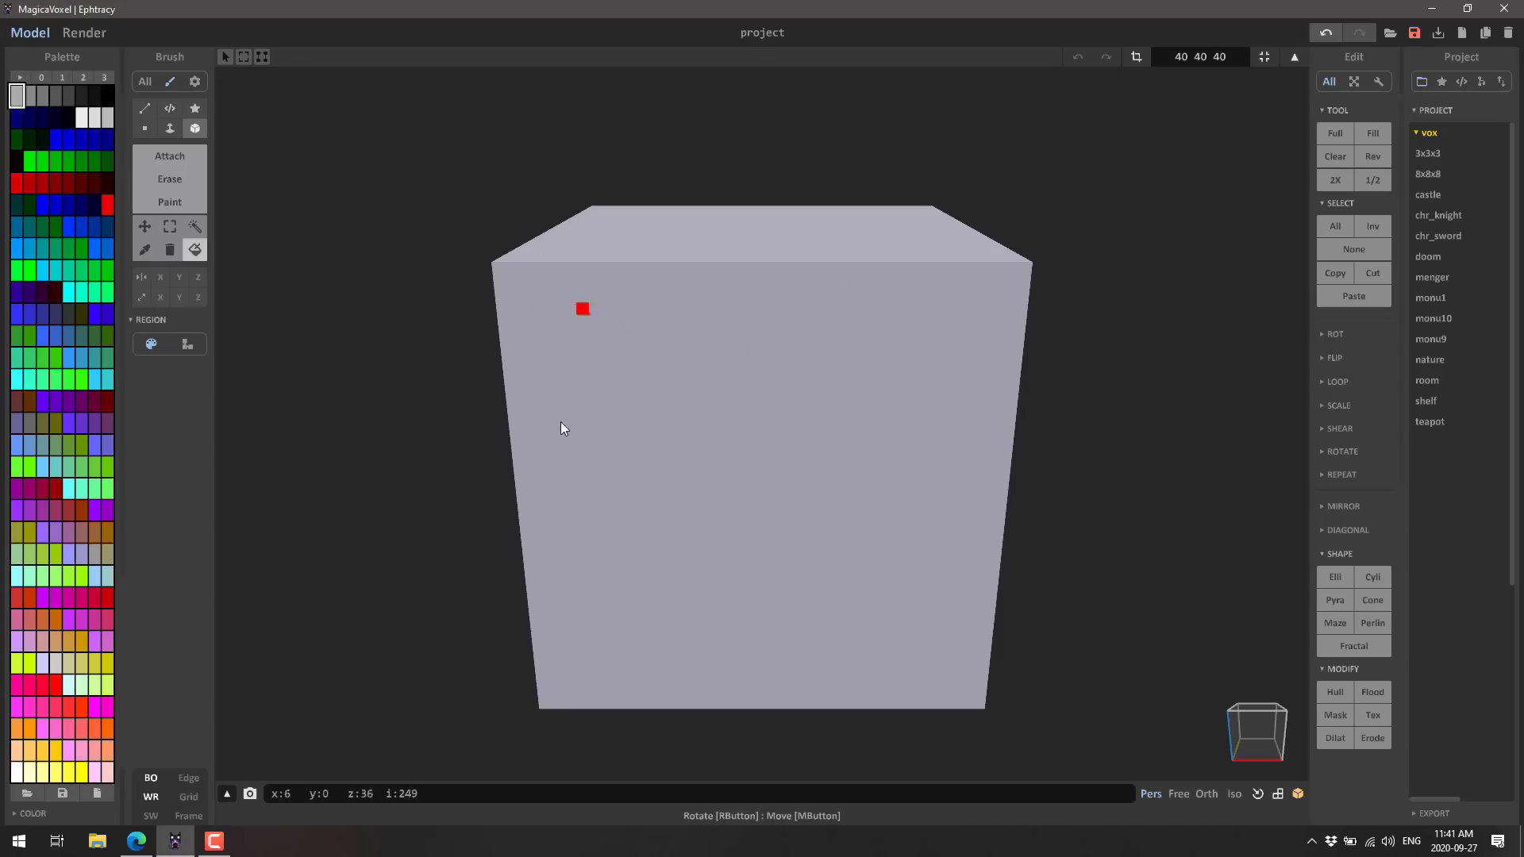
pyautogui.moveTo(817, 389)
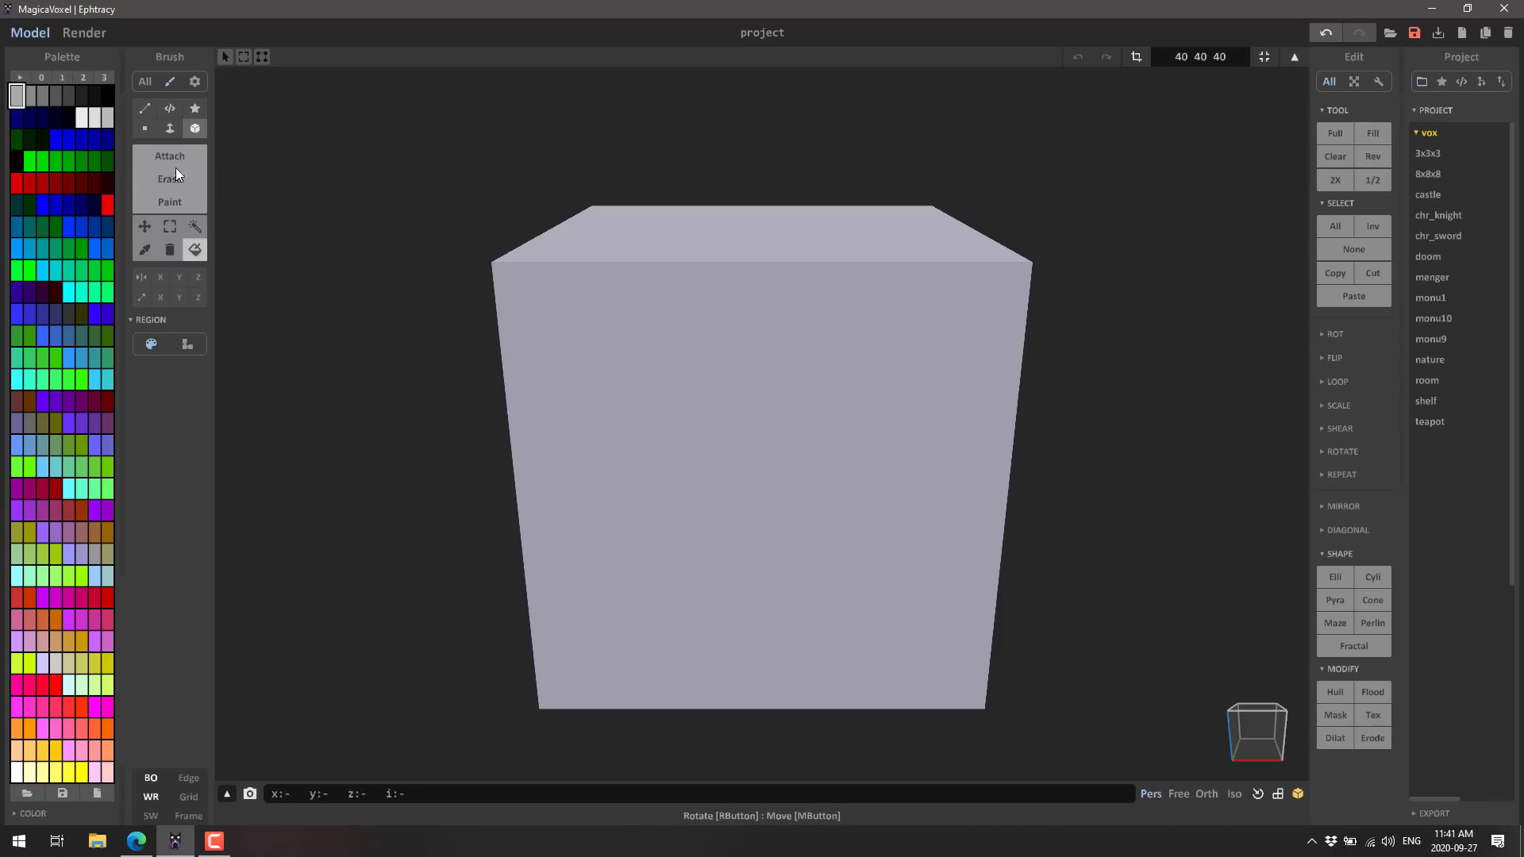
pyautogui.moveTo(705, 362)
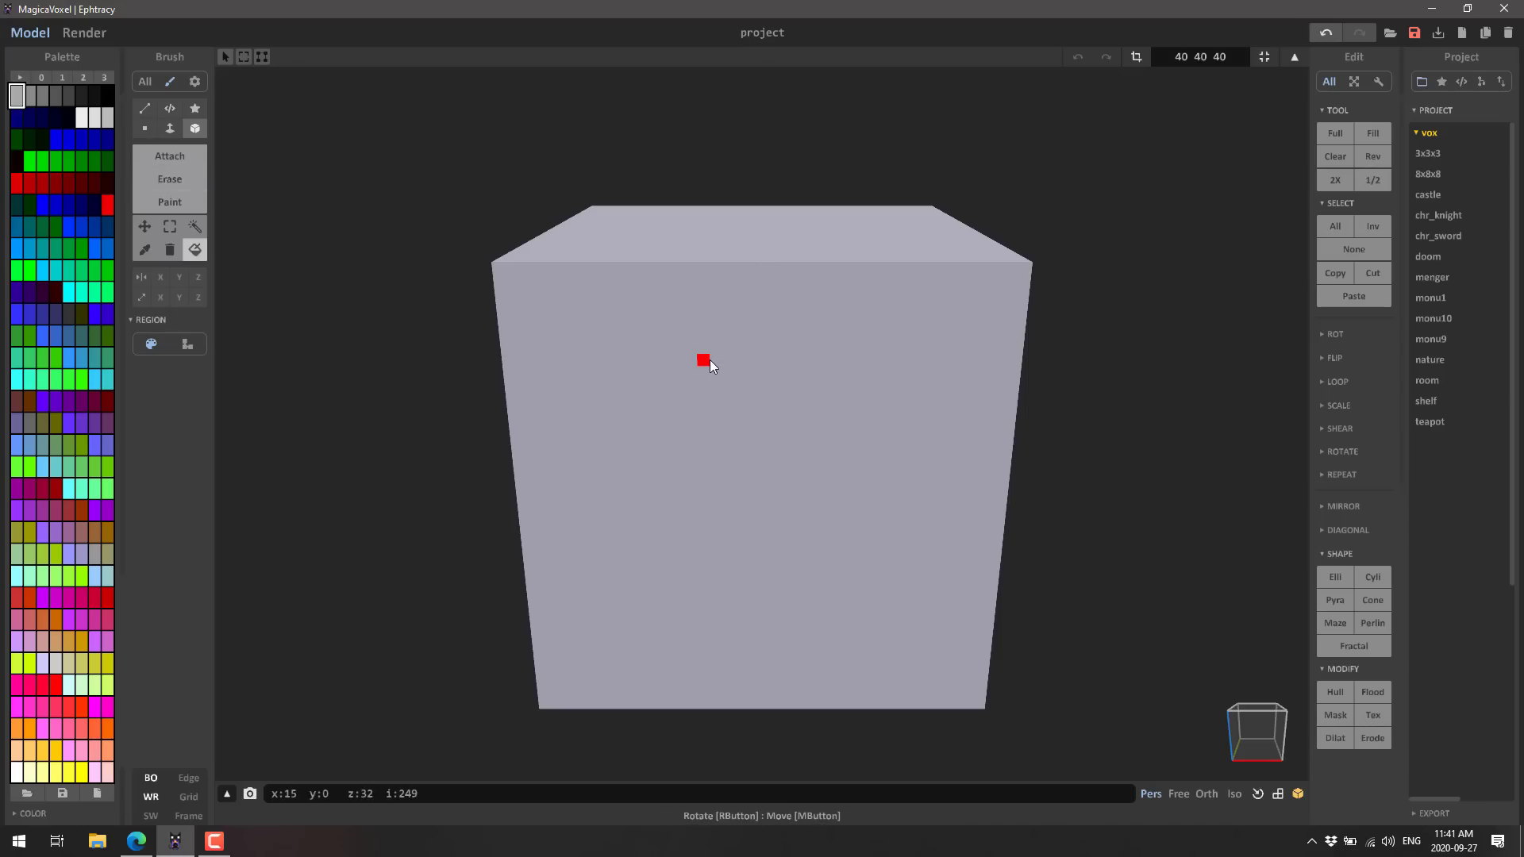
pyautogui.moveTo(719, 460)
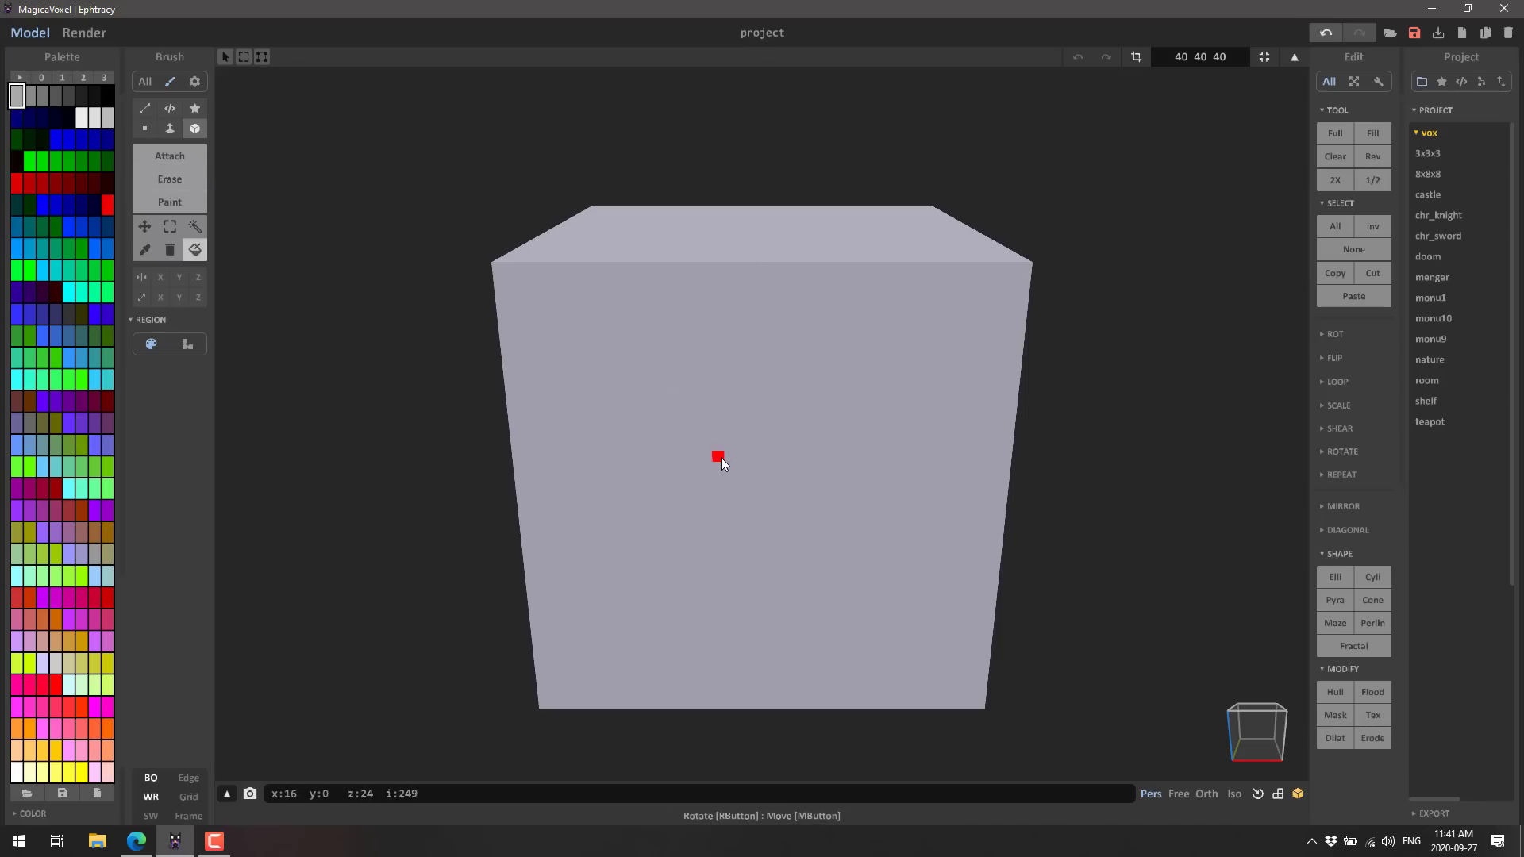
pyautogui.moveTo(1251, 605)
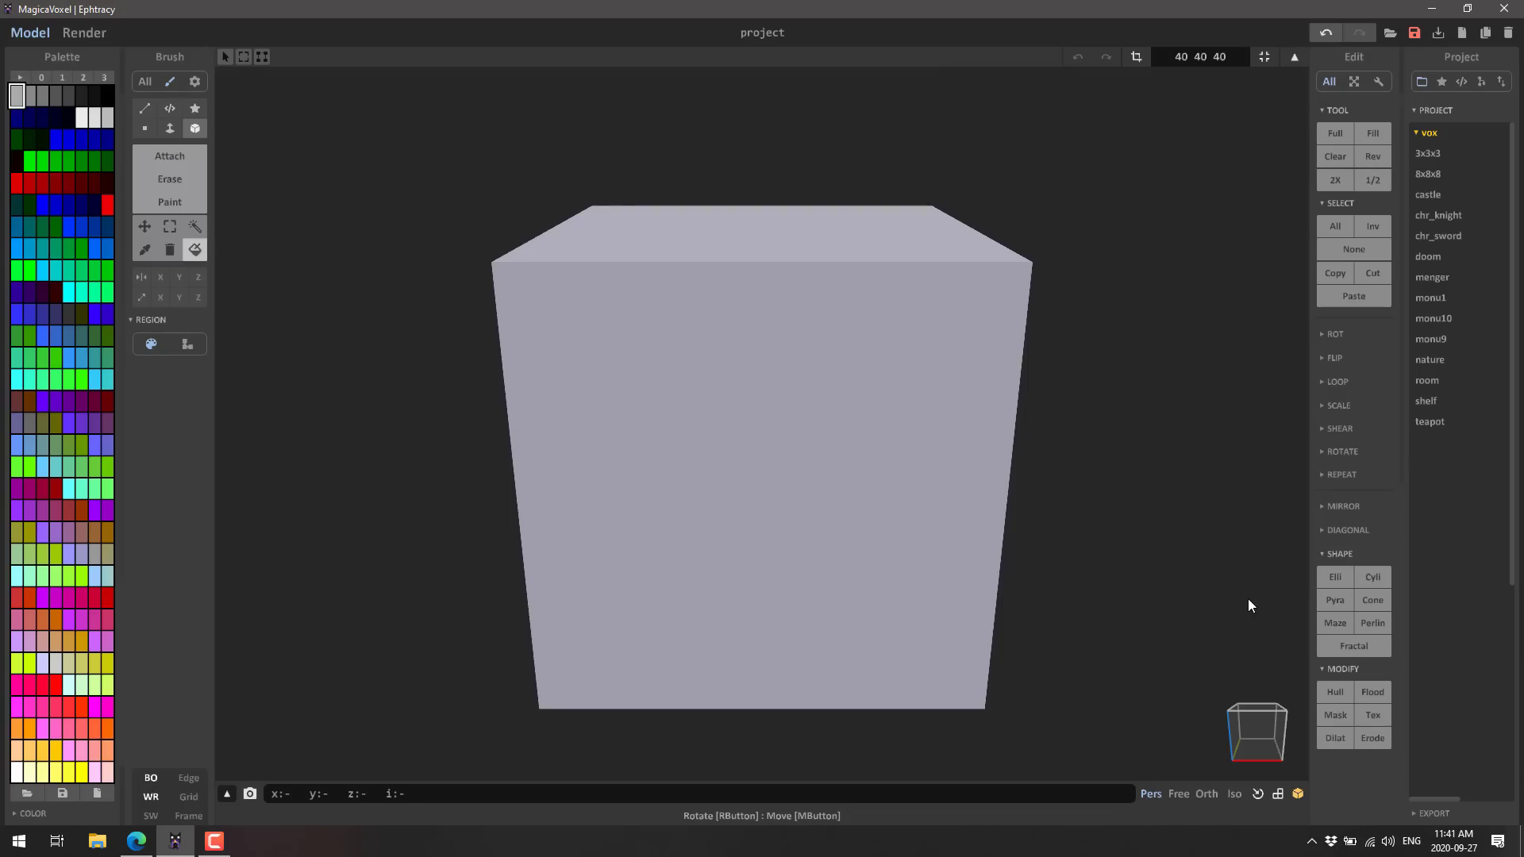
pyautogui.moveTo(559, 246)
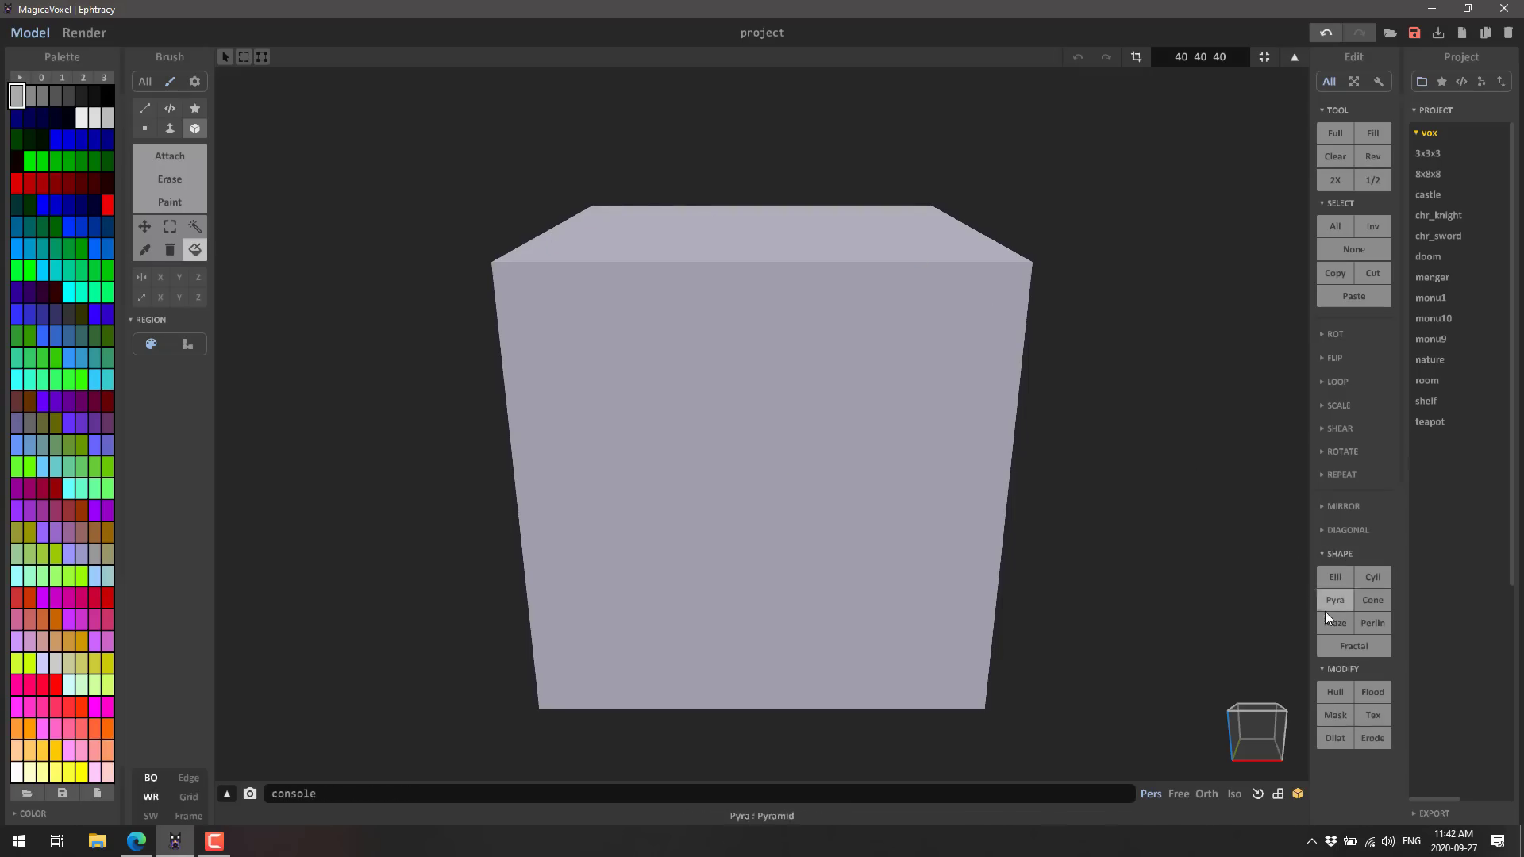
# Step: Fill the block with a Maze shape and show voxel edge outlines
pyautogui.click(1334, 622)
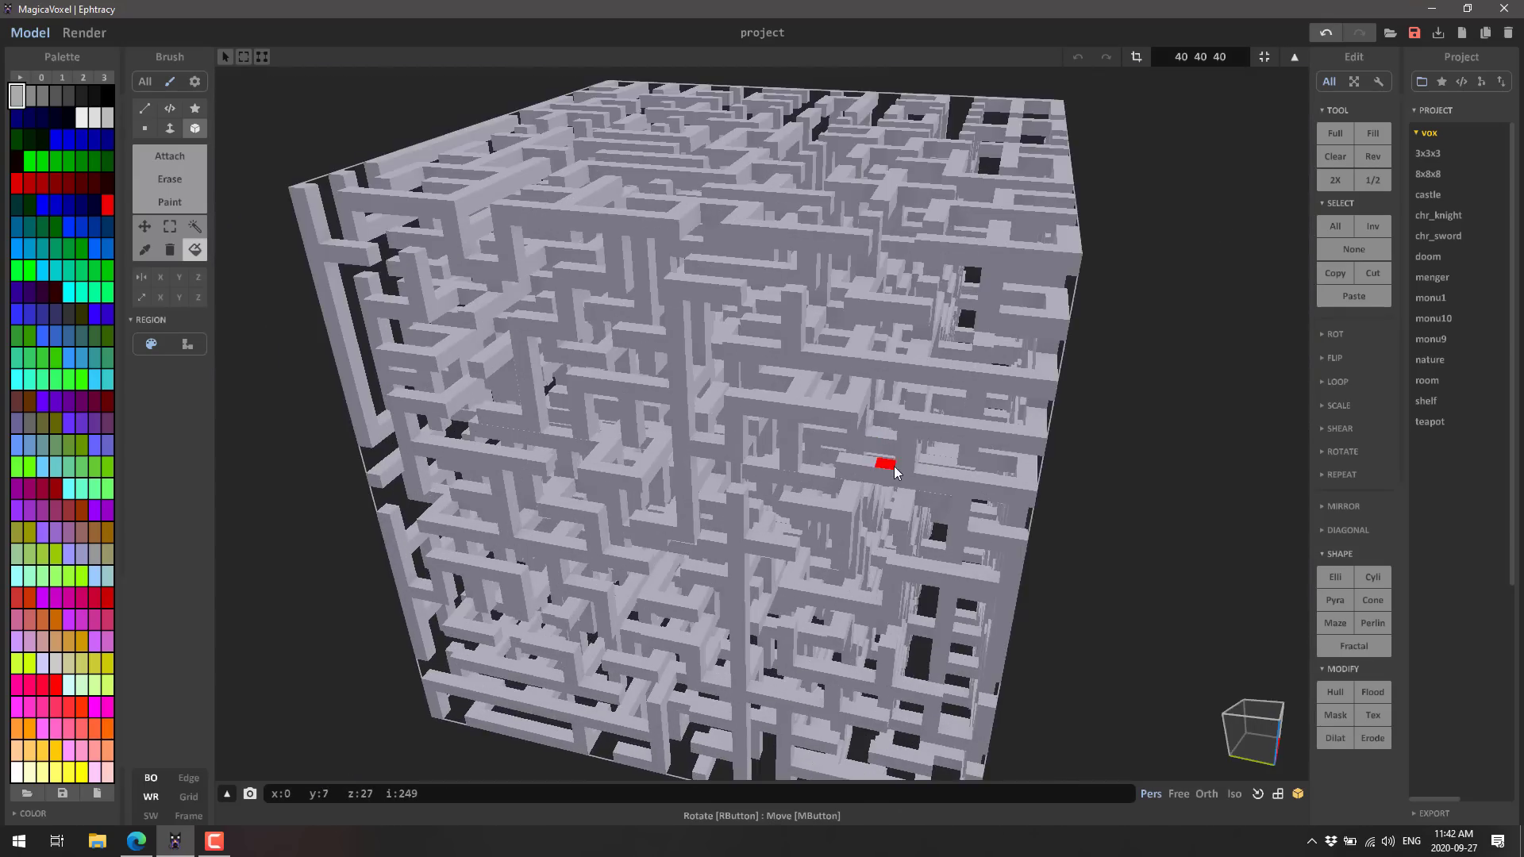
pyautogui.click(186, 777)
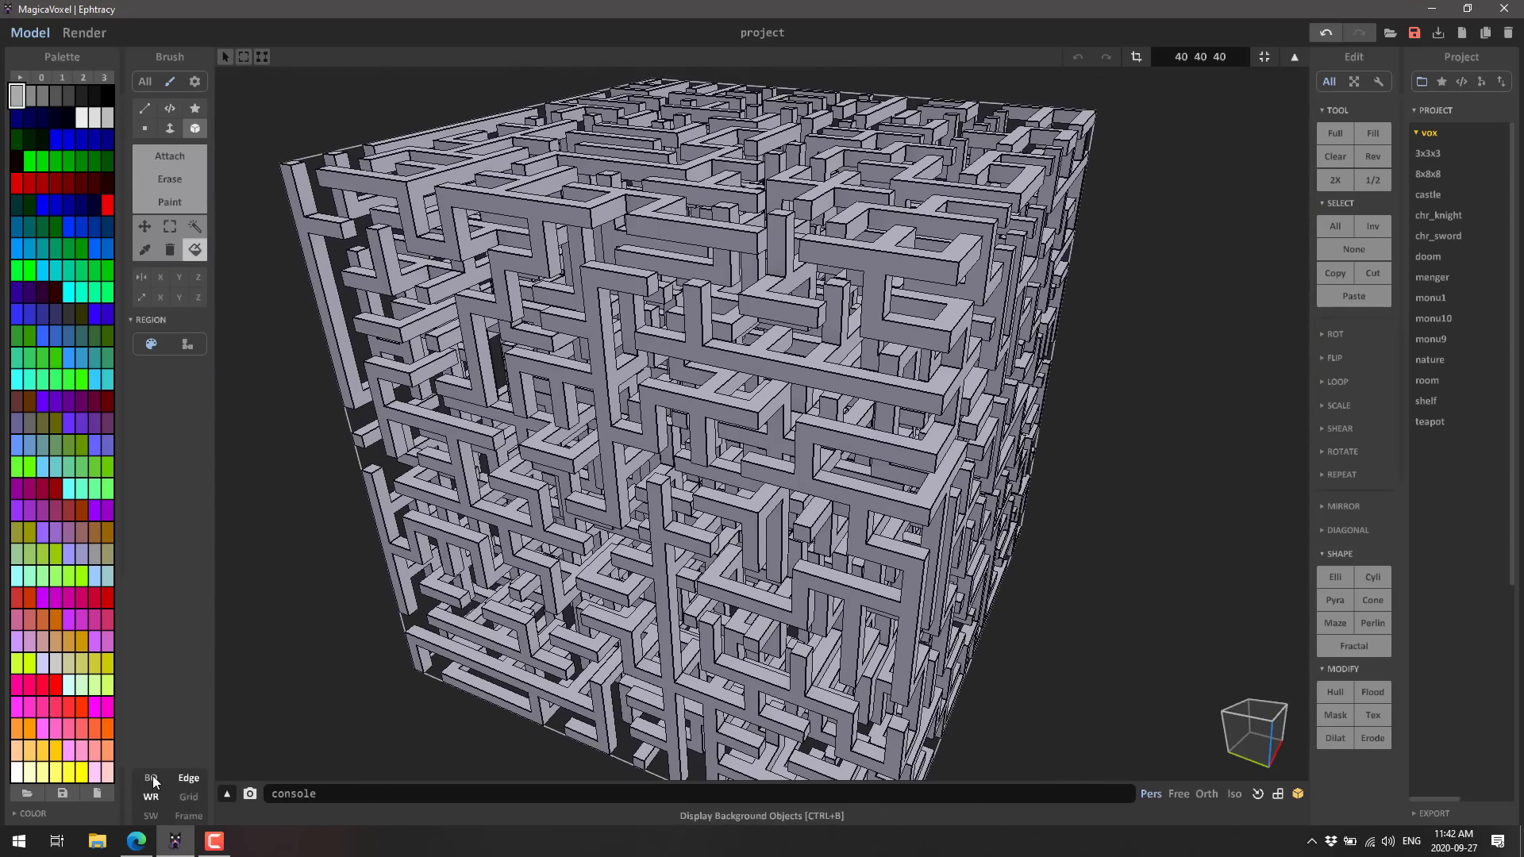
pyautogui.click(151, 797)
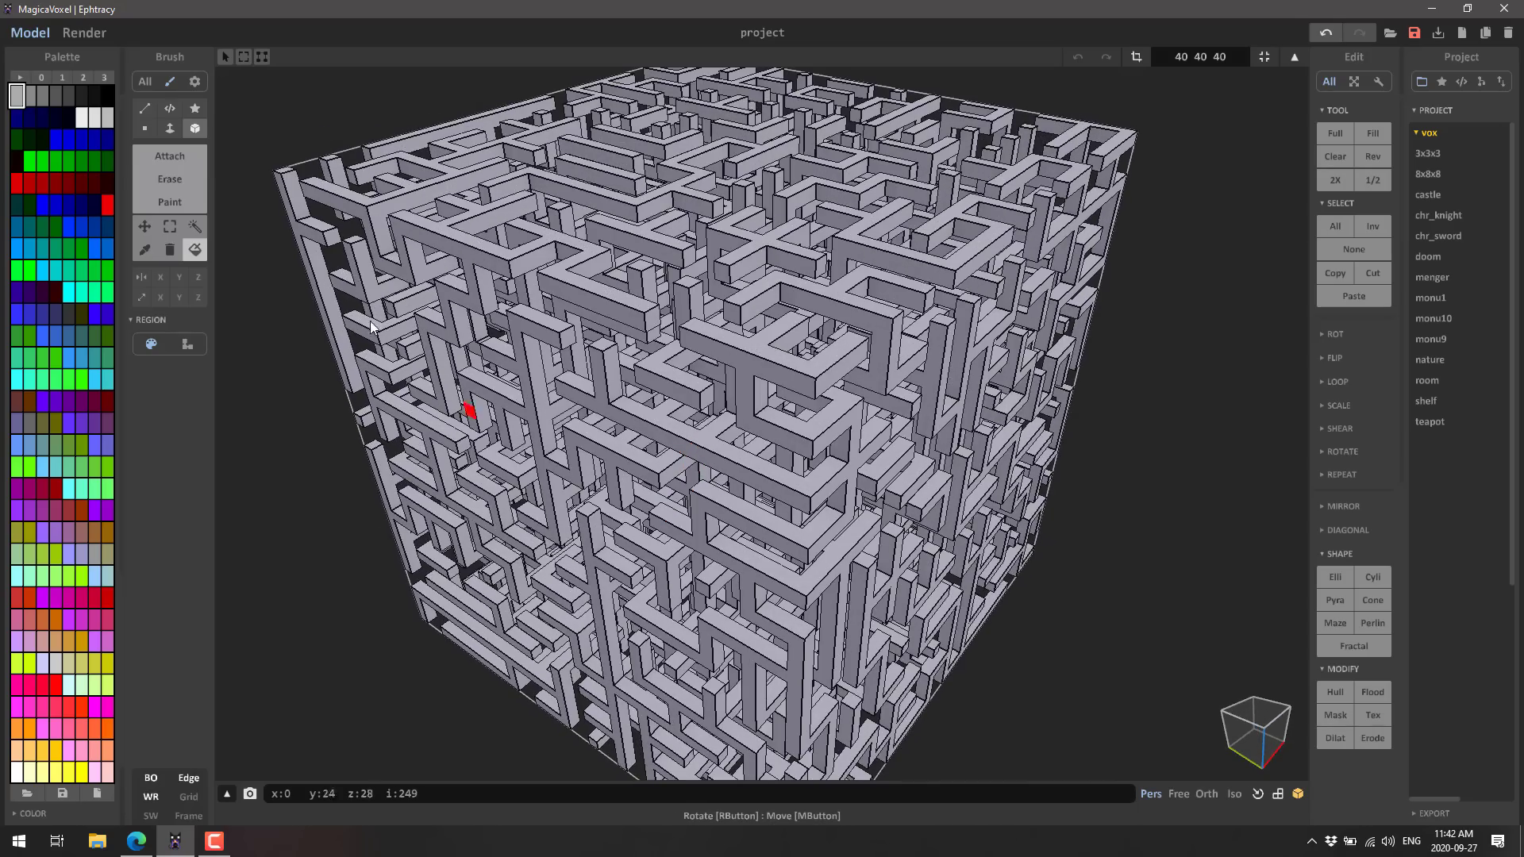
# Step: Cycle through Box, Face, Geometry, Shader and Pattern brush modes, ending on Paint
pyautogui.click(170, 129)
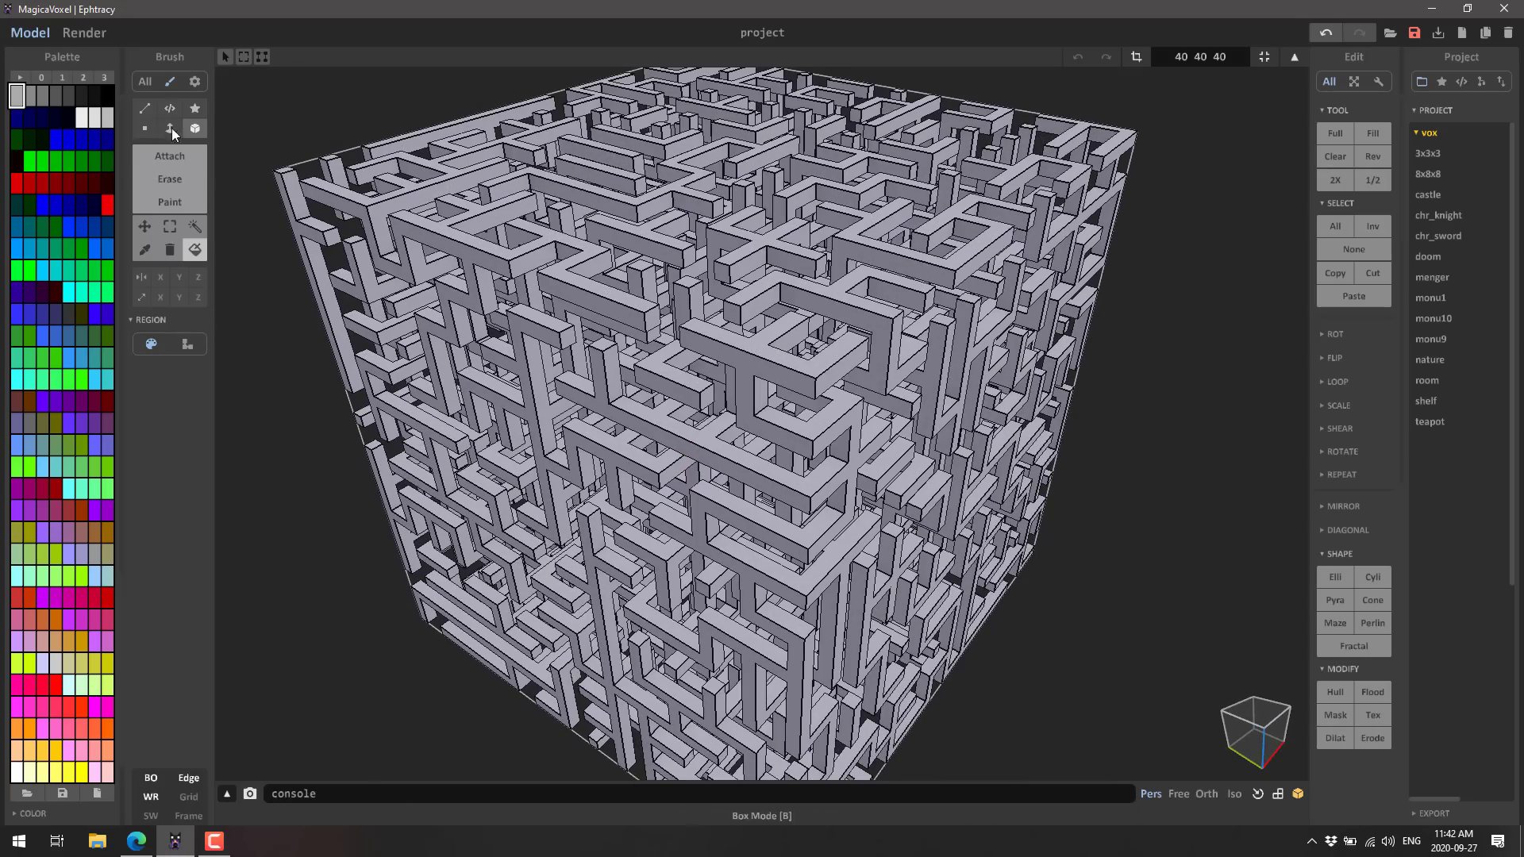
pyautogui.moveTo(190, 130)
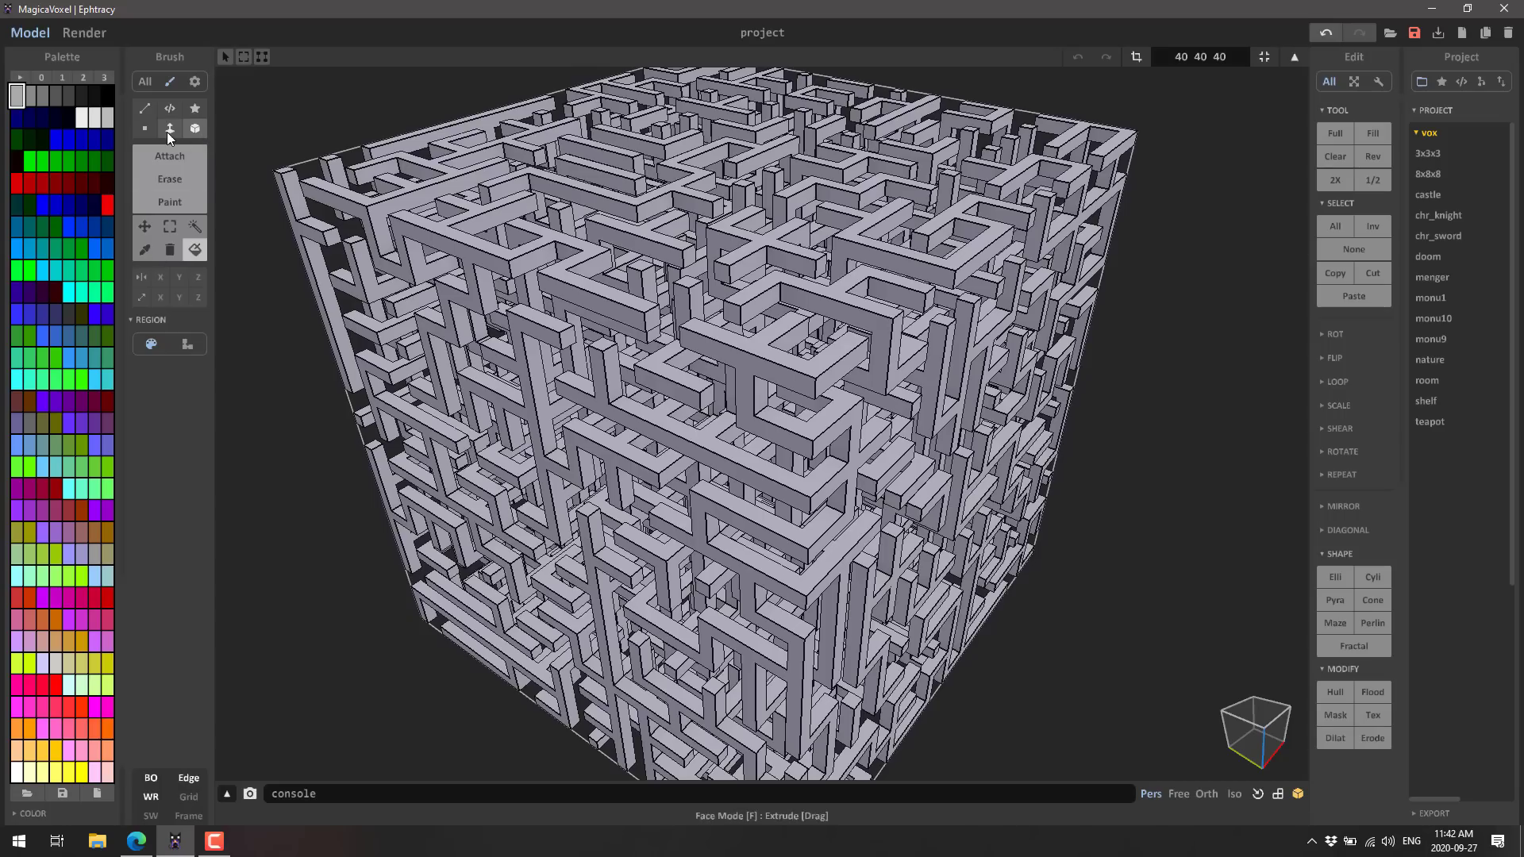
pyautogui.click(144, 107)
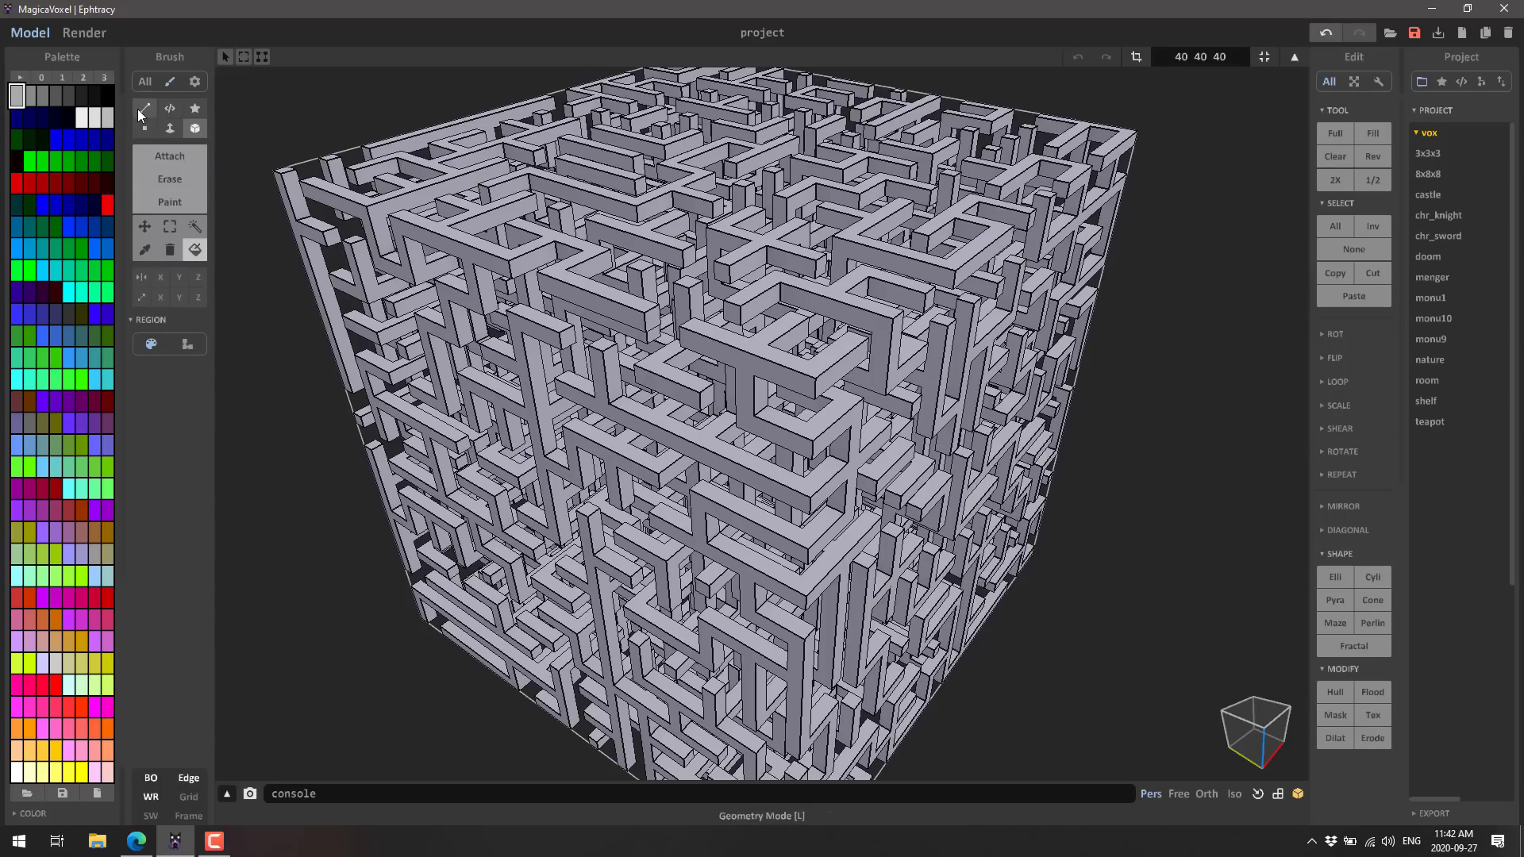
pyautogui.click(170, 108)
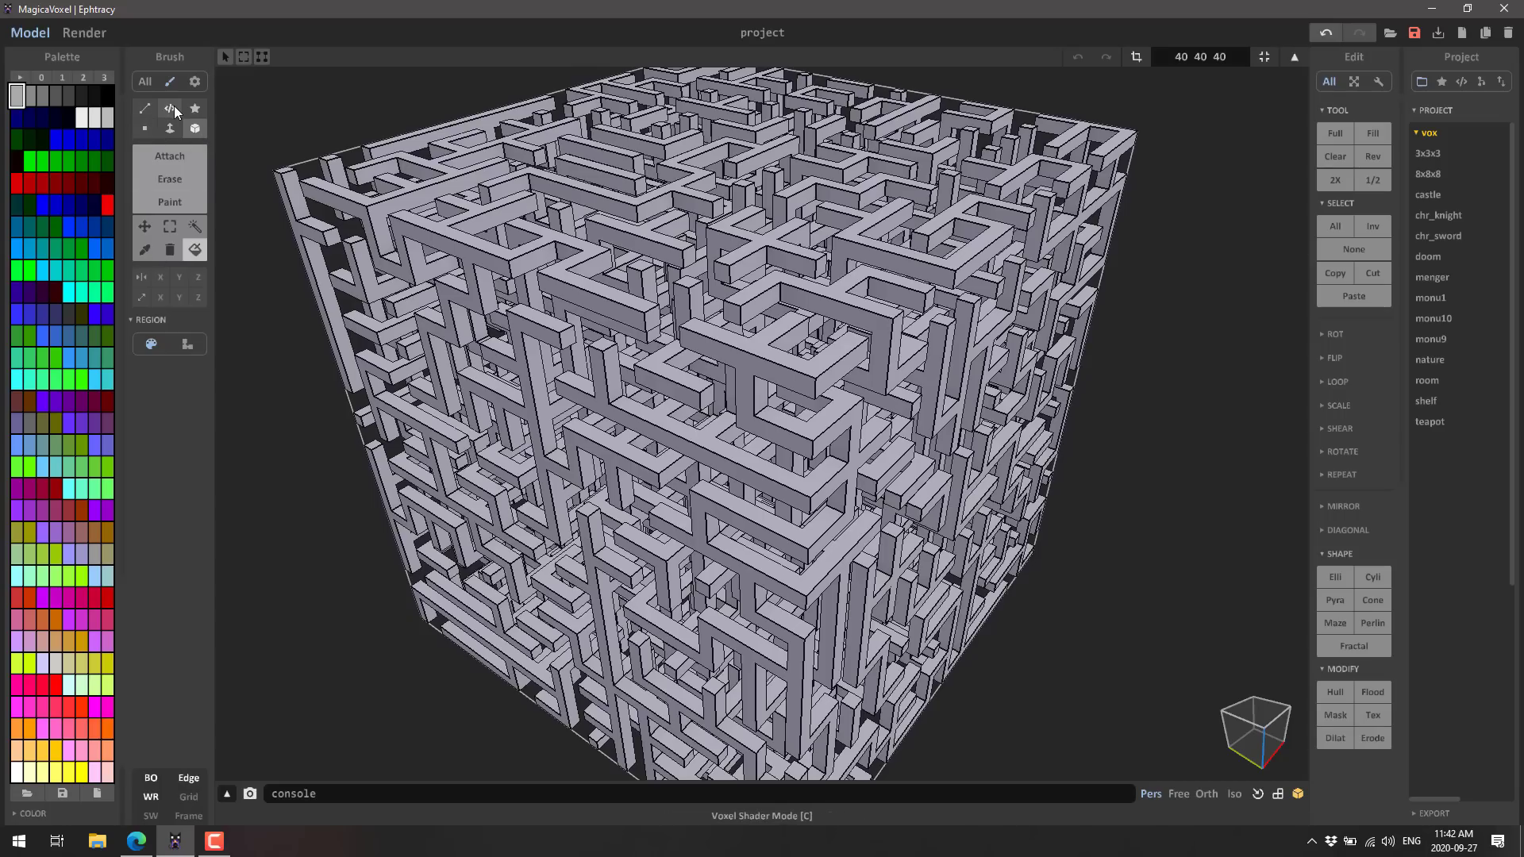
pyautogui.click(194, 108)
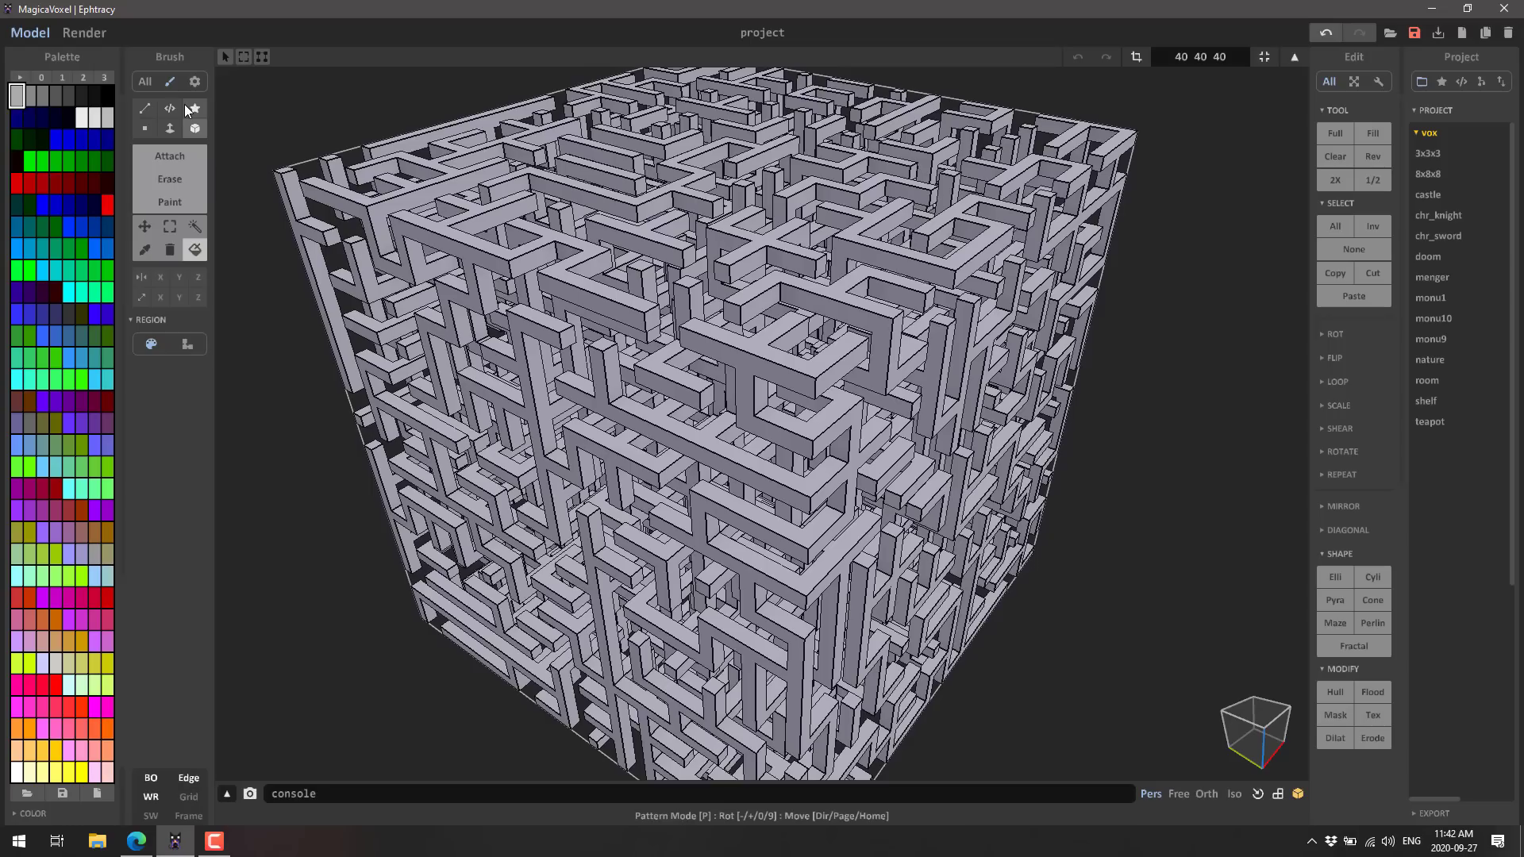
pyautogui.click(193, 108)
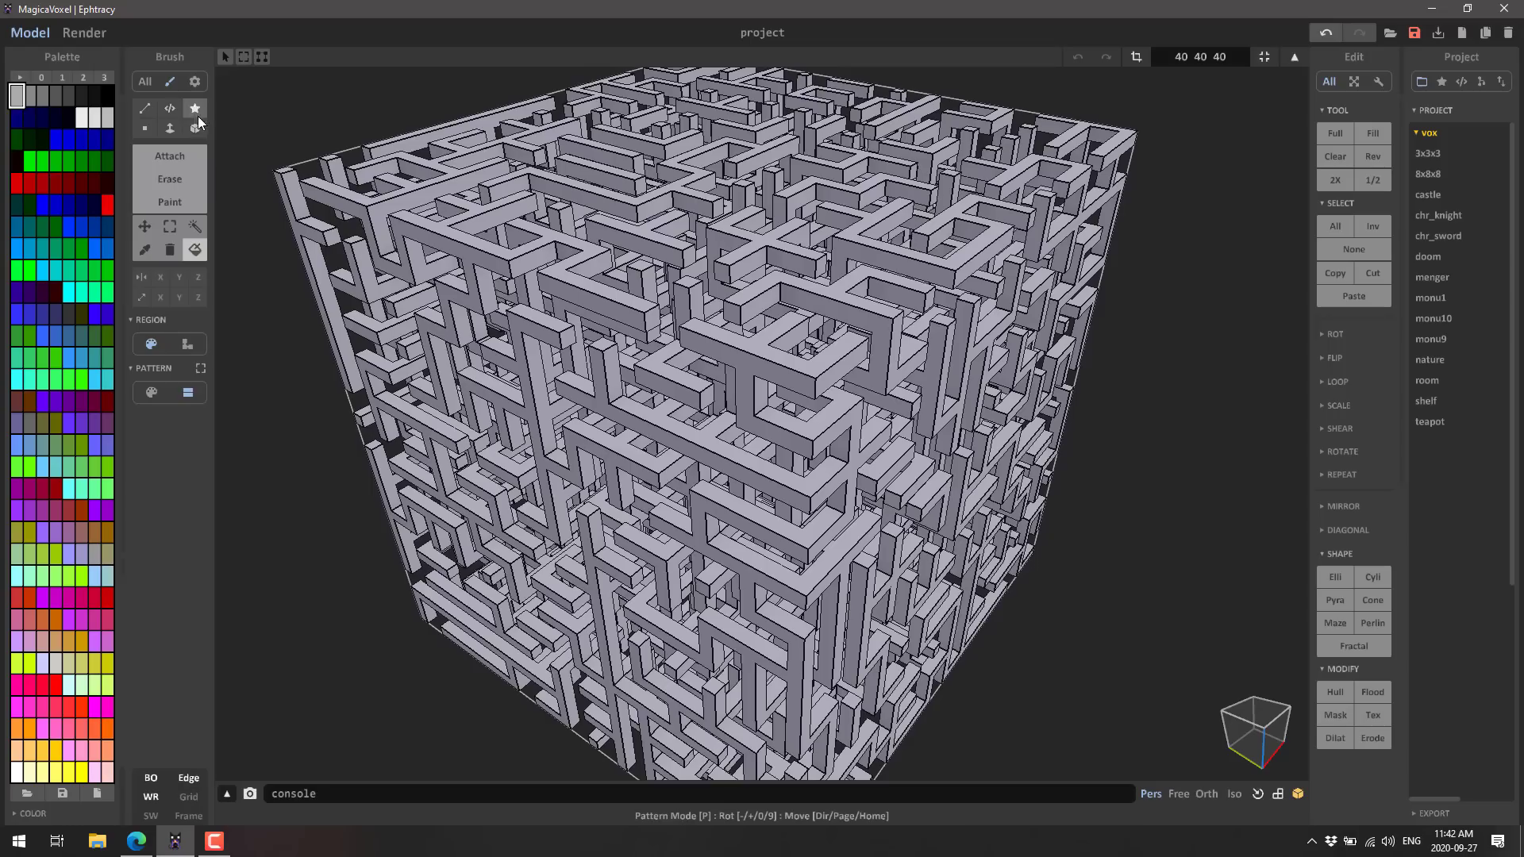
pyautogui.click(195, 128)
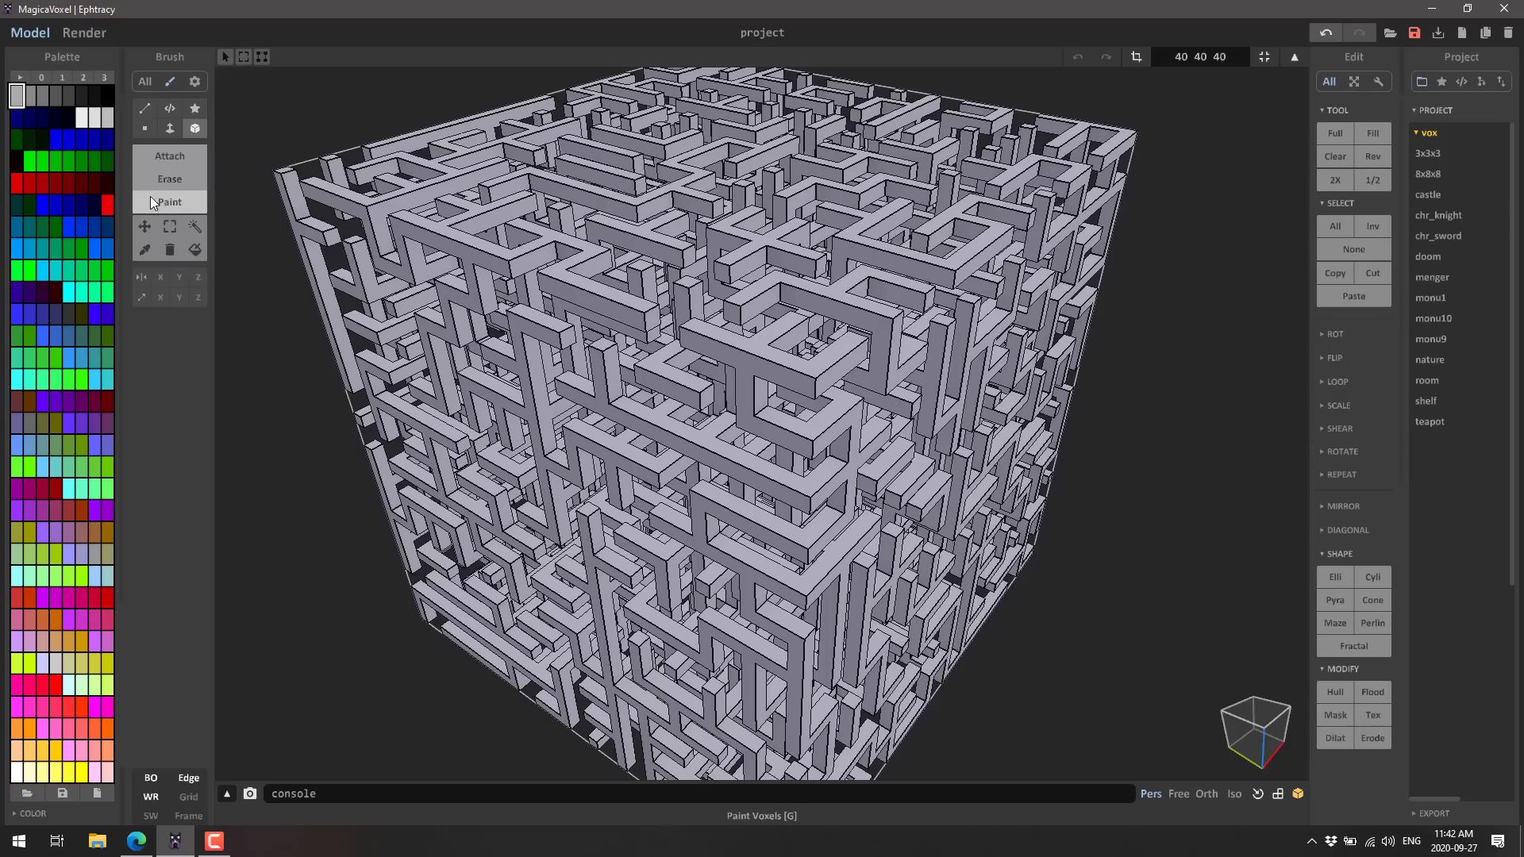
# Step: Repaint the whole maze blue and switch to the Render view
pyautogui.click(68, 138)
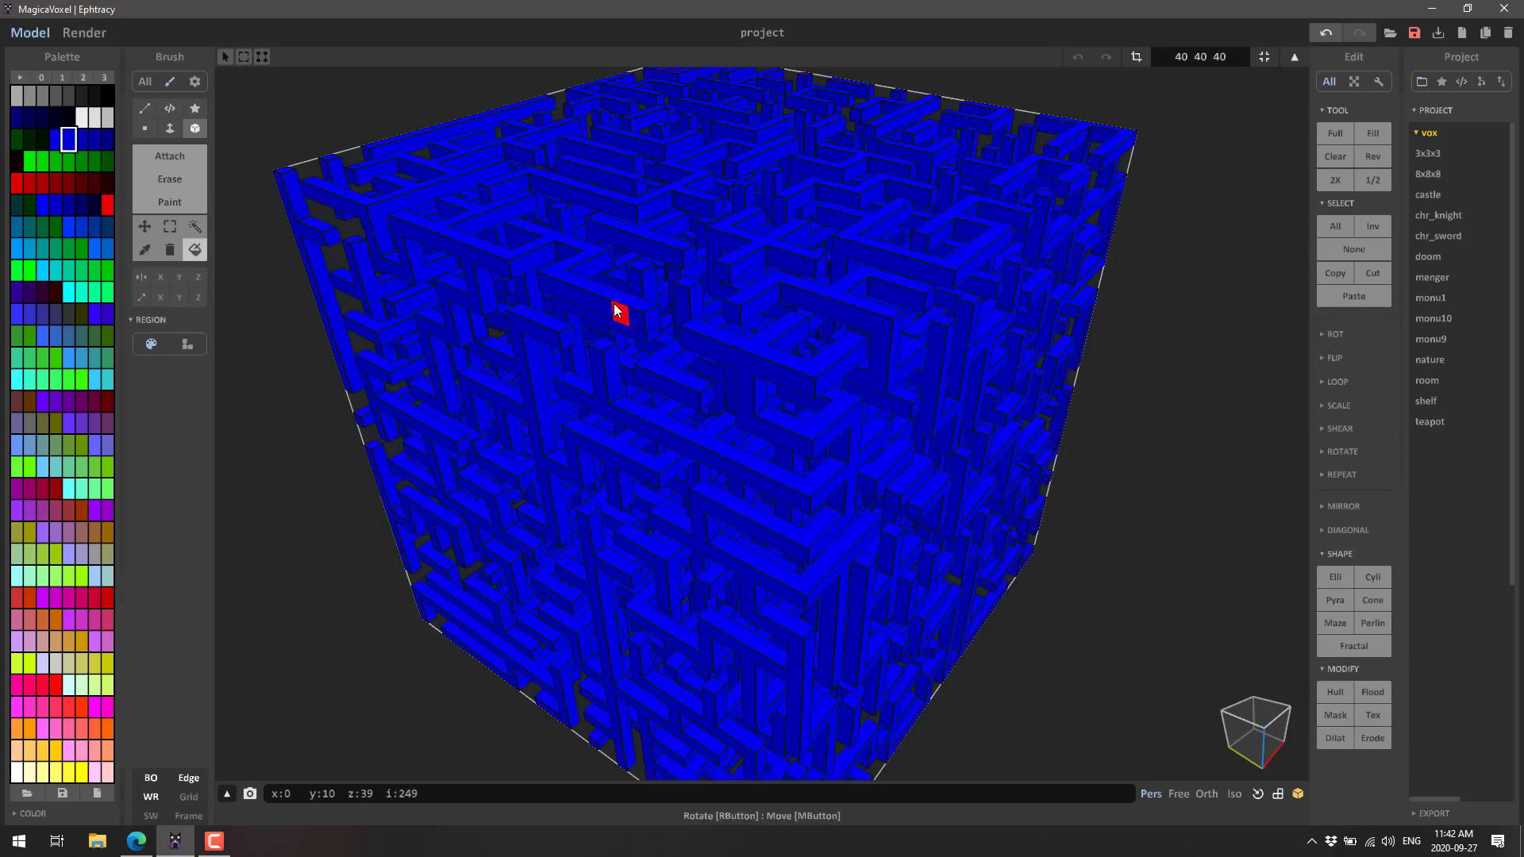
pyautogui.moveTo(853, 589)
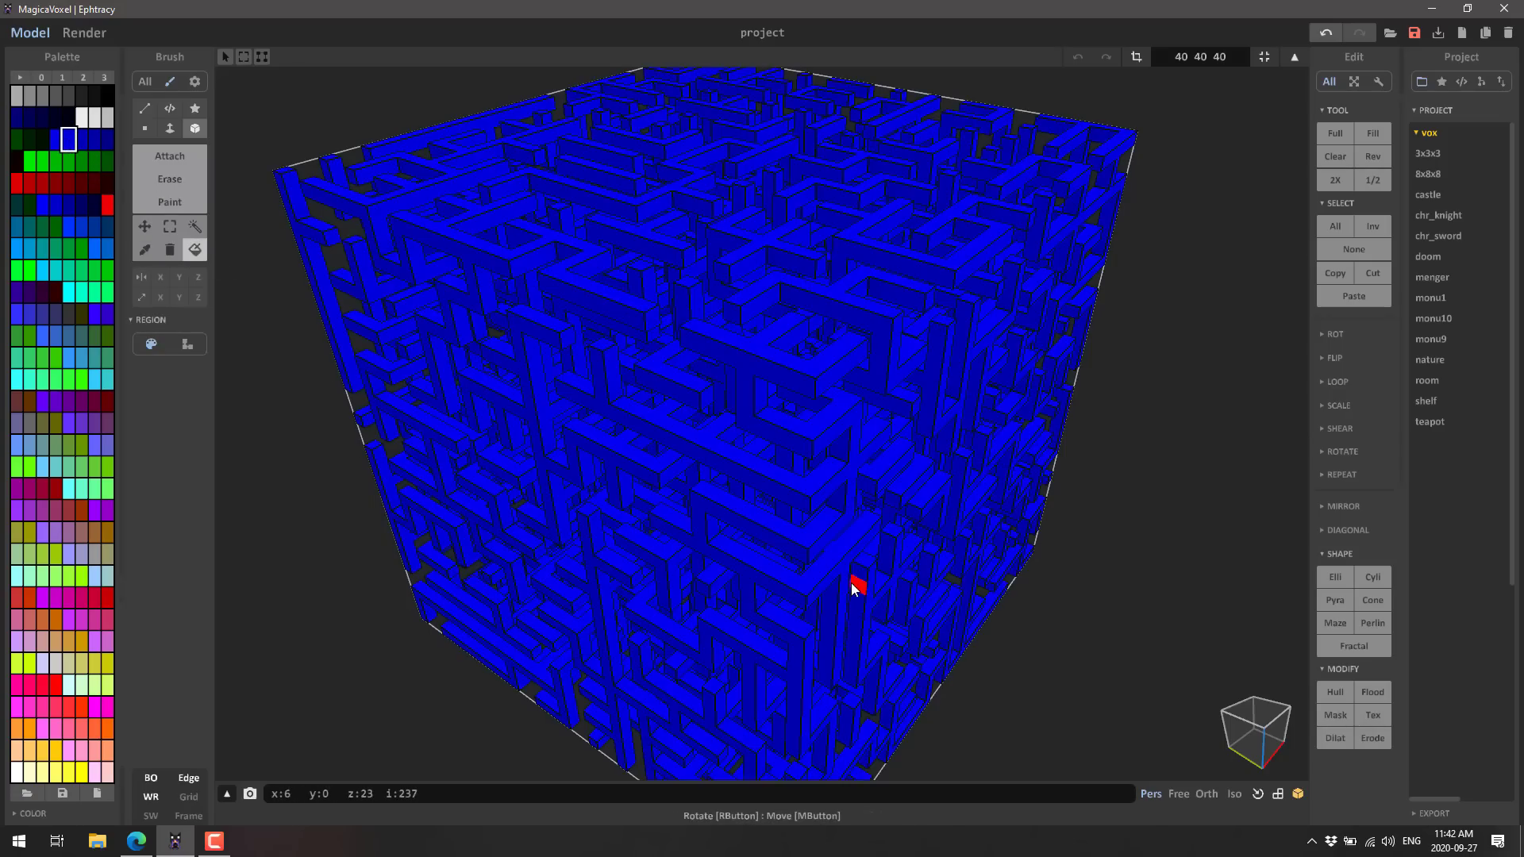
pyautogui.moveTo(761, 624)
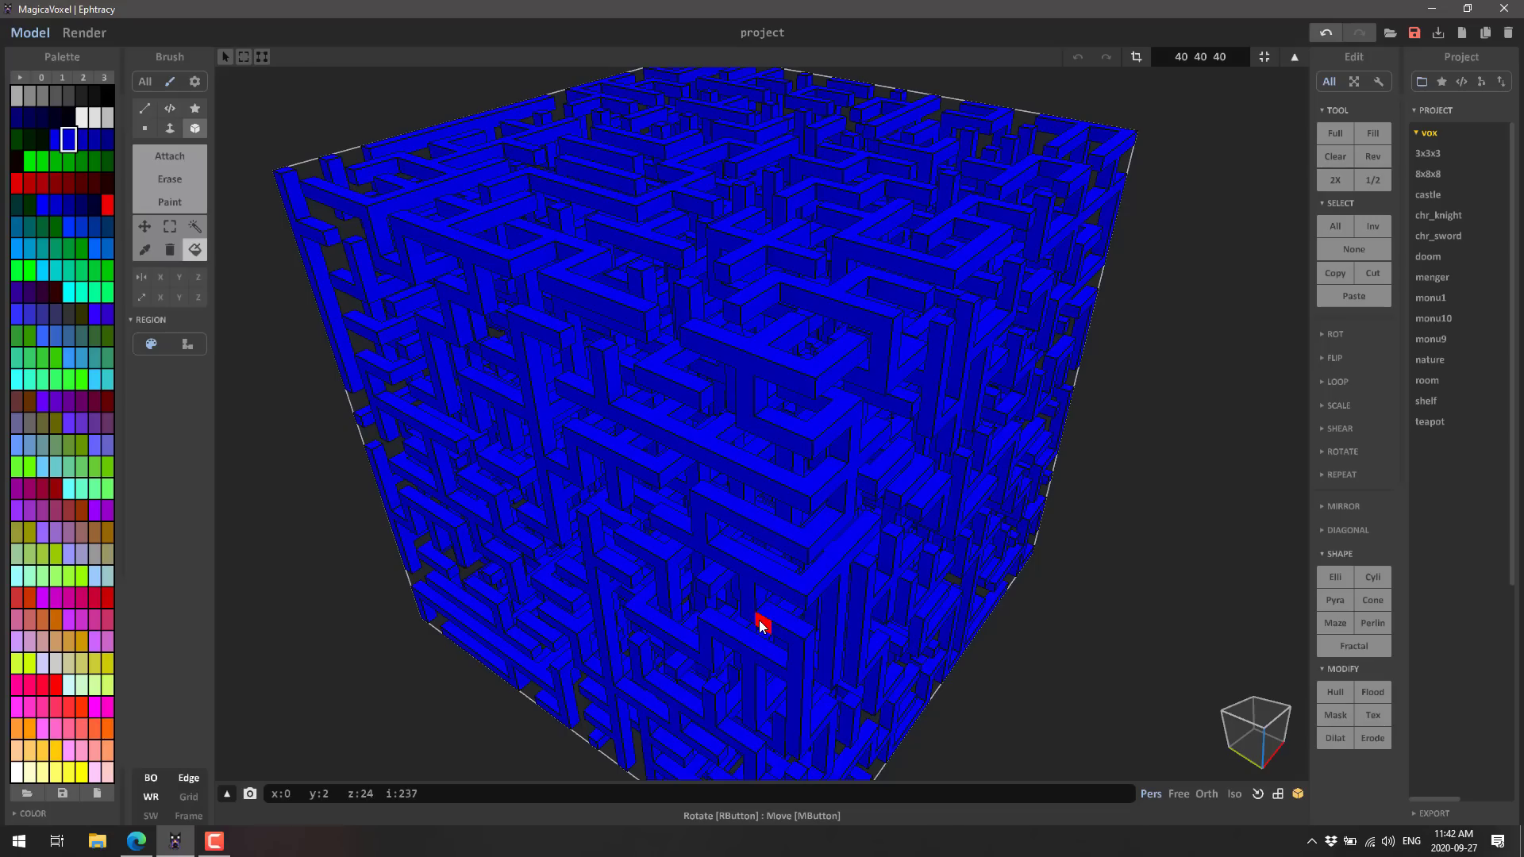
pyautogui.moveTo(816, 526)
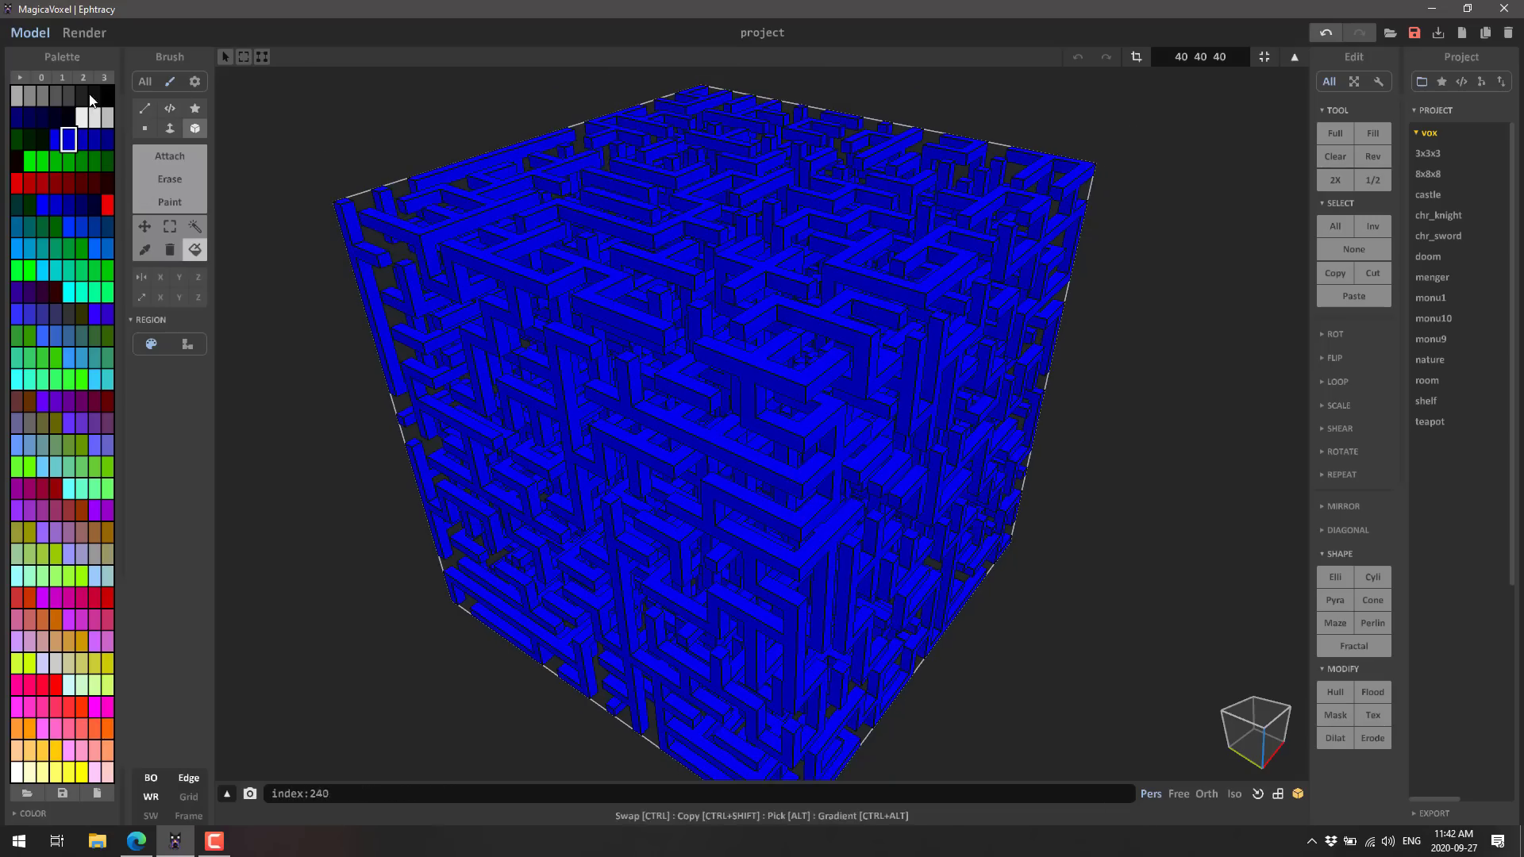
pyautogui.click(85, 32)
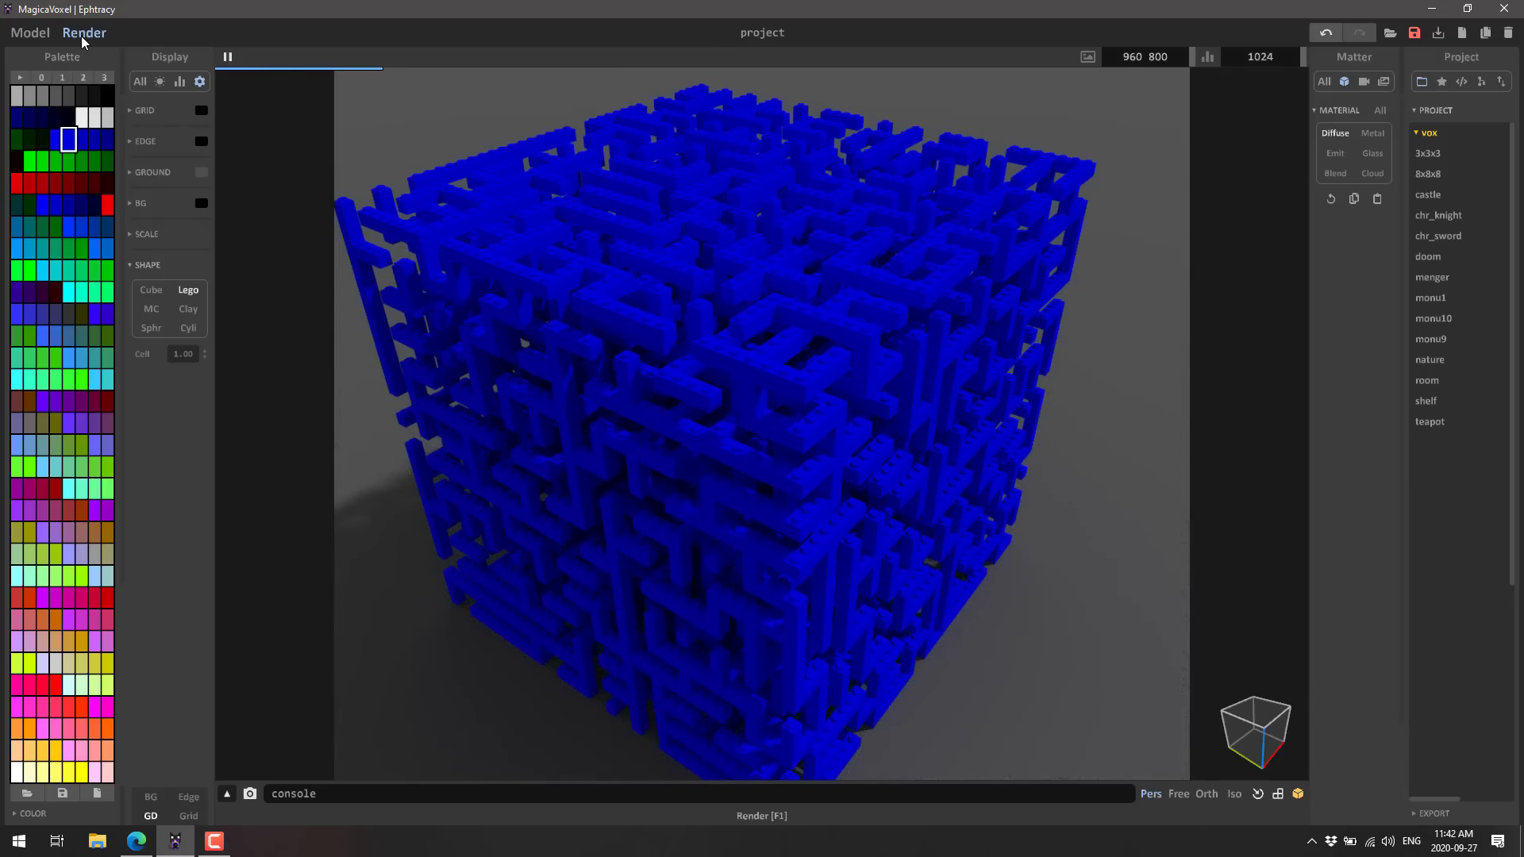
pyautogui.moveTo(748, 337)
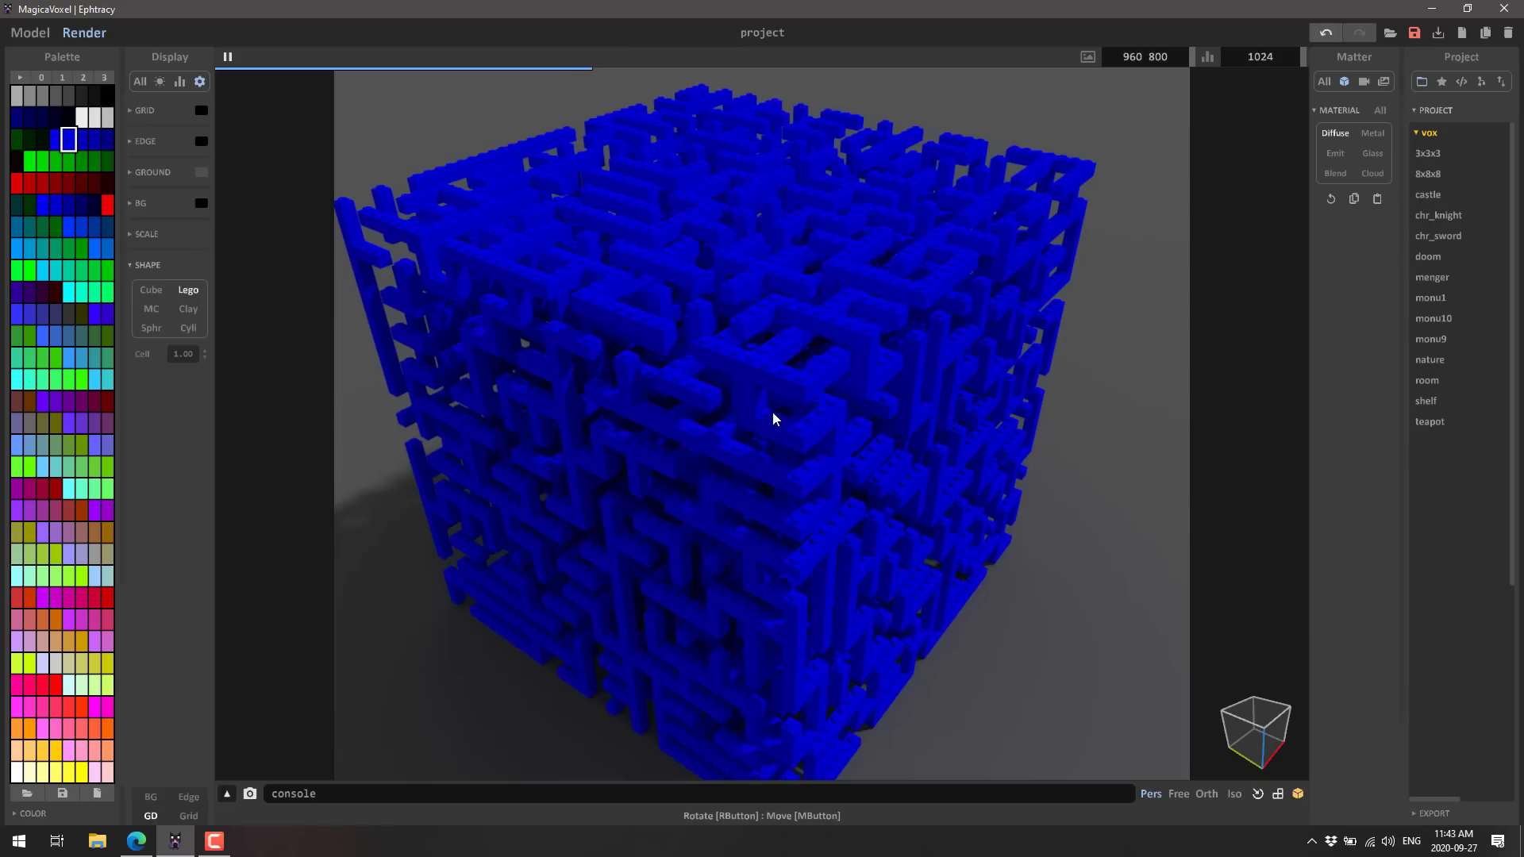
pyautogui.moveTo(161, 194)
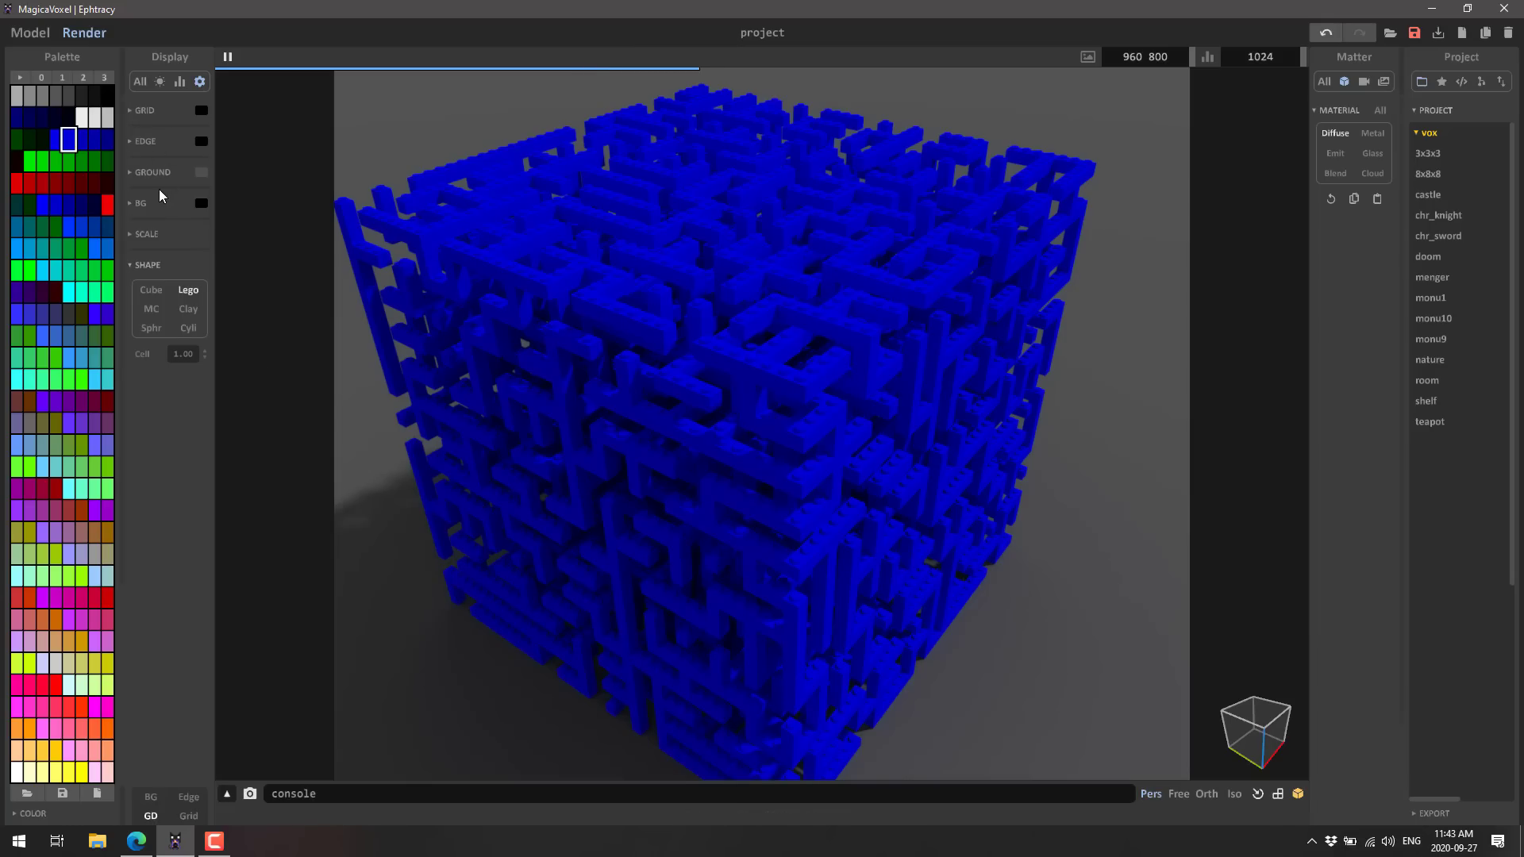
pyautogui.moveTo(290, 57)
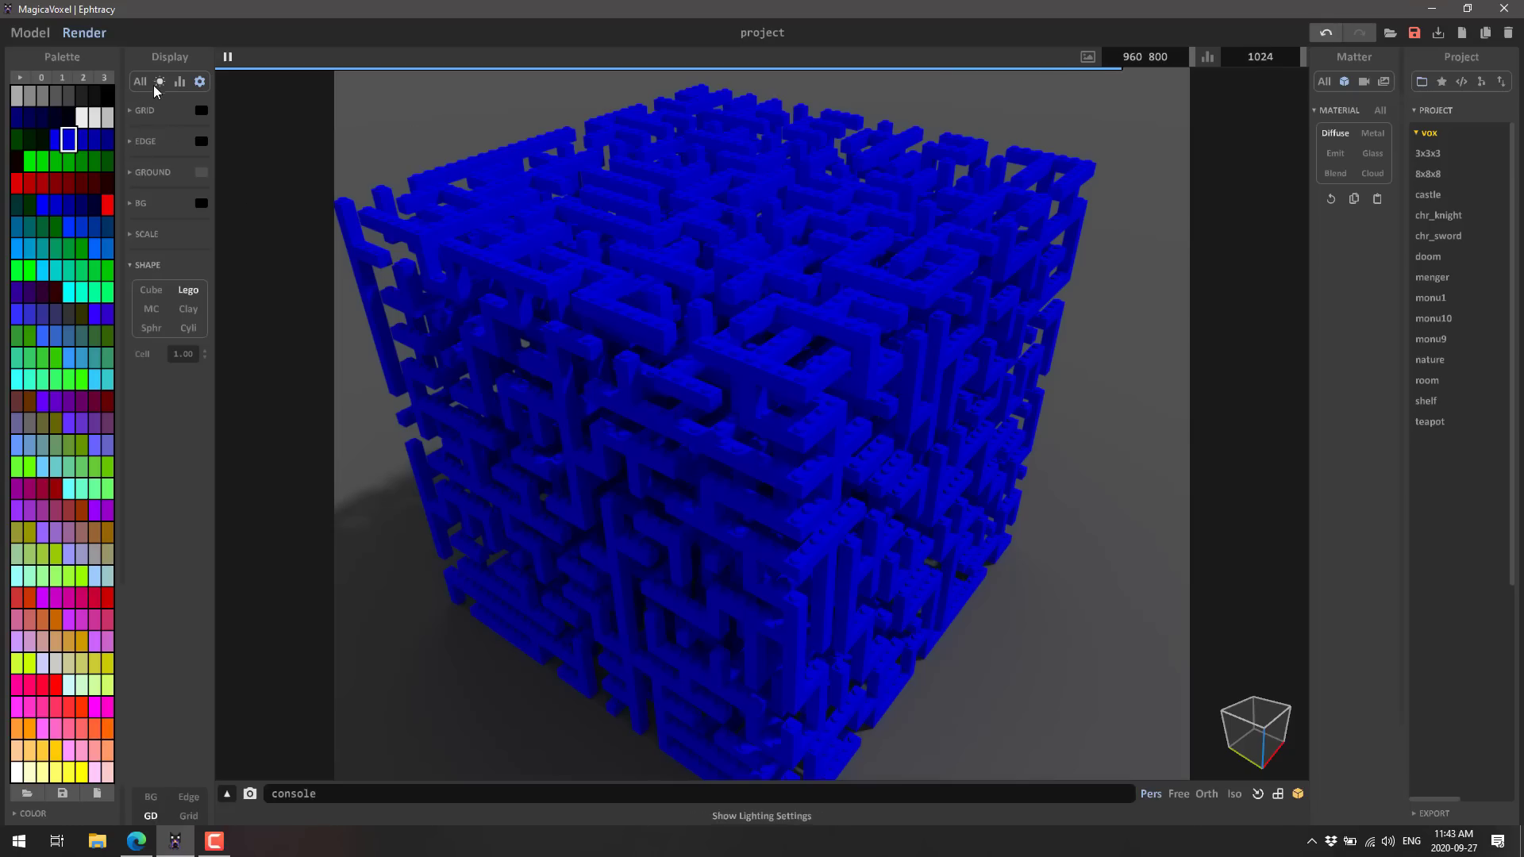
# Step: Inspect the Light and Sample render settings for the blue maze
pyautogui.click(160, 81)
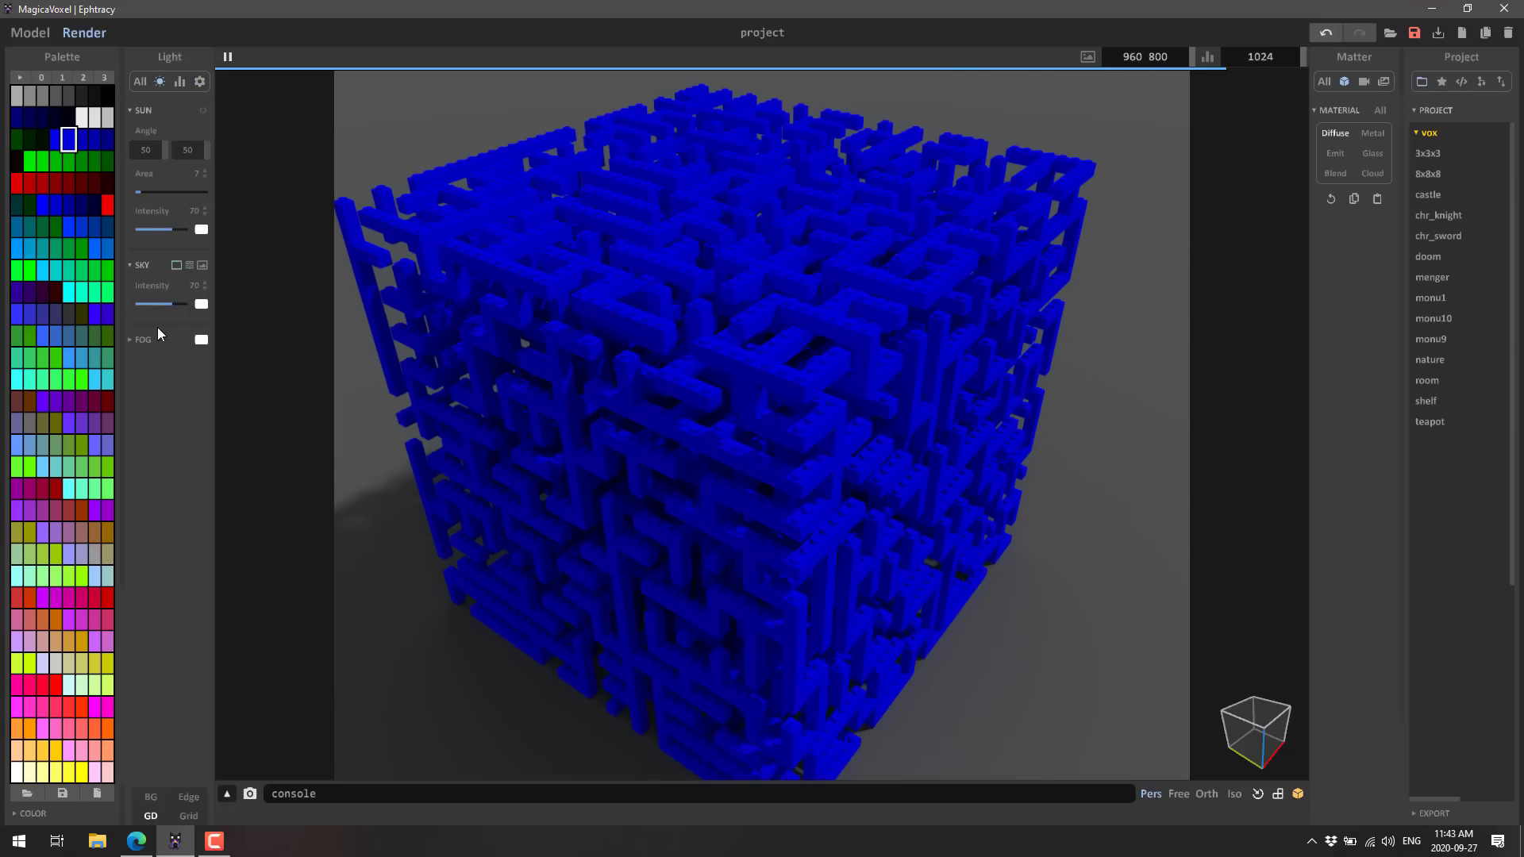
pyautogui.click(179, 81)
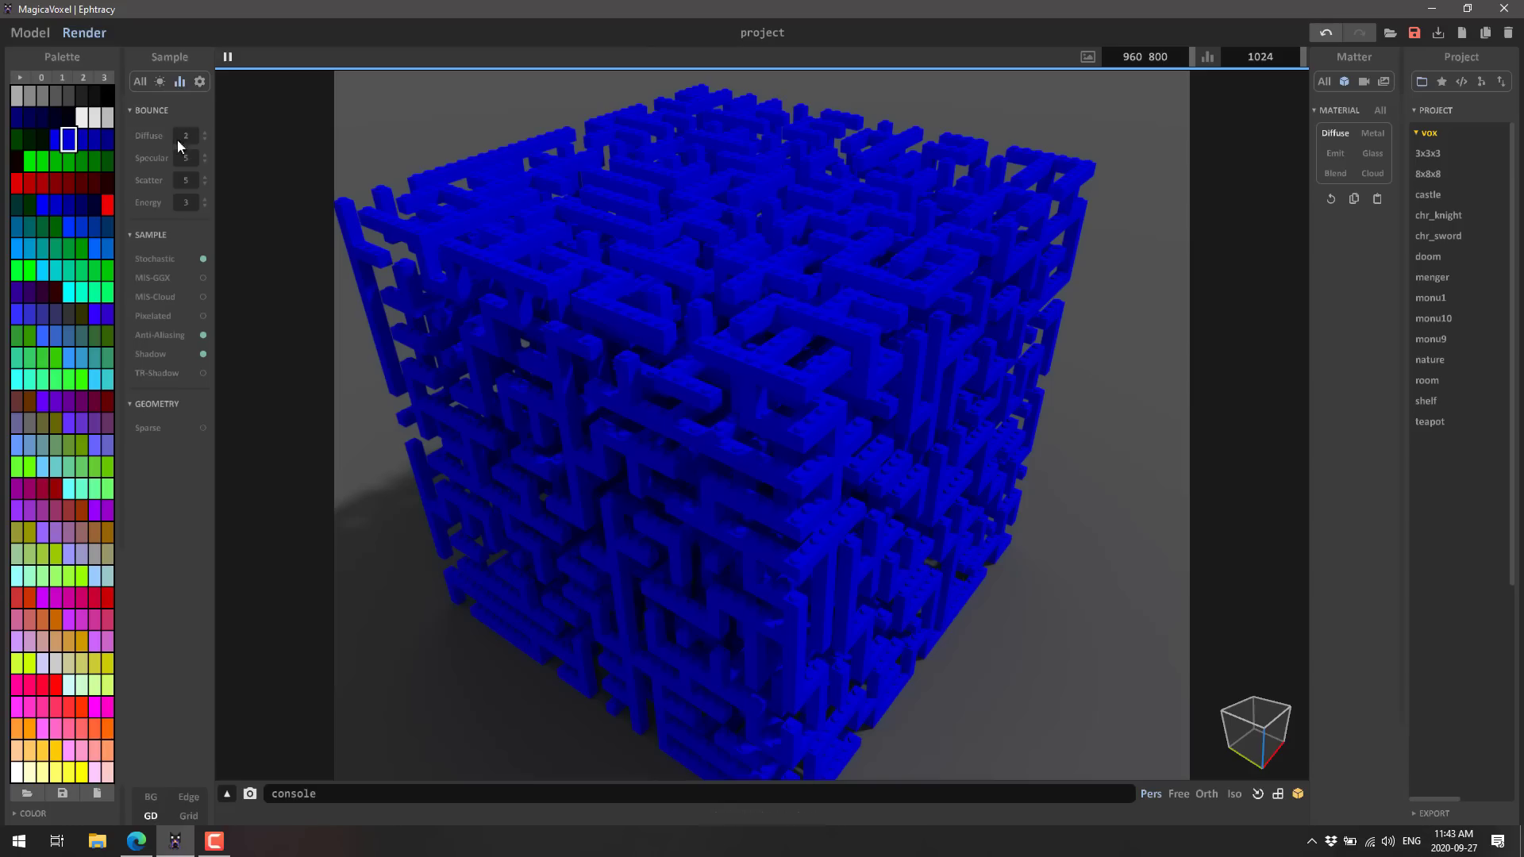
pyautogui.moveTo(152, 258)
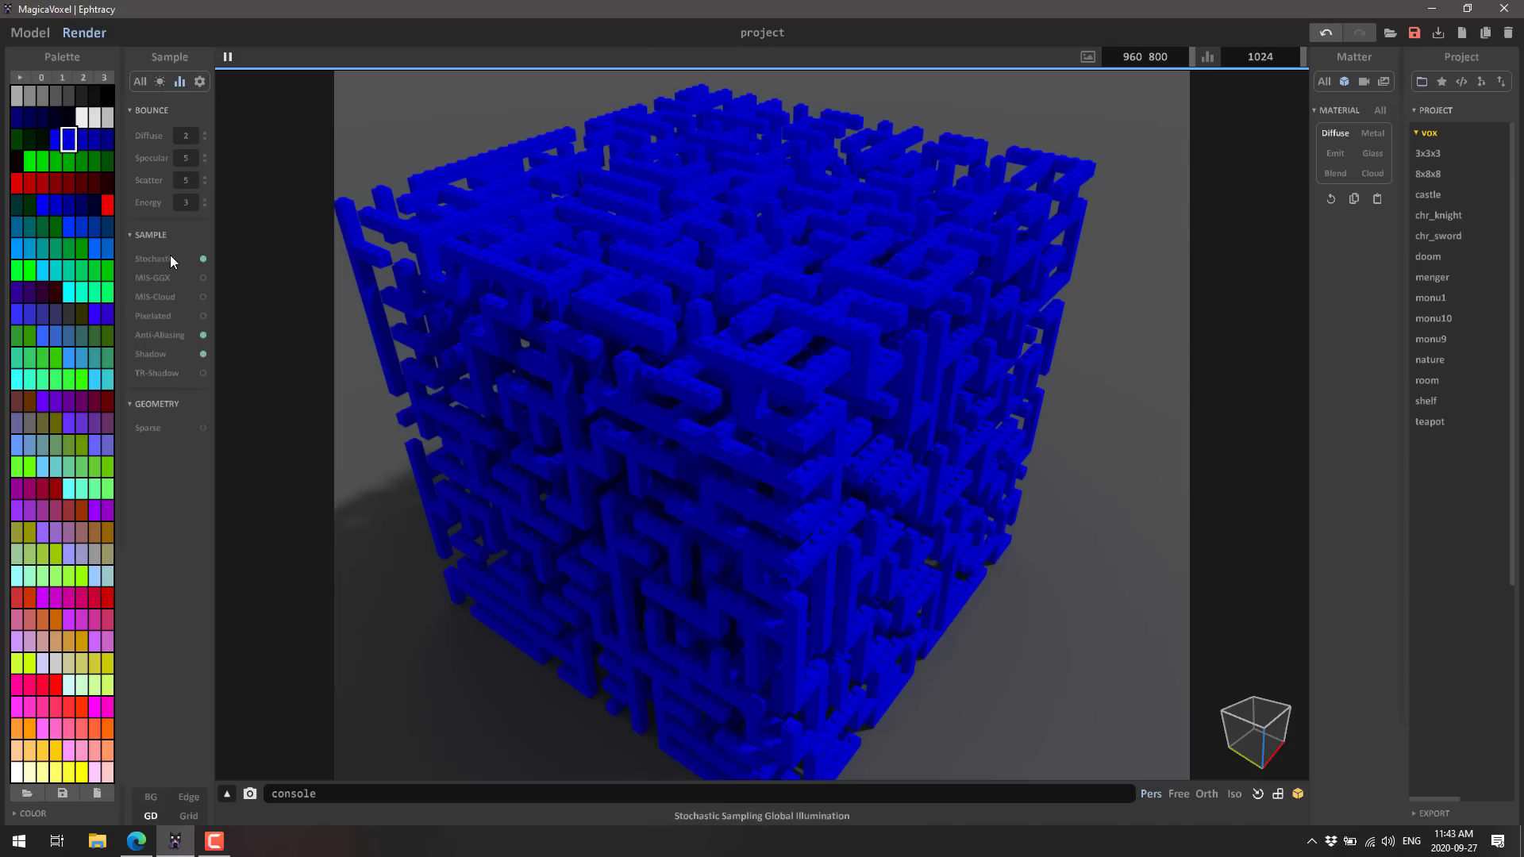
pyautogui.moveTo(150, 359)
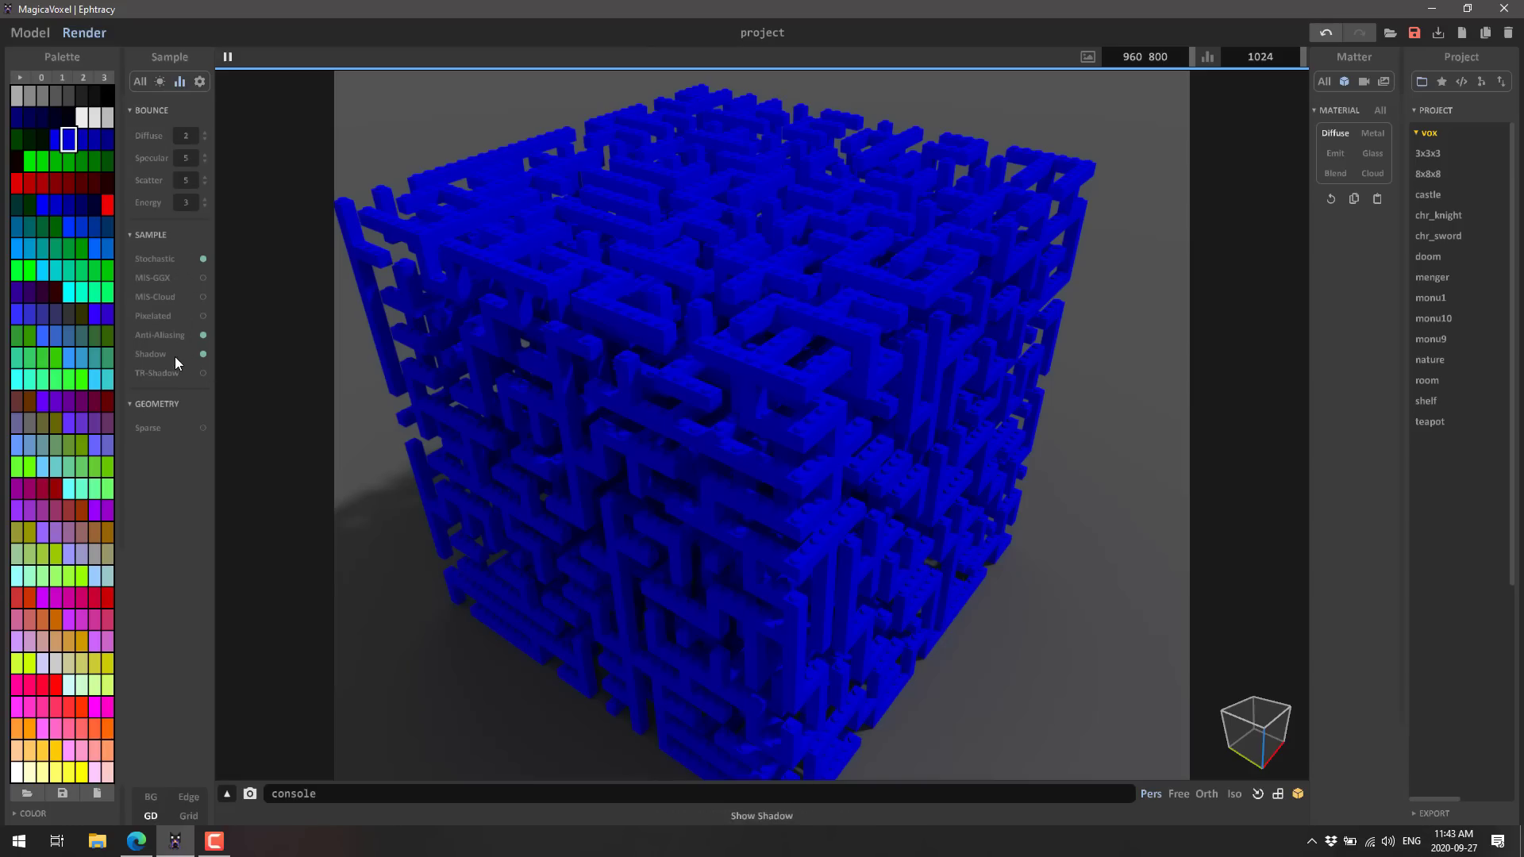
pyautogui.moveTo(200, 319)
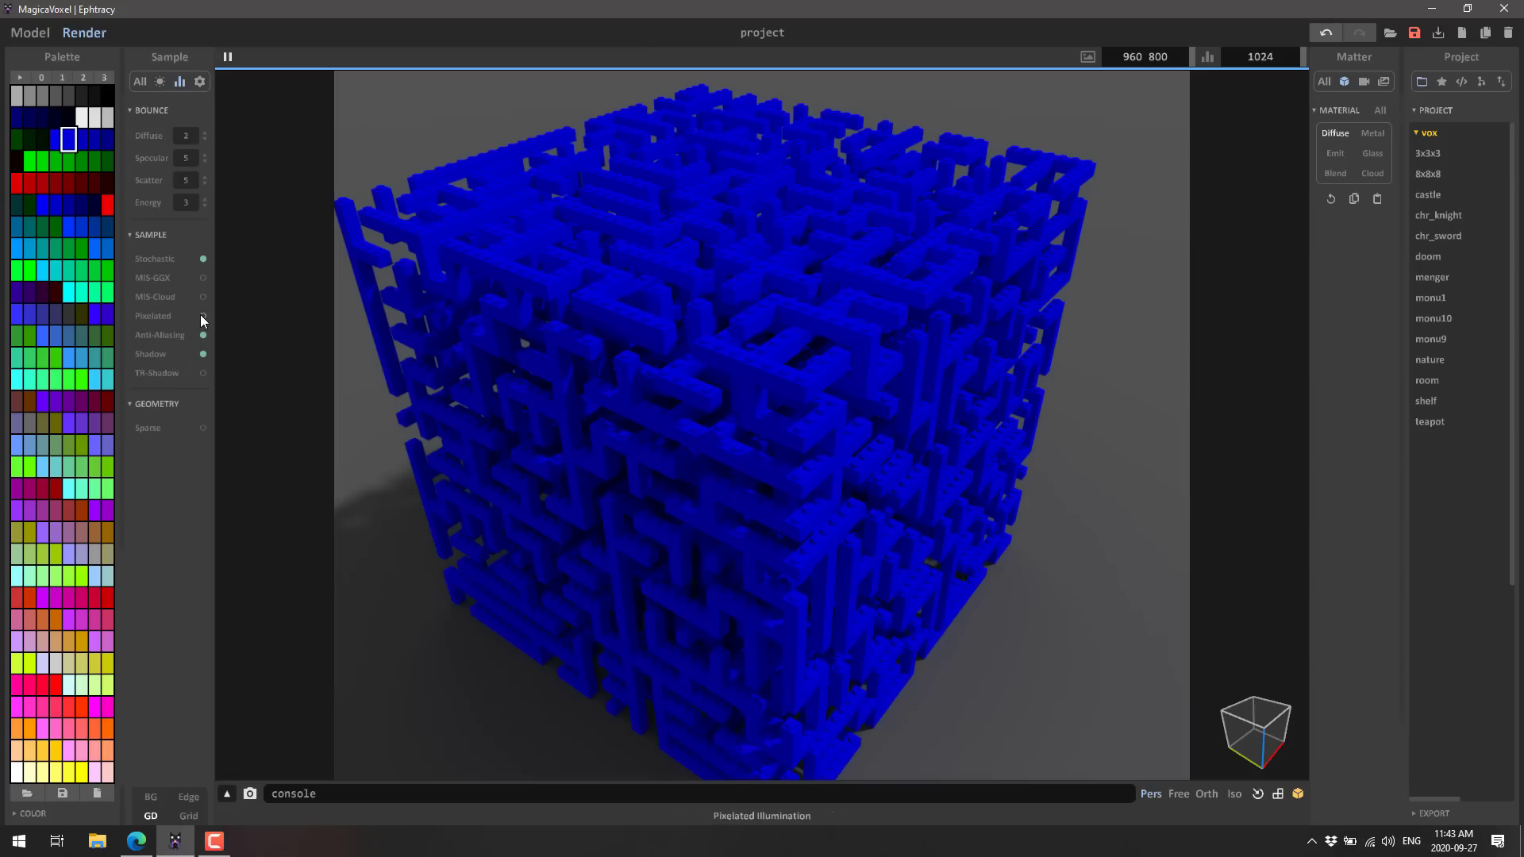
pyautogui.moveTo(713, 357)
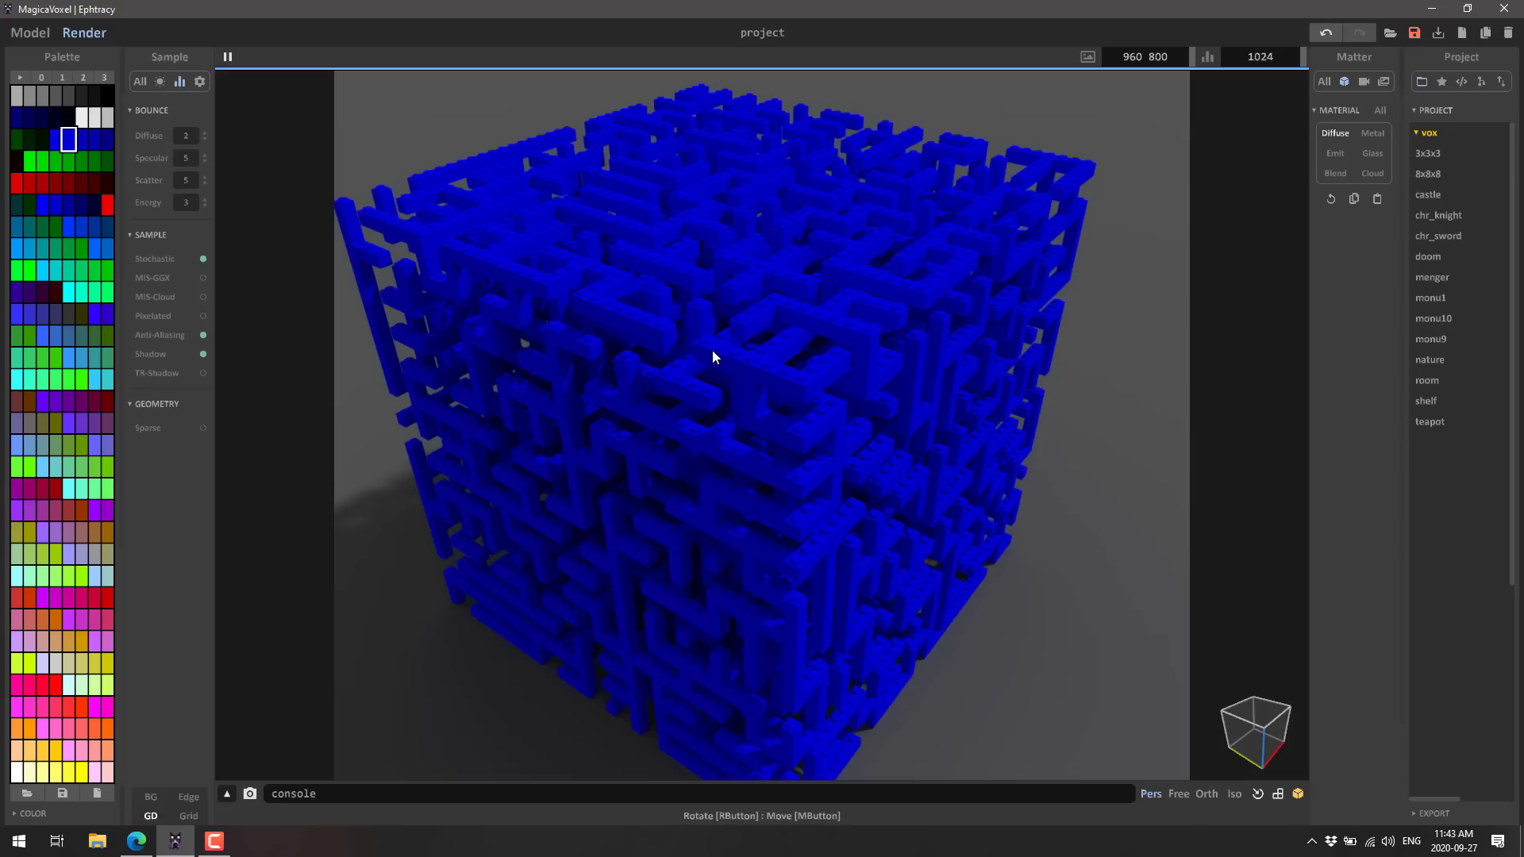
pyautogui.moveTo(199, 82)
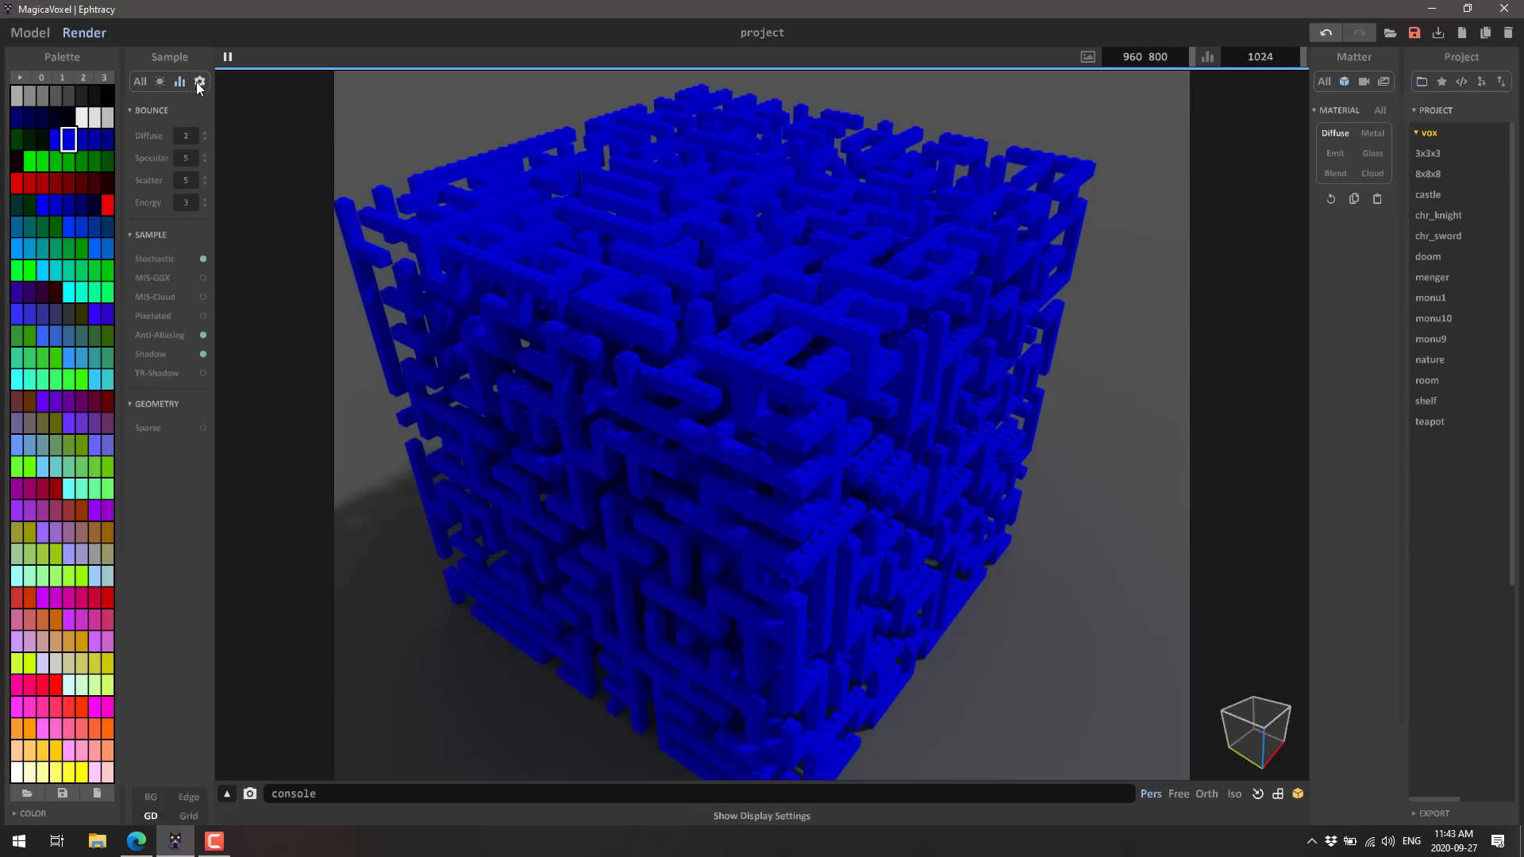
# Step: In Display settings, cycle voxel shape through marching cubes, clay, sphere, cylinder, ending on Lego
pyautogui.click(200, 81)
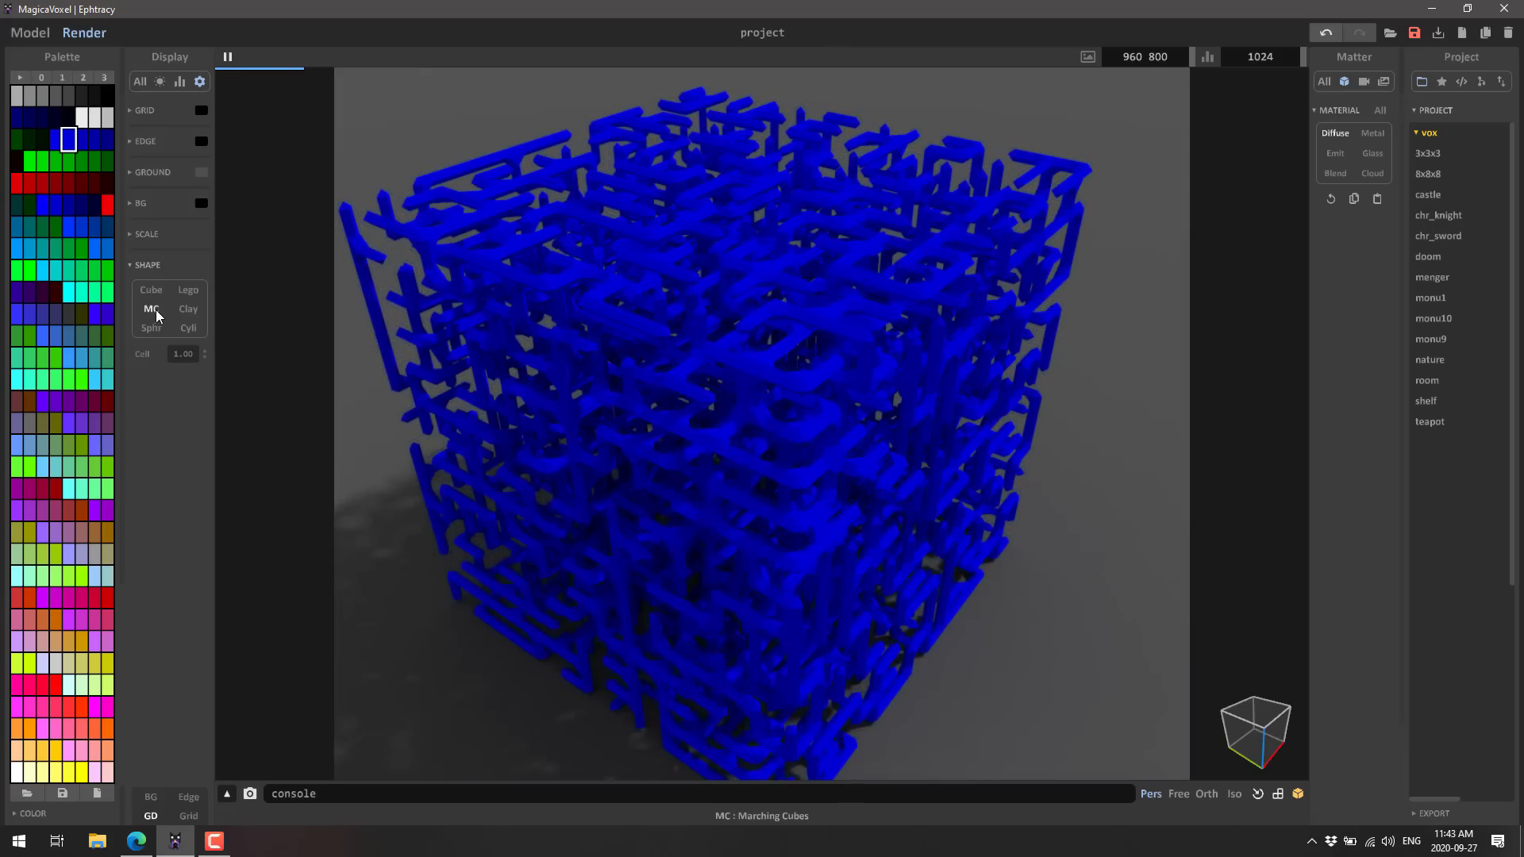
pyautogui.click(187, 308)
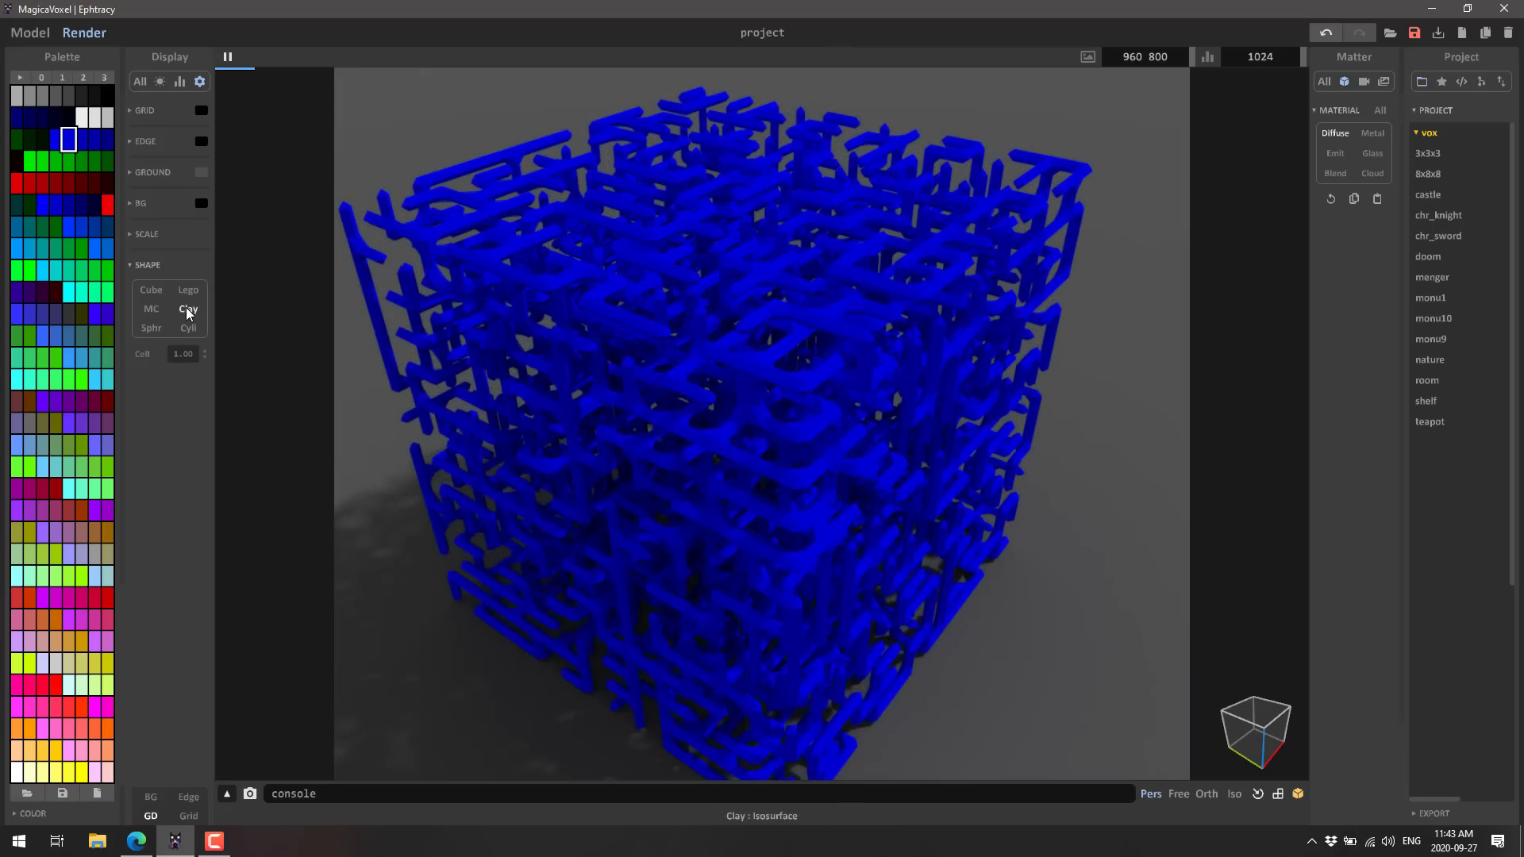
pyautogui.click(151, 327)
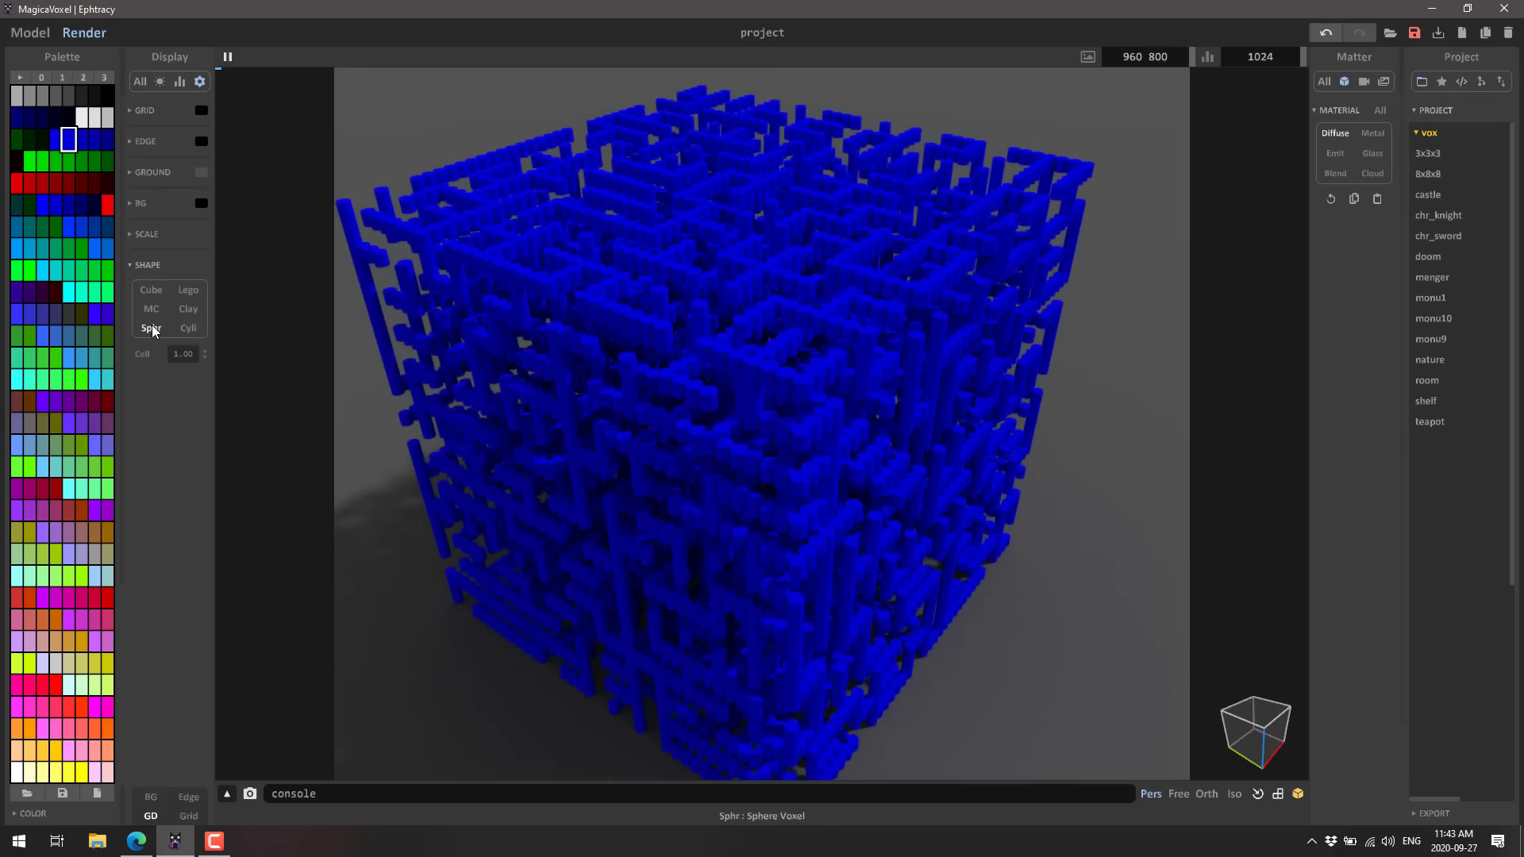
pyautogui.click(151, 328)
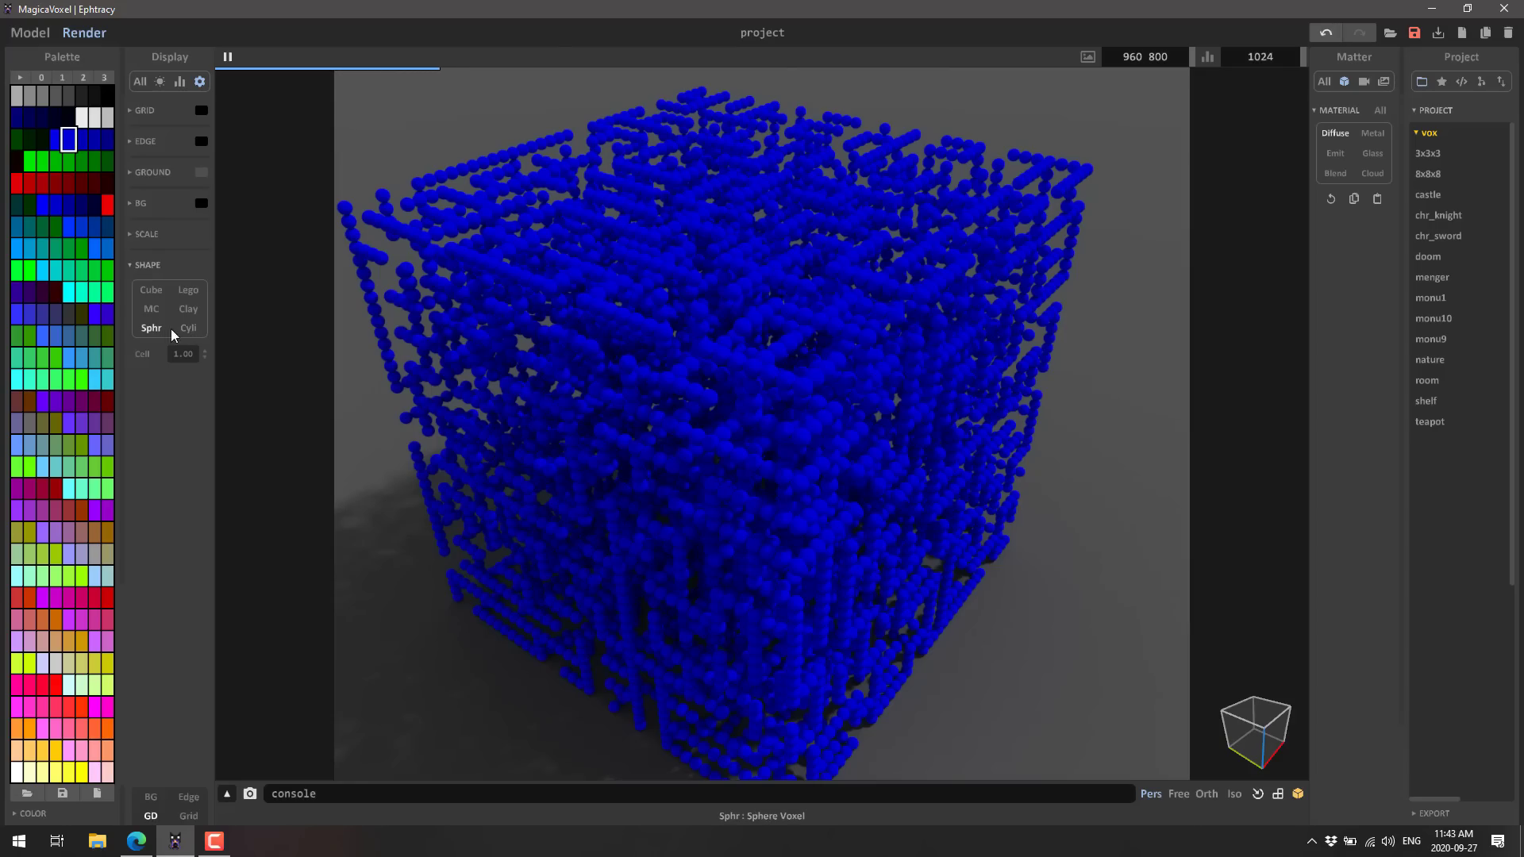
pyautogui.click(188, 328)
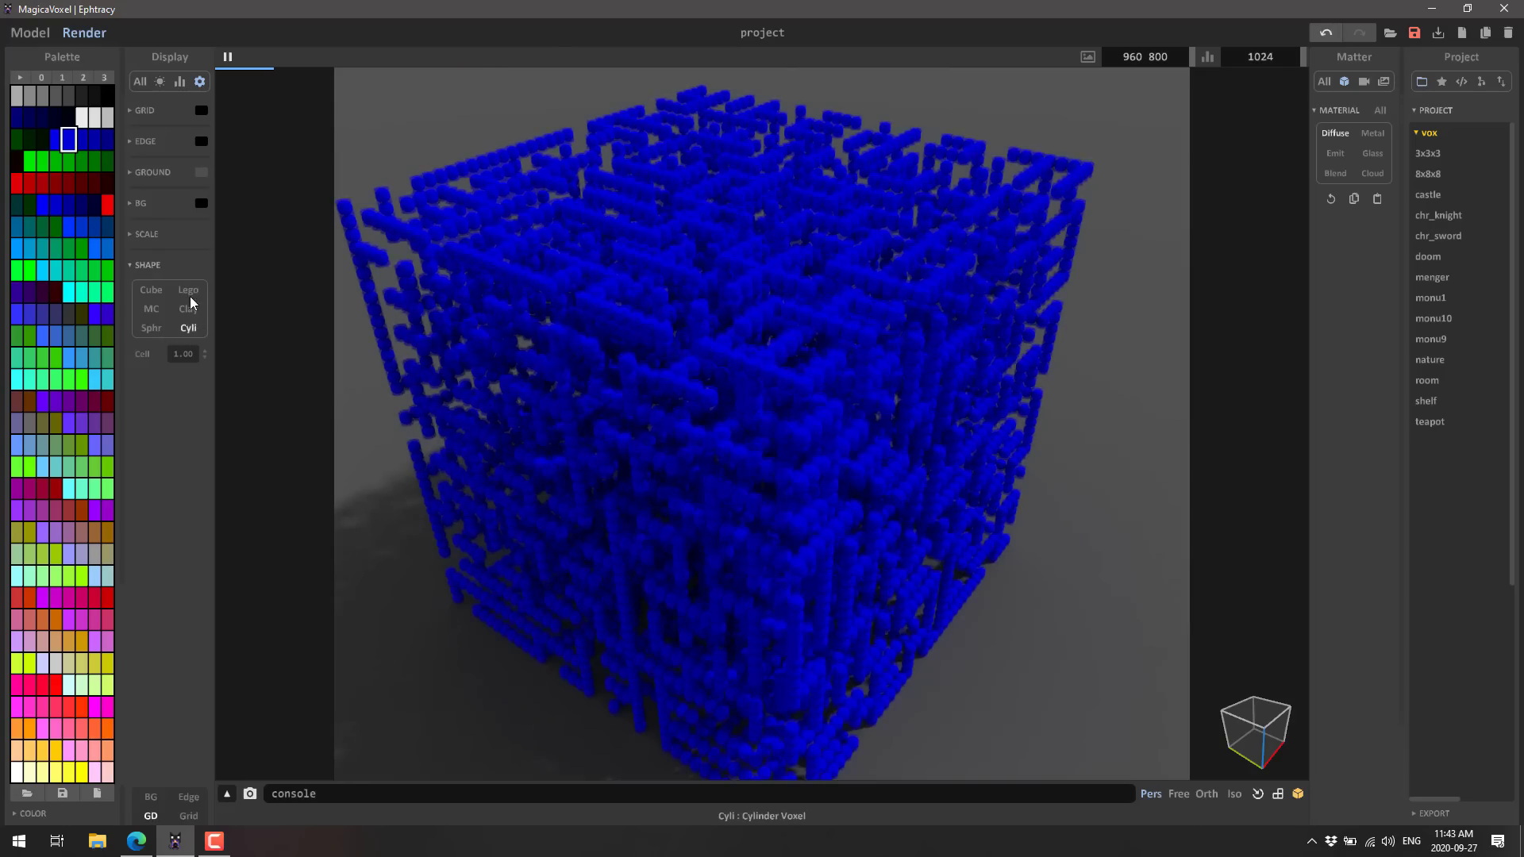
pyautogui.click(186, 289)
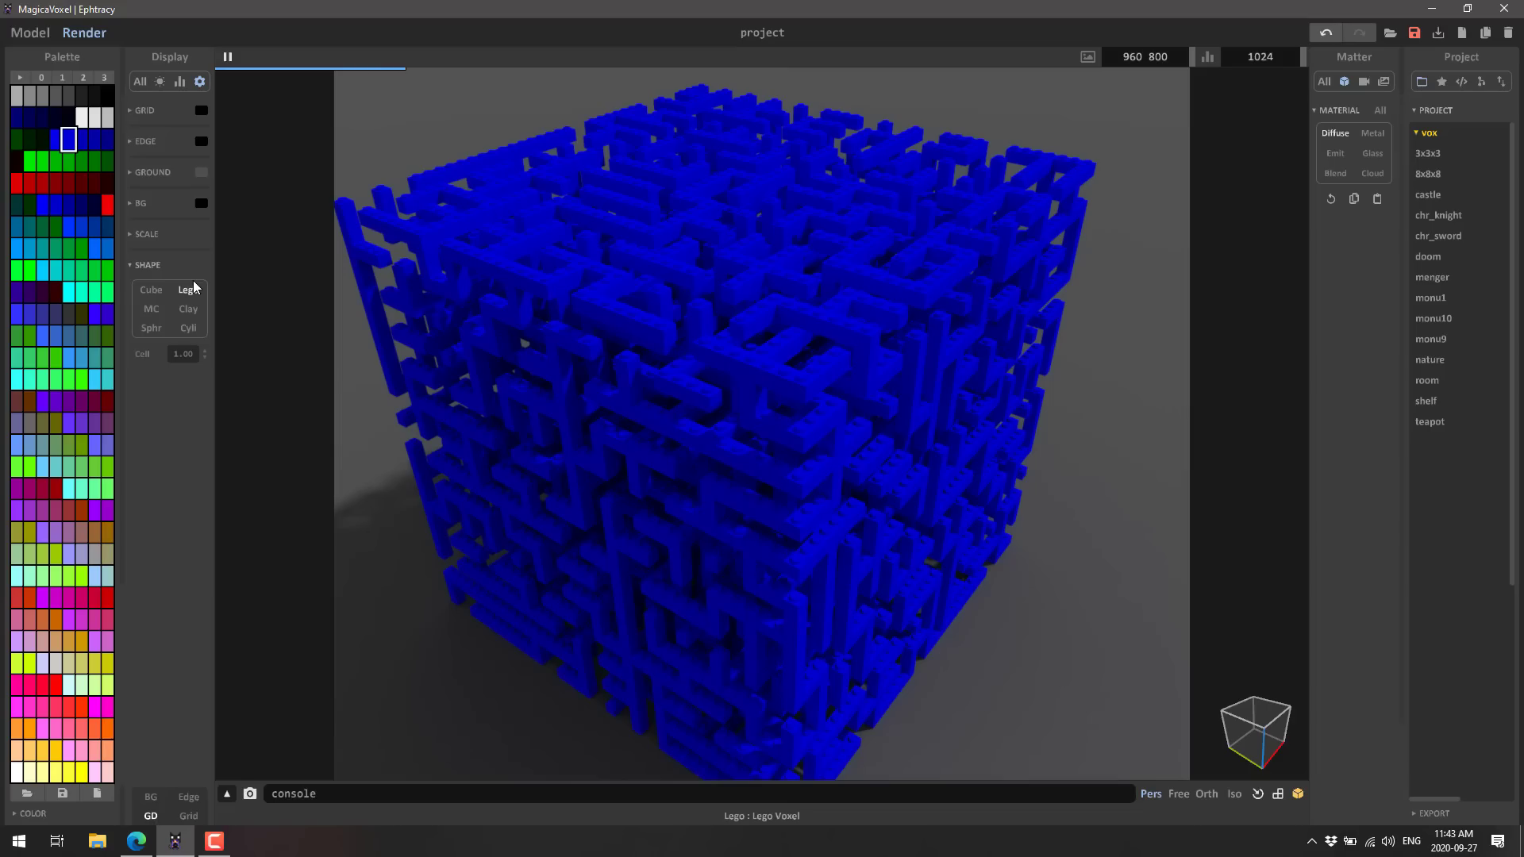
pyautogui.moveTo(464, 498)
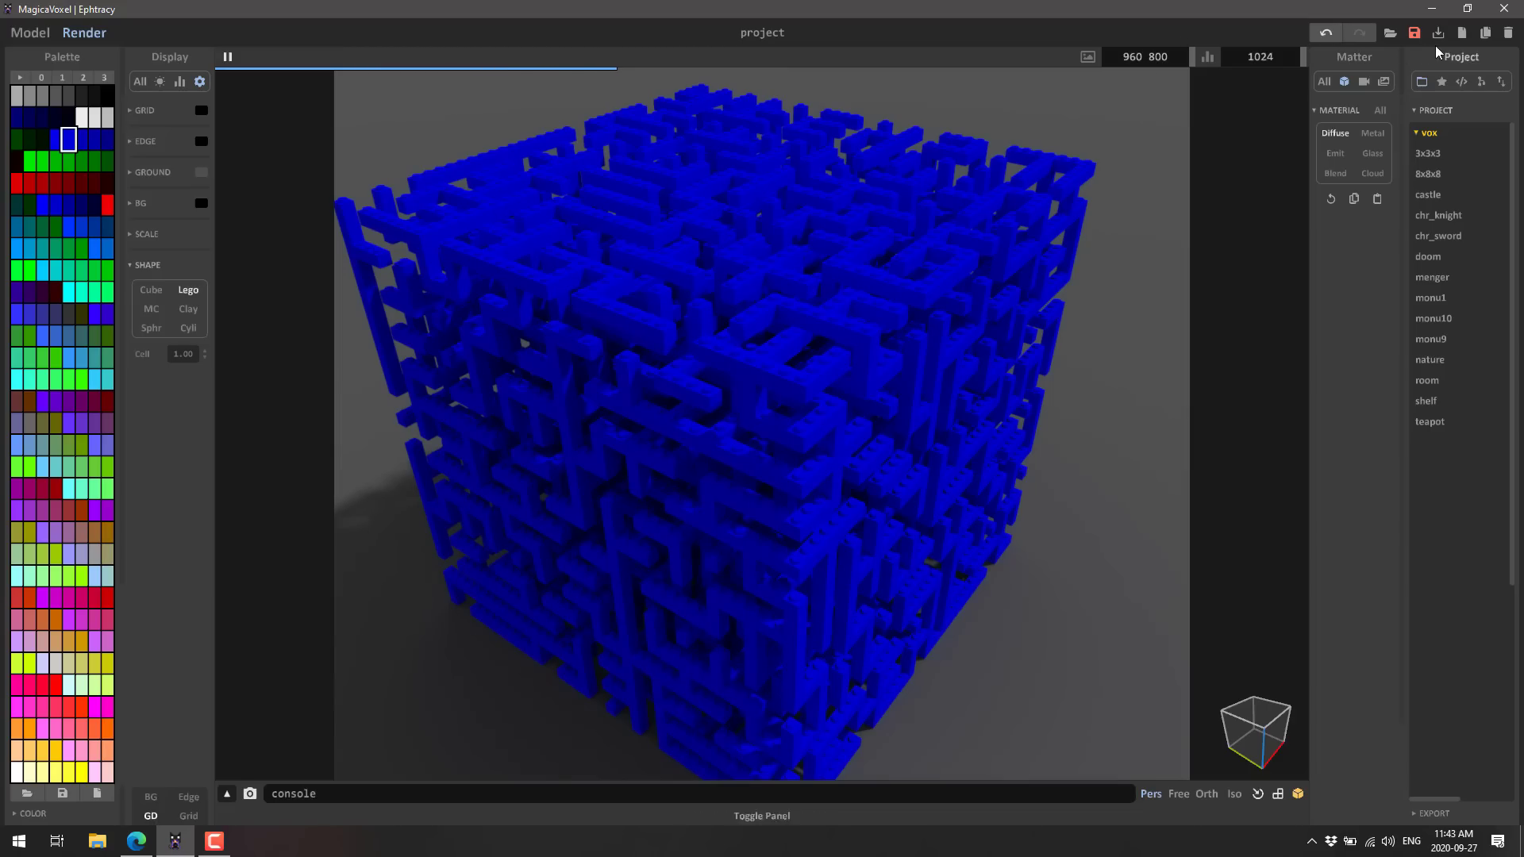
# Step: Dismiss a Save As dialog and show the Project panel's import/export settings
pyautogui.click(1414, 32)
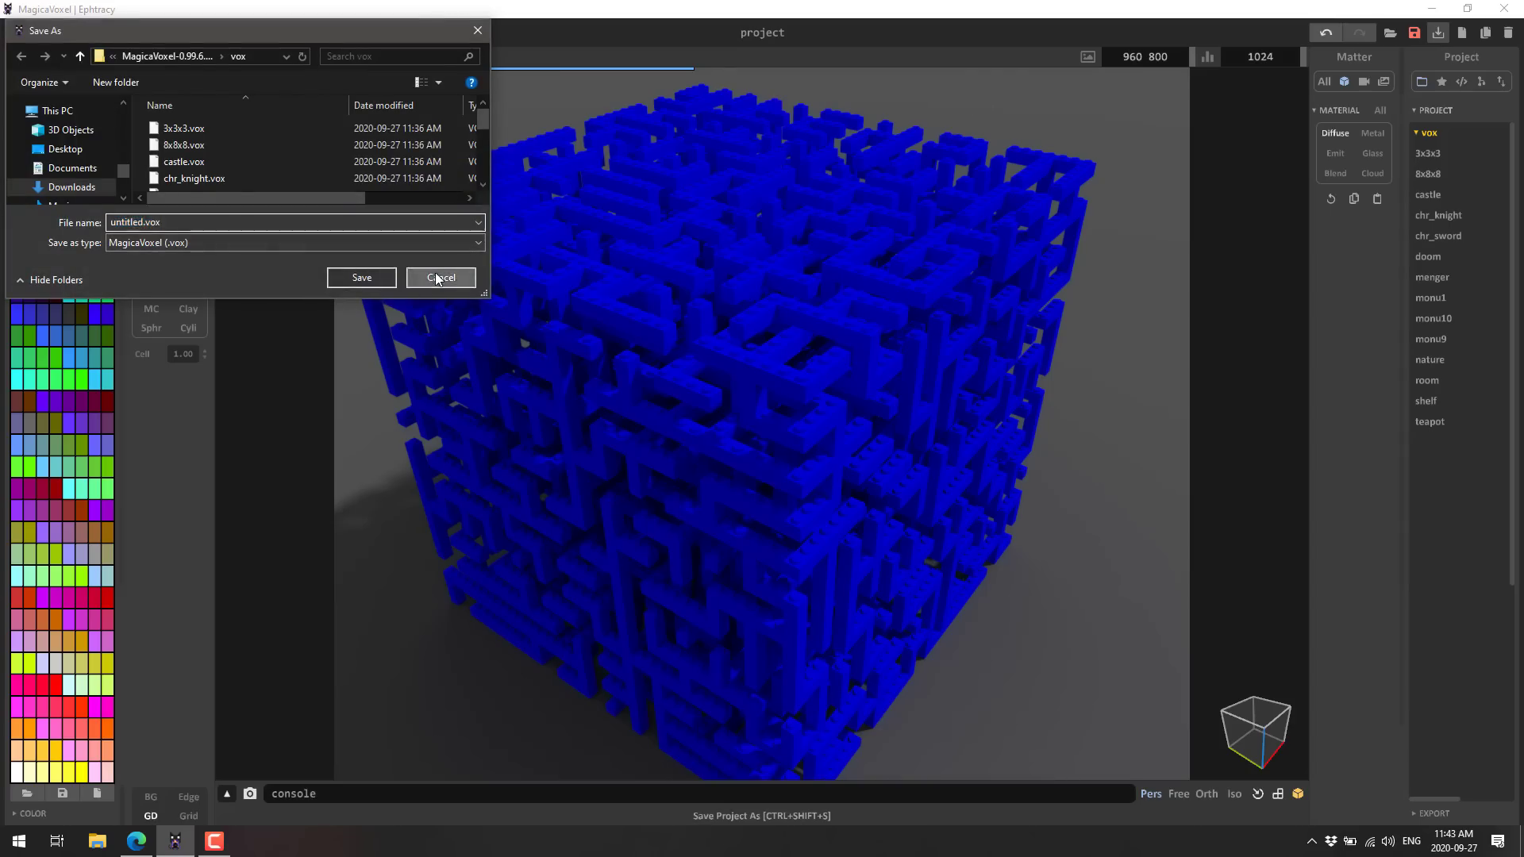
pyautogui.click(440, 277)
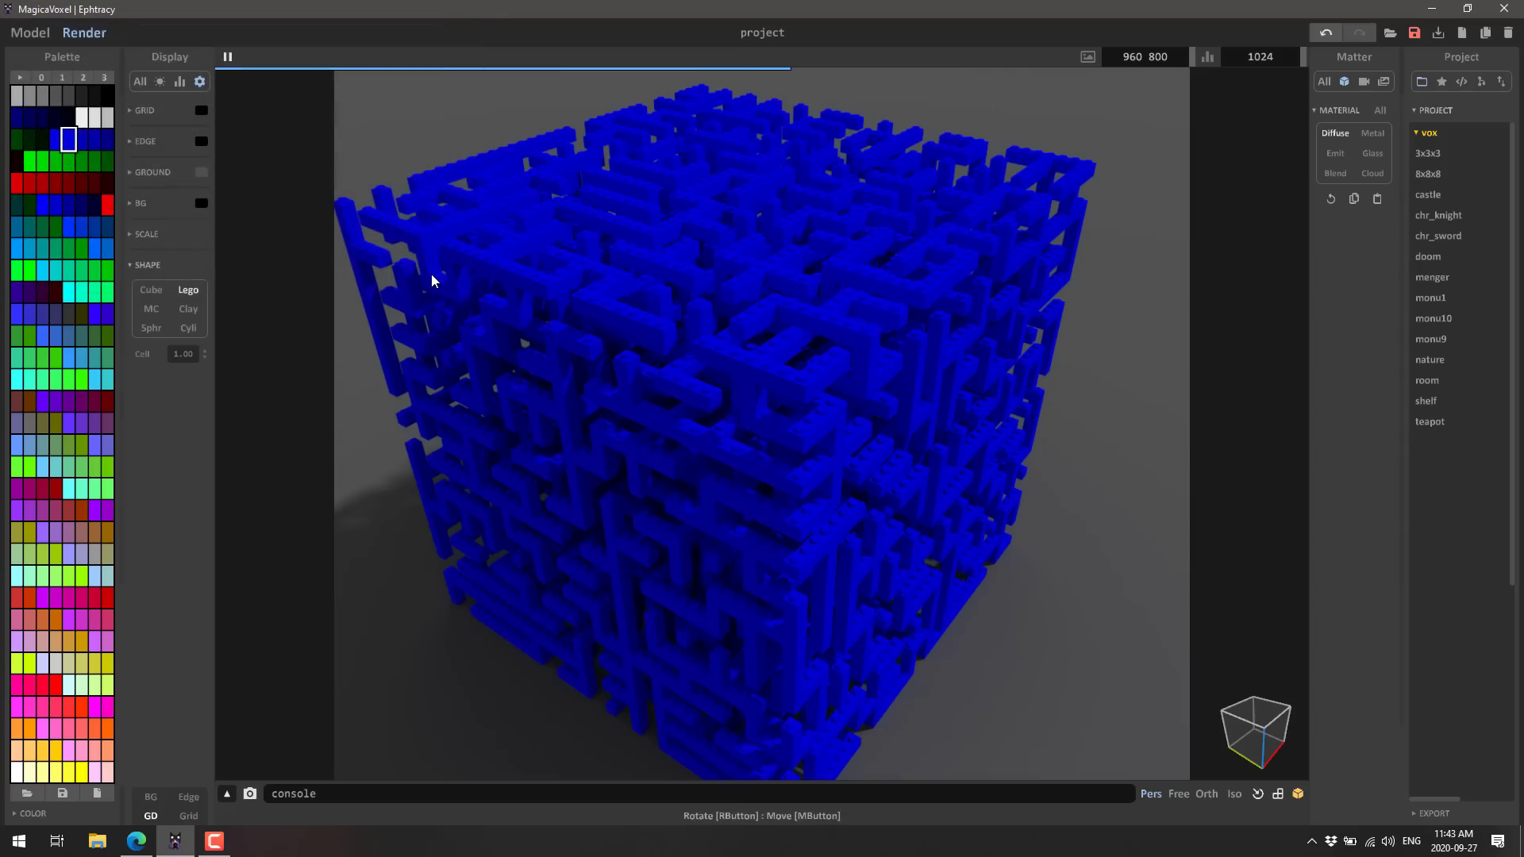
pyautogui.click(1499, 82)
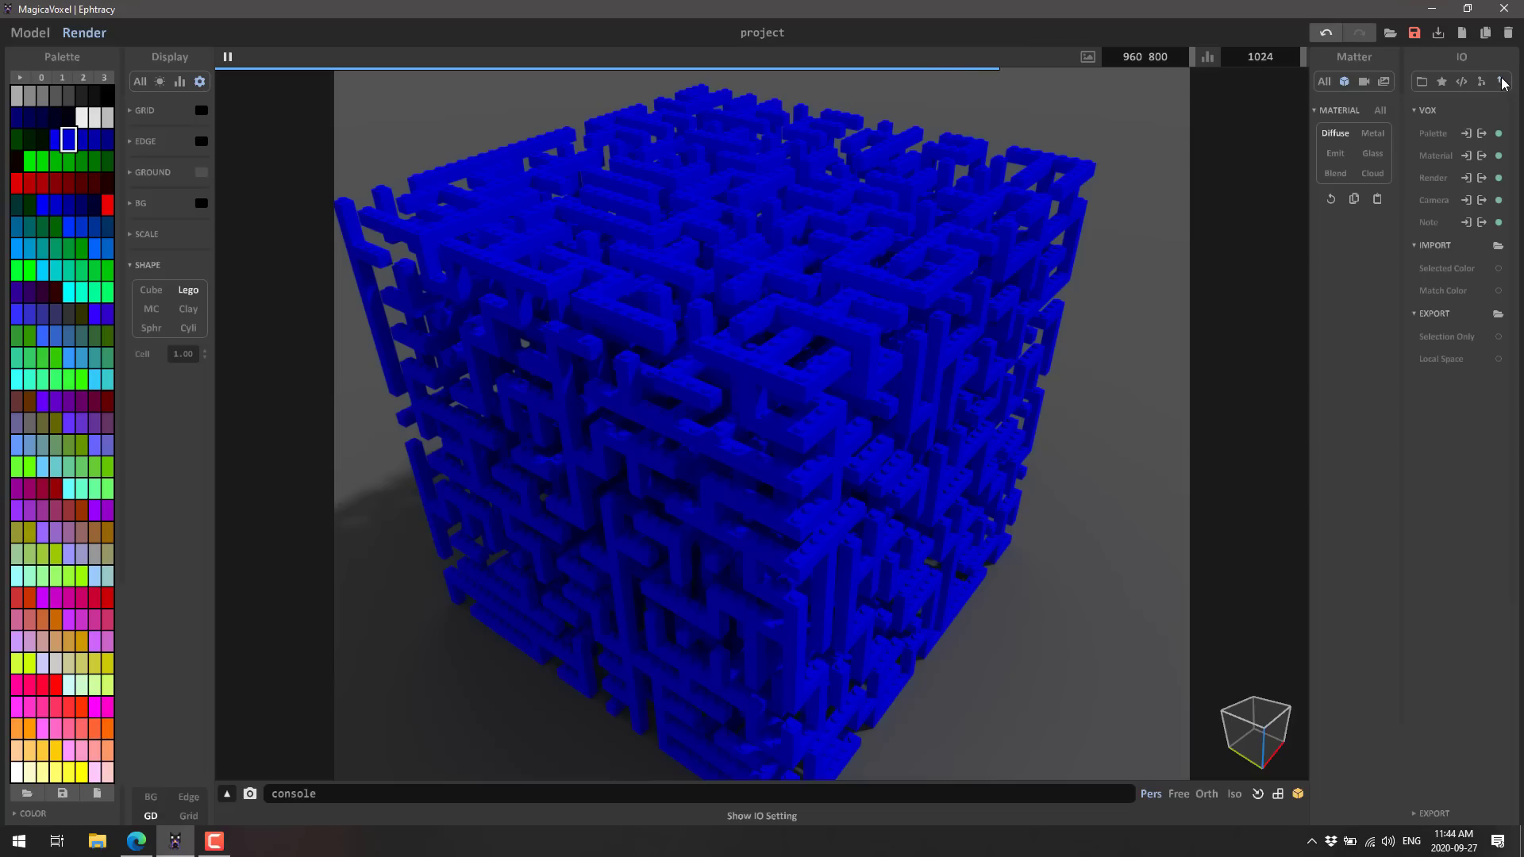
pyautogui.moveTo(1445, 241)
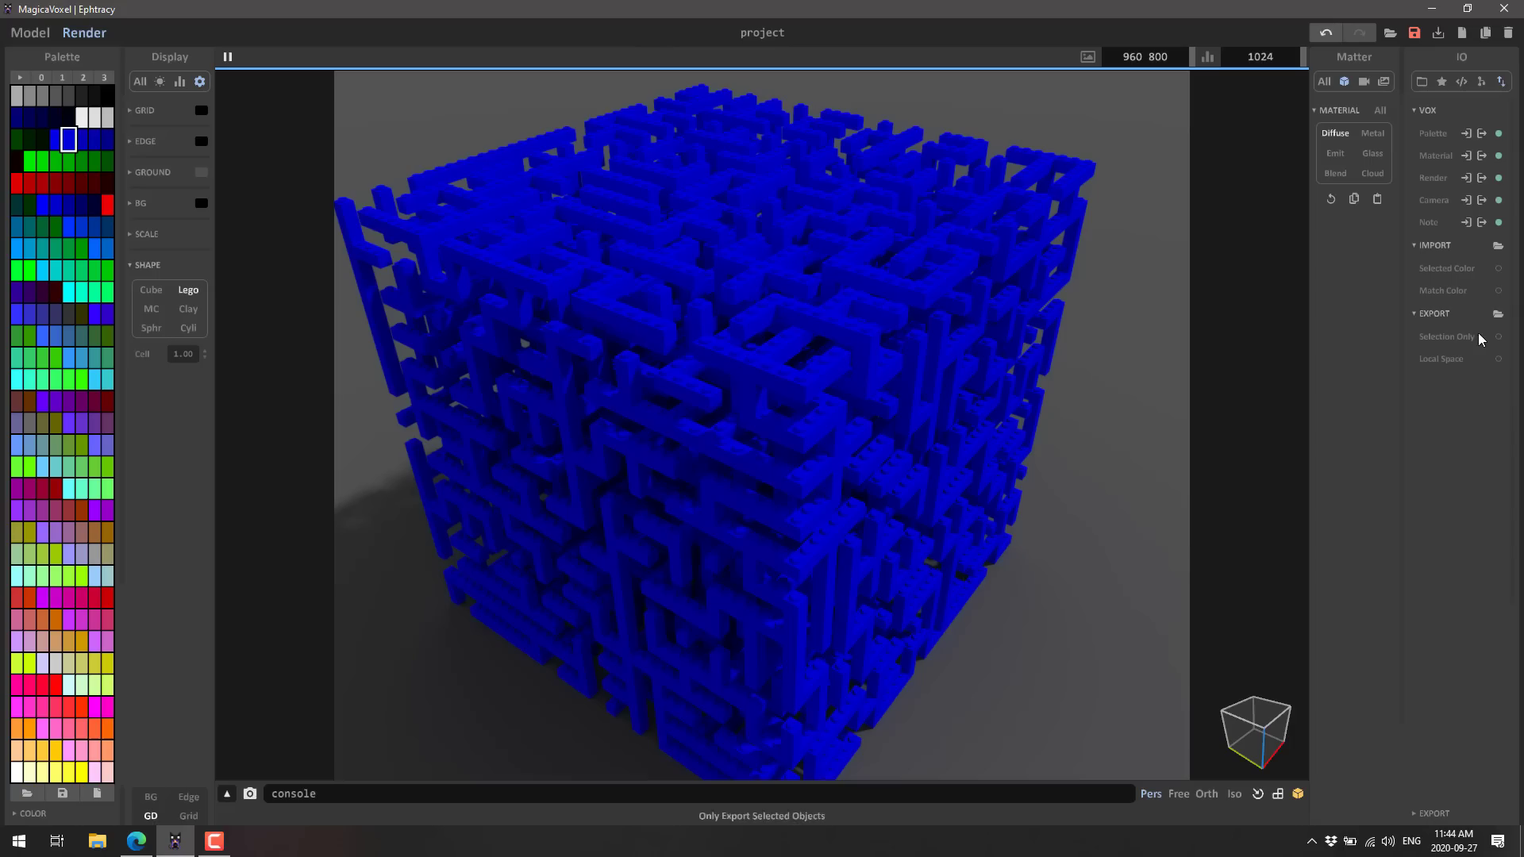
pyautogui.moveTo(1502, 337)
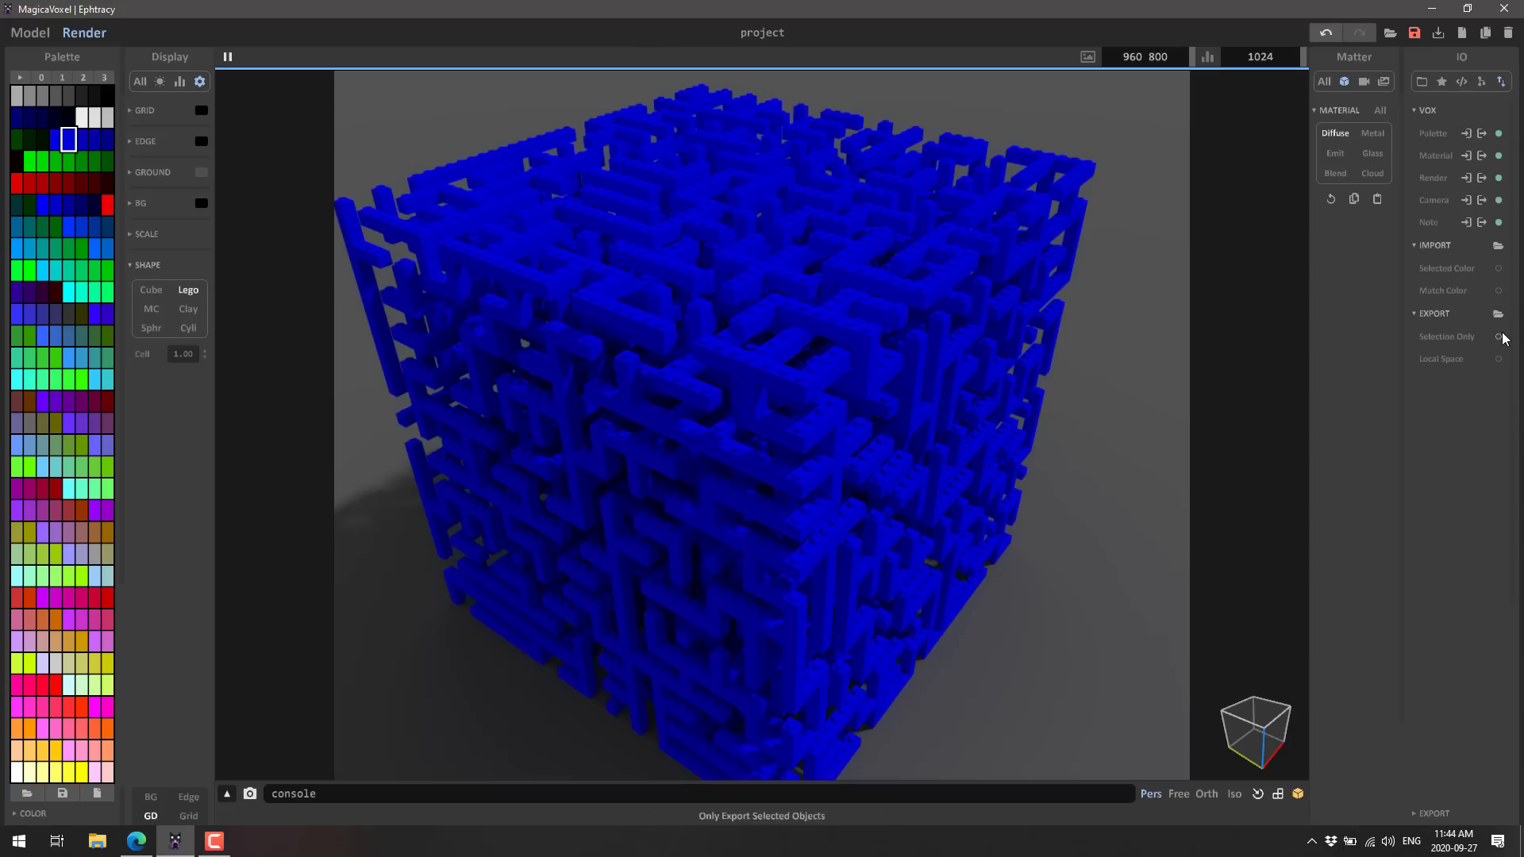
pyautogui.click(1498, 313)
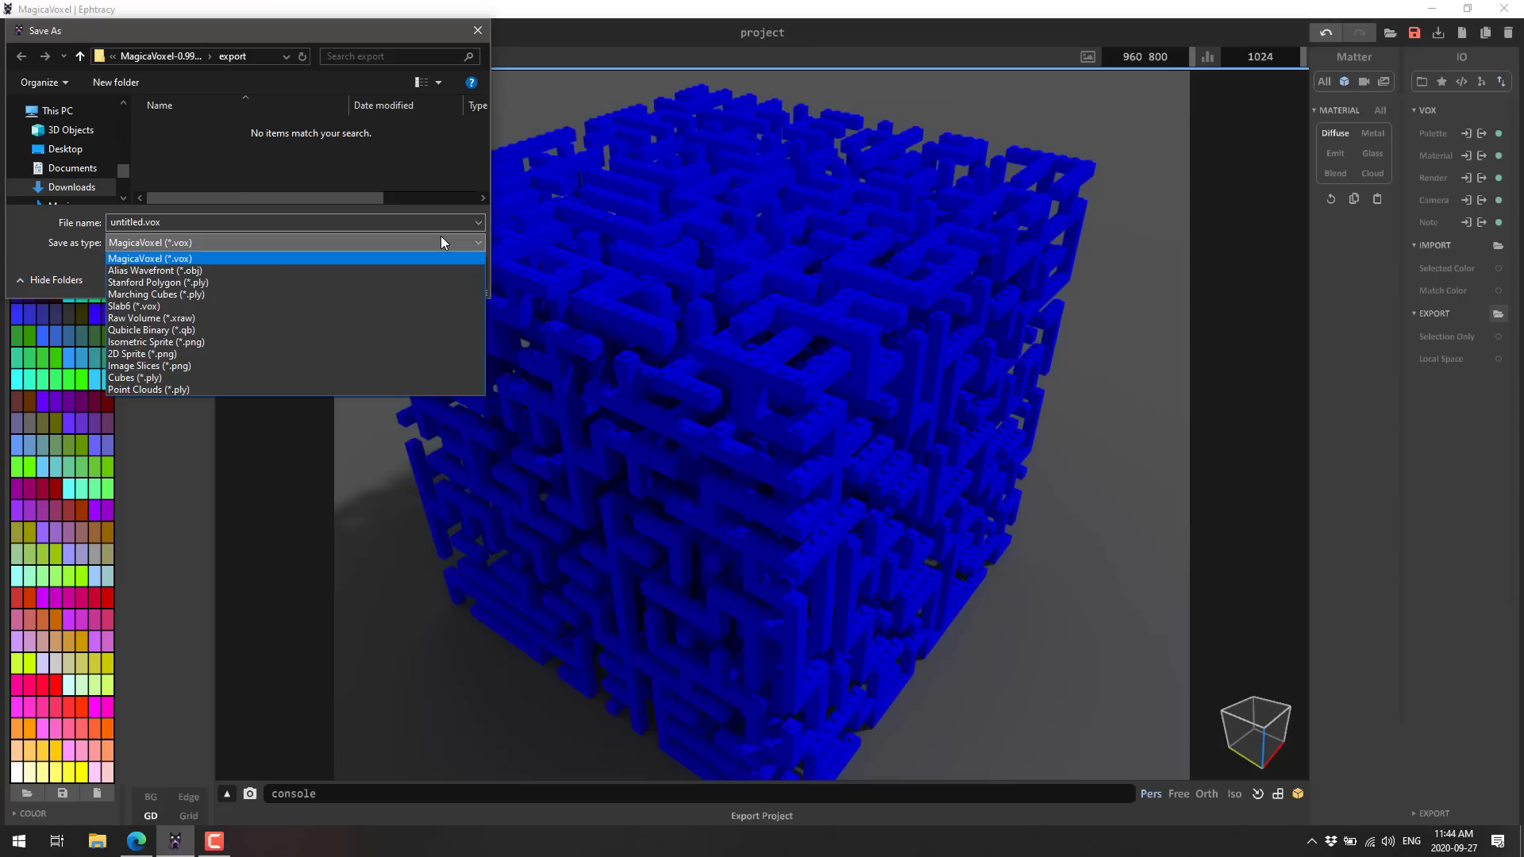
pyautogui.moveTo(207, 272)
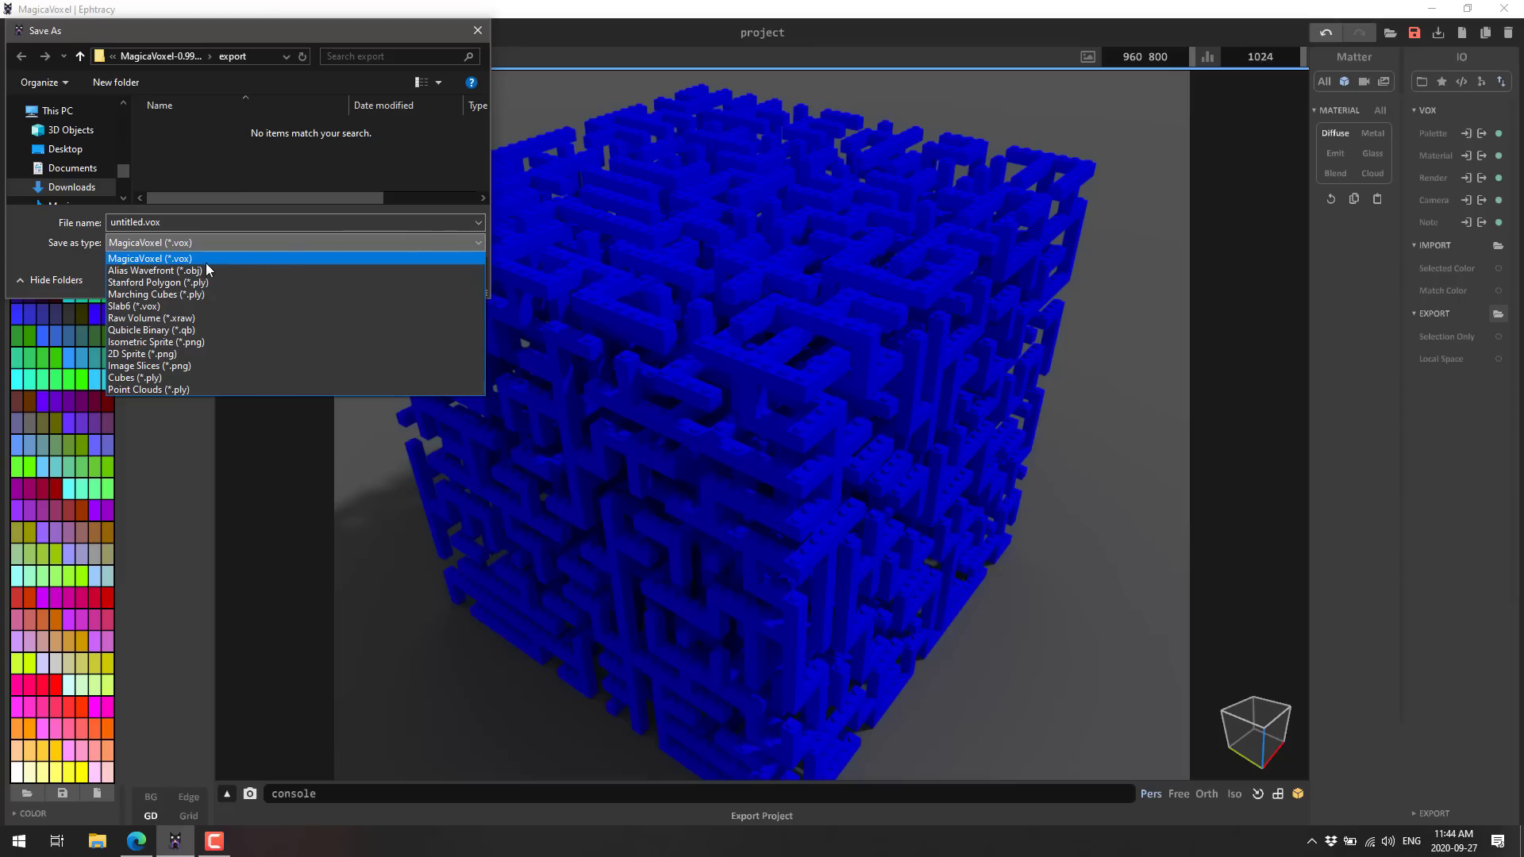
pyautogui.click(157, 270)
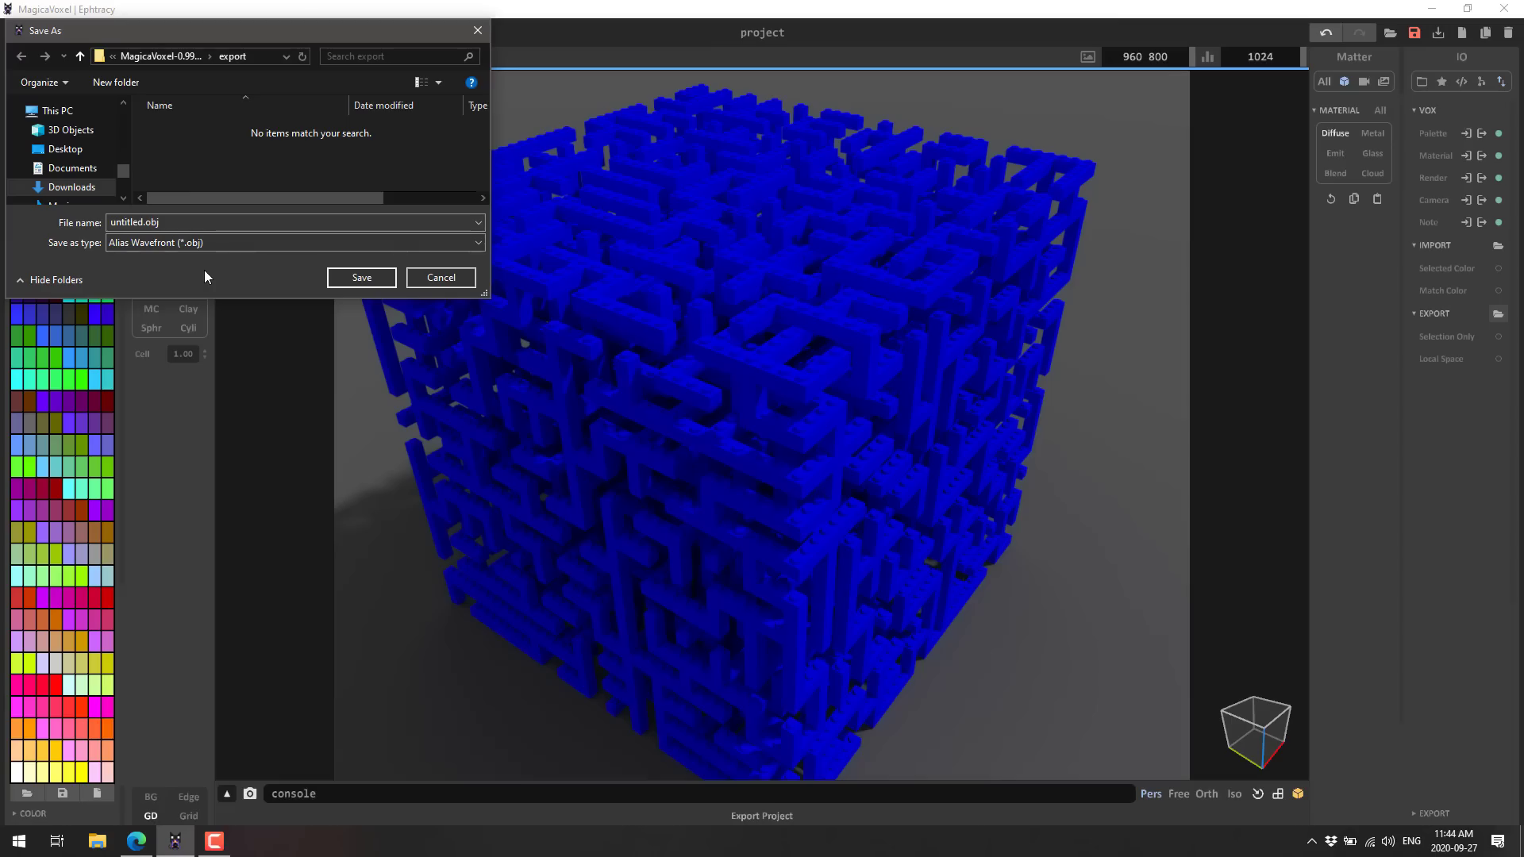
pyautogui.moveTo(229, 100)
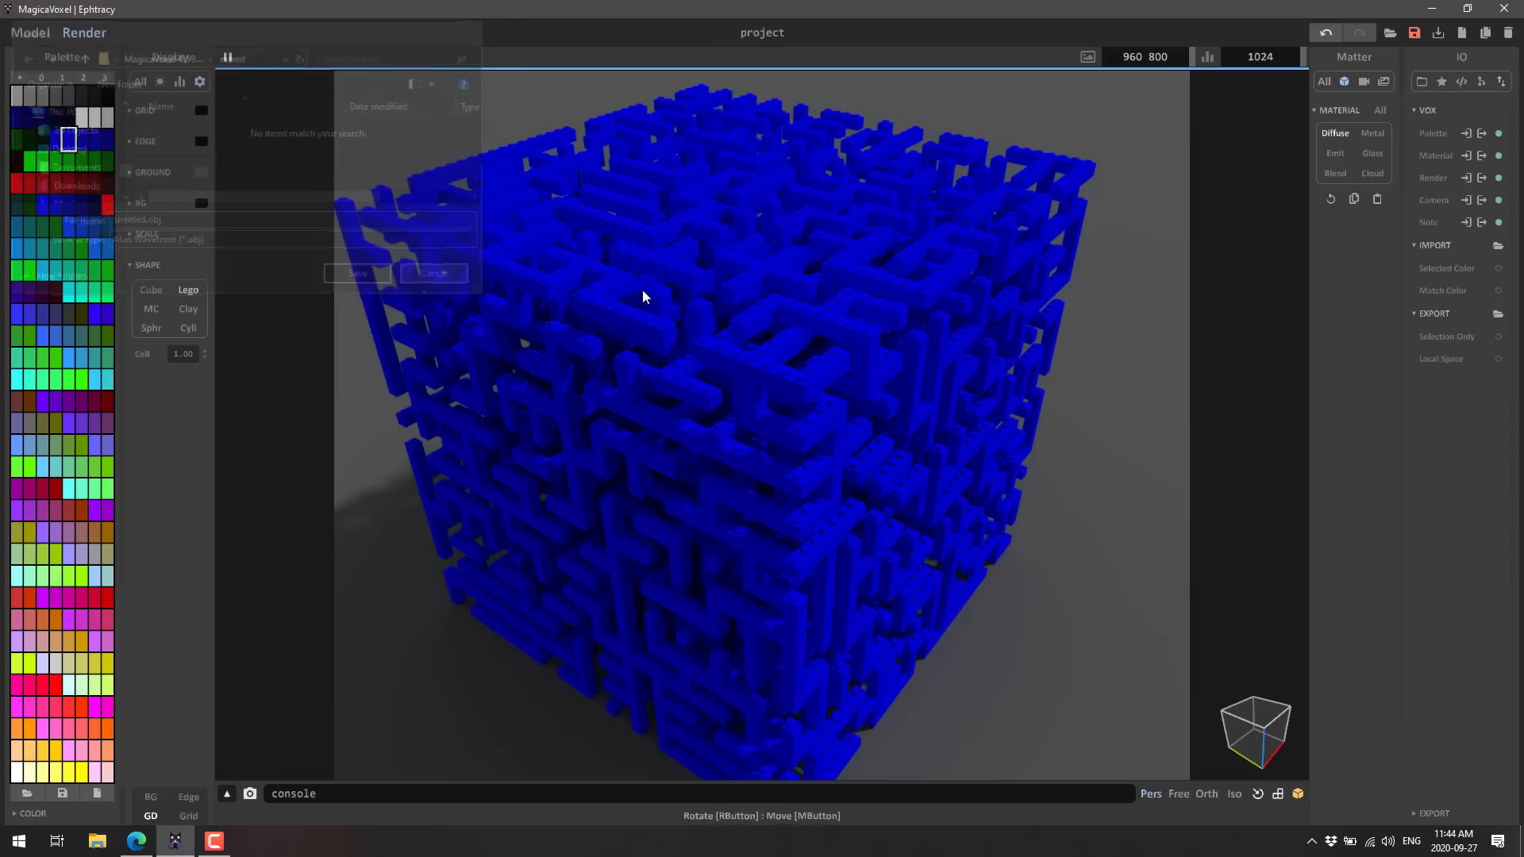
pyautogui.click(433, 273)
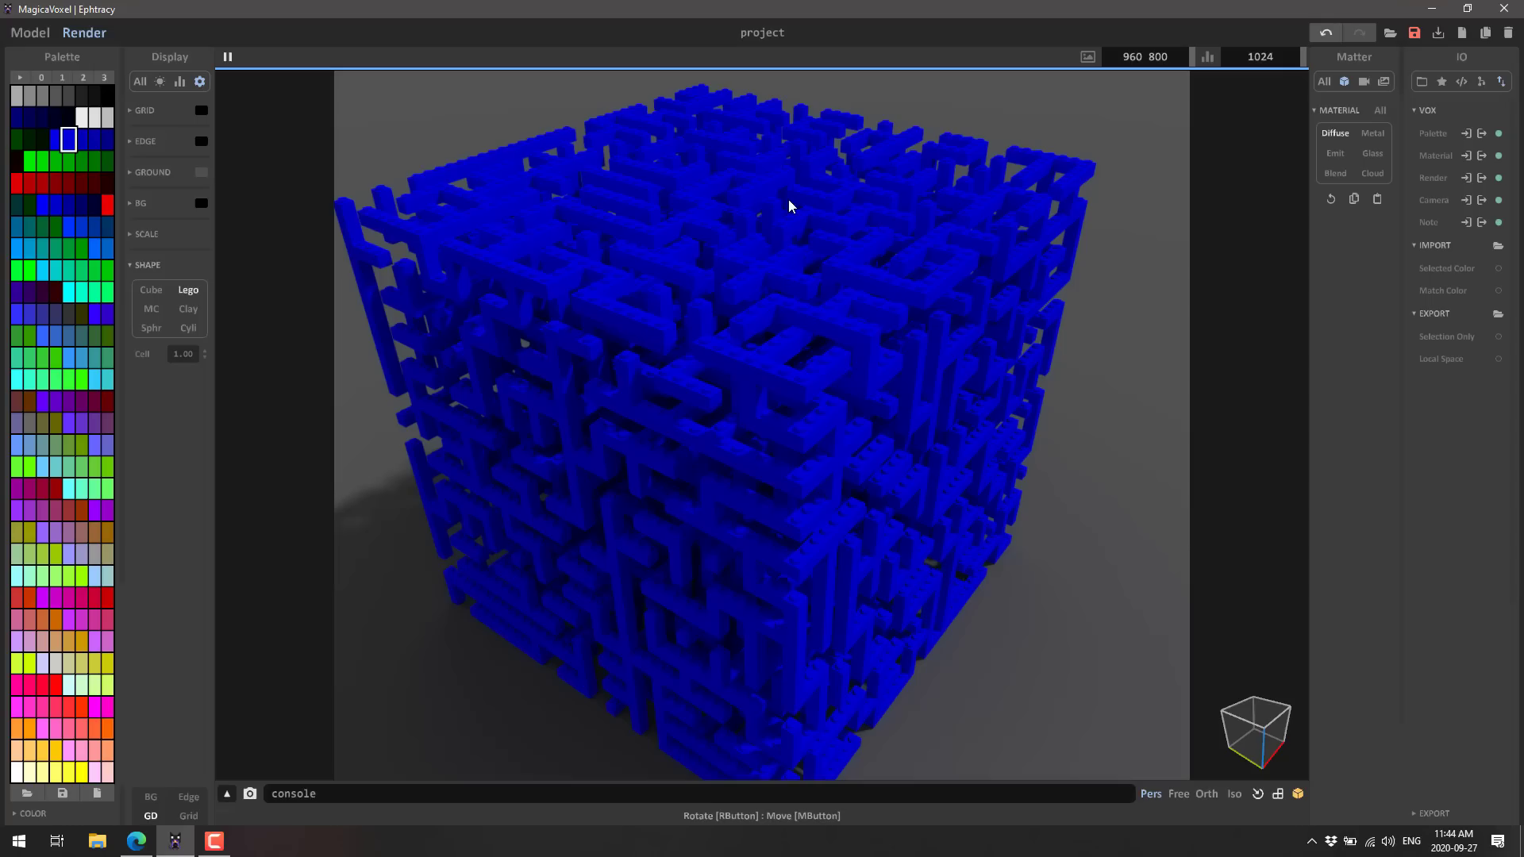
pyautogui.moveTo(1377, 263)
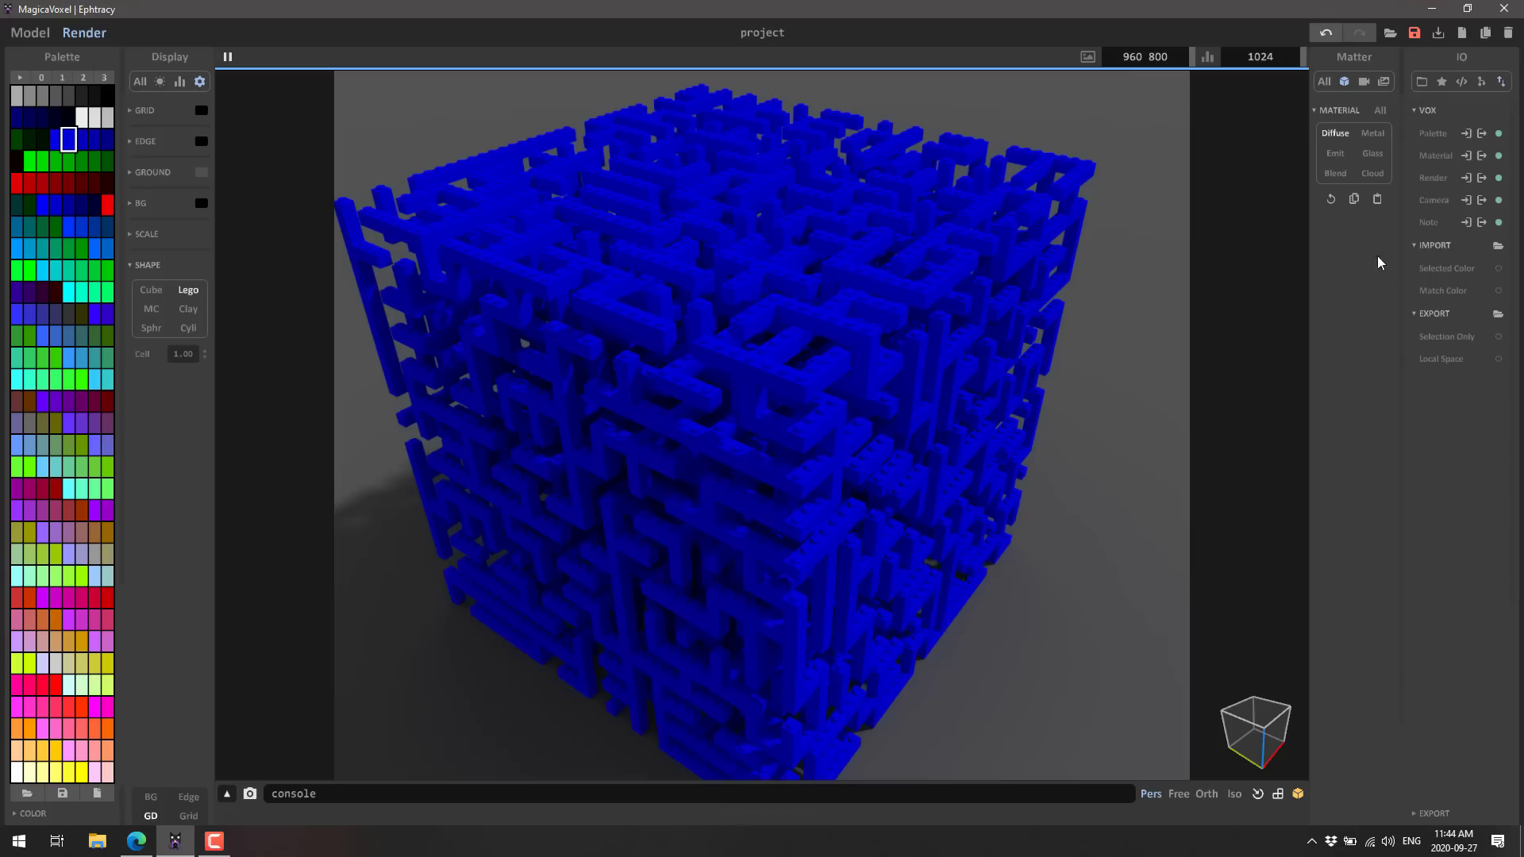
pyautogui.moveTo(1420, 82)
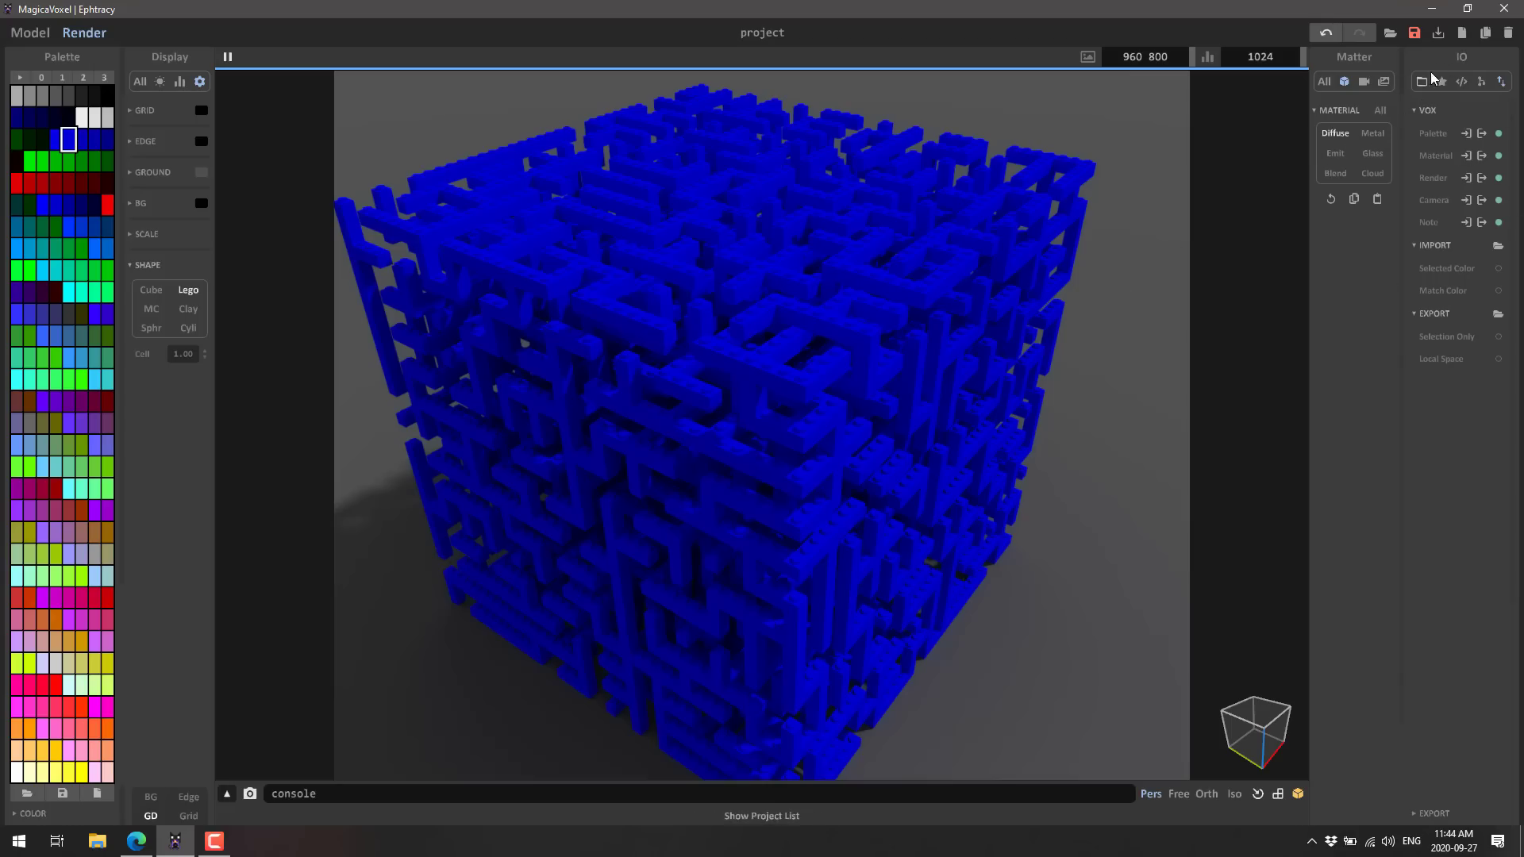
# Step: Load the teapot sample without saving the maze, and return to Model mode
pyautogui.click(1461, 56)
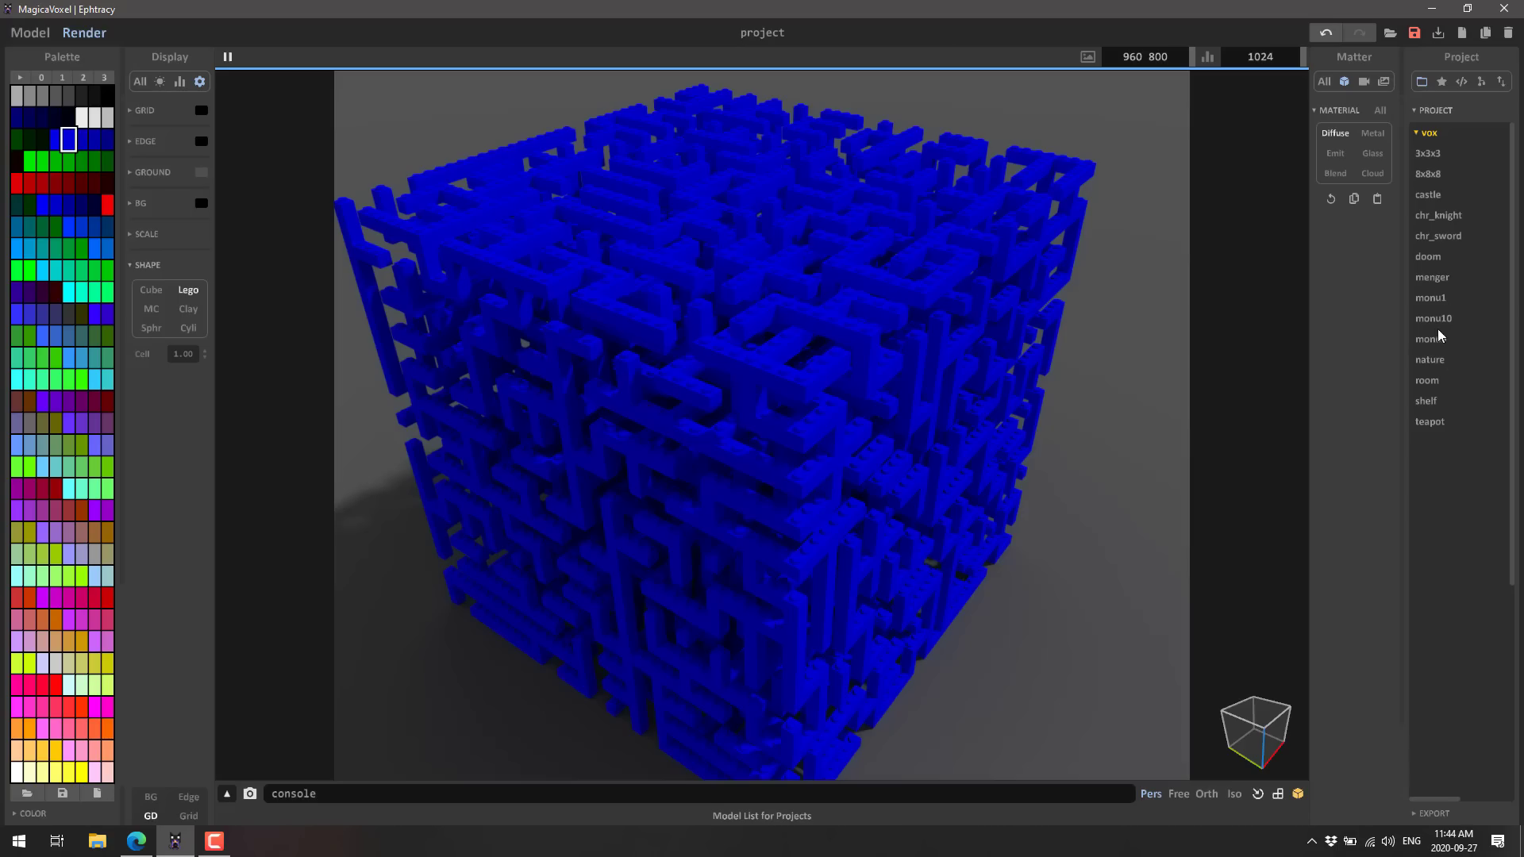
pyautogui.click(1430, 338)
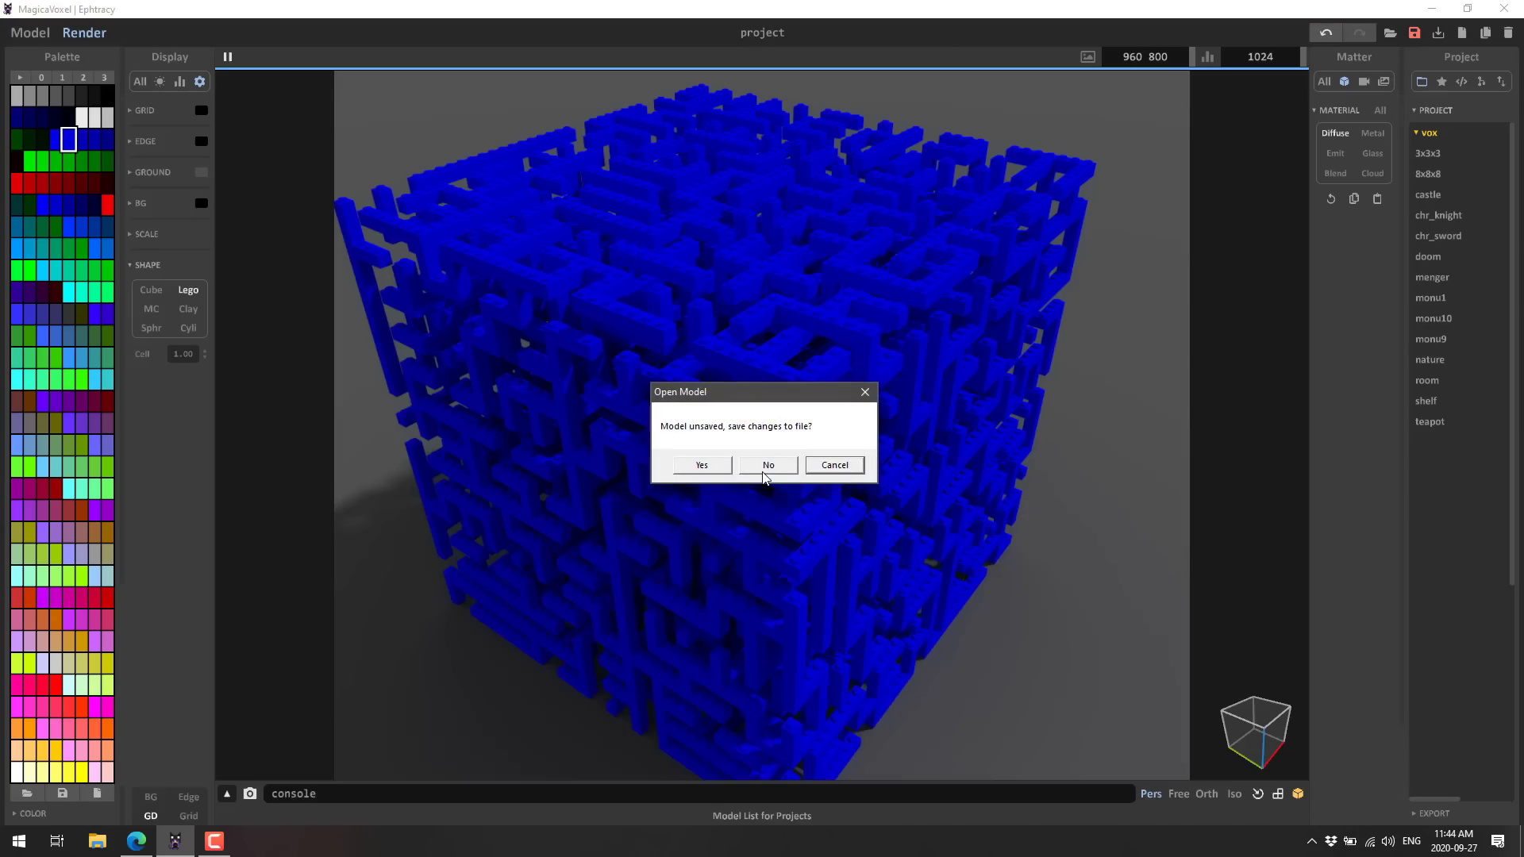
pyautogui.click(766, 464)
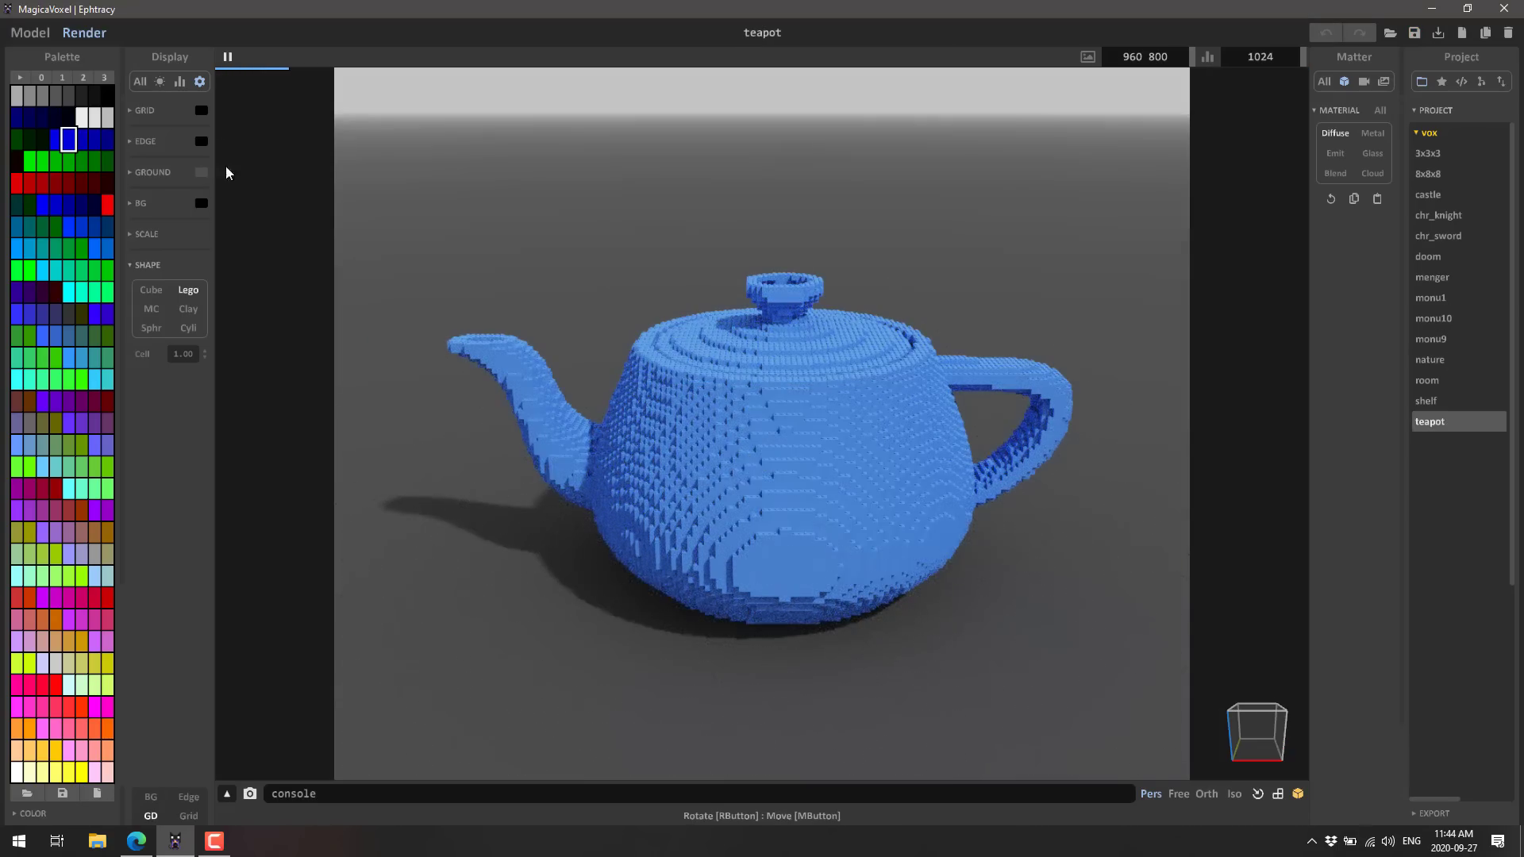
pyautogui.click(30, 32)
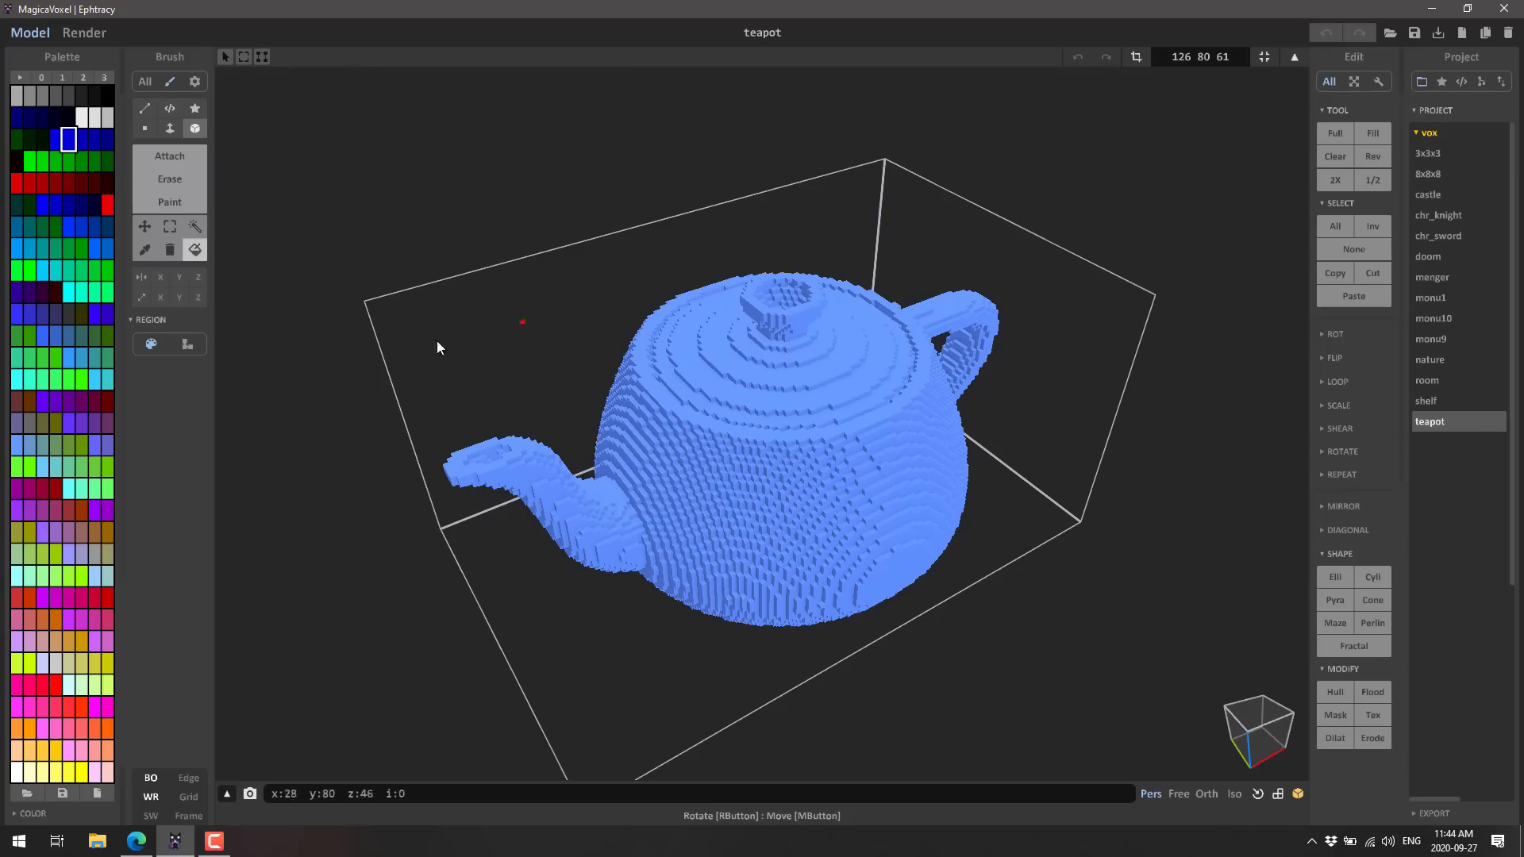
# Step: Recolour the teapot dark blue and extrude a thick slab beneath it with the Face brush
pyautogui.click(170, 129)
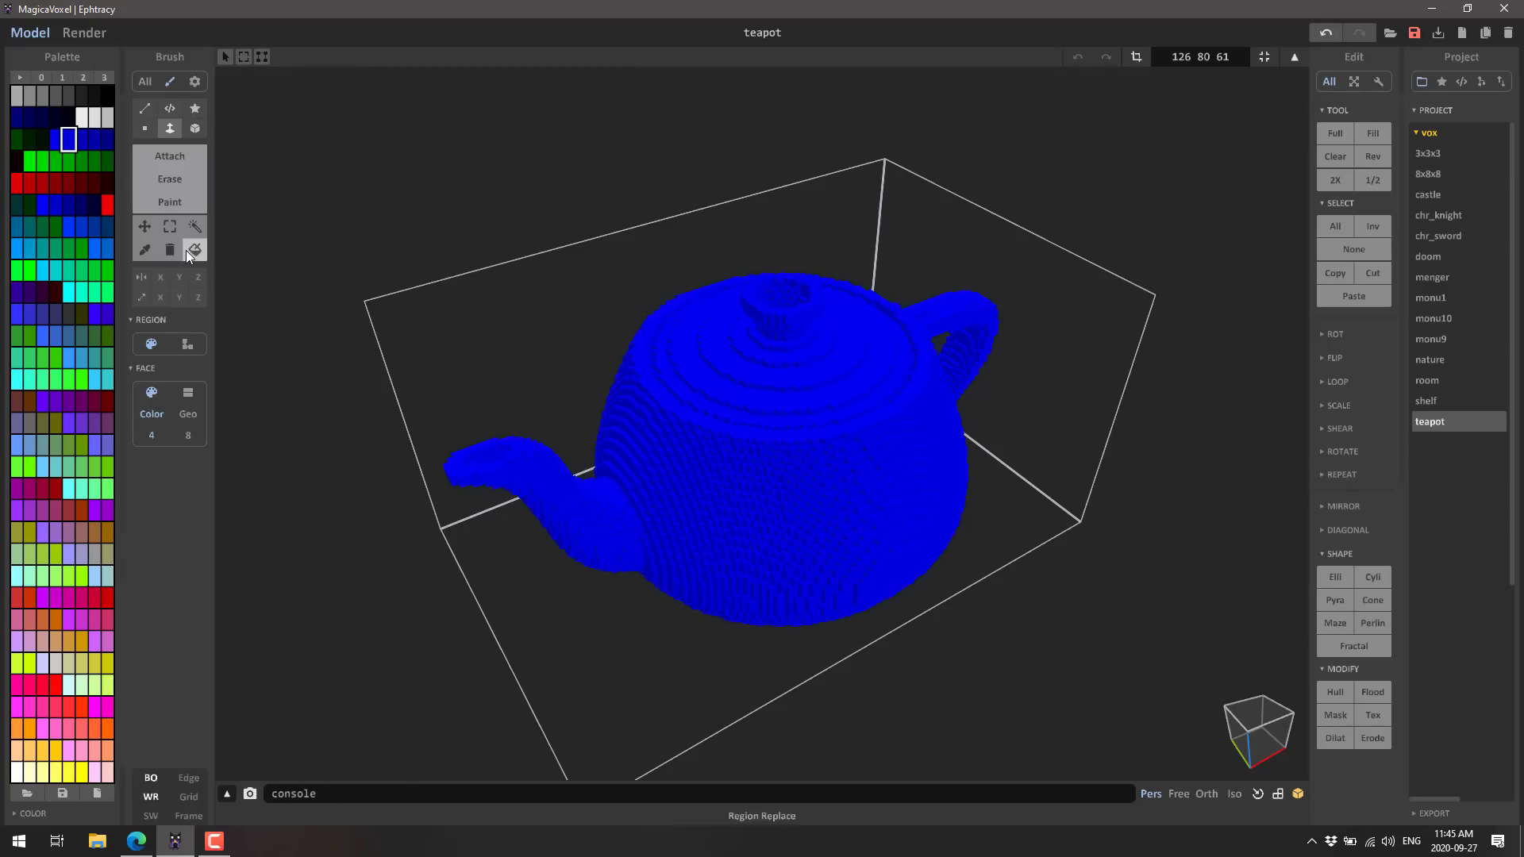
pyautogui.moveTo(169, 178)
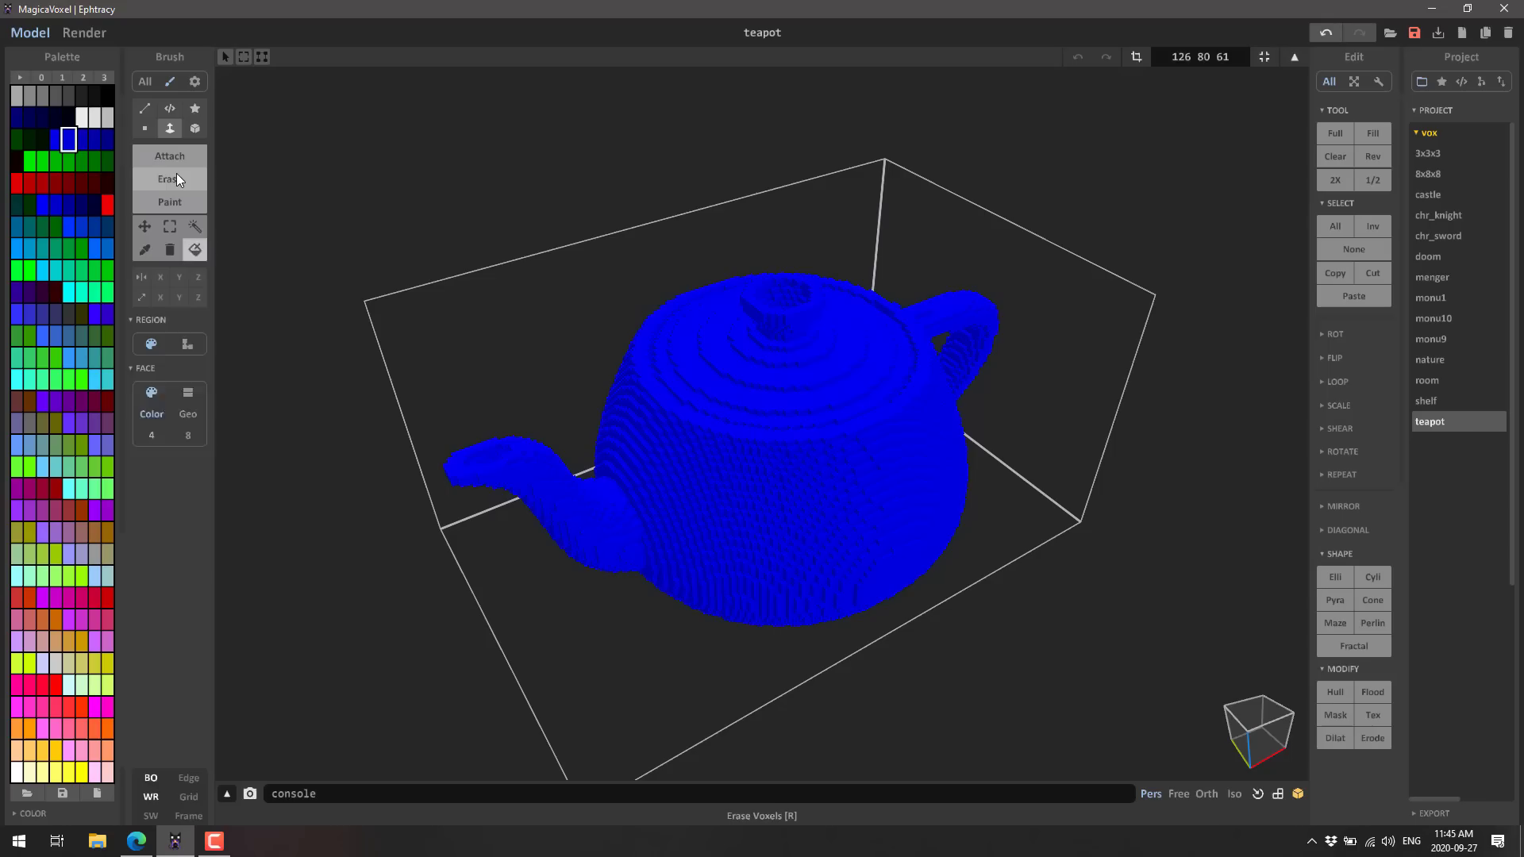
pyautogui.click(169, 226)
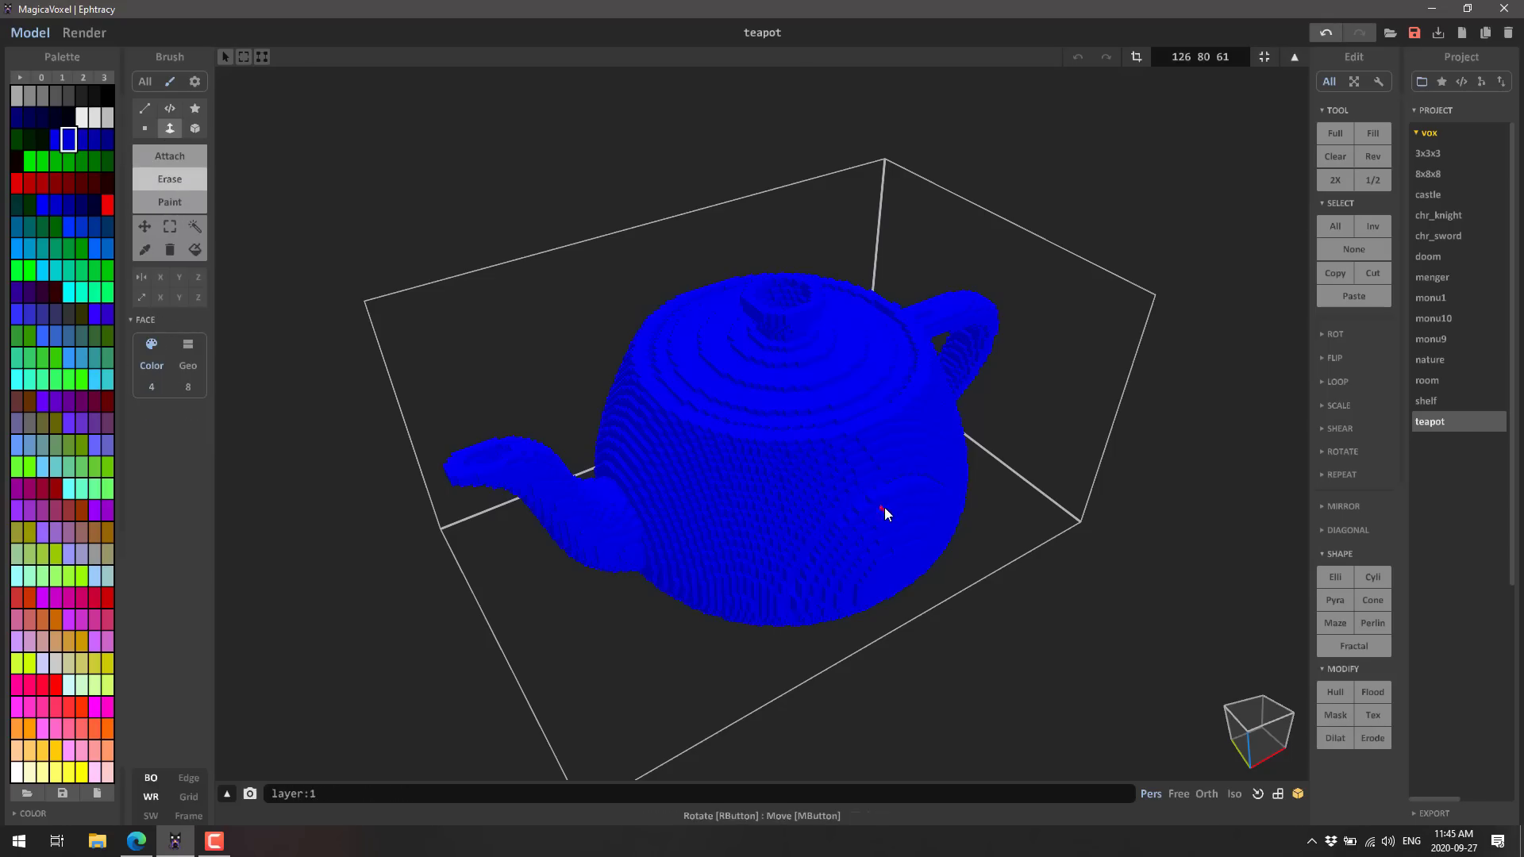
pyautogui.moveTo(896, 519)
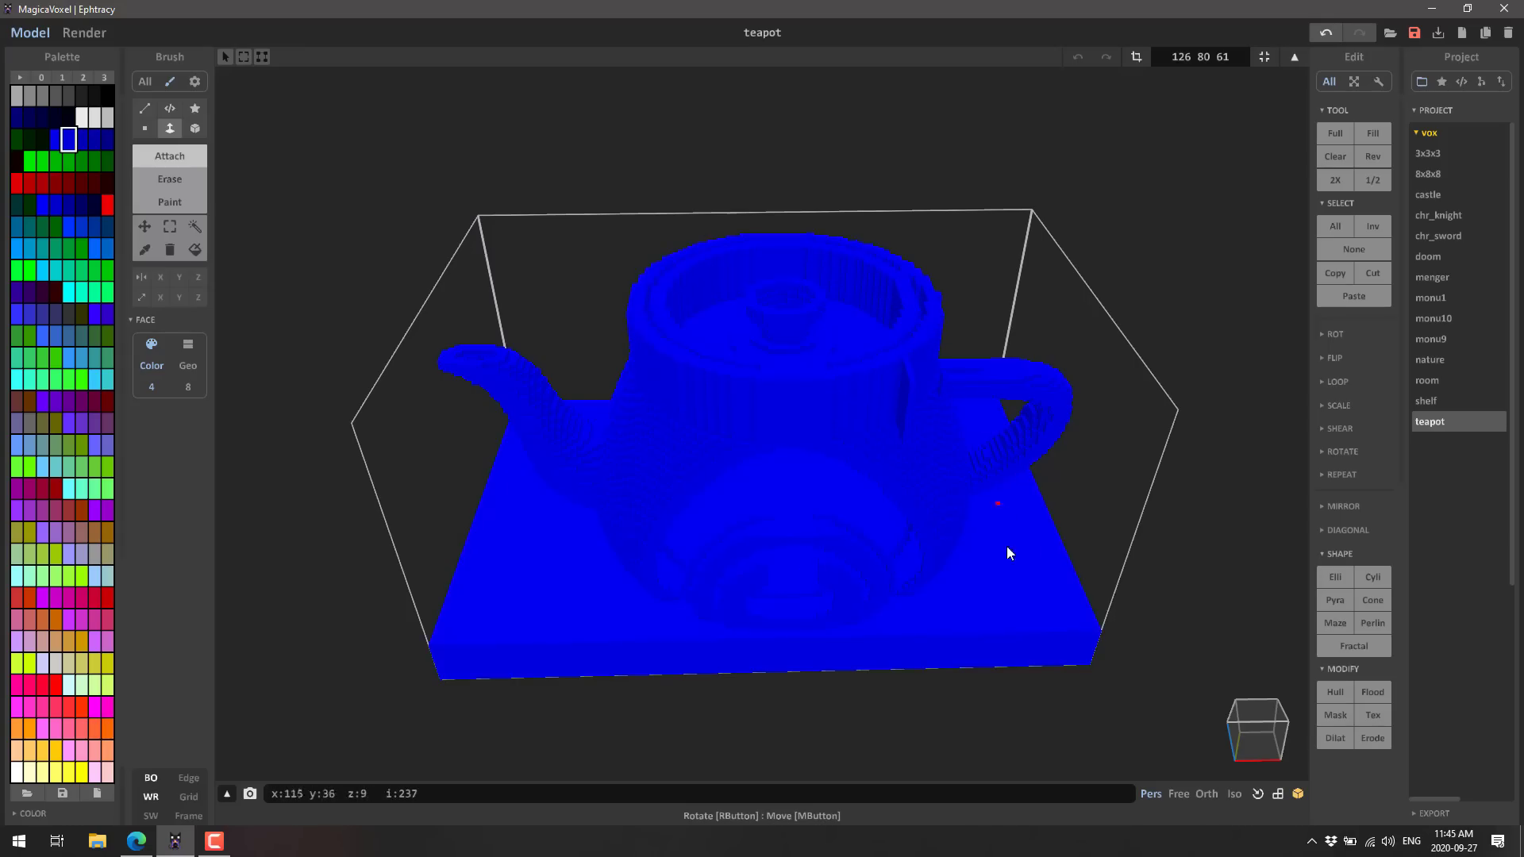
pyautogui.click(170, 226)
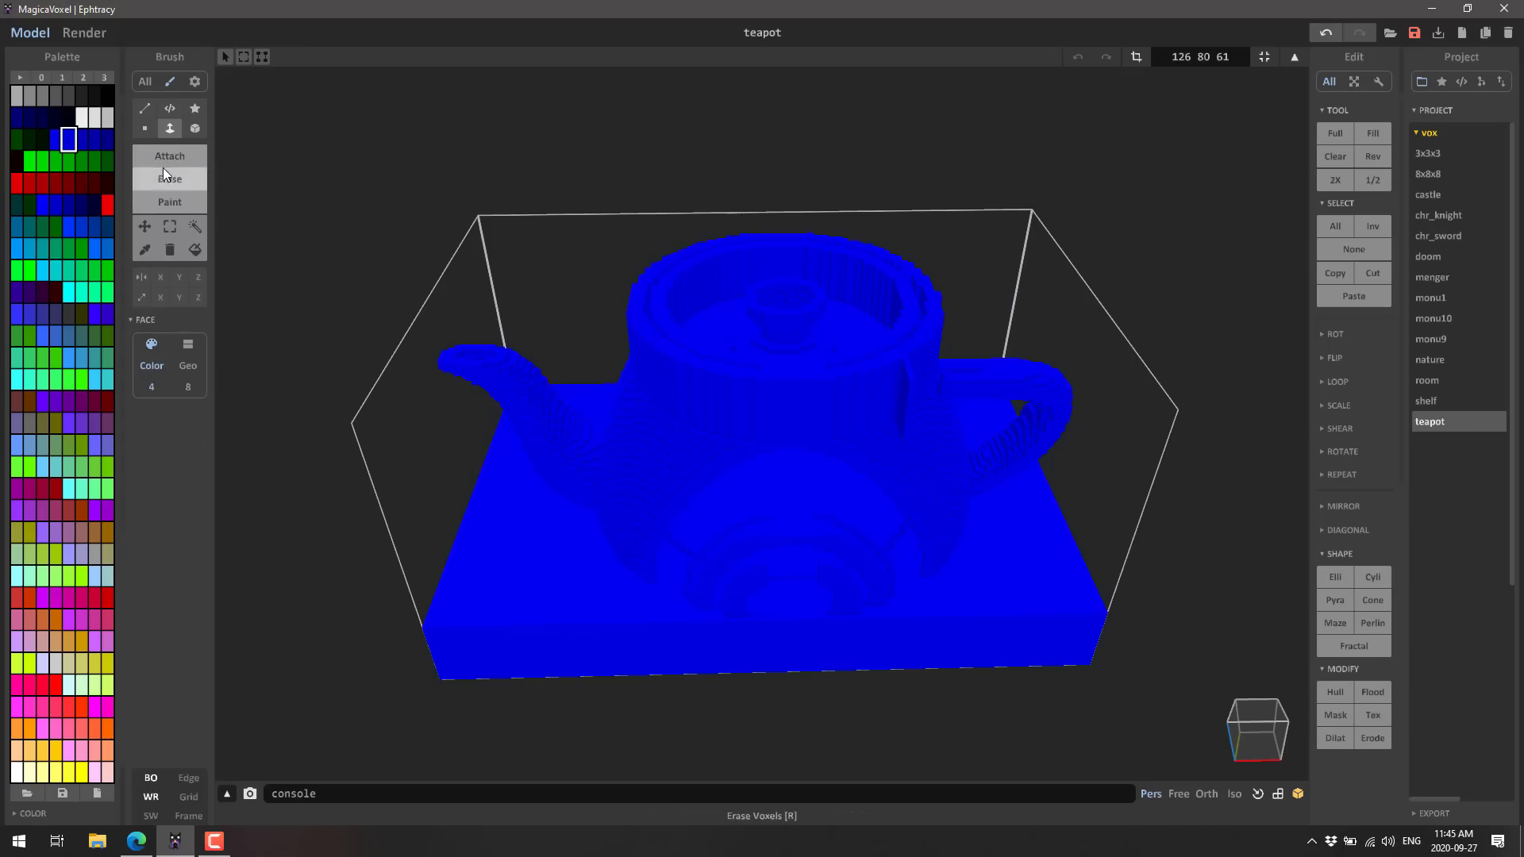
# Step: Carve and repaint the slab top light blue, add small blocks, then a green voxel at the left end
pyautogui.click(42, 248)
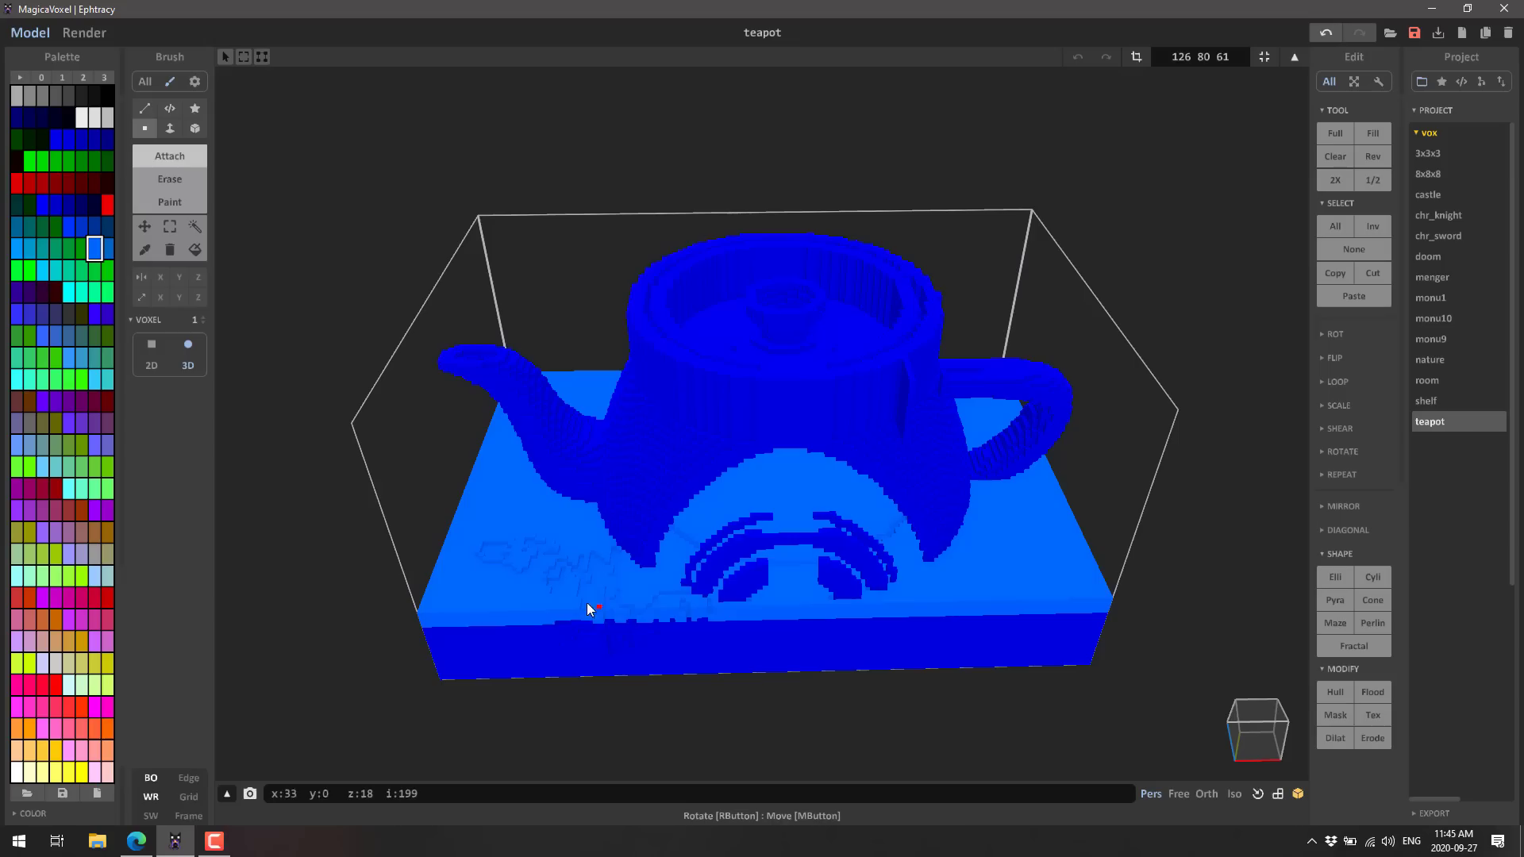
pyautogui.click(195, 129)
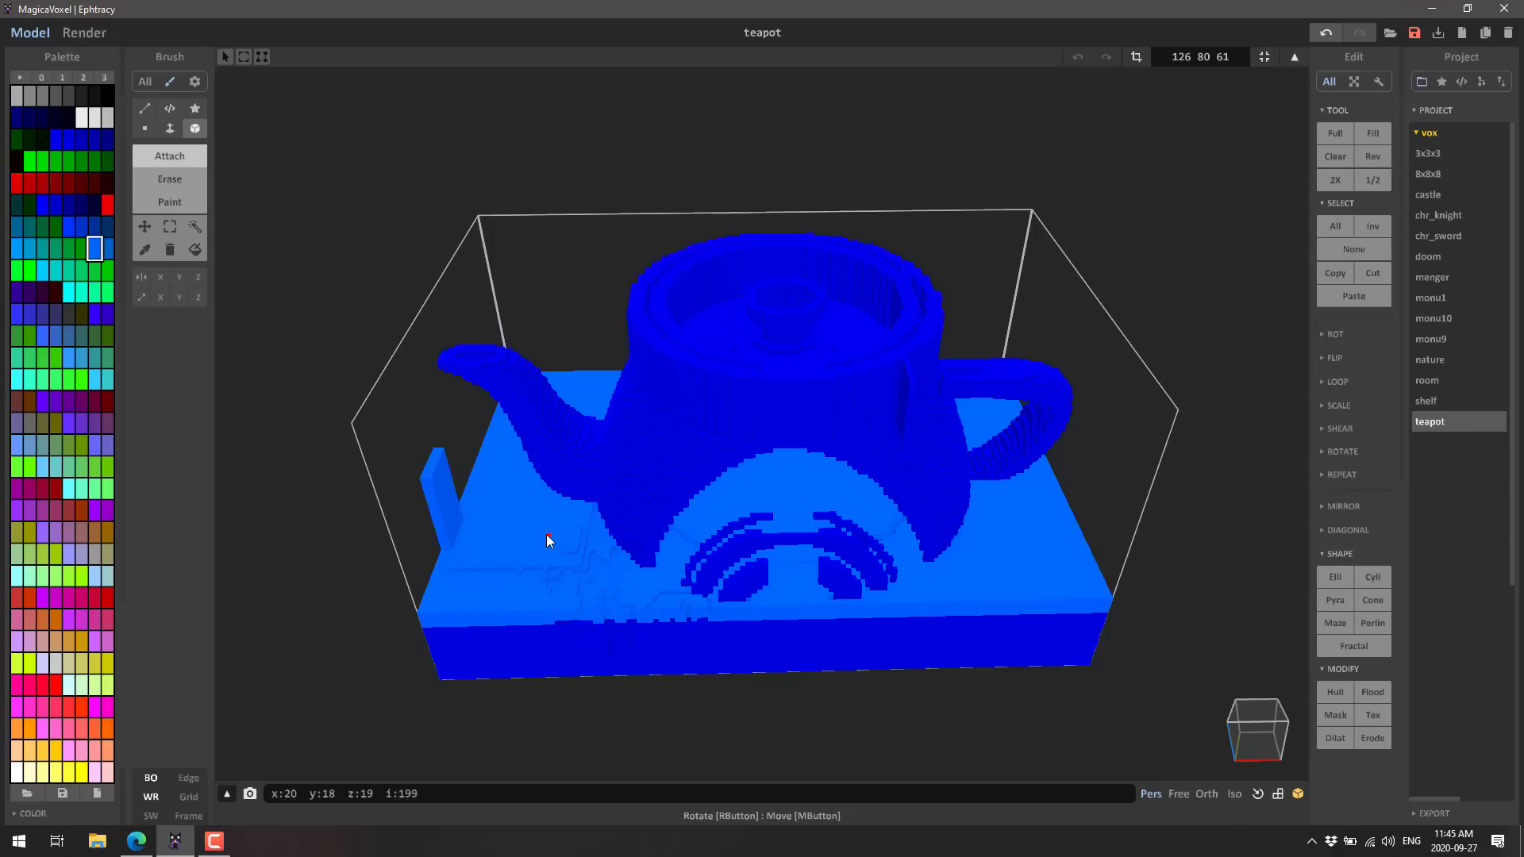
pyautogui.moveTo(557, 515)
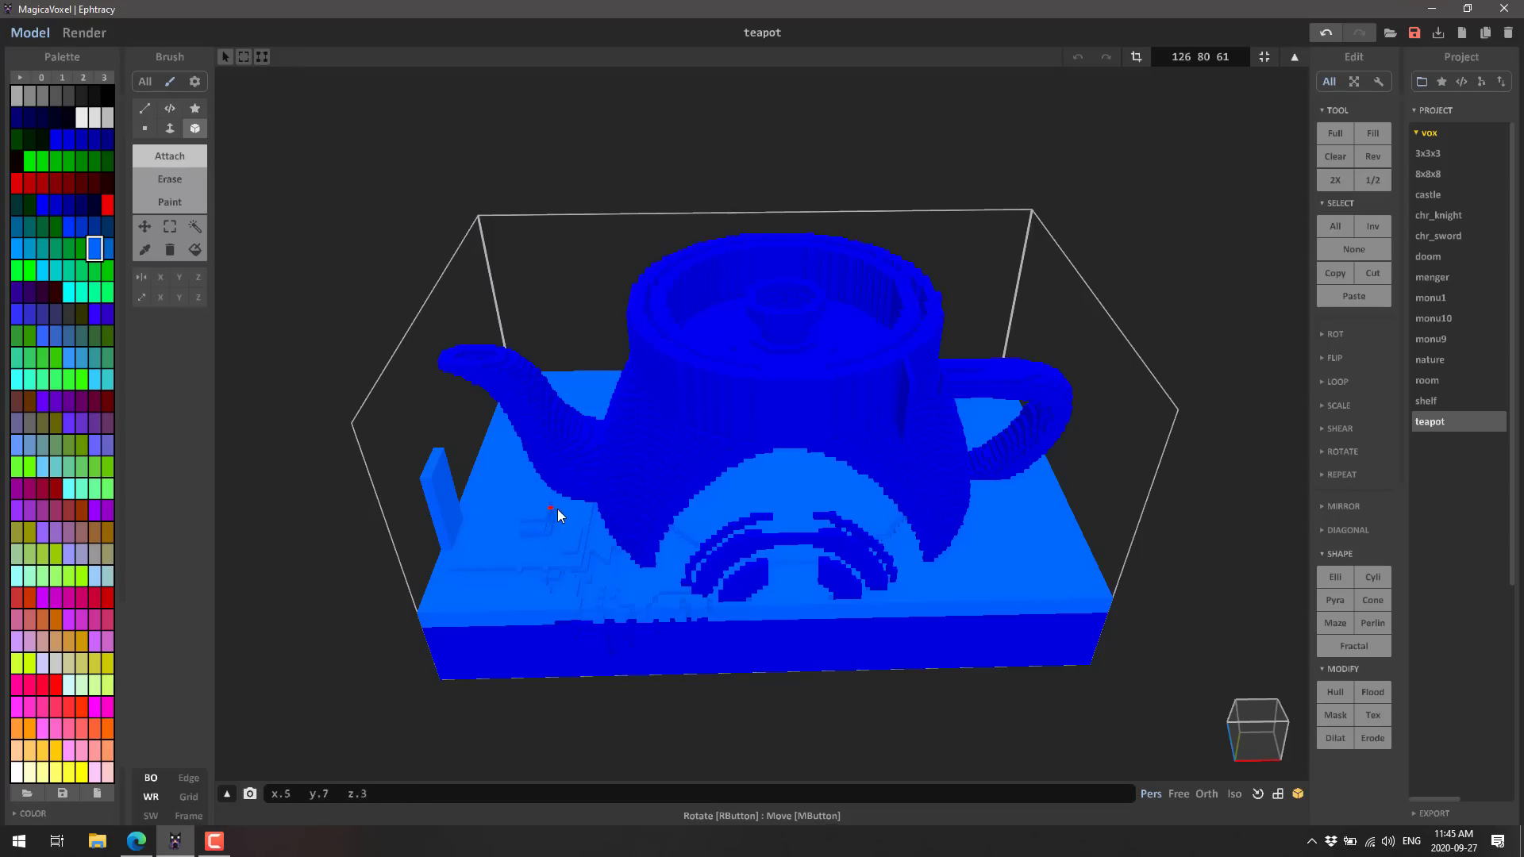
pyautogui.moveTo(438, 486)
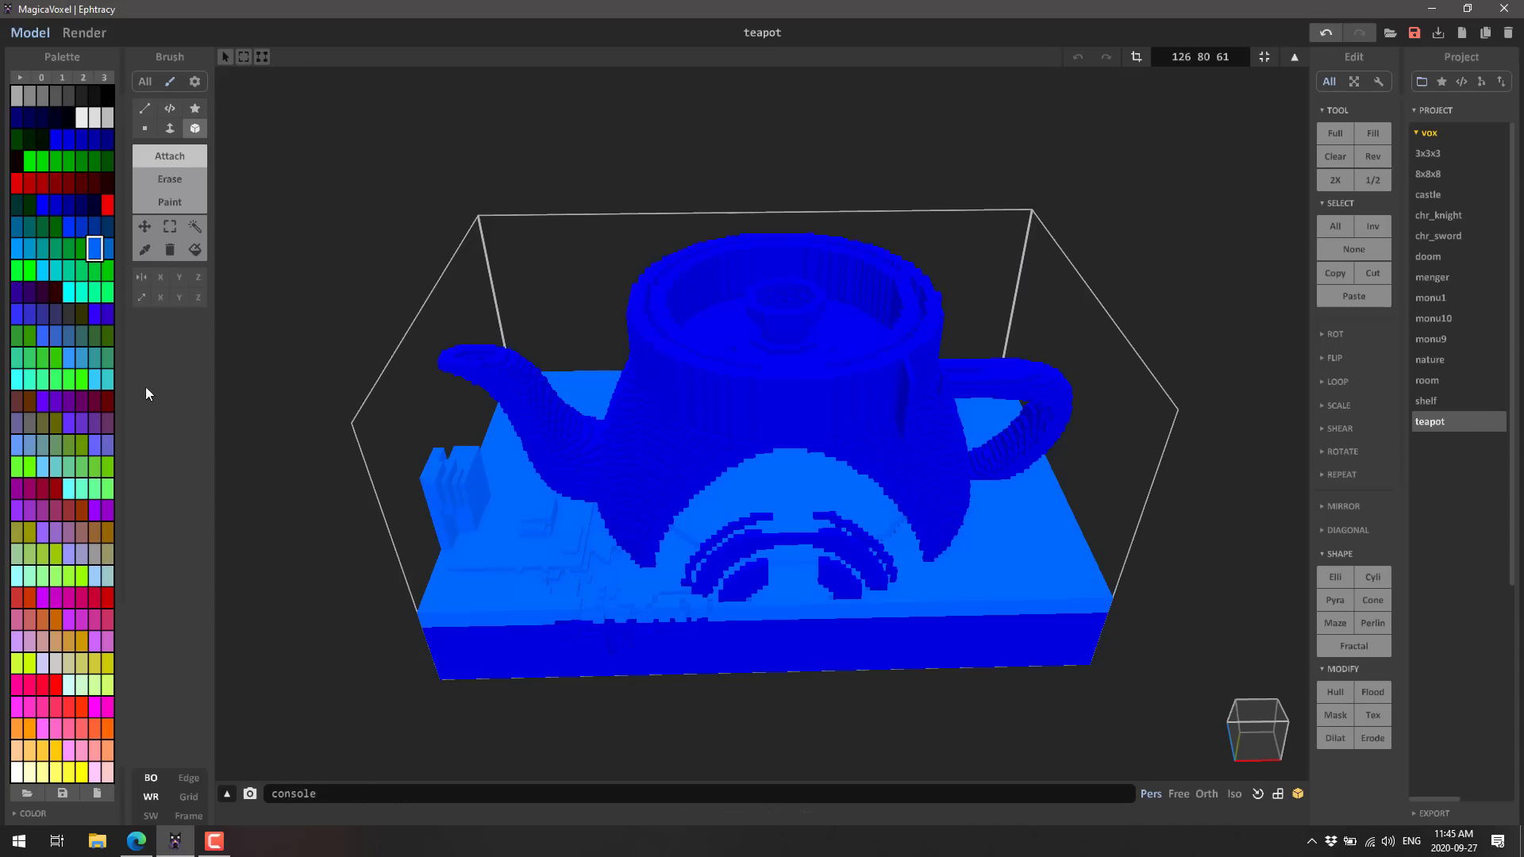
pyautogui.click(83, 379)
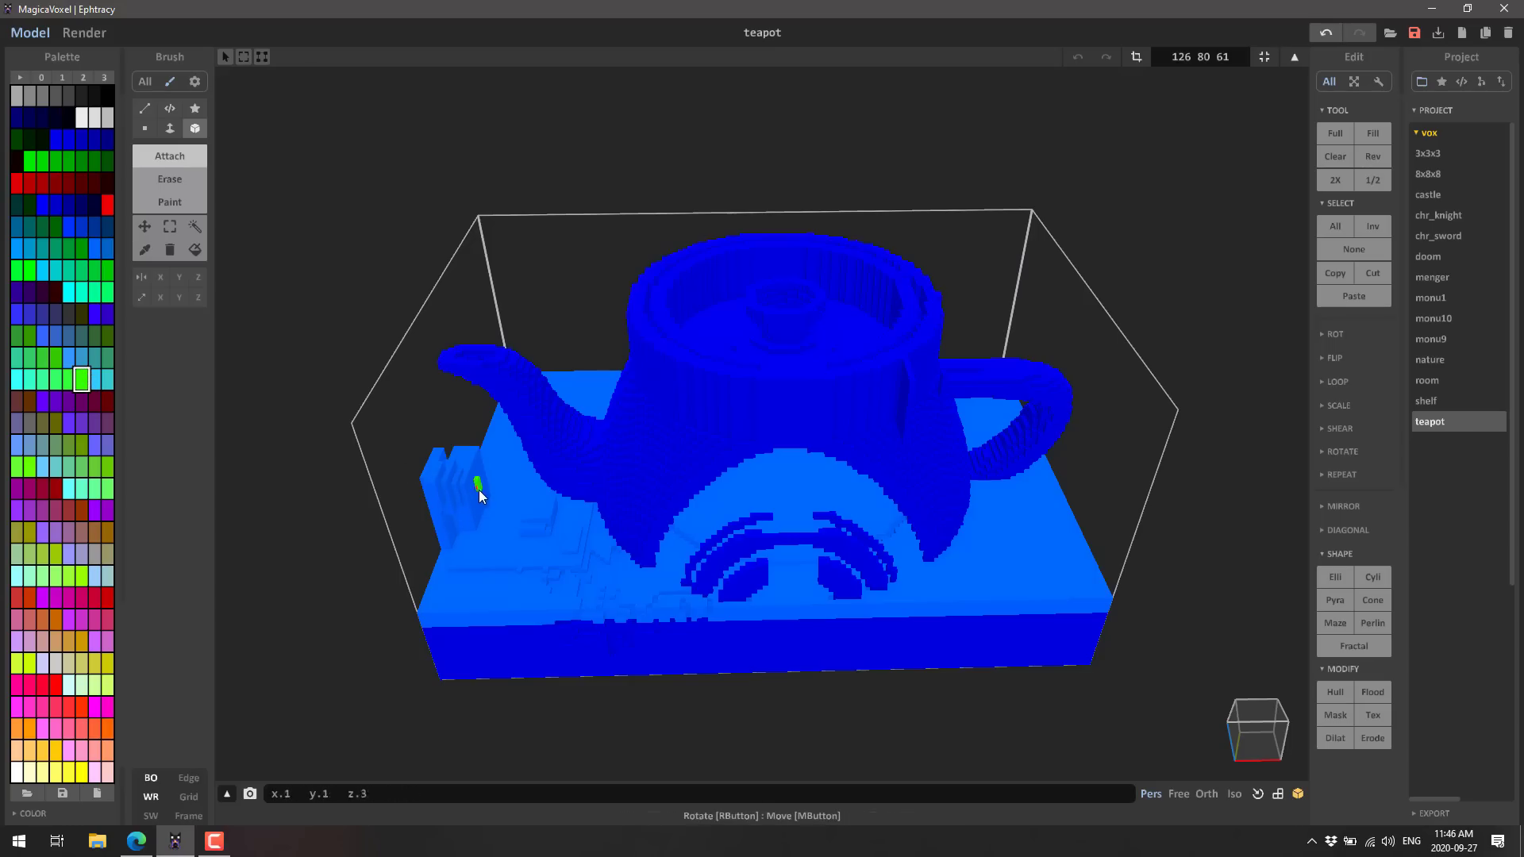
pyautogui.click(195, 108)
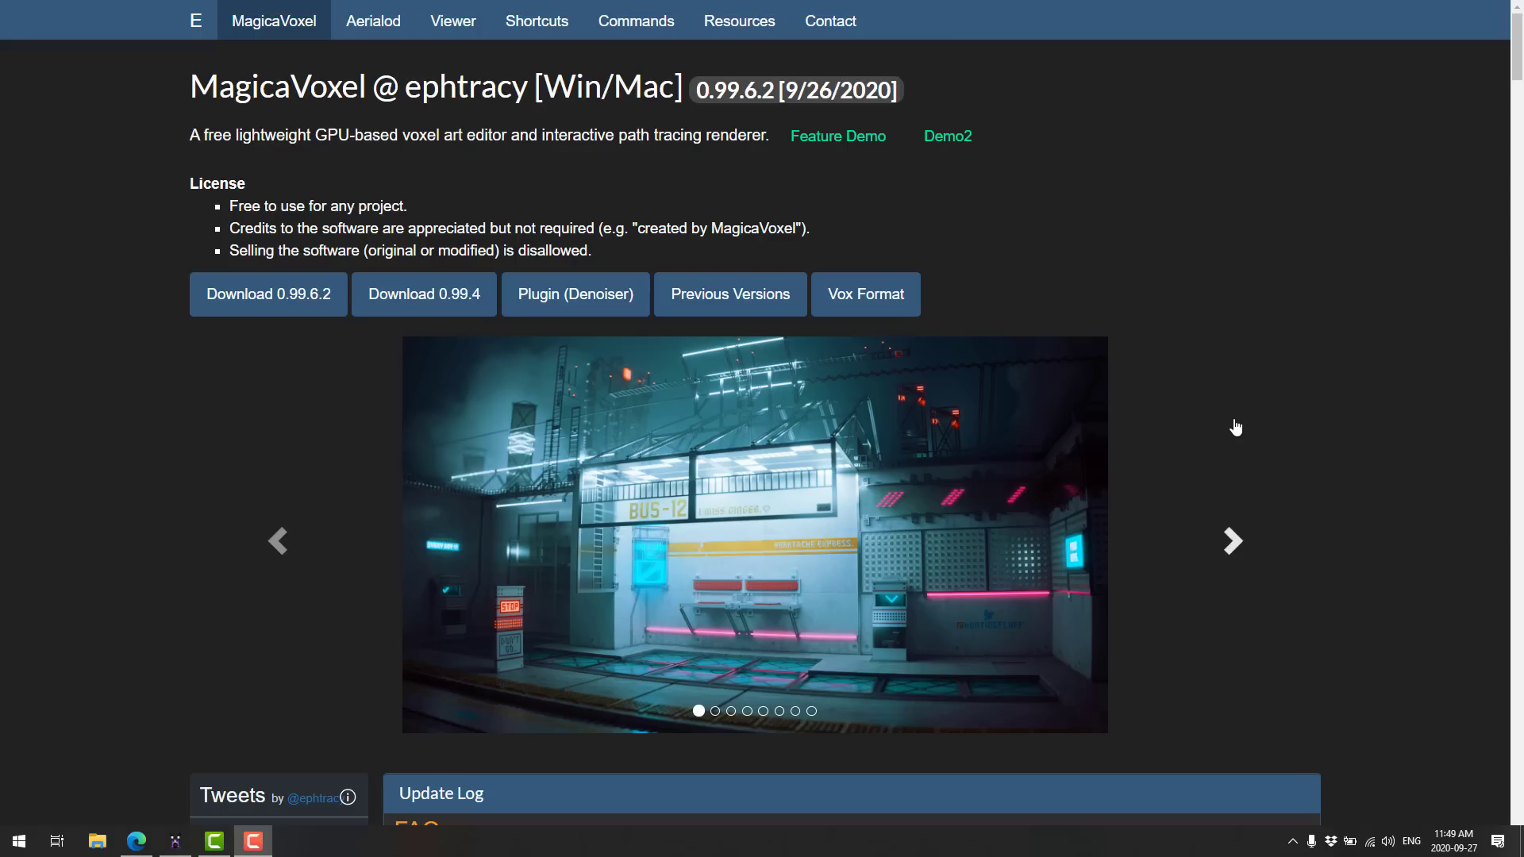
pyautogui.moveTo(1287, 462)
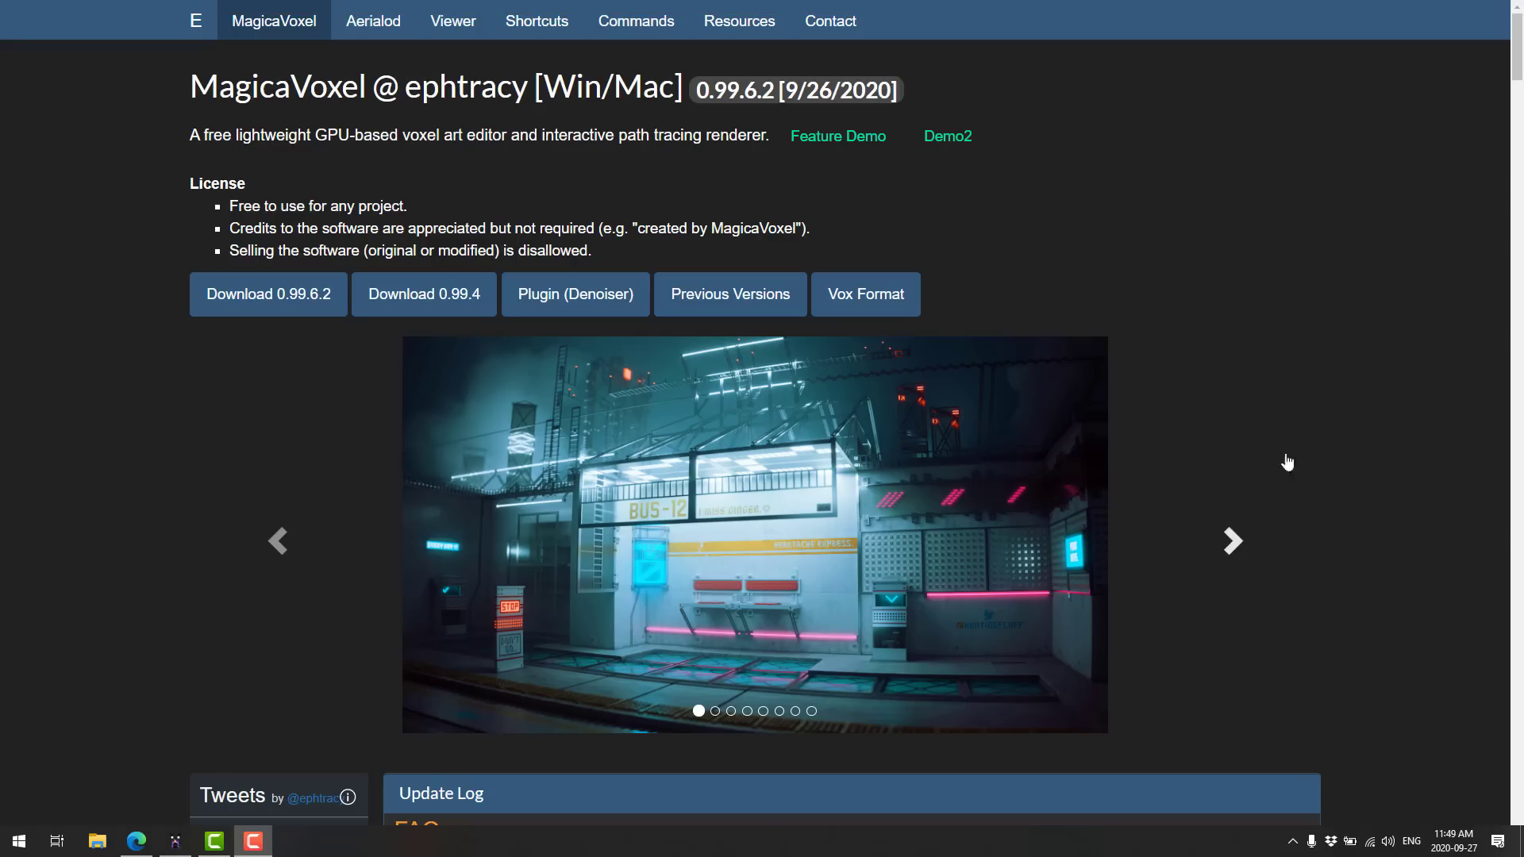
# Step: Scroll past the banner carousel to the Update Log's FAQ and 0.99.6.2 notes on brushes and shaders
pyautogui.scroll(-3)
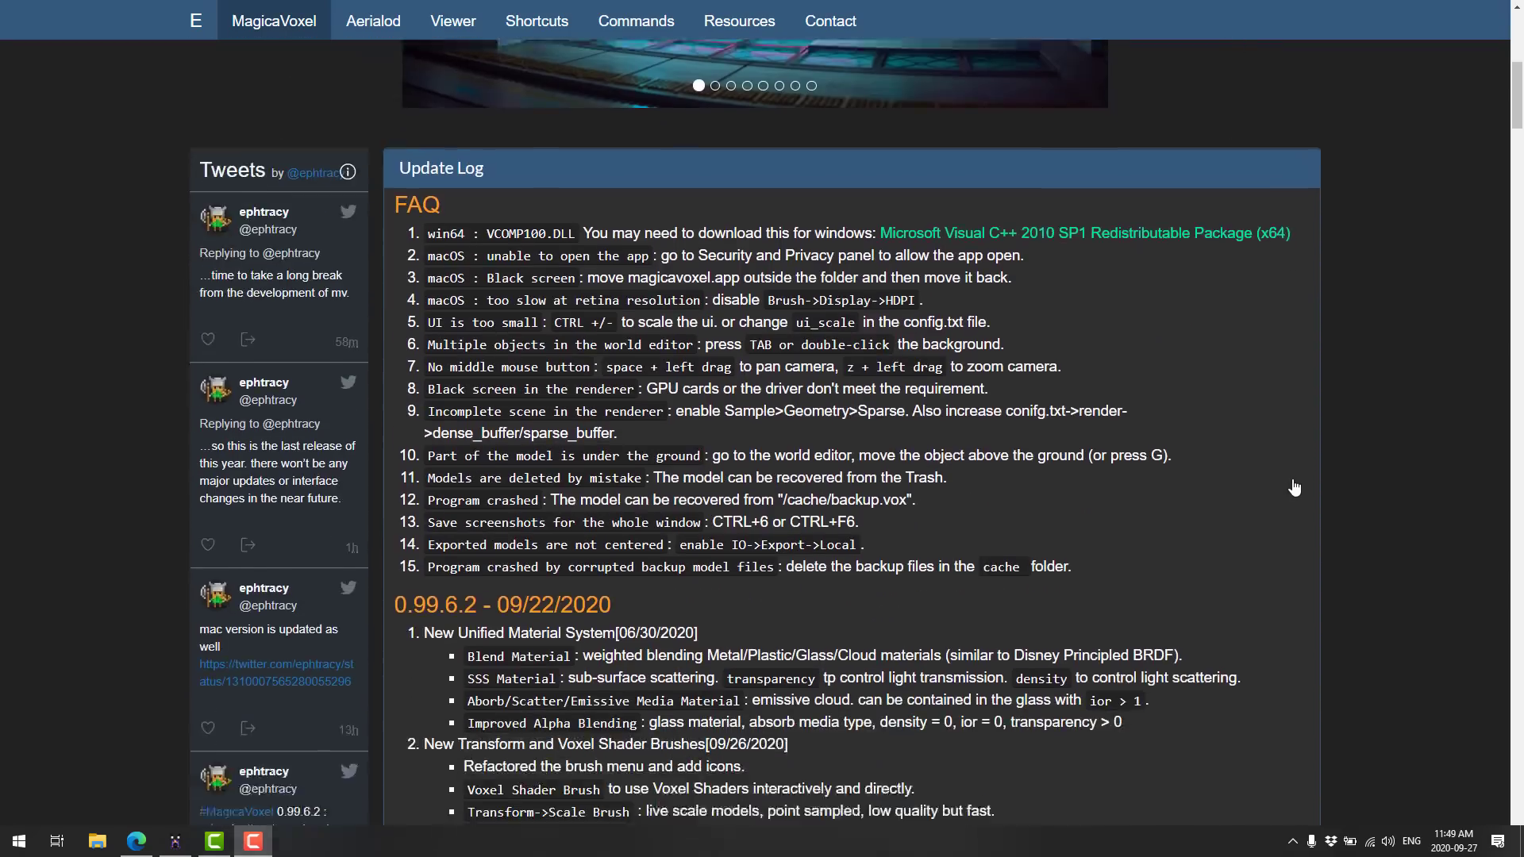
pyautogui.scroll(-3)
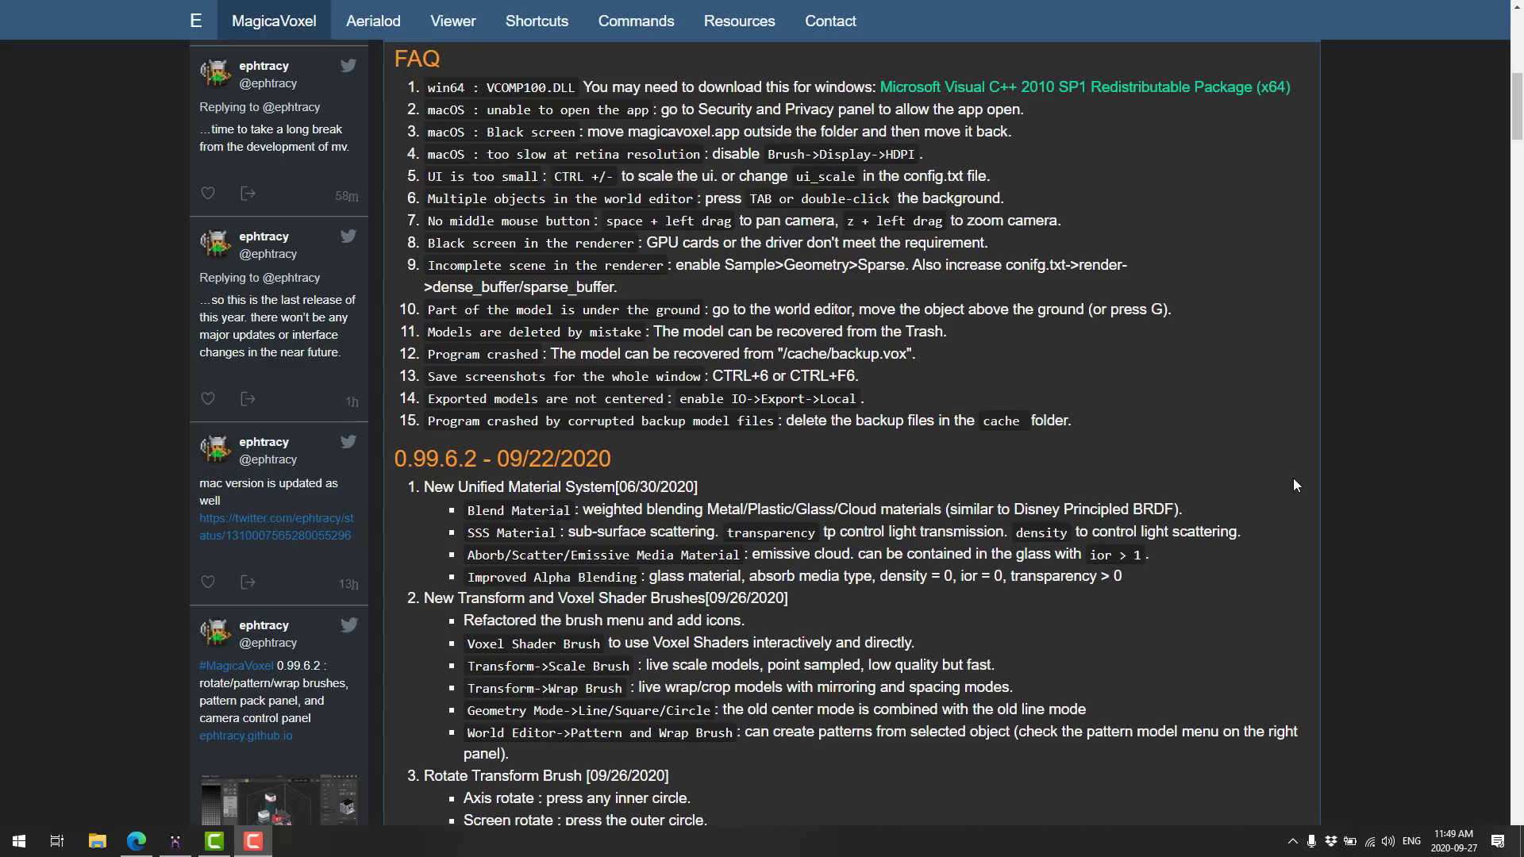
pyautogui.moveTo(1169, 528)
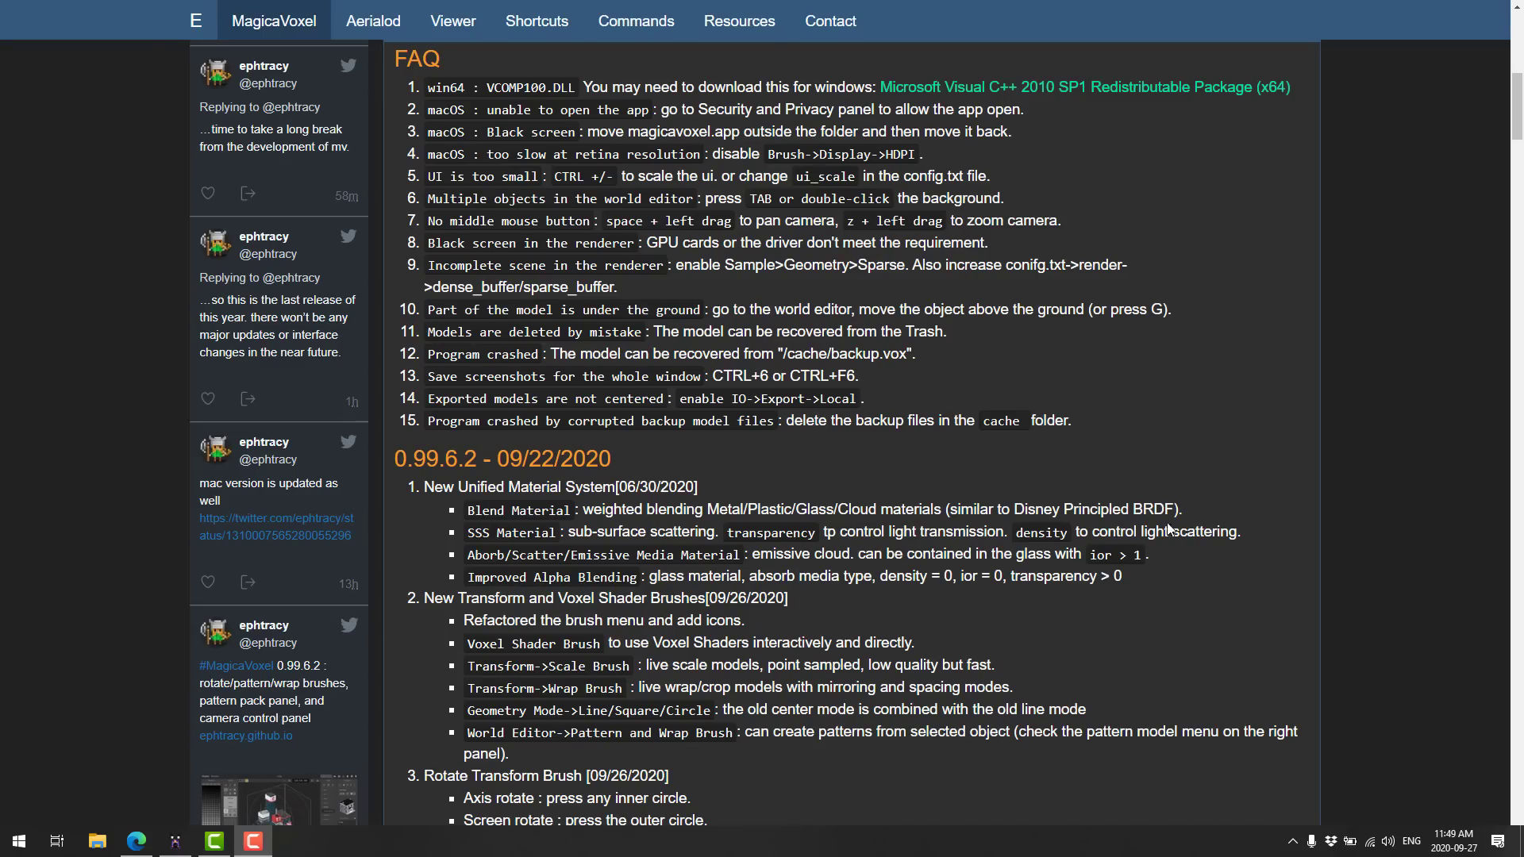
pyautogui.scroll(-3)
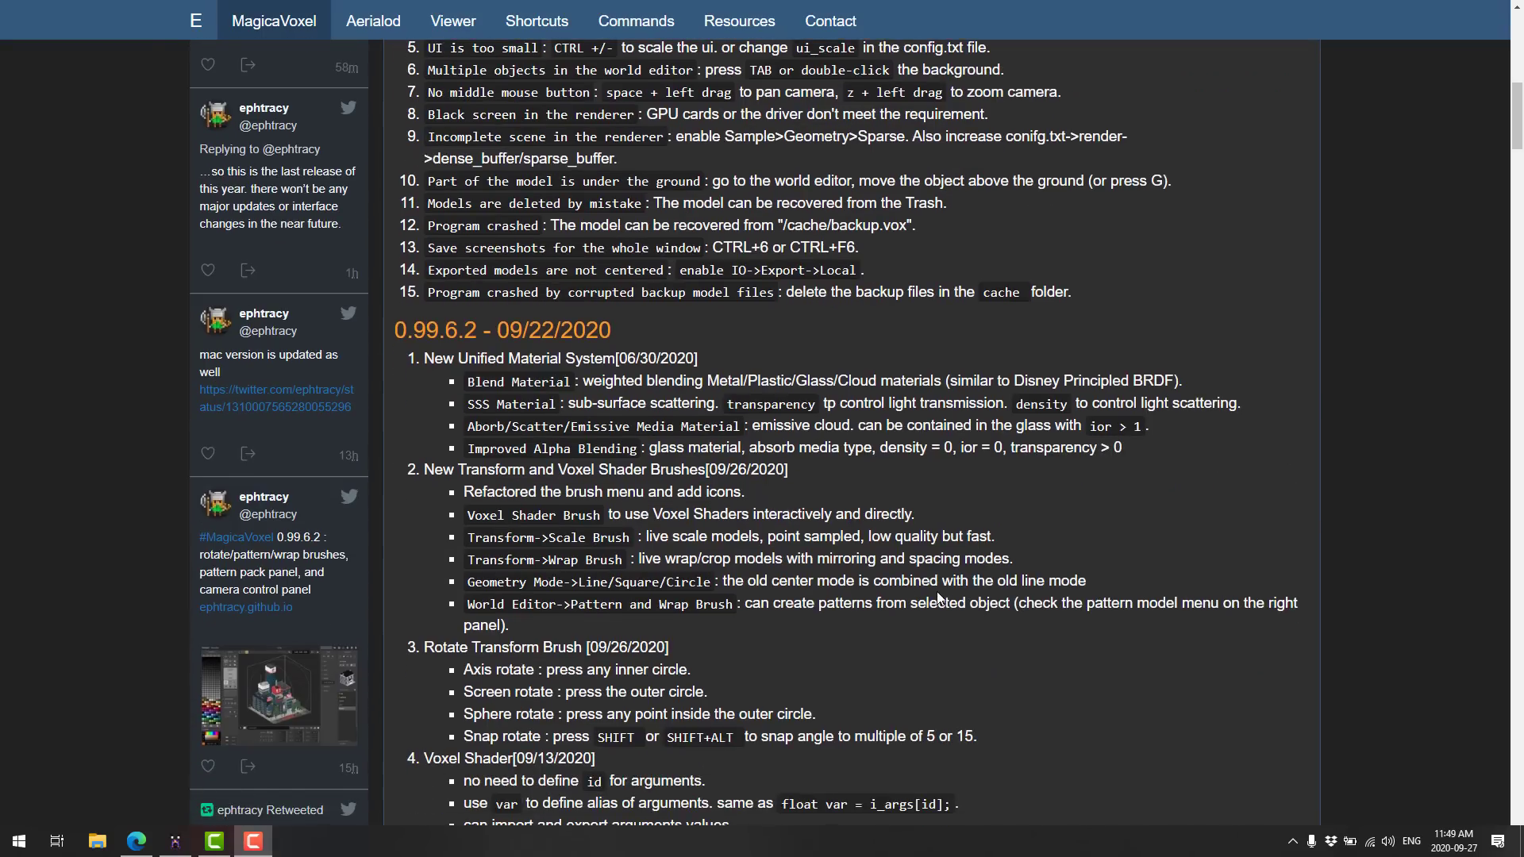
pyautogui.scroll(-3)
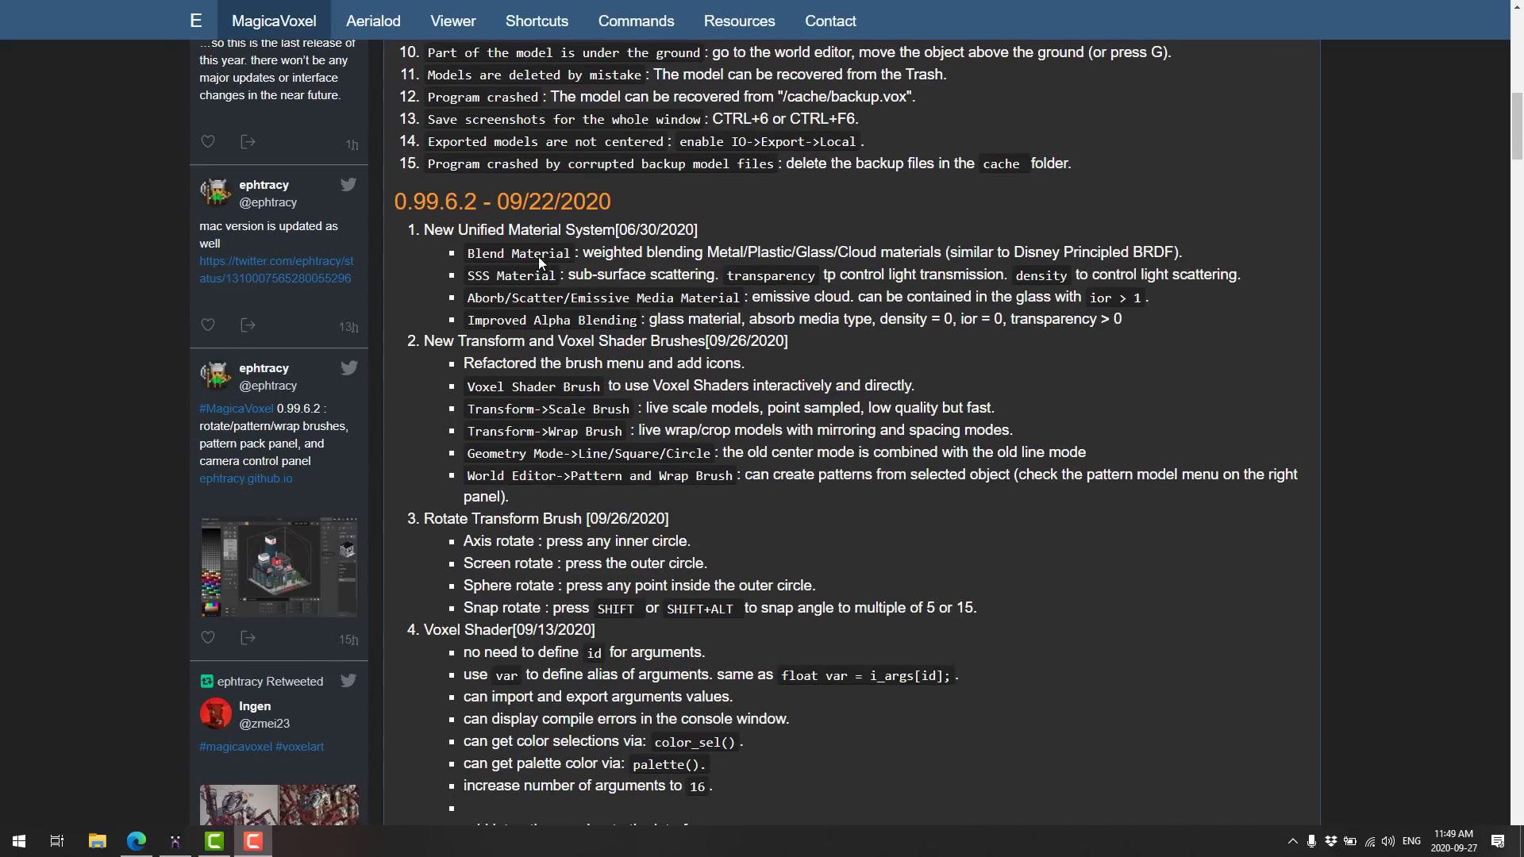
pyautogui.scroll(-3)
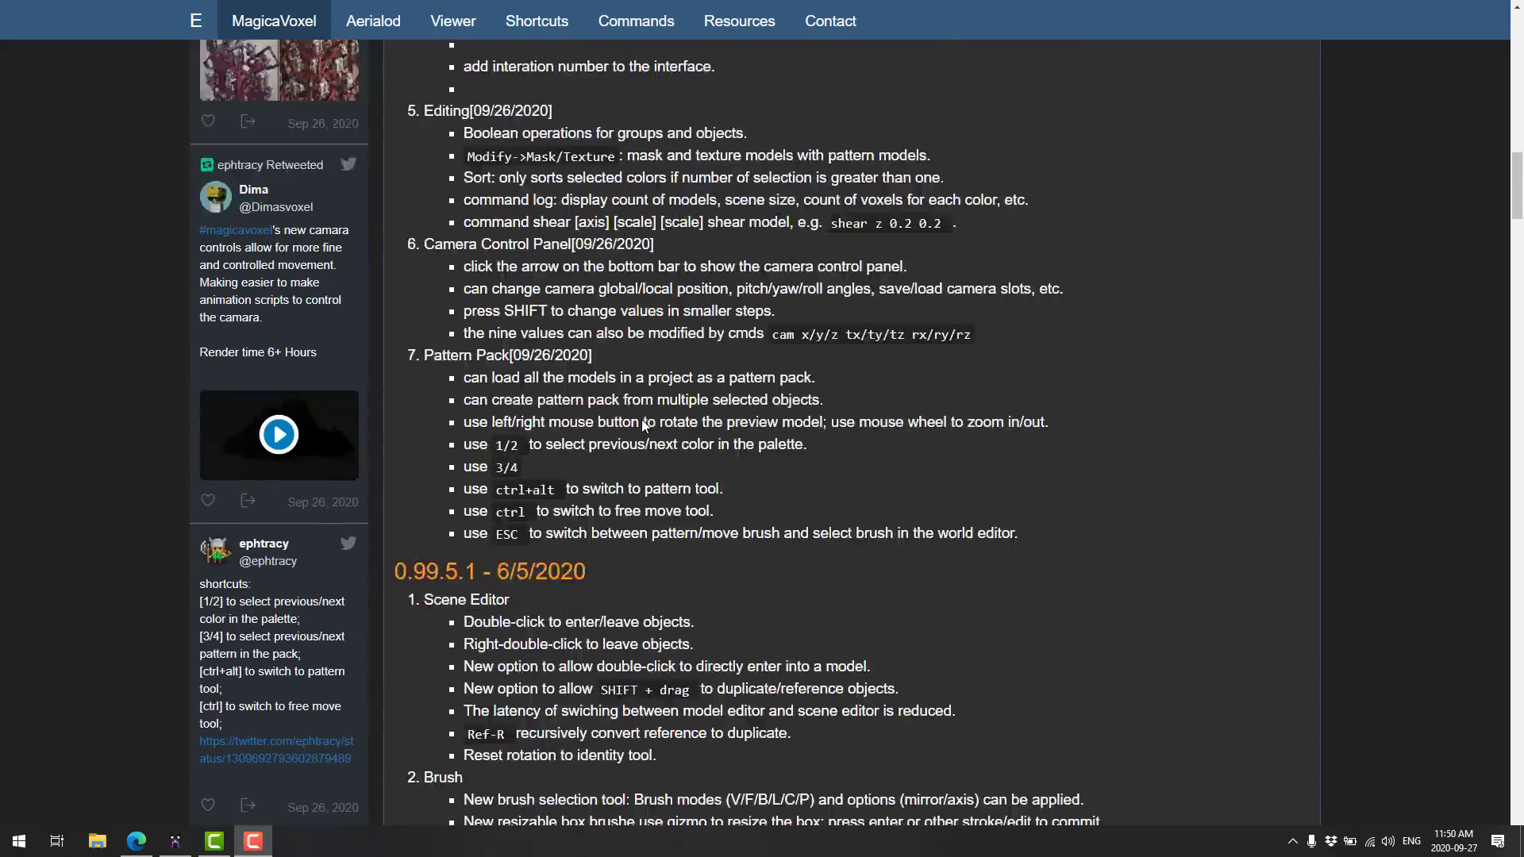
pyautogui.scroll(3)
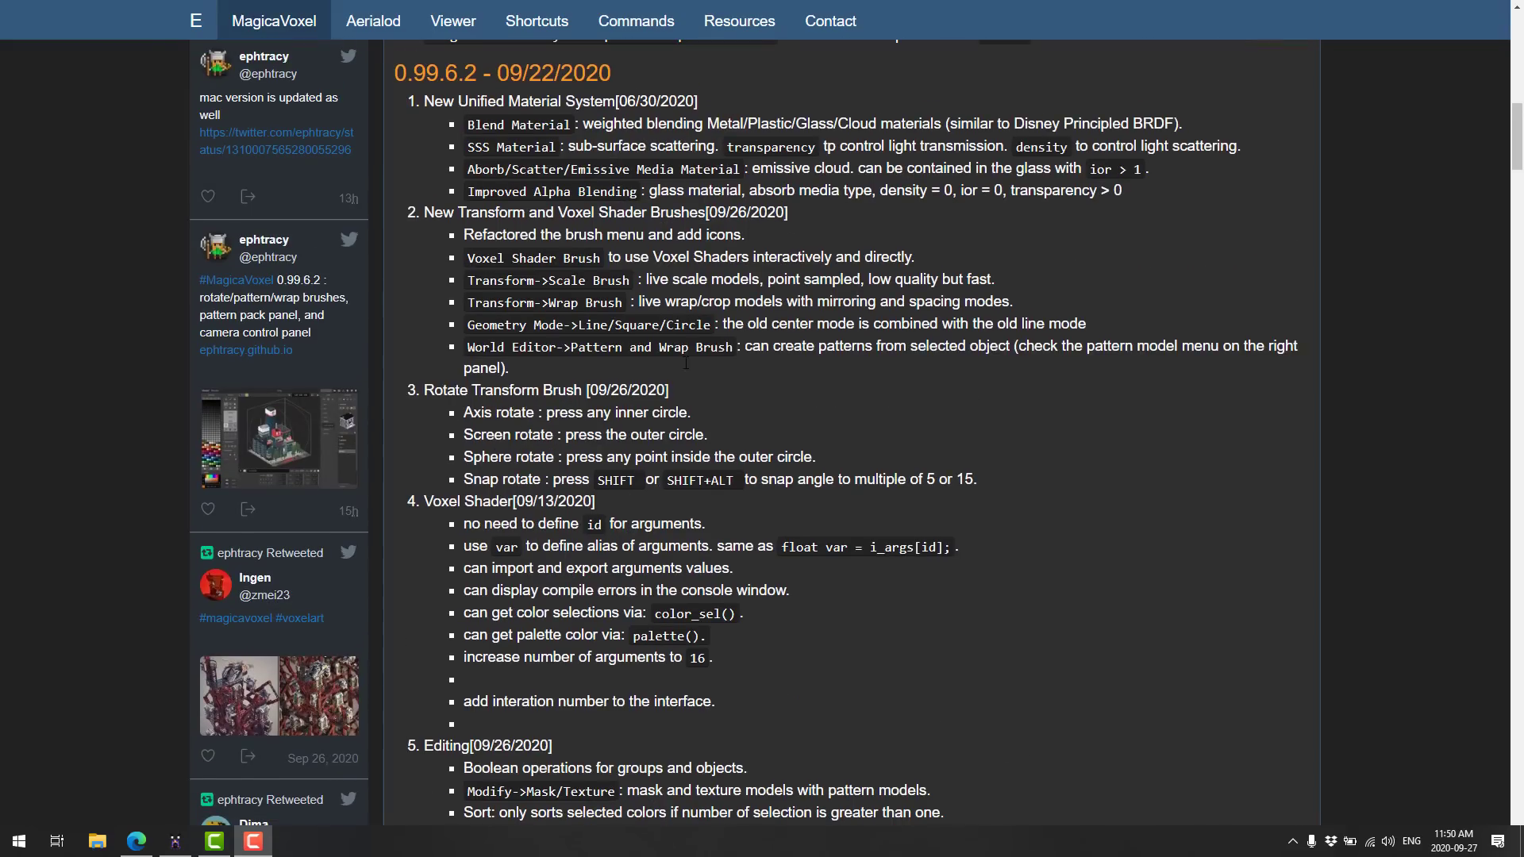
pyautogui.moveTo(685, 363)
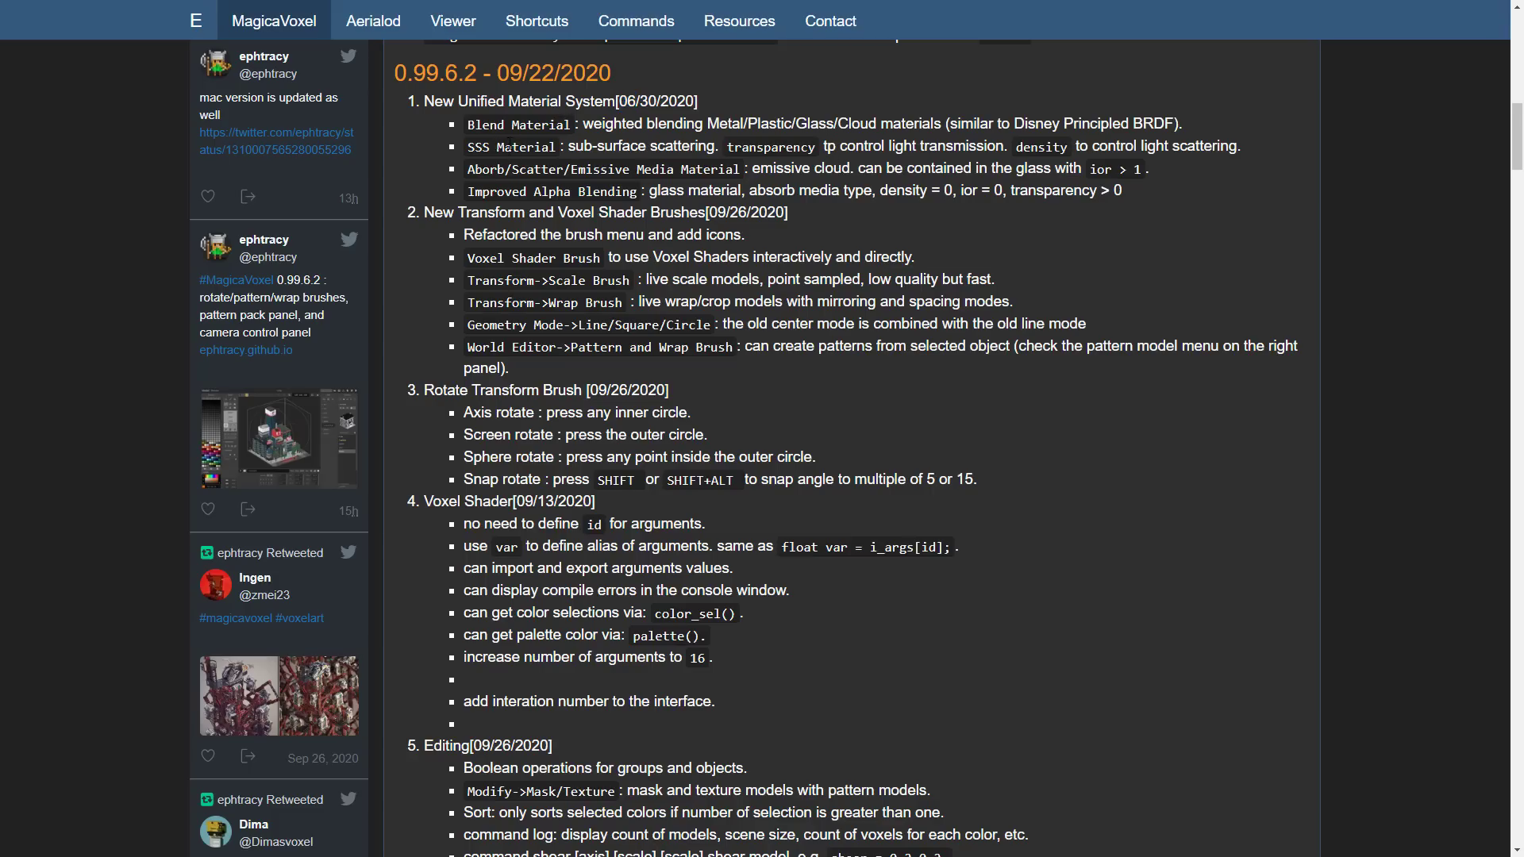
# Step: Scroll through the Voxel Shader, Editing, Camera Control Panel and Pattern Pack sections to the 0.99.5.1 heading
pyautogui.scroll(-3)
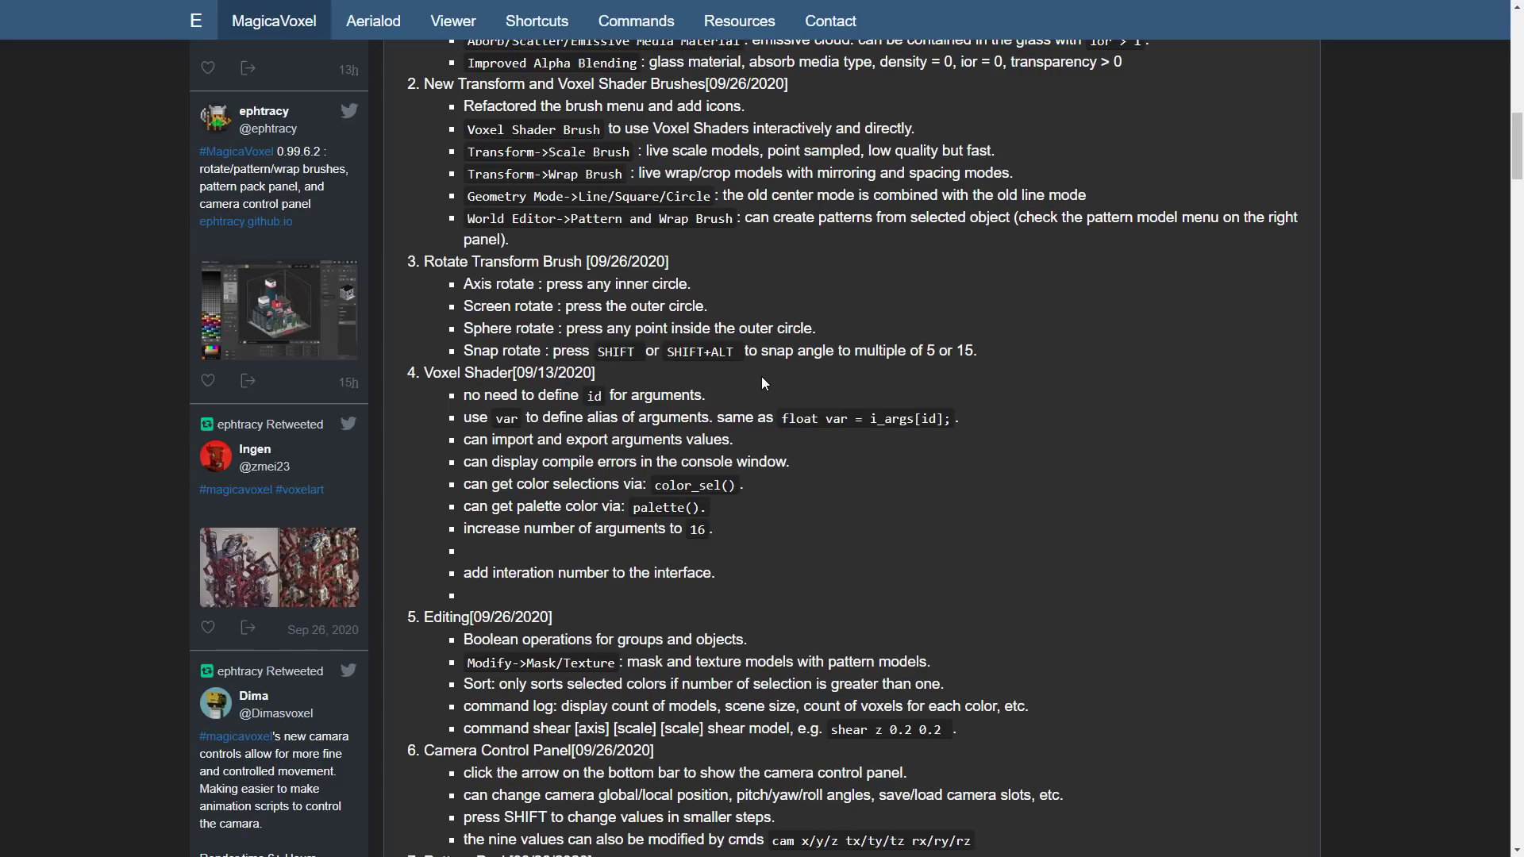
pyautogui.moveTo(693, 282)
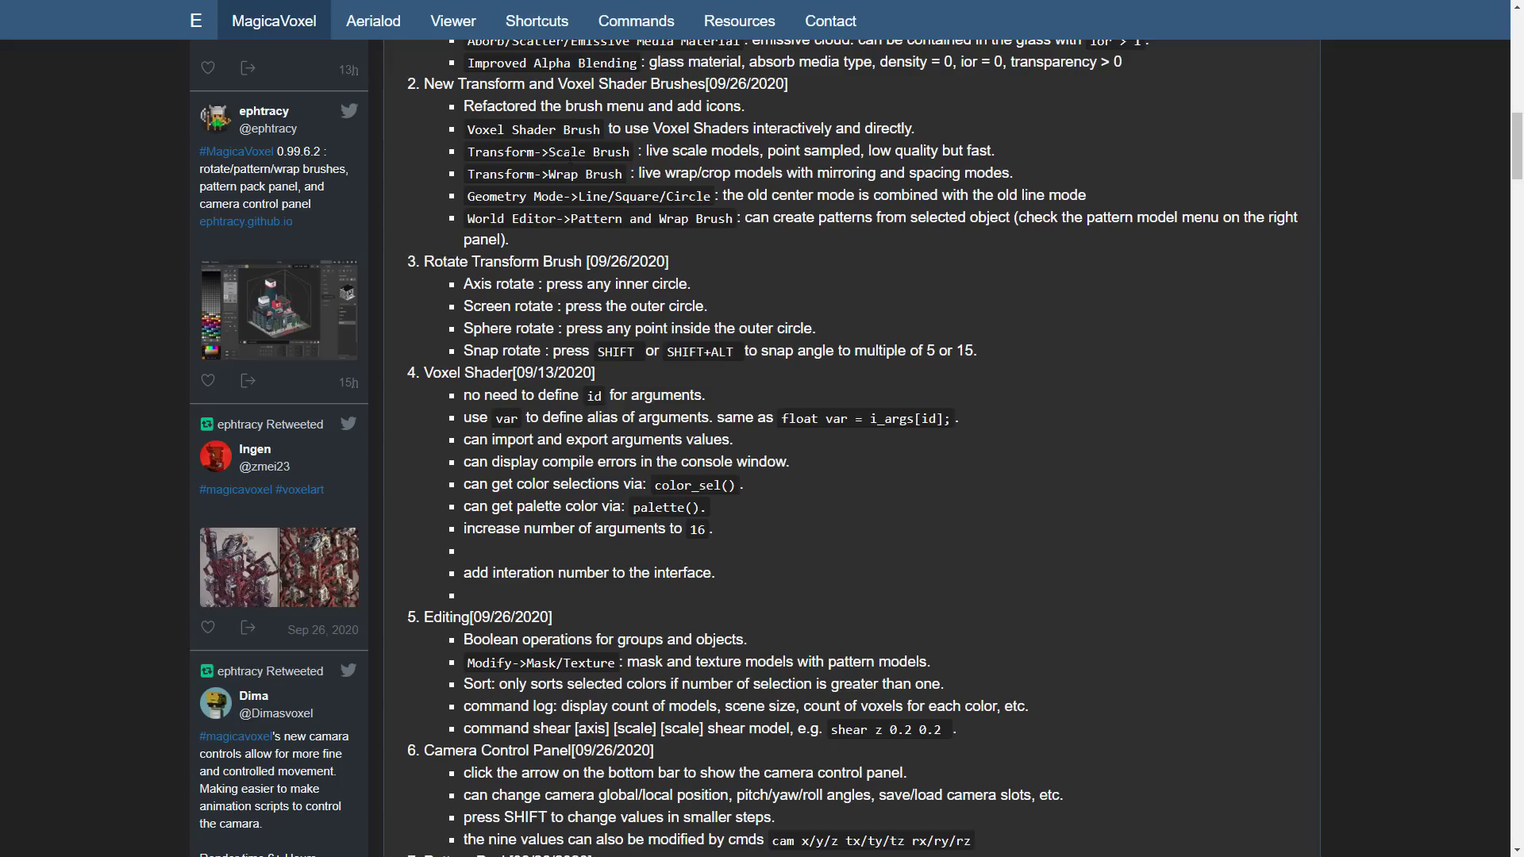
pyautogui.scroll(-3)
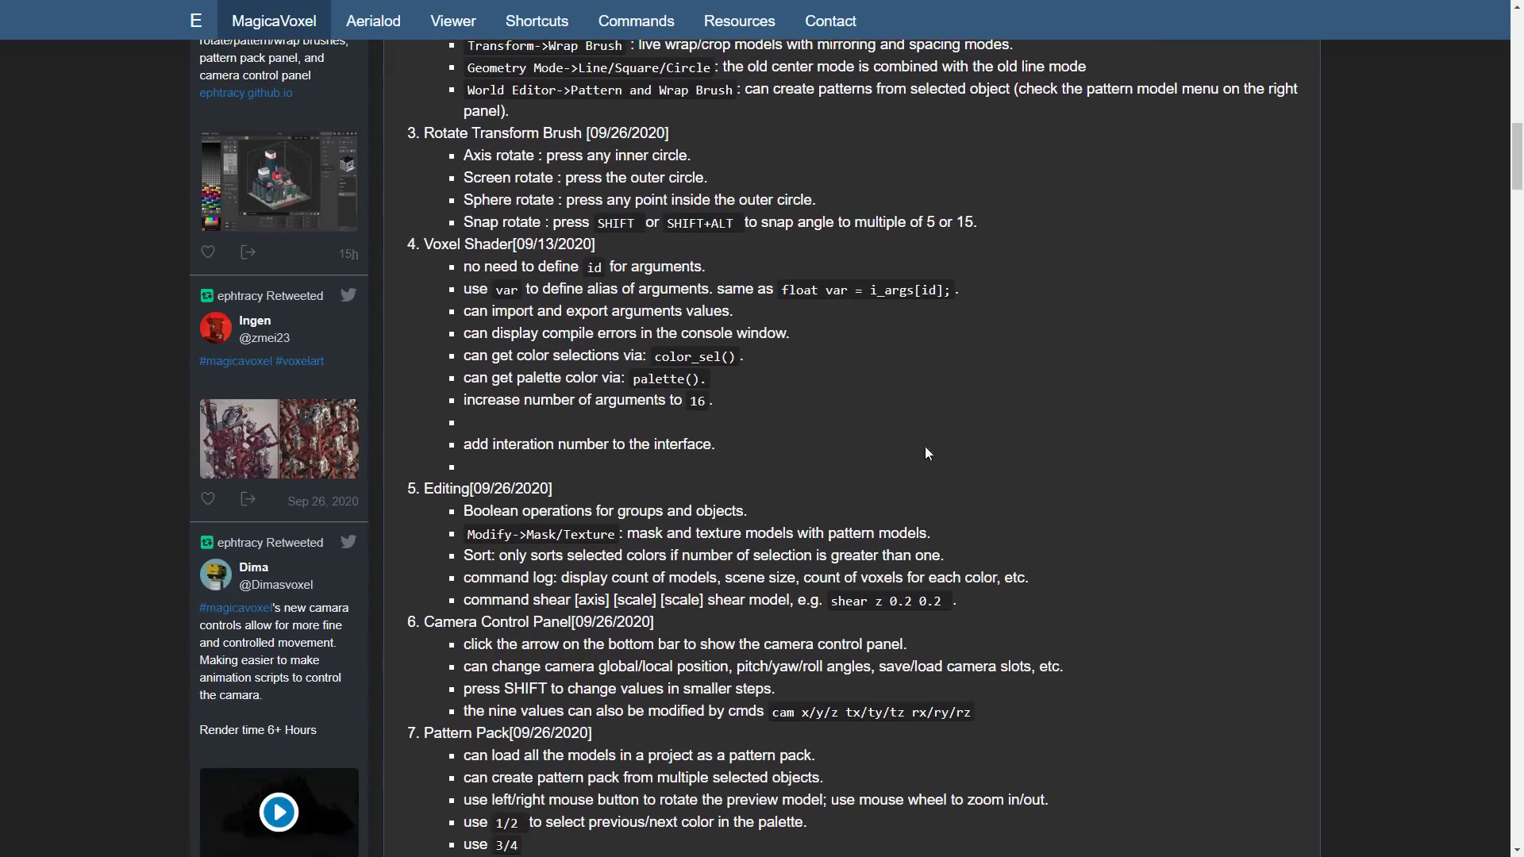
pyautogui.moveTo(925, 451)
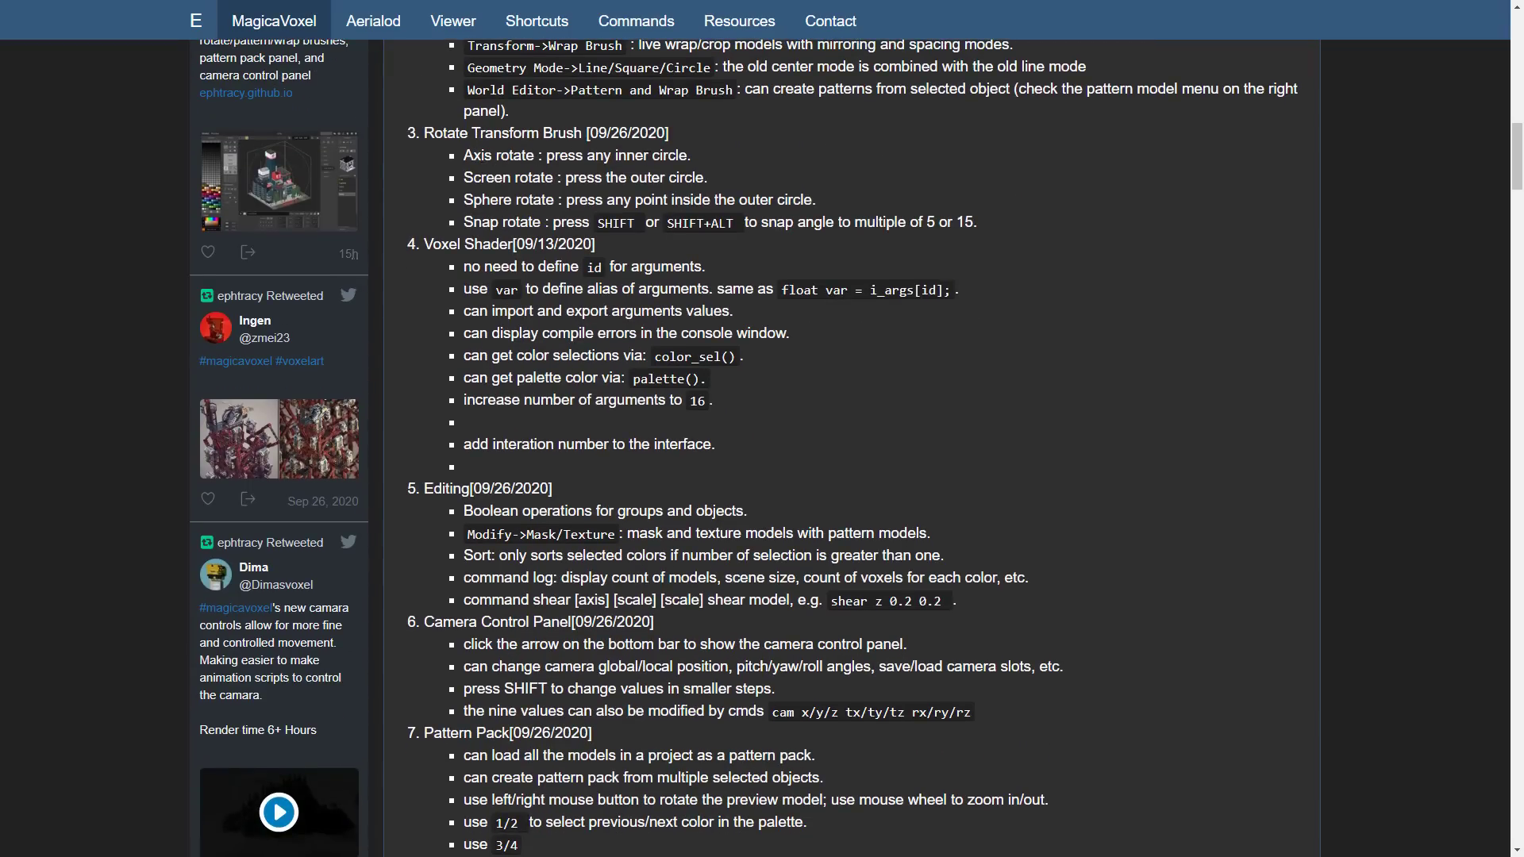
pyautogui.moveTo(967, 378)
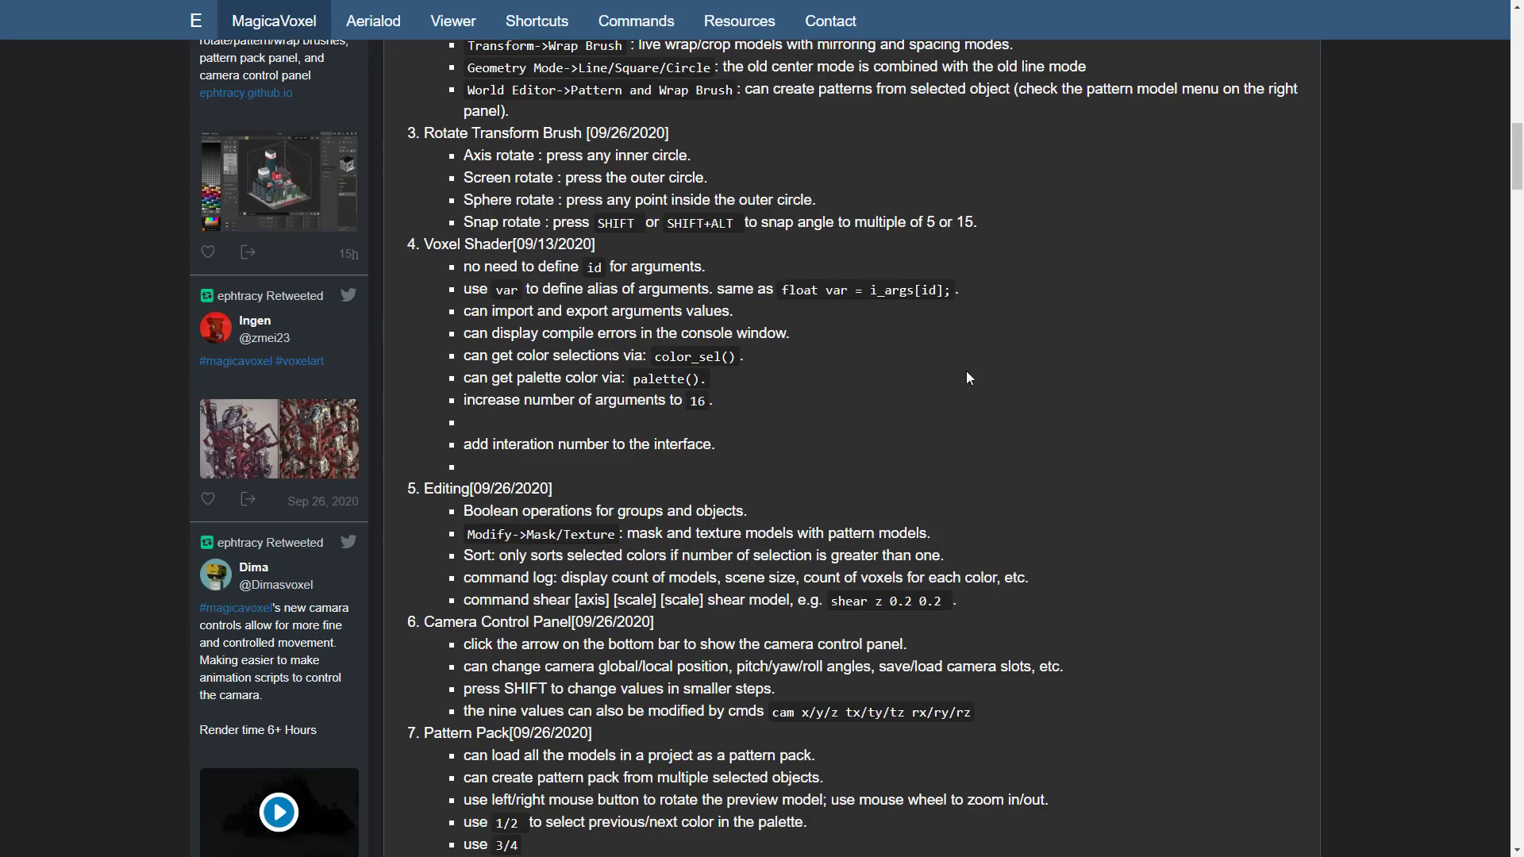
pyautogui.scroll(-3)
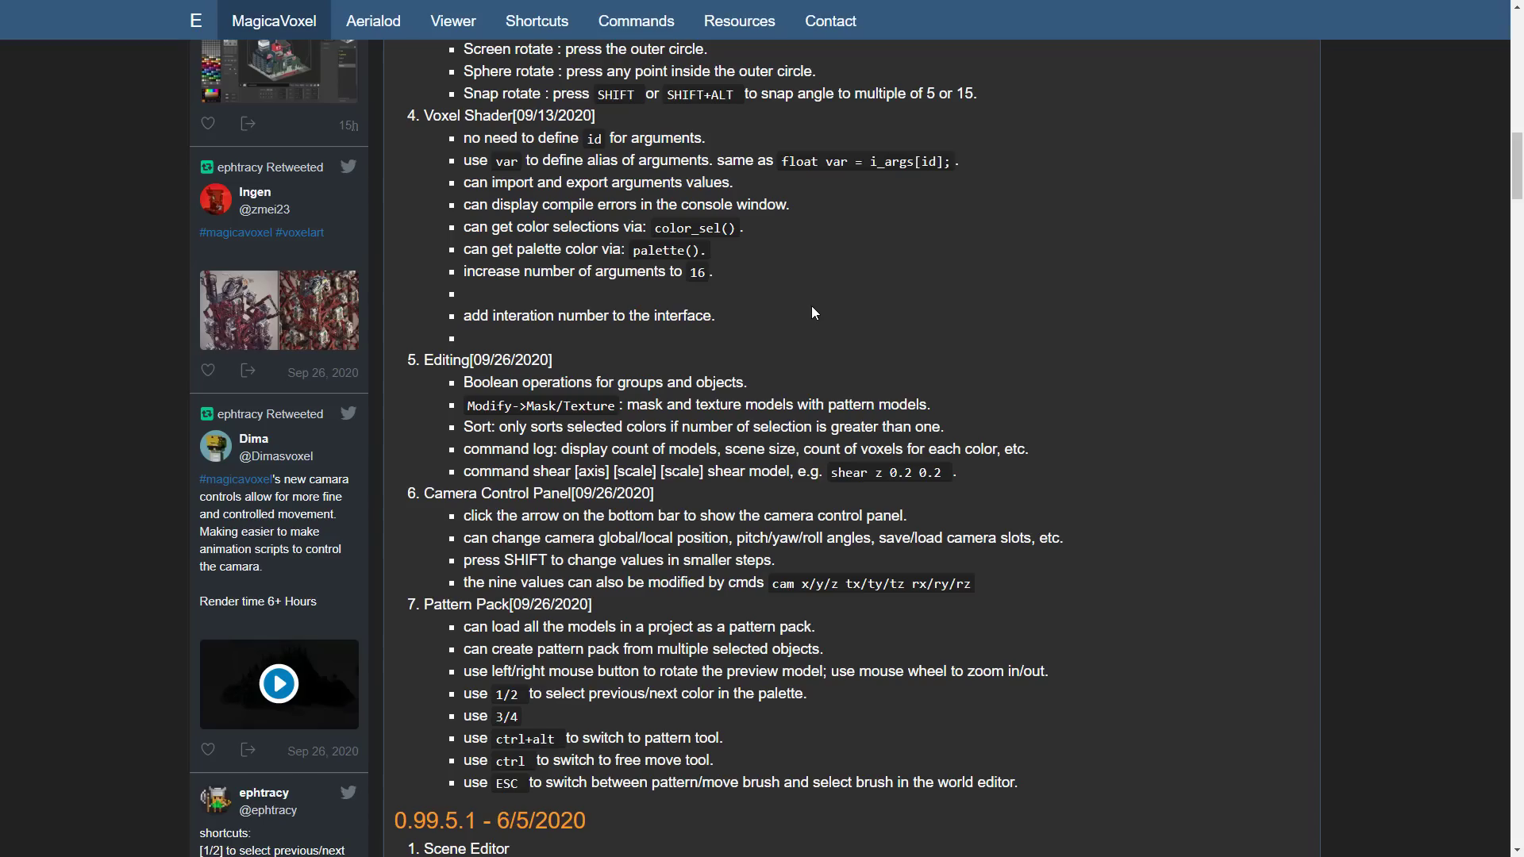
pyautogui.scroll(-3)
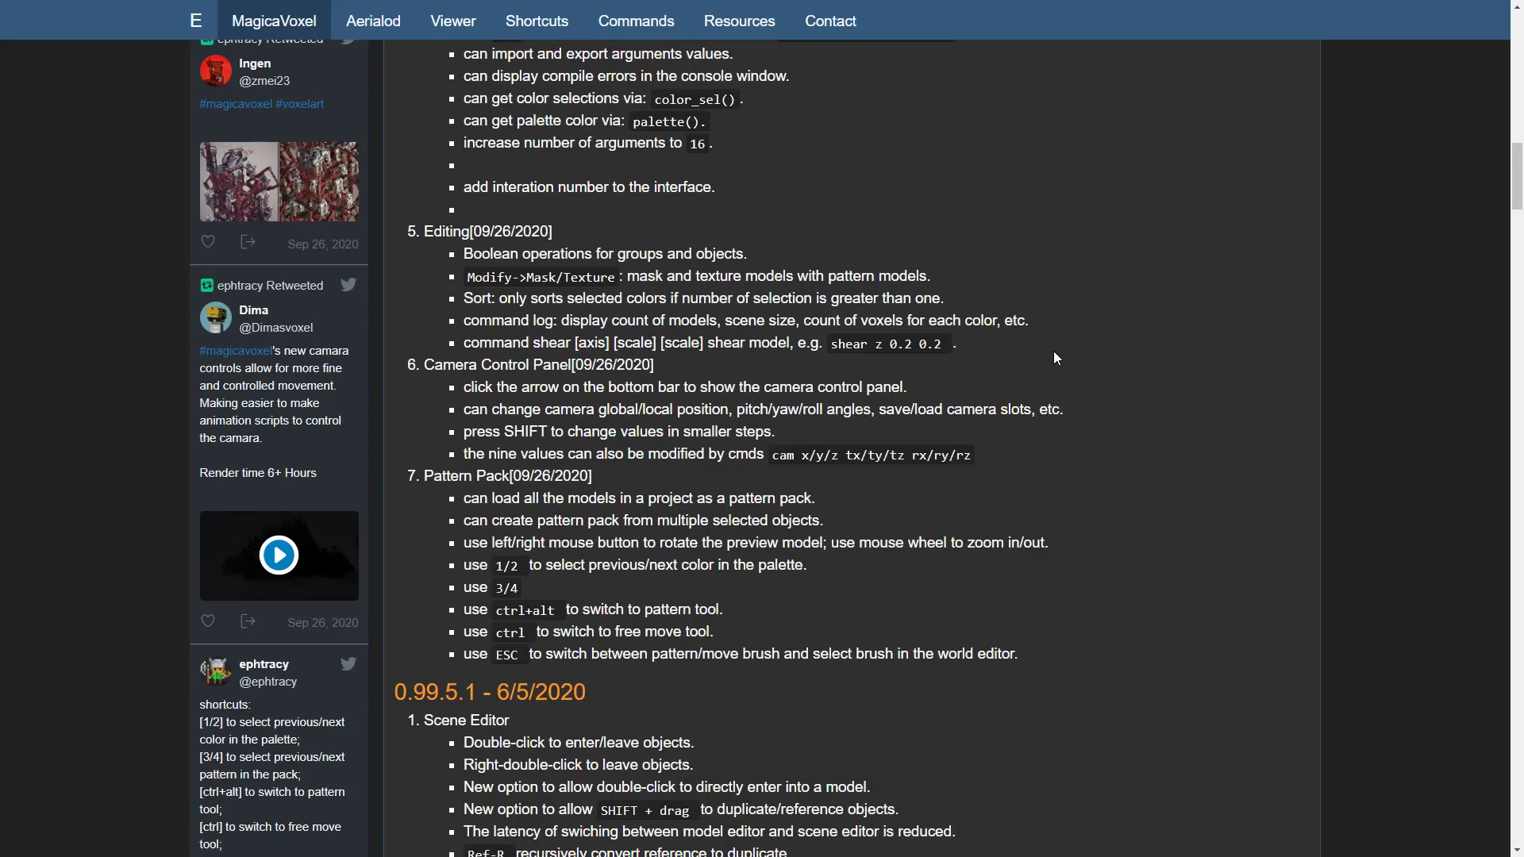
pyautogui.scroll(-3)
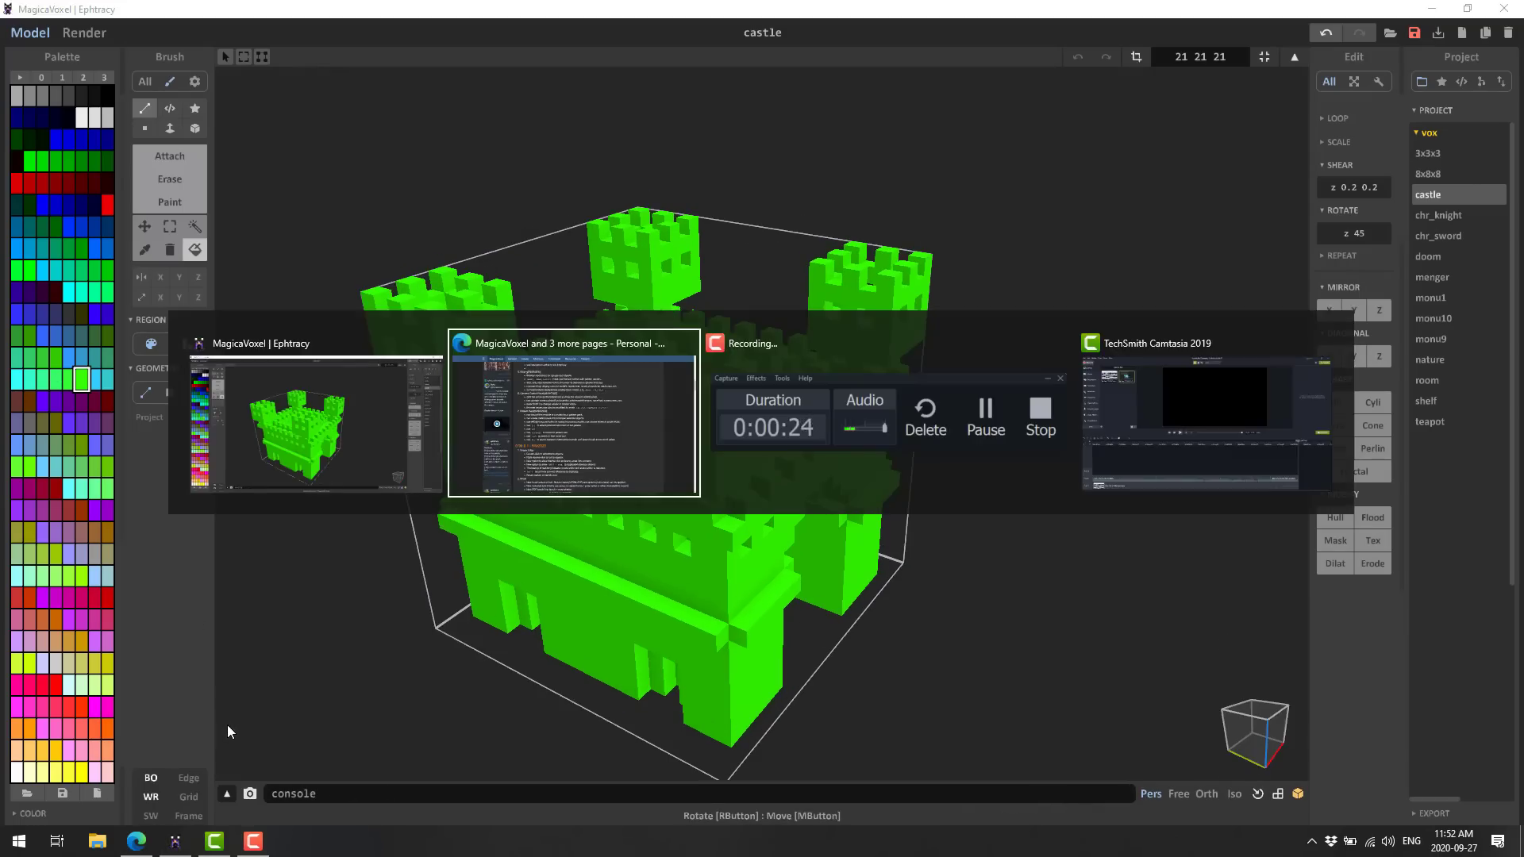
# Step: Switch back to the Edge window showing the MagicaVoxel update log
pyautogui.click(571, 418)
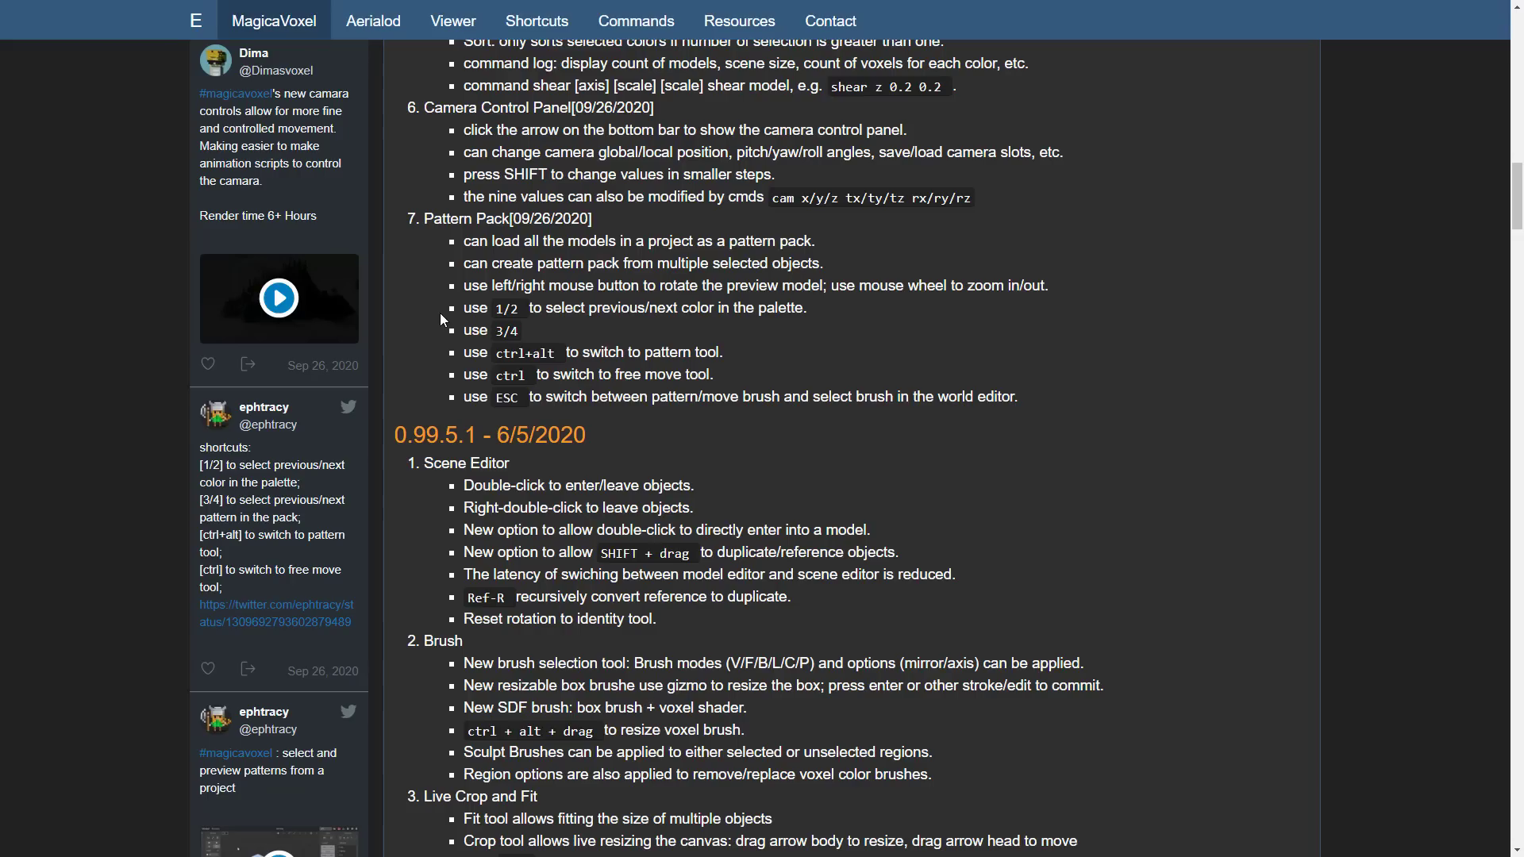
pyautogui.moveTo(541, 340)
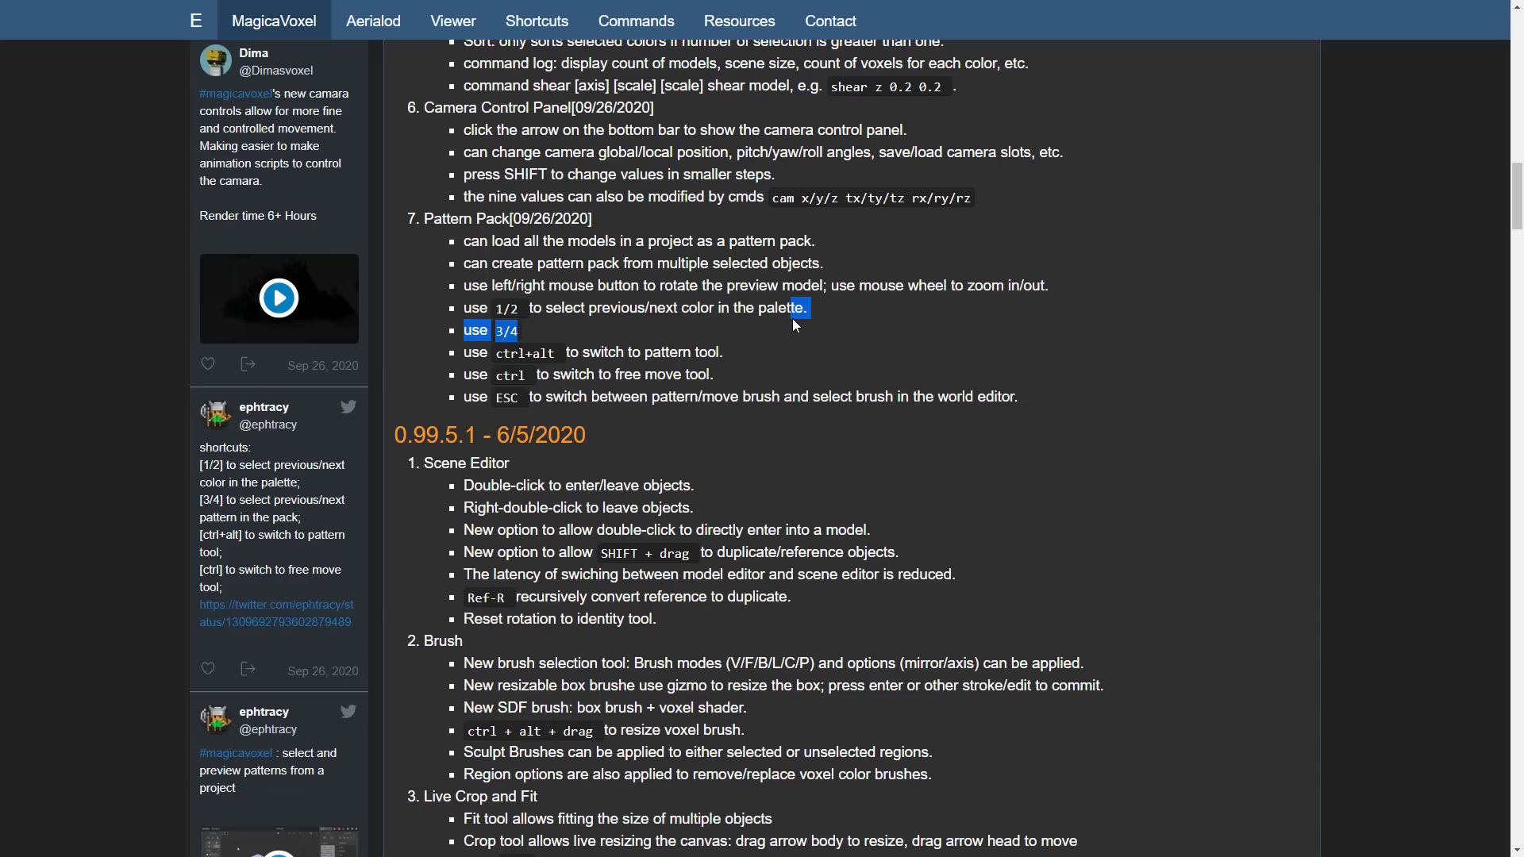
# Step: Clear the accidental text selection and scroll back to the homepage top with the 0.99.6.2 title and download links
pyautogui.click(813, 367)
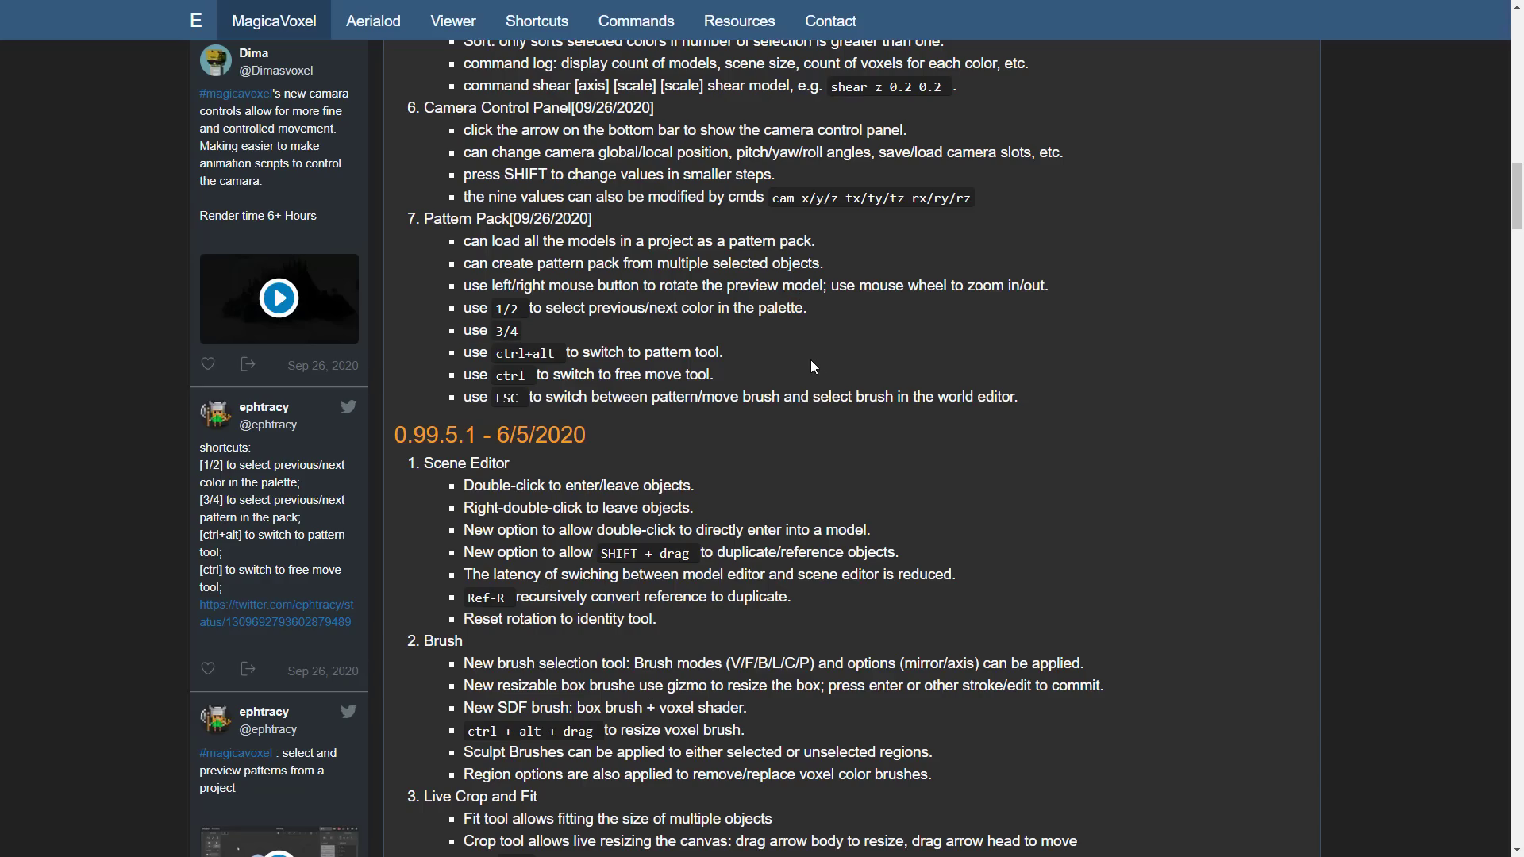
pyautogui.moveTo(665, 367)
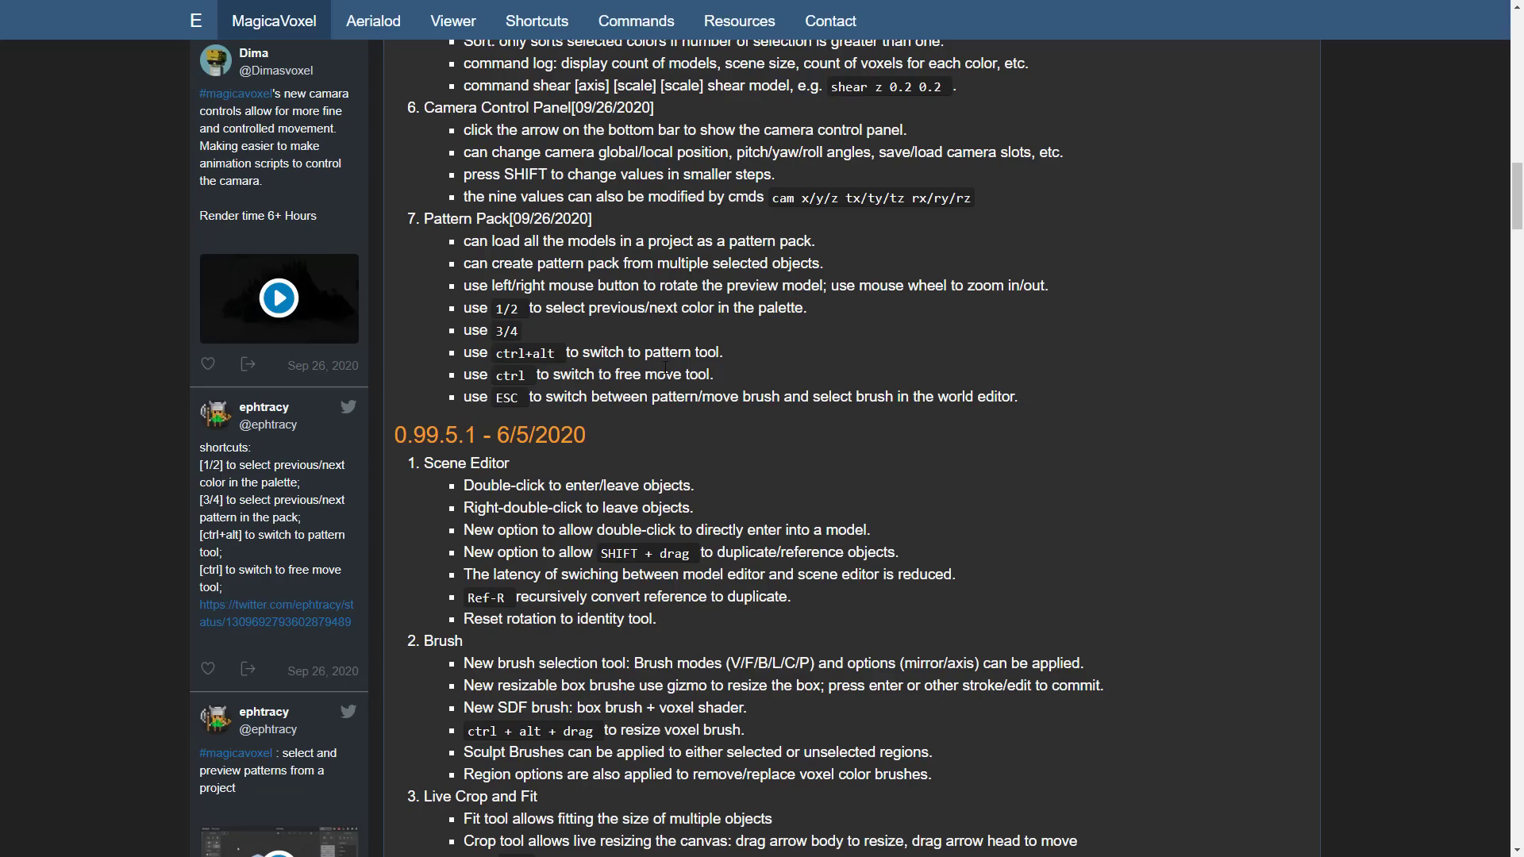
pyautogui.scroll(3)
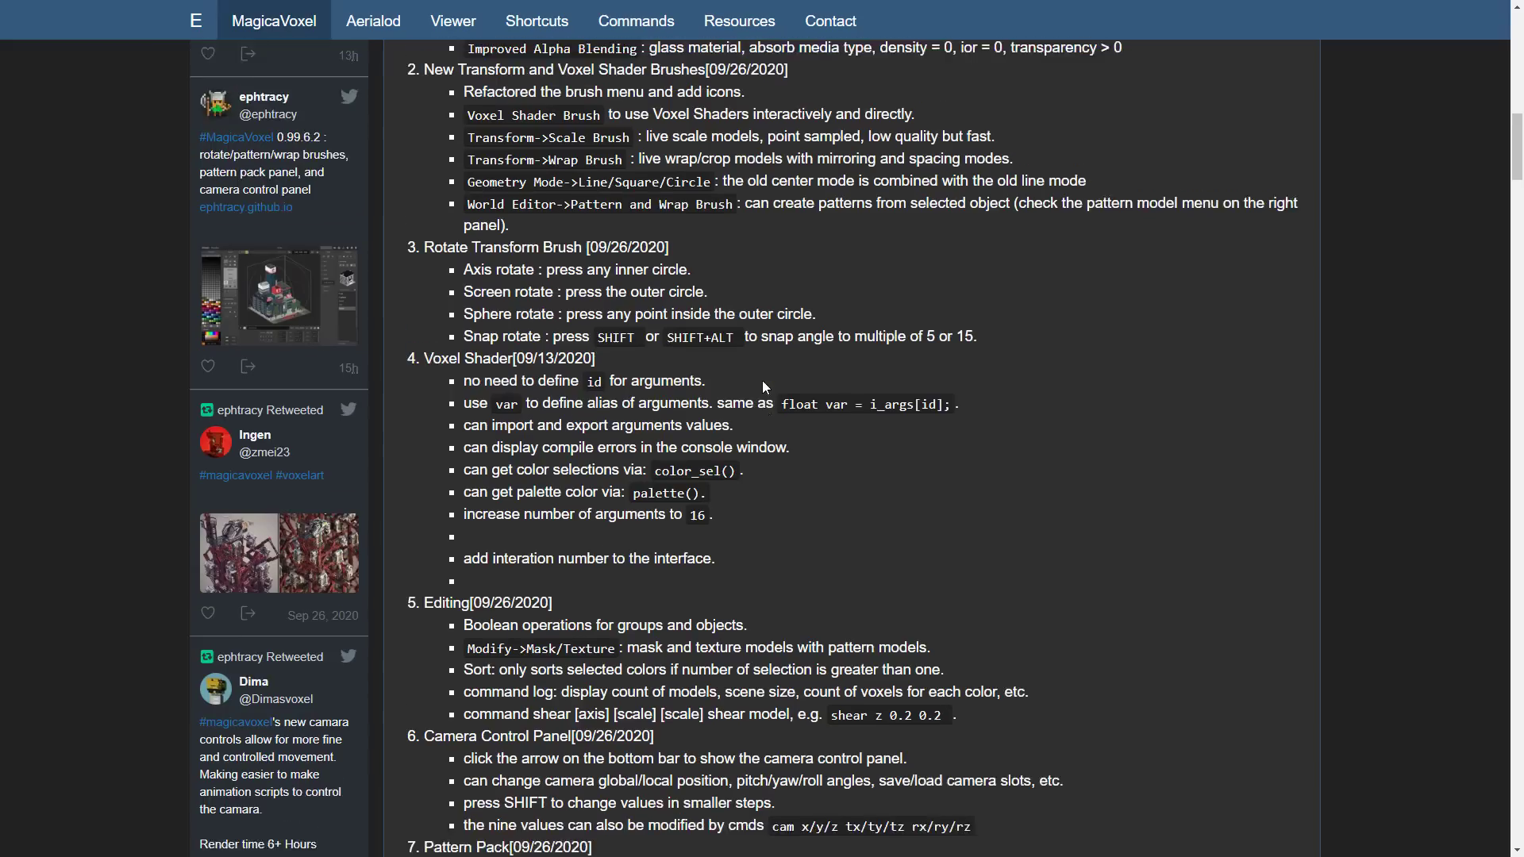
pyautogui.scroll(3)
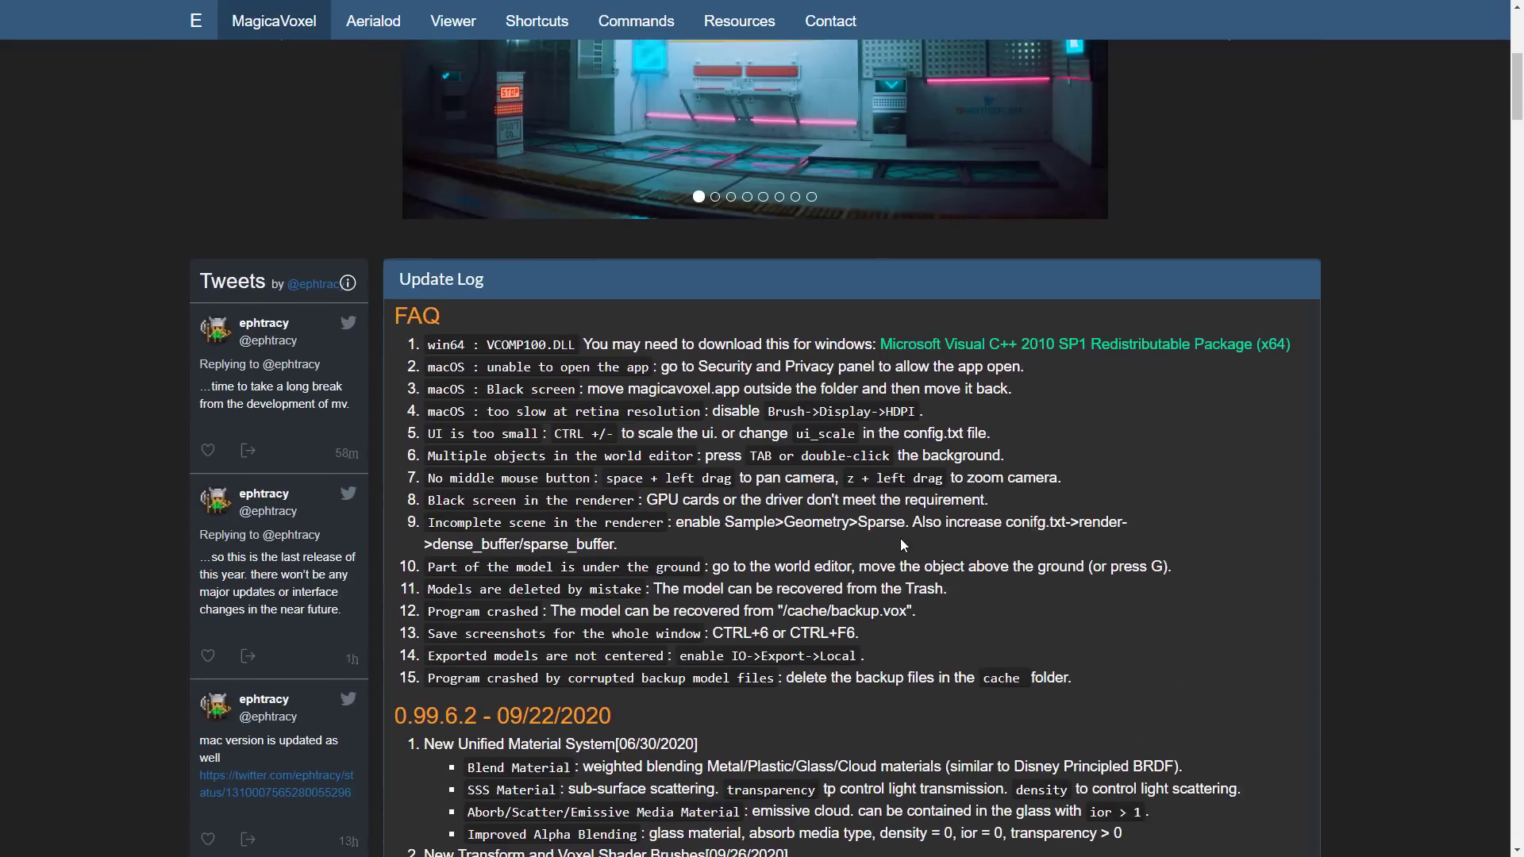
pyautogui.scroll(3)
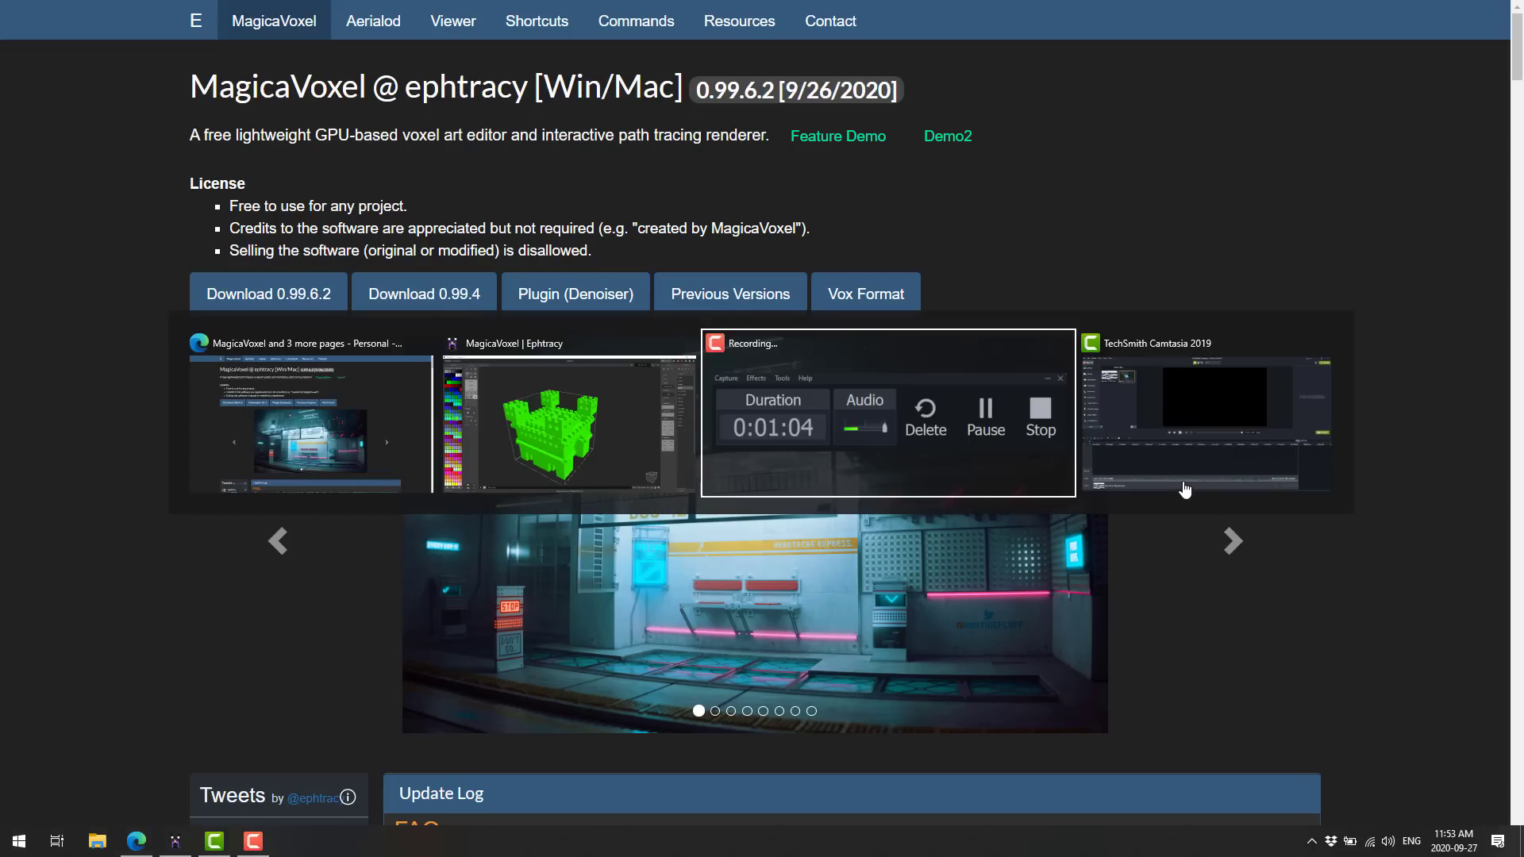
pyautogui.click(566, 418)
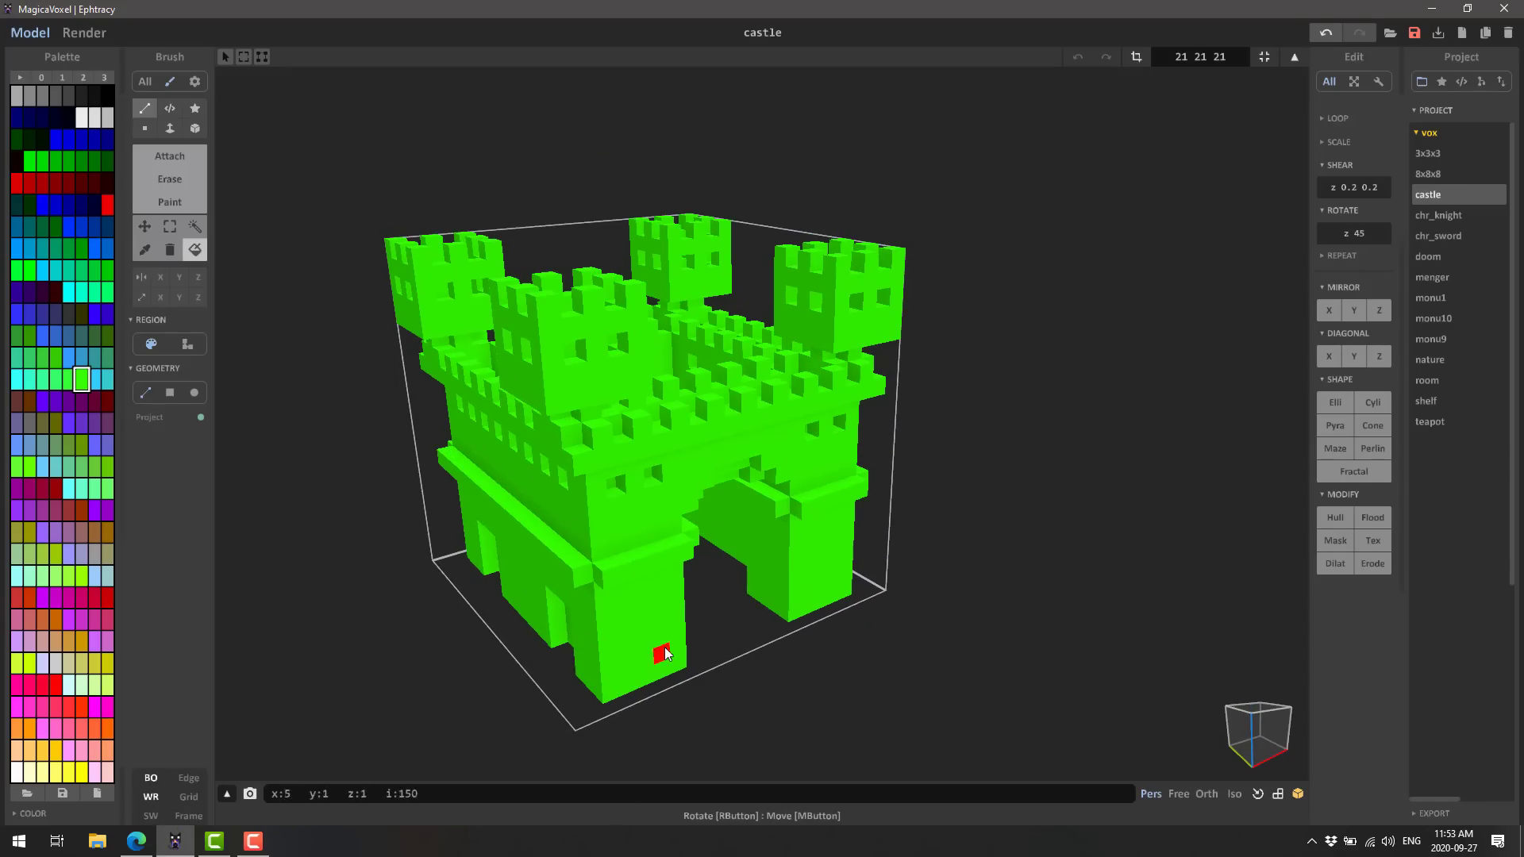
pyautogui.click(84, 32)
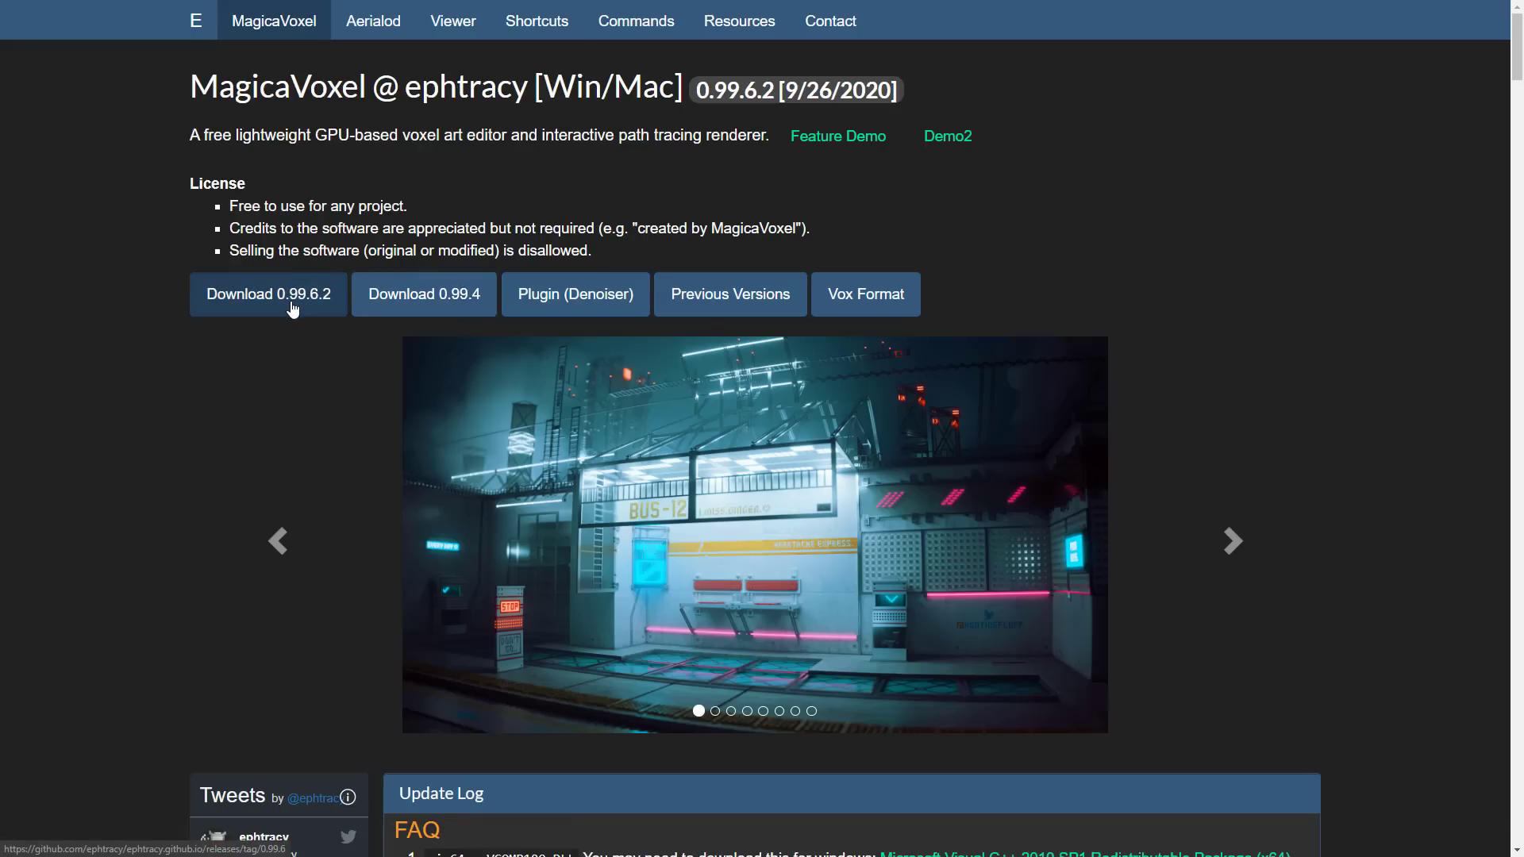
pyautogui.moveTo(222, 508)
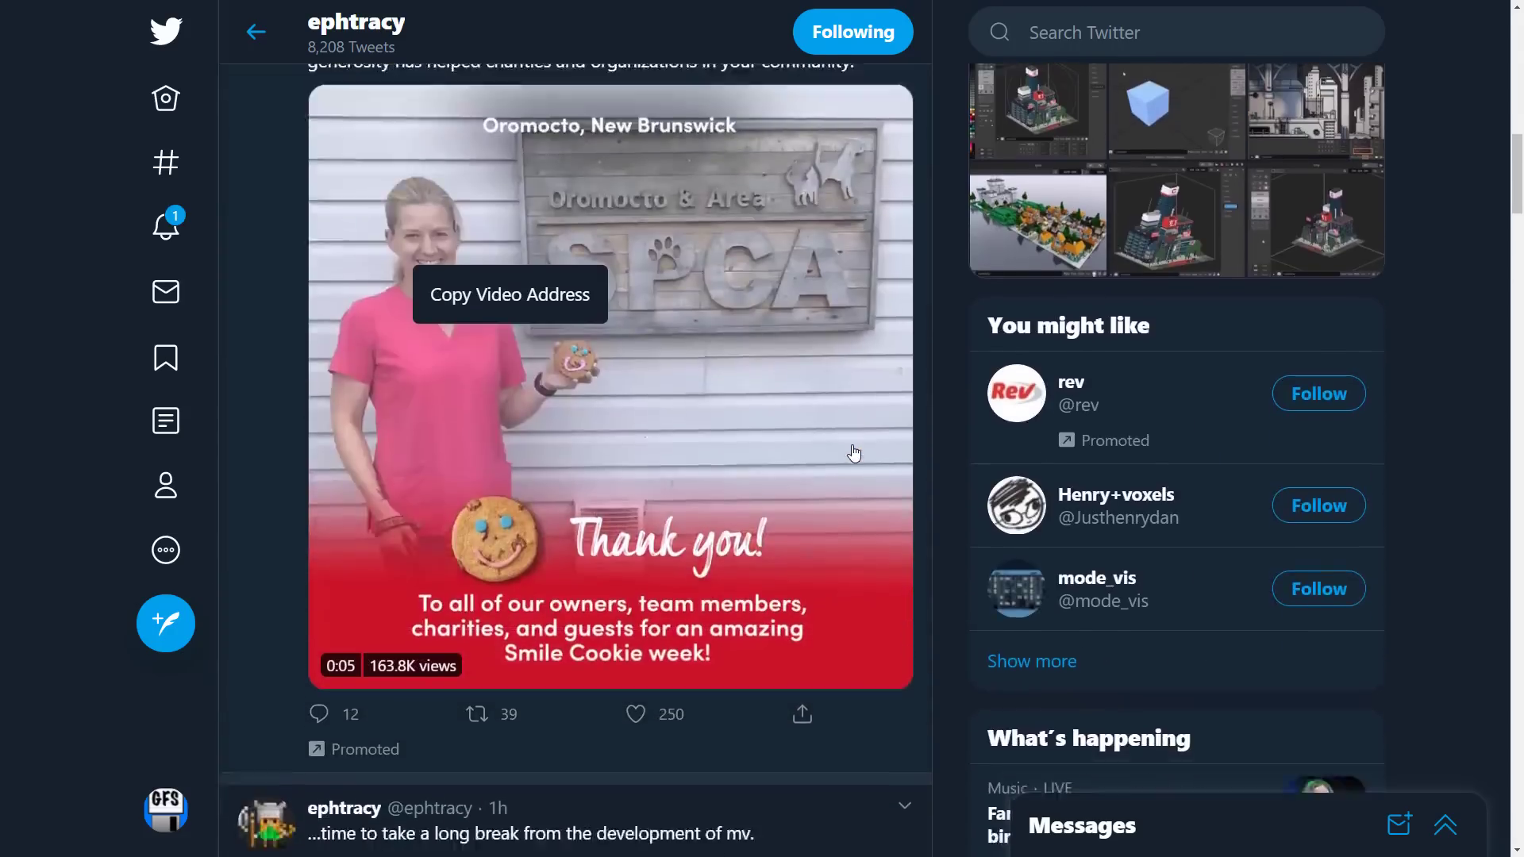
# Step: Scroll the ephtracy profile to the tweets about the last release of the year and a long break
pyautogui.scroll(-3)
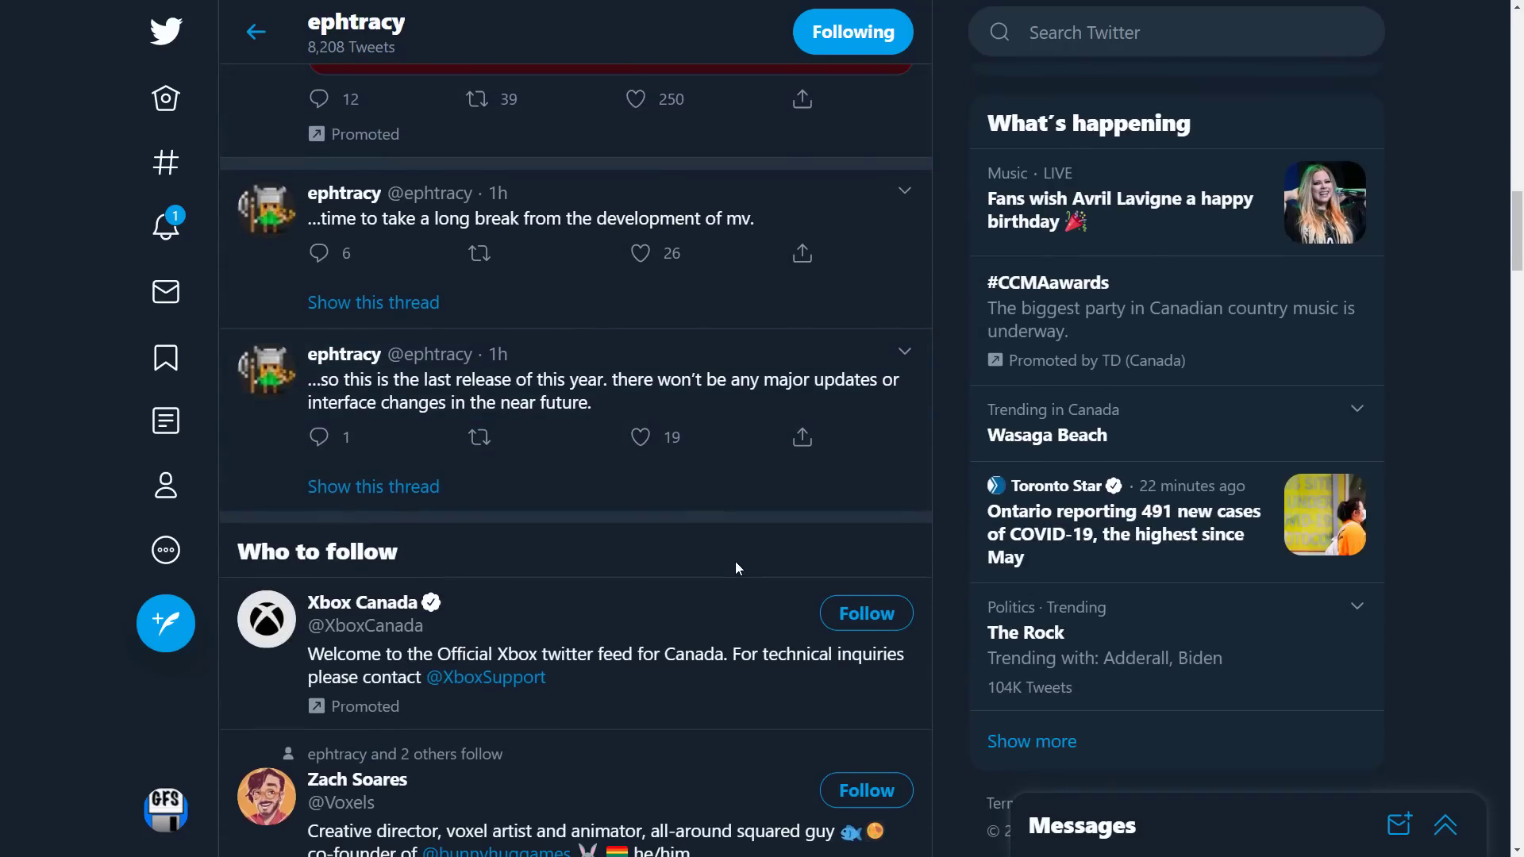
pyautogui.moveTo(714, 560)
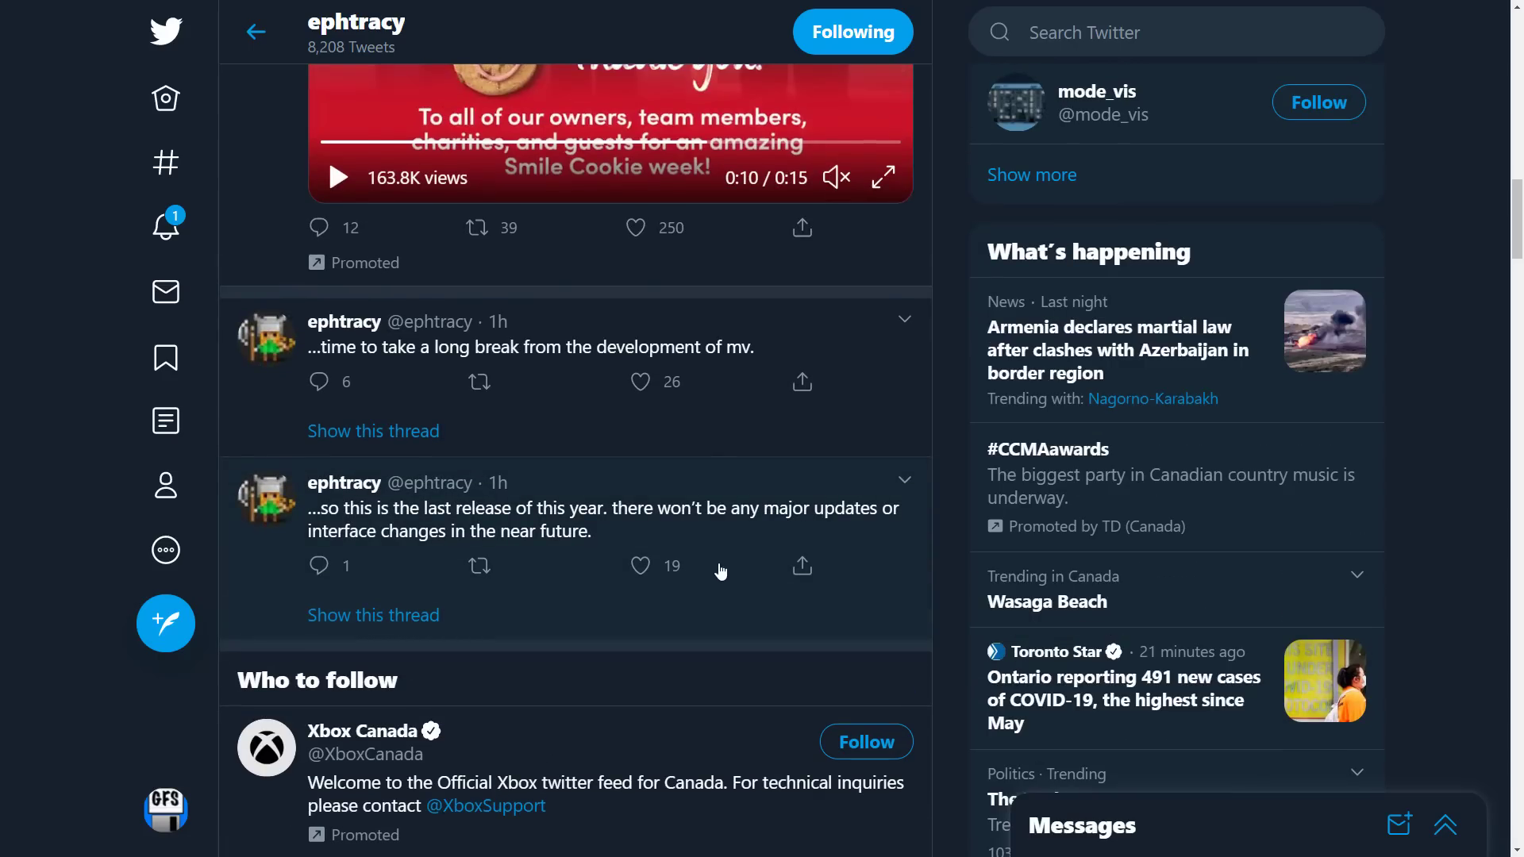
pyautogui.moveTo(530, 525)
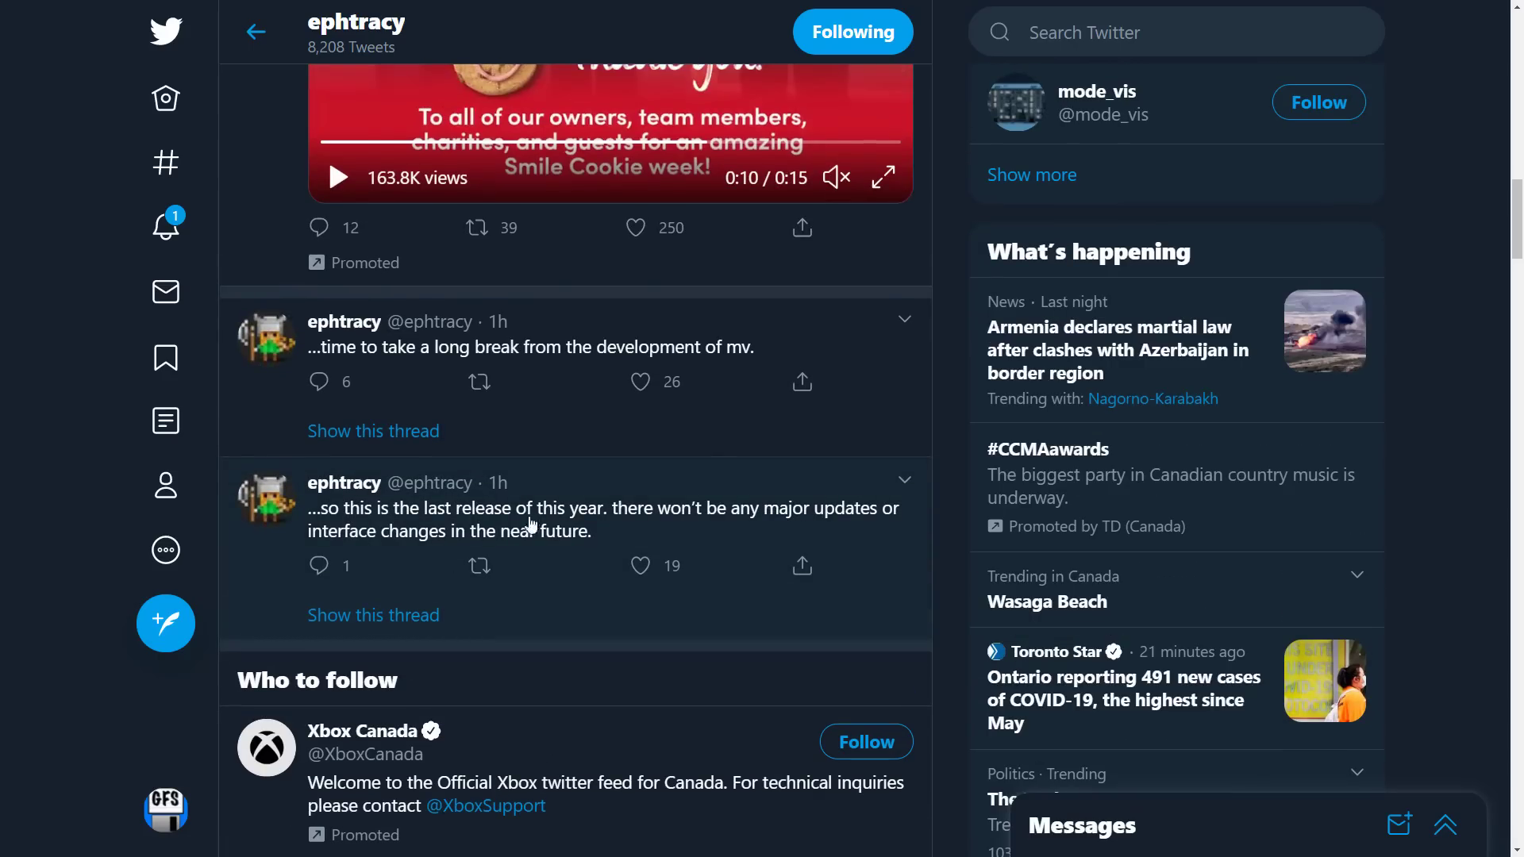